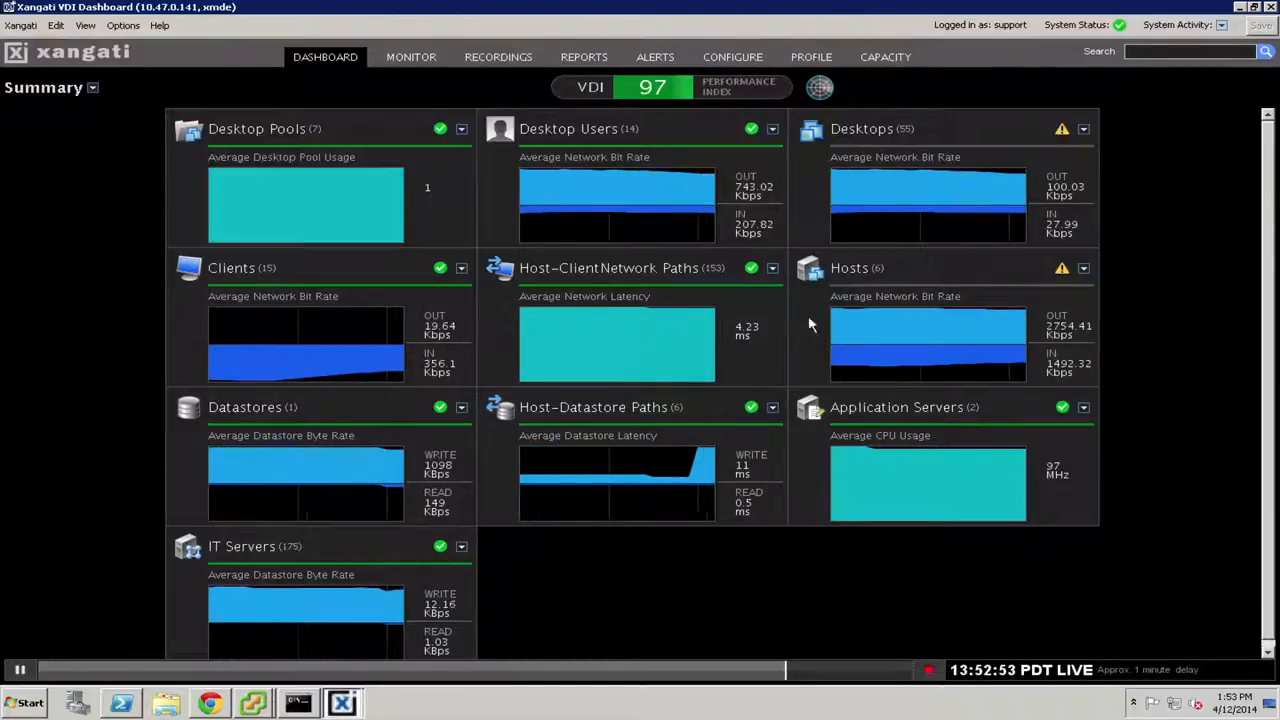
{"action": "mouse_move", "coordinate": [905, 340]}
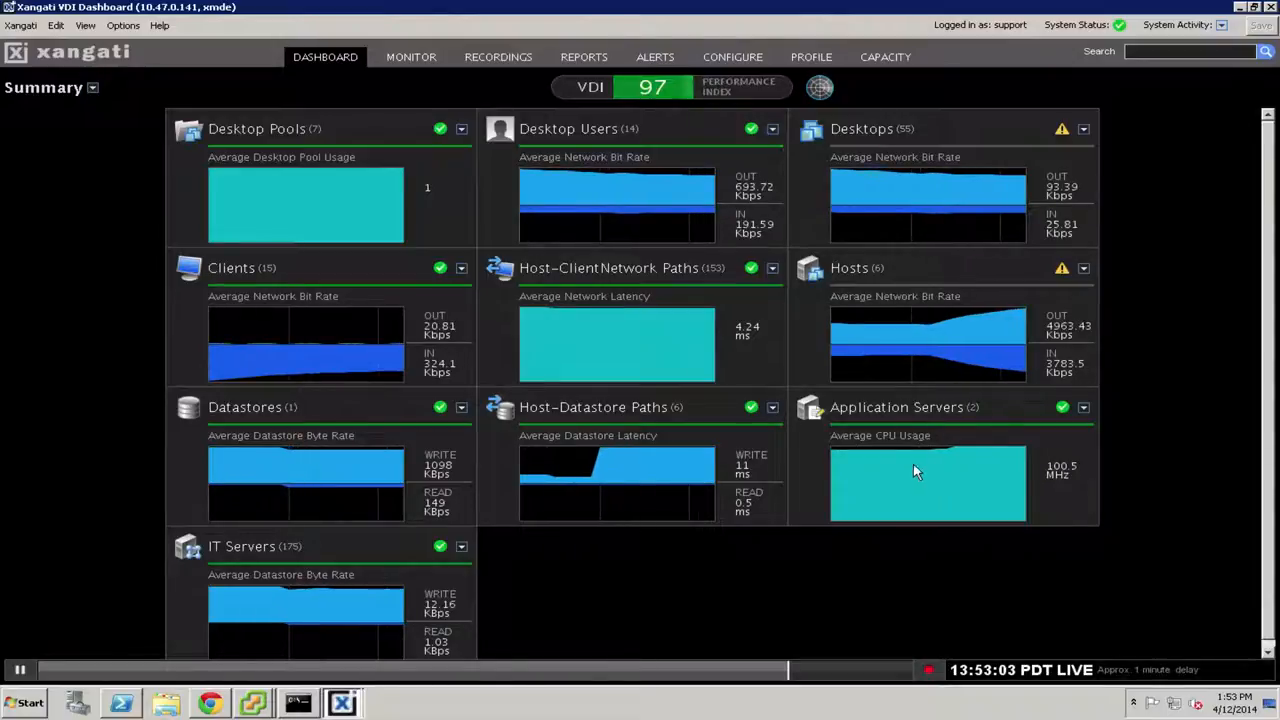
{"action": "mouse_move", "coordinate": [930, 465]}
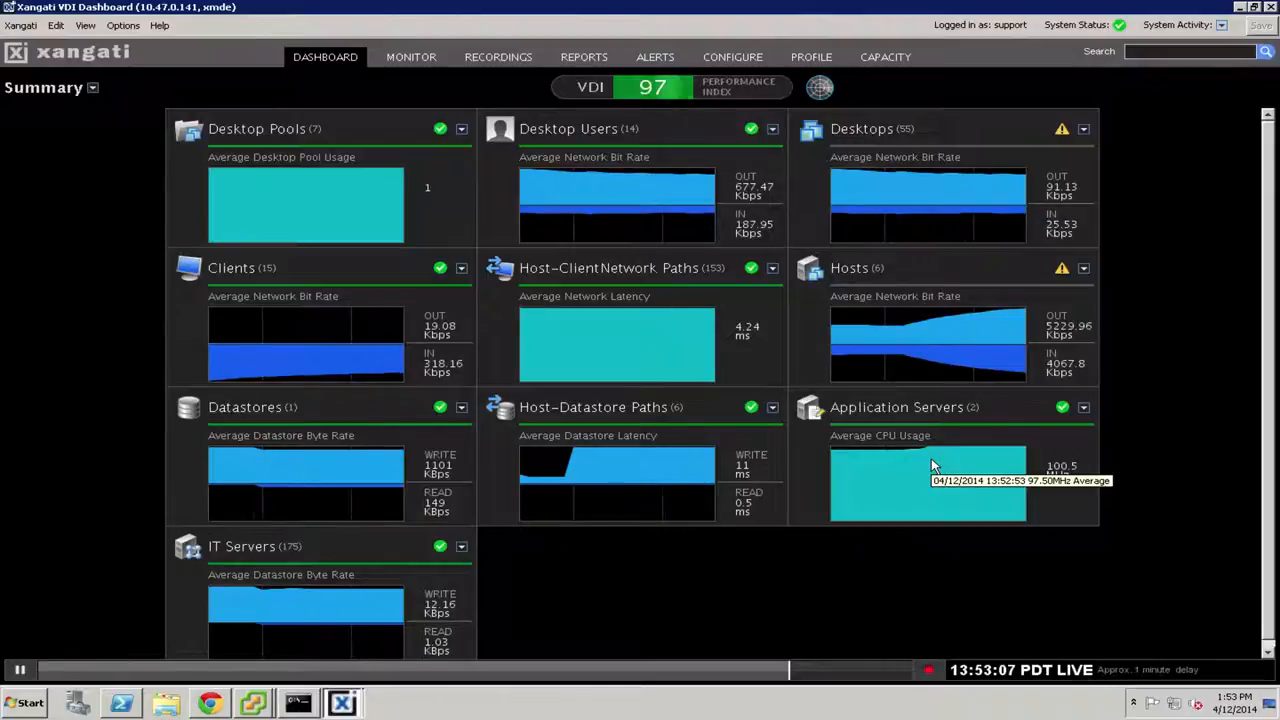
{"action": "mouse_move", "coordinate": [240, 610]}
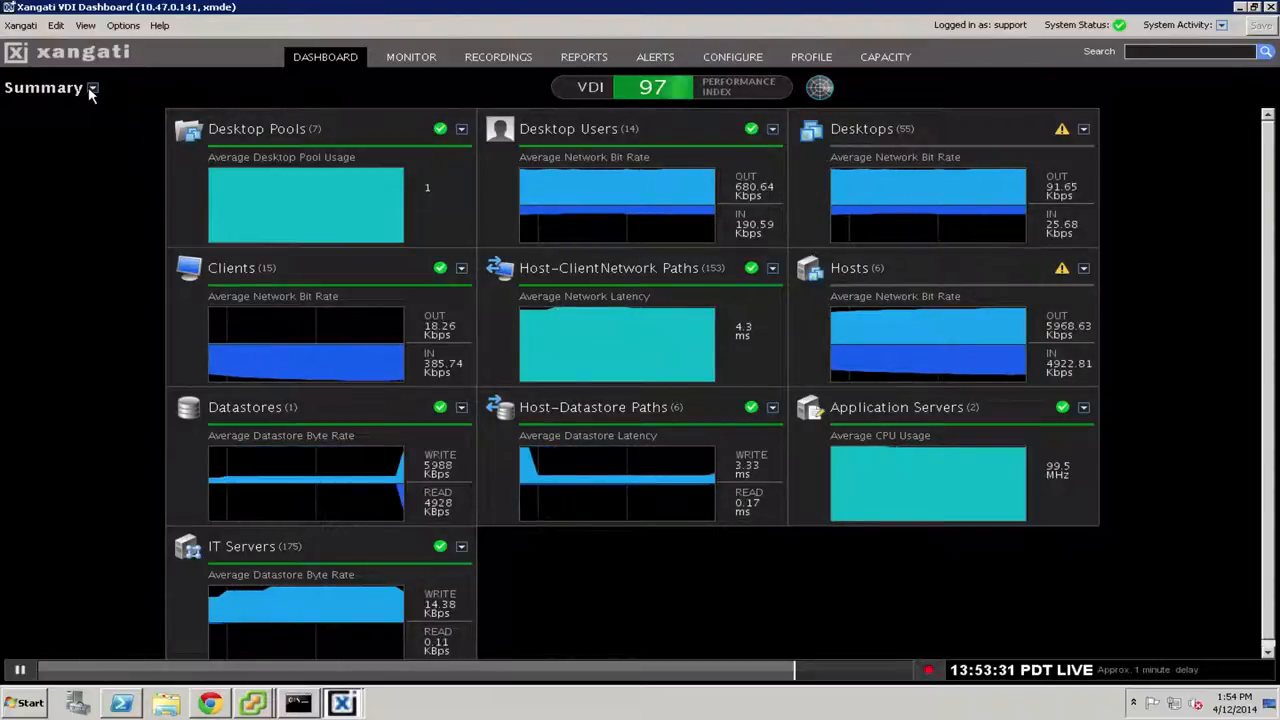
Choose Full from the Summary dropdown to show detailed per-object metric columns.
{"action": "left_click", "coordinate": [92, 88]}
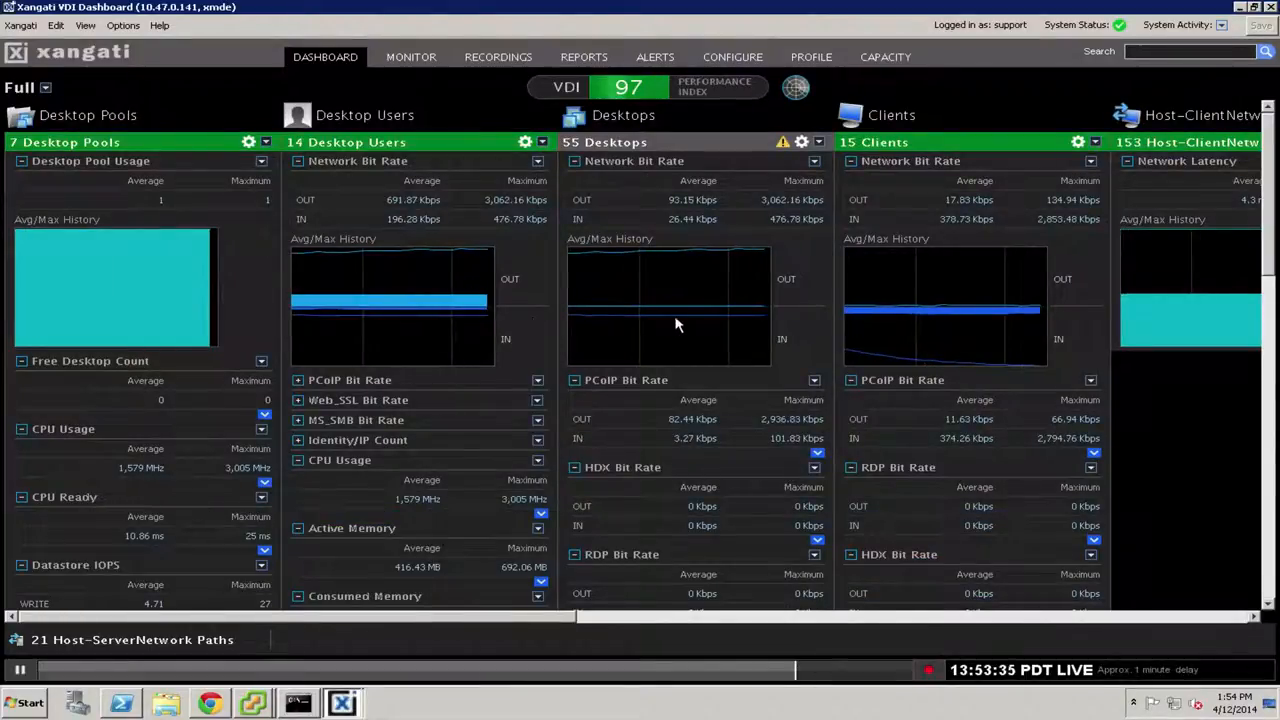
{"action": "mouse_move", "coordinate": [216, 246]}
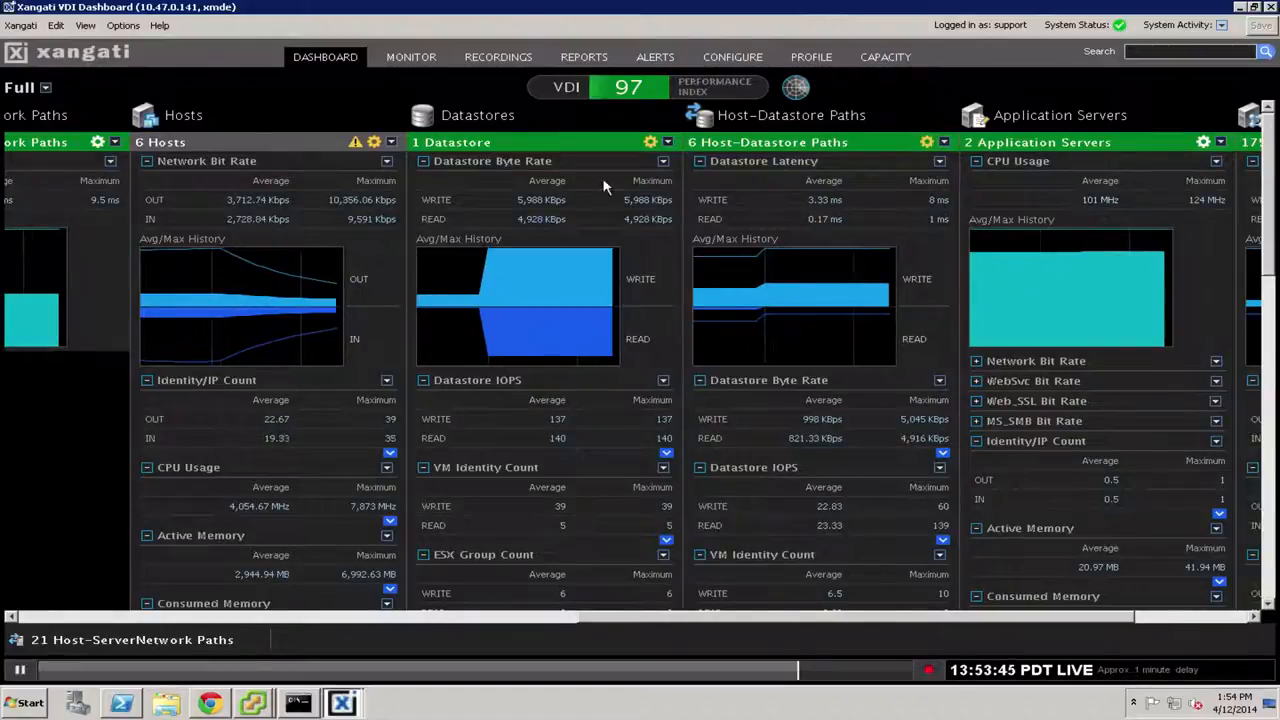
{"action": "mouse_move", "coordinate": [330, 398]}
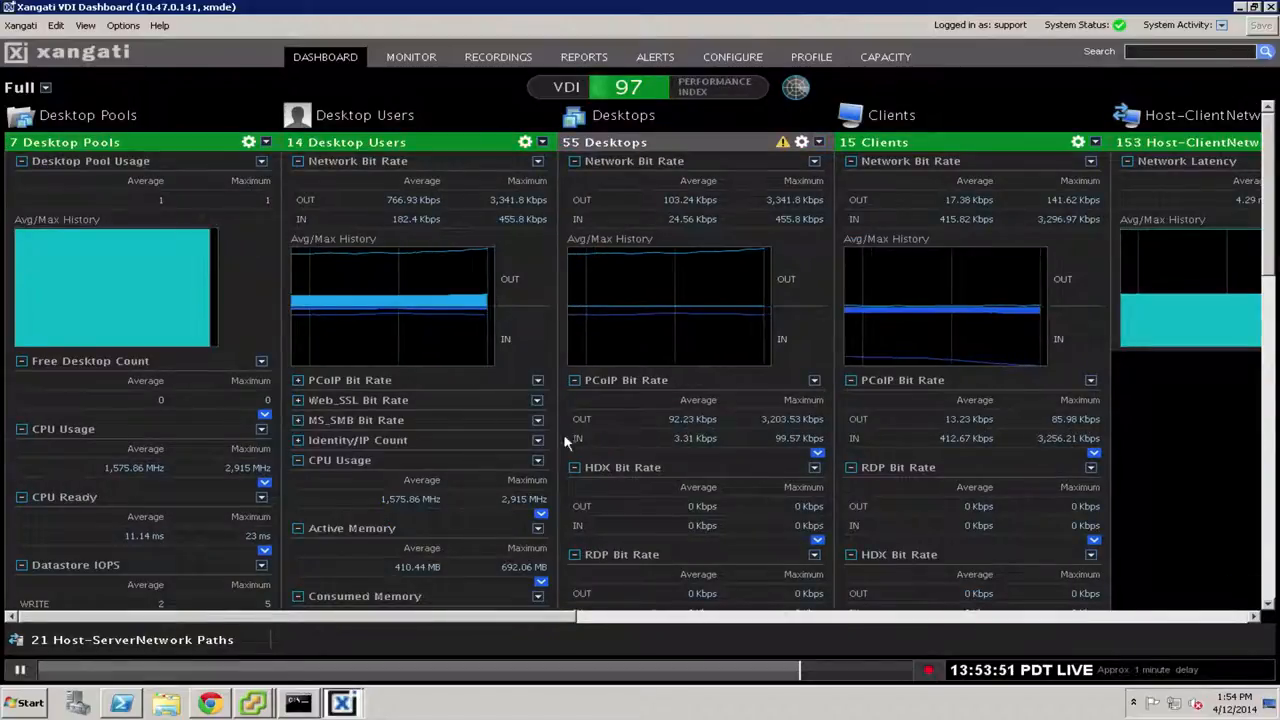
{"action": "mouse_move", "coordinate": [610, 430]}
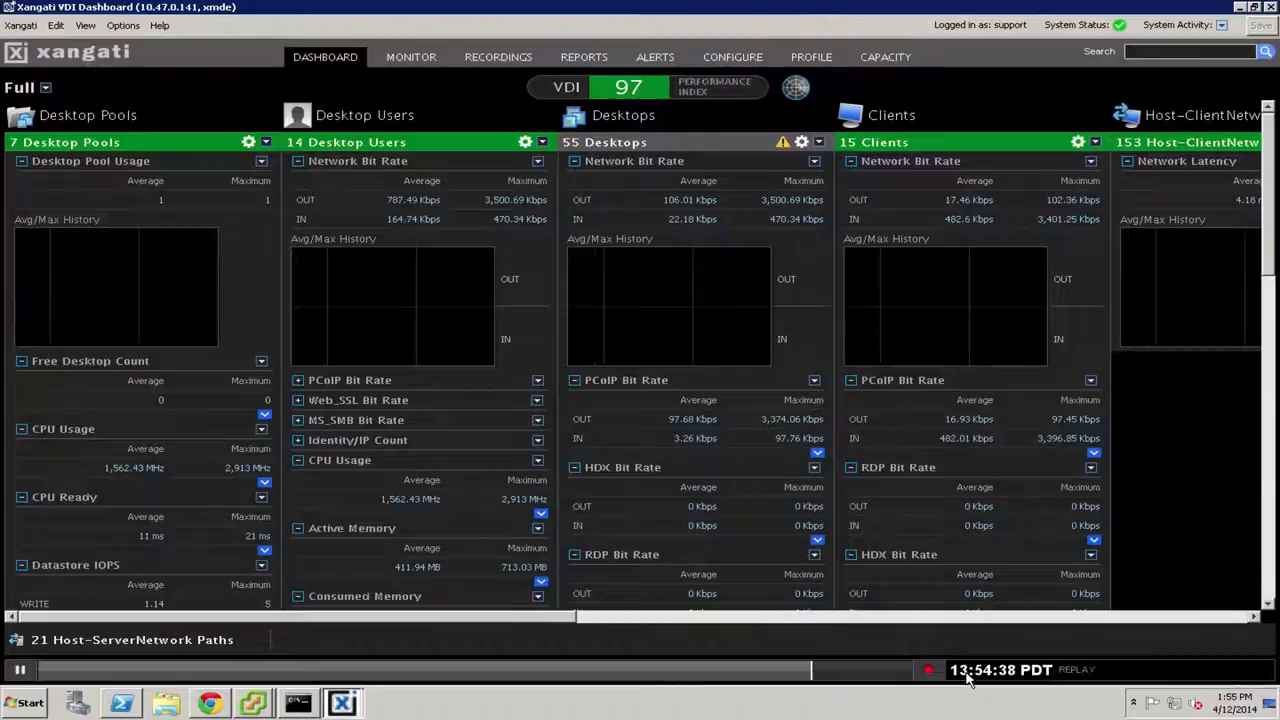
Return to live data, then preview the Record dialog and cancel without recording.
{"action": "left_click", "coordinate": [929, 669]}
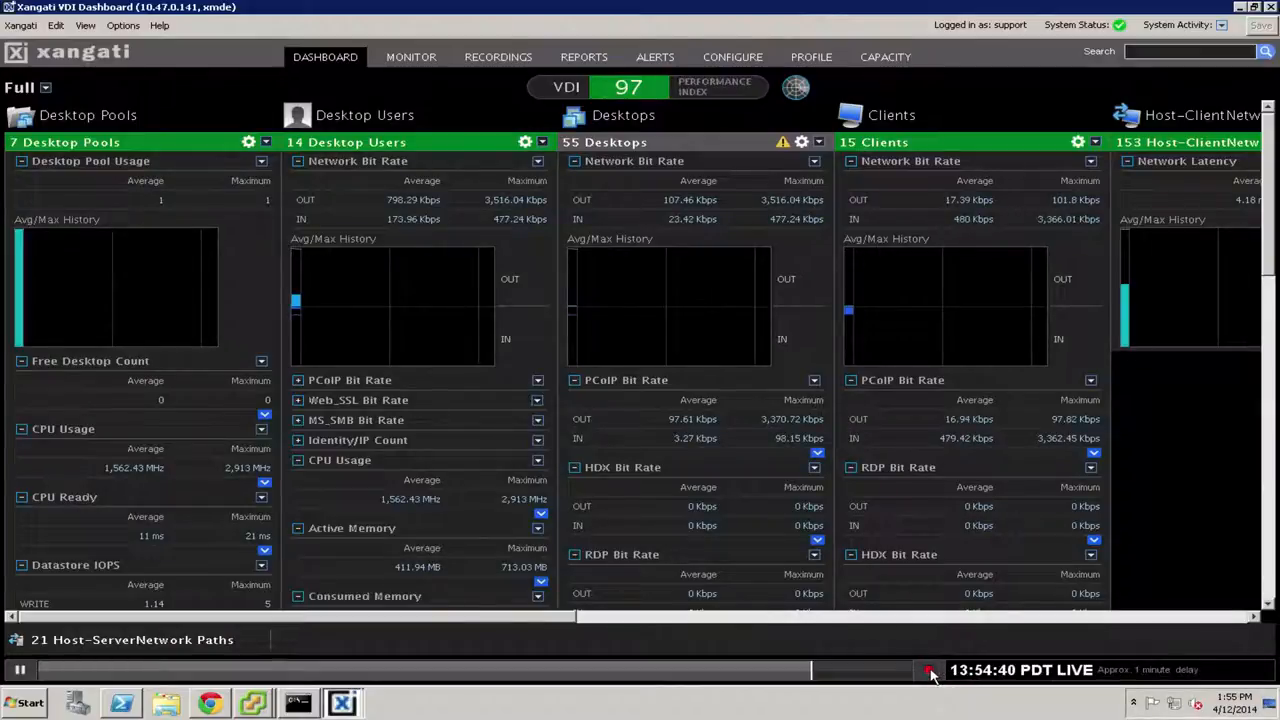
{"action": "left_click", "coordinate": [929, 670]}
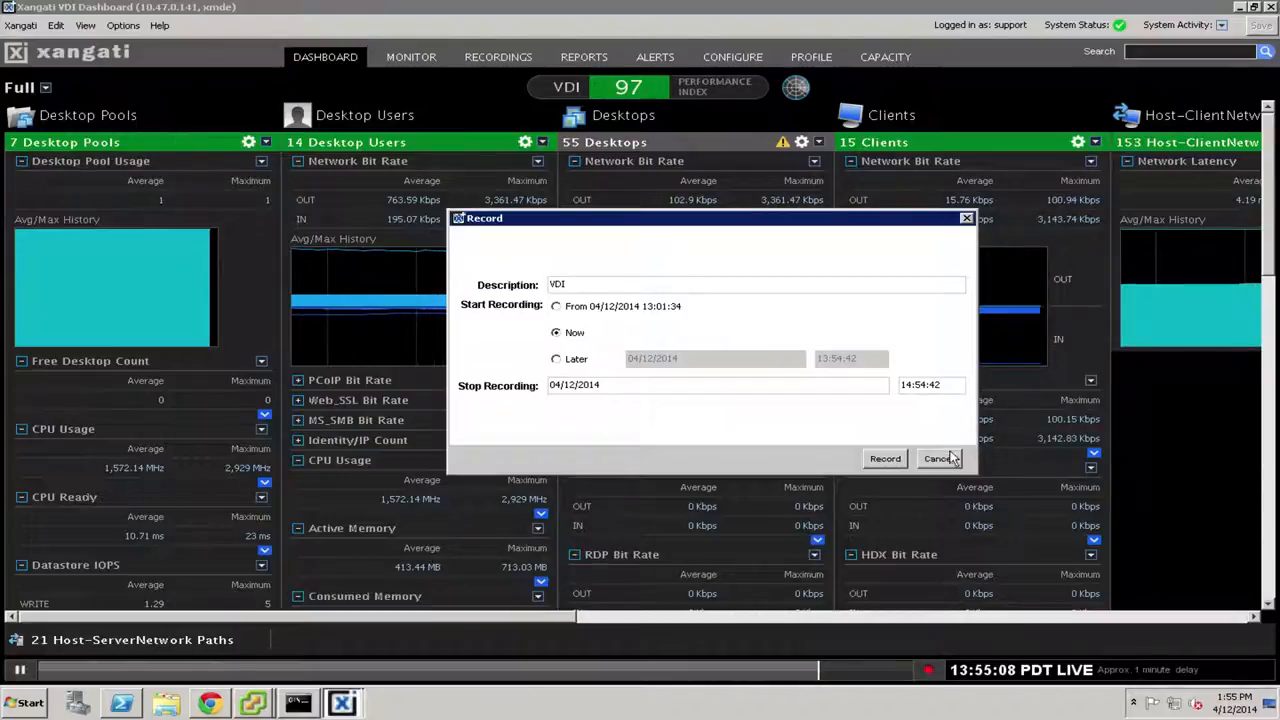
{"action": "left_click", "coordinate": [938, 458]}
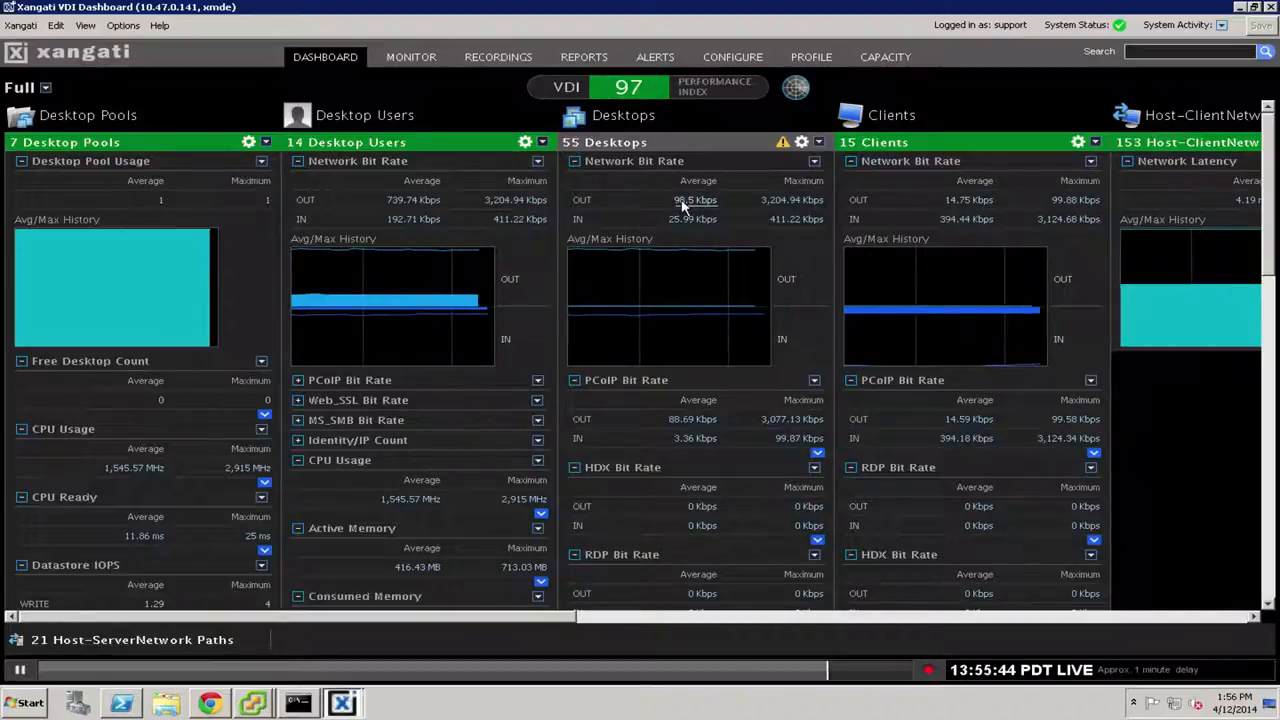
{"action": "mouse_move", "coordinate": [658, 210]}
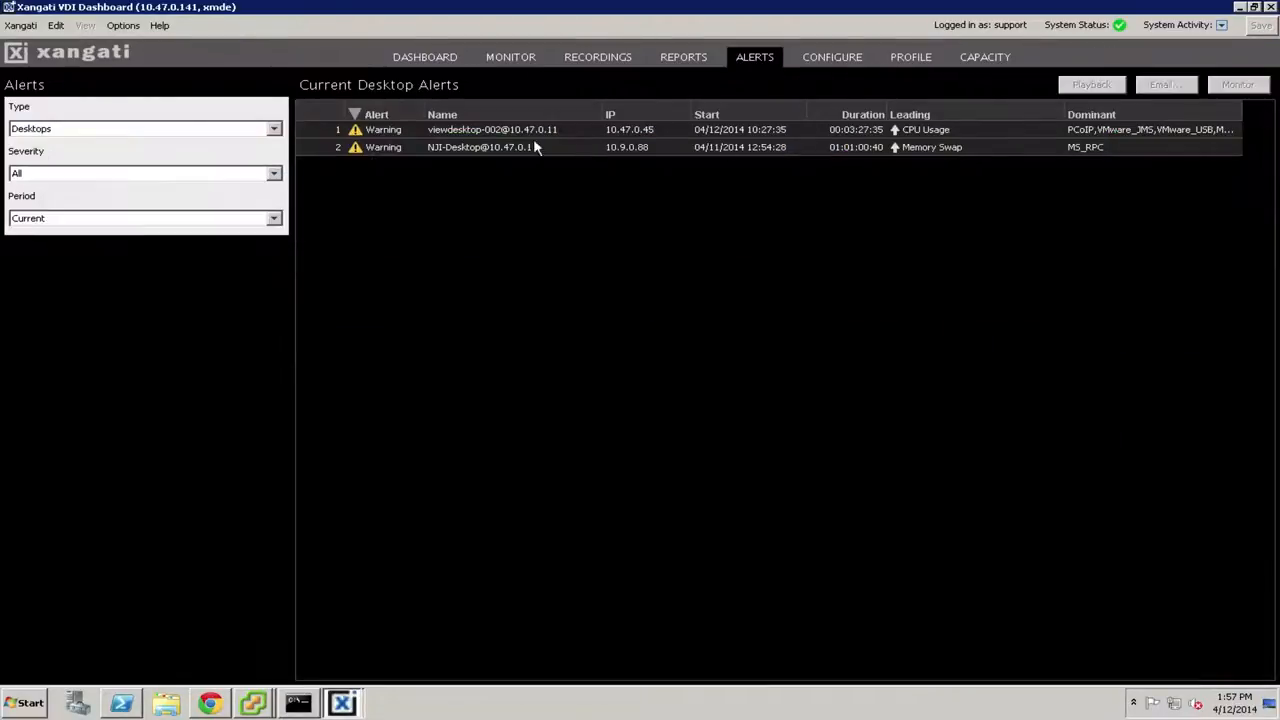
{"action": "mouse_move", "coordinate": [520, 130]}
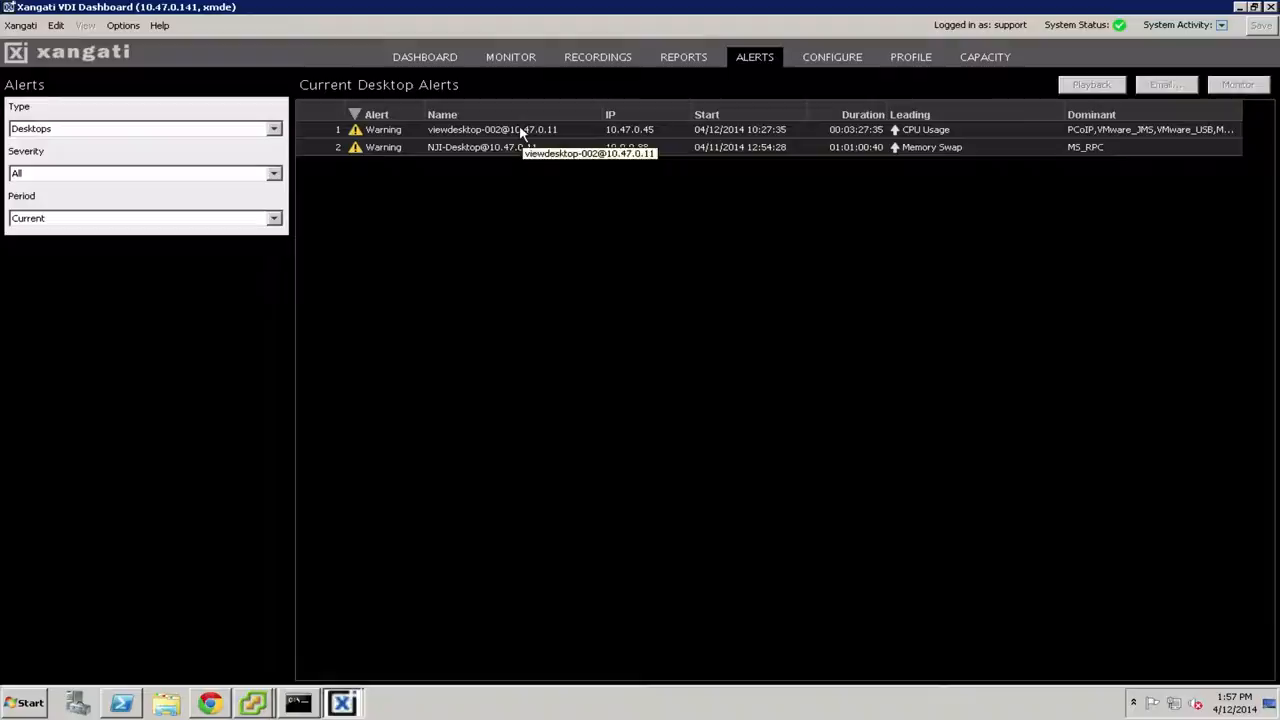
Open the recording of viewdesktop-002's CPU-usage warning from current desktop alerts.
{"action": "left_click", "coordinate": [490, 129]}
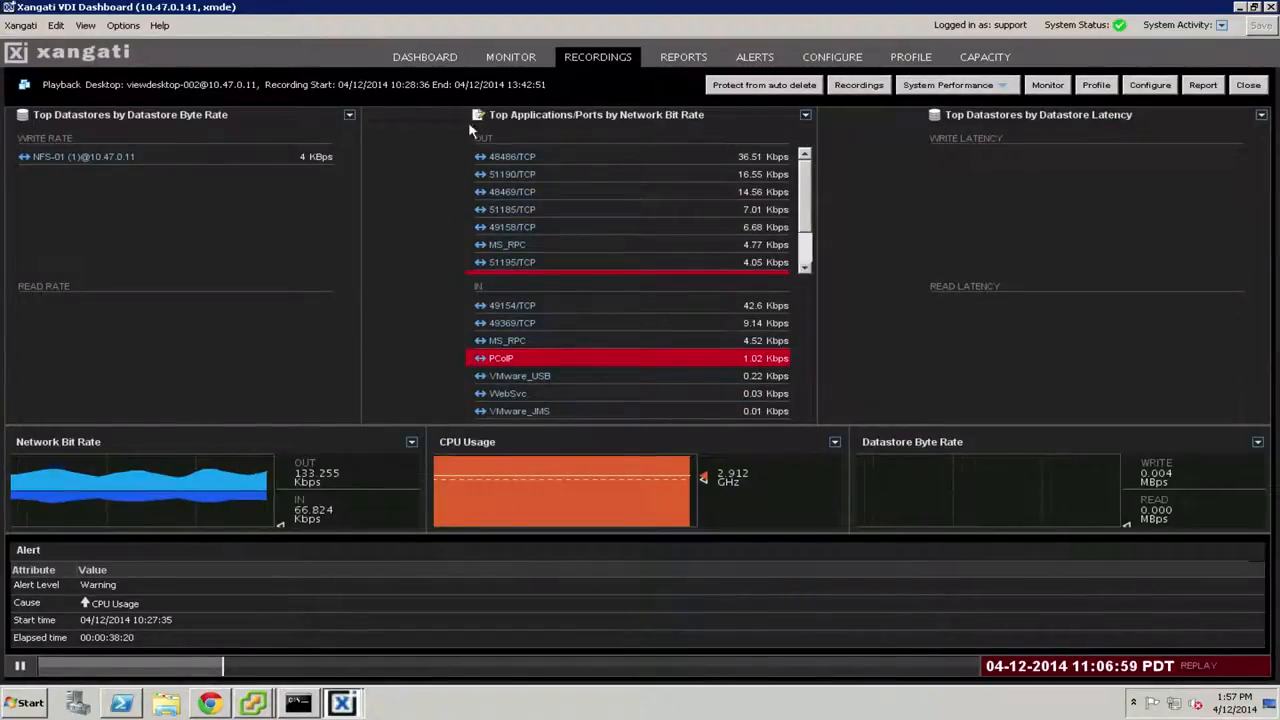
{"action": "mouse_move", "coordinate": [530, 302]}
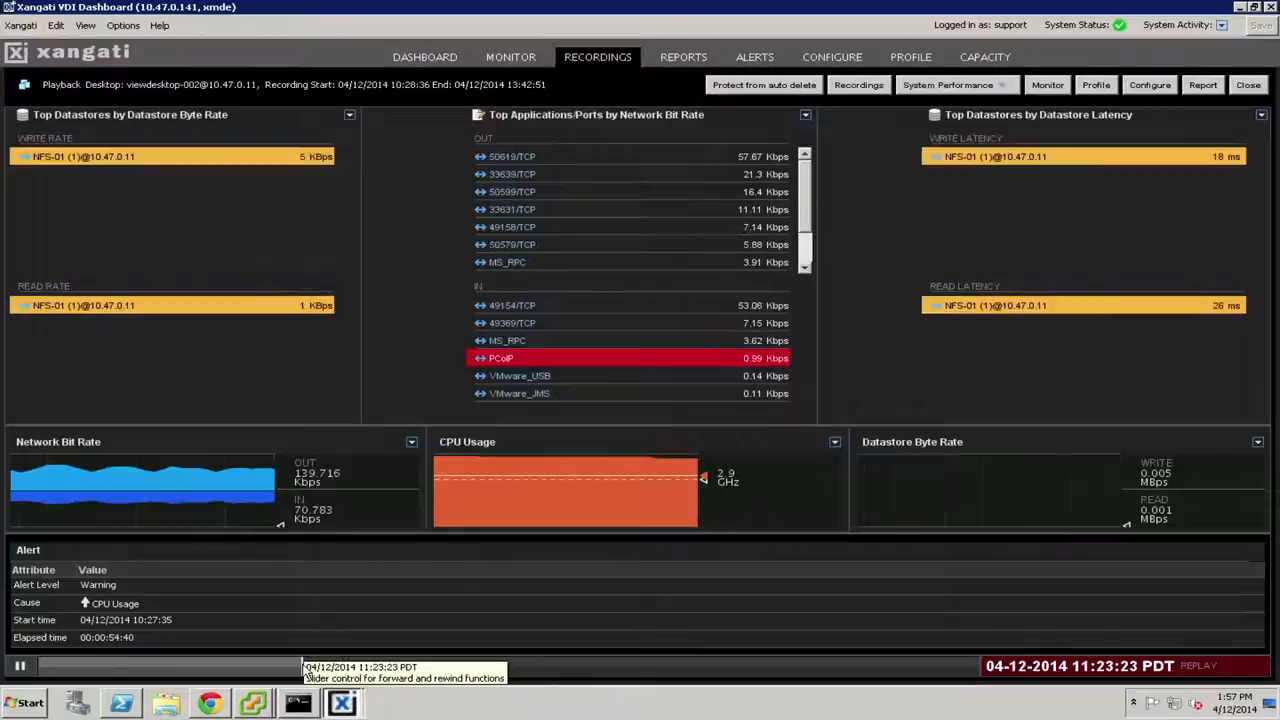
Drag the viewdesktop-002 replay about an hour ahead and show System Performance choices.
{"action": "left_click_drag", "start_coordinate": [300, 667], "coordinate": [180, 667]}
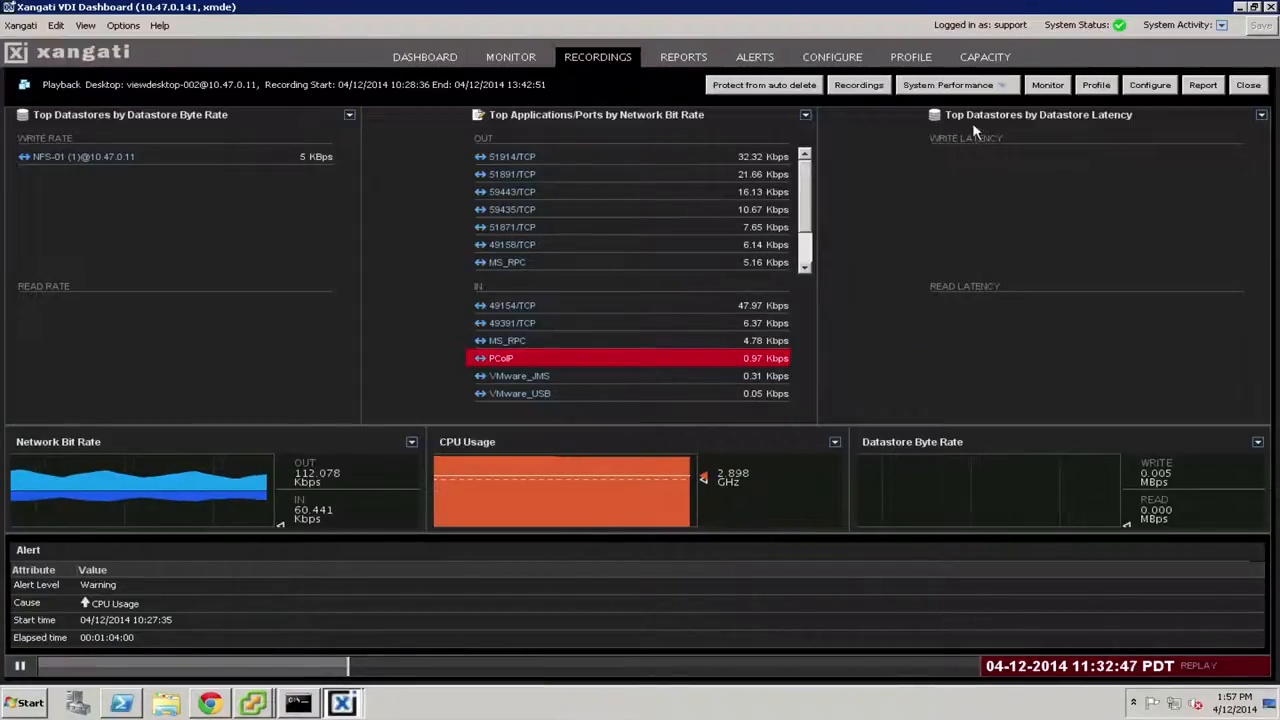
{"action": "left_click", "coordinate": [948, 84]}
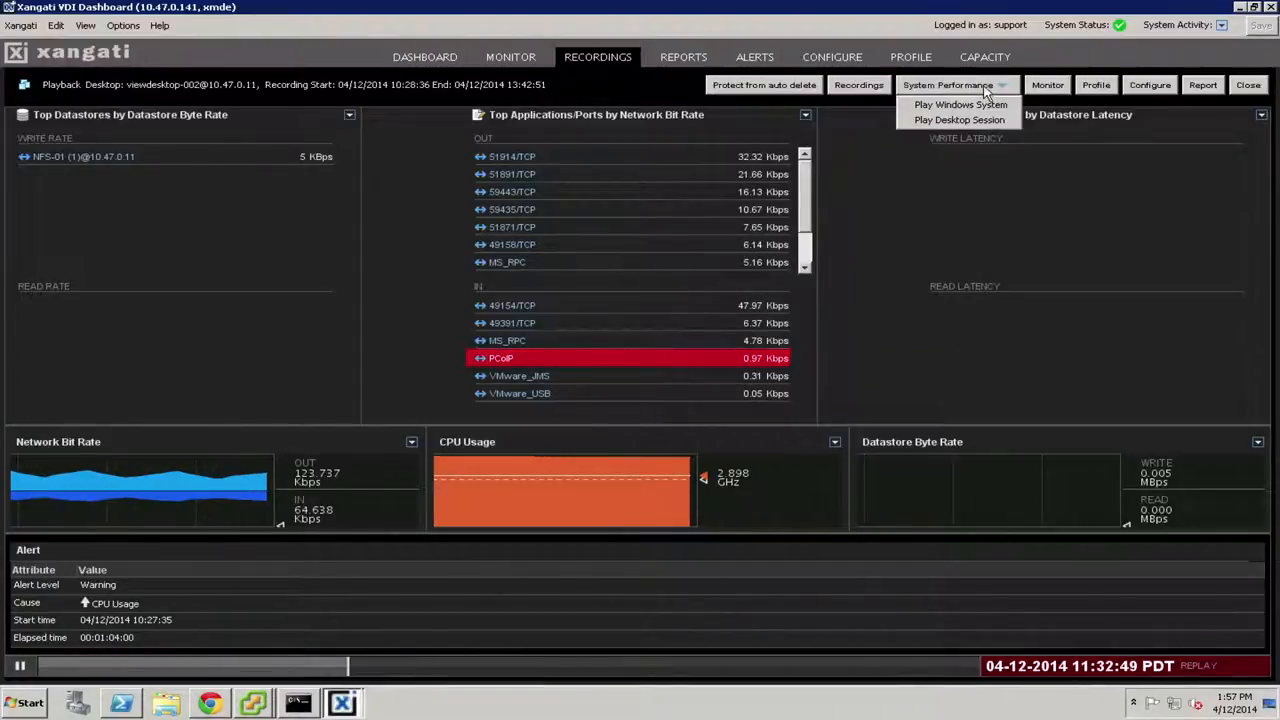
{"action": "mouse_move", "coordinate": [961, 105]}
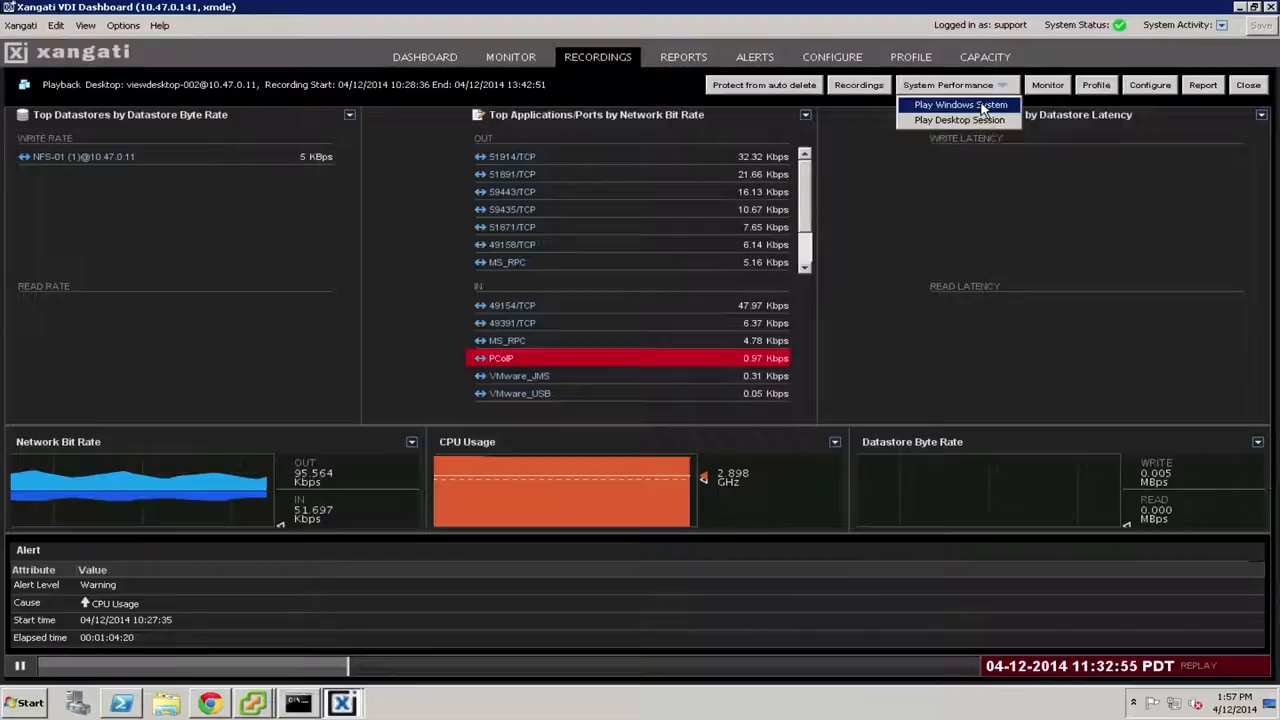
Play the Windows System replay of the desktop's processes, then close the viewer.
{"action": "left_click", "coordinate": [960, 104]}
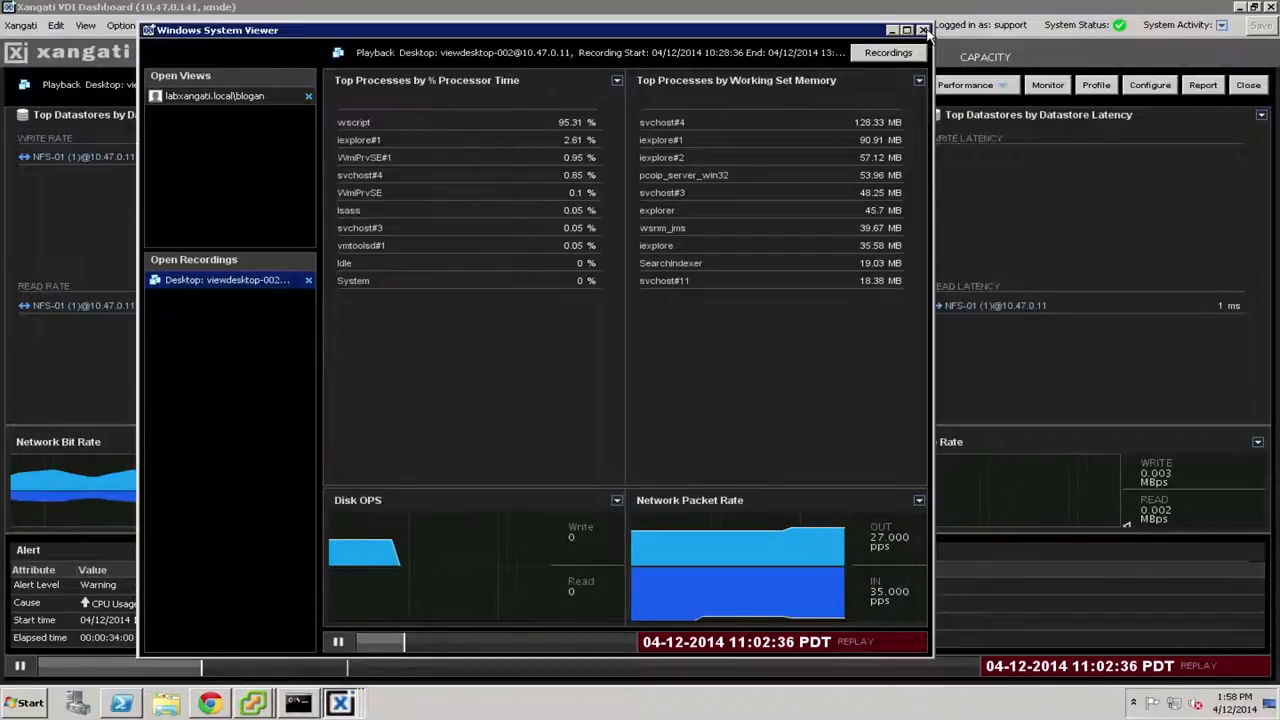
{"action": "left_click", "coordinate": [923, 30]}
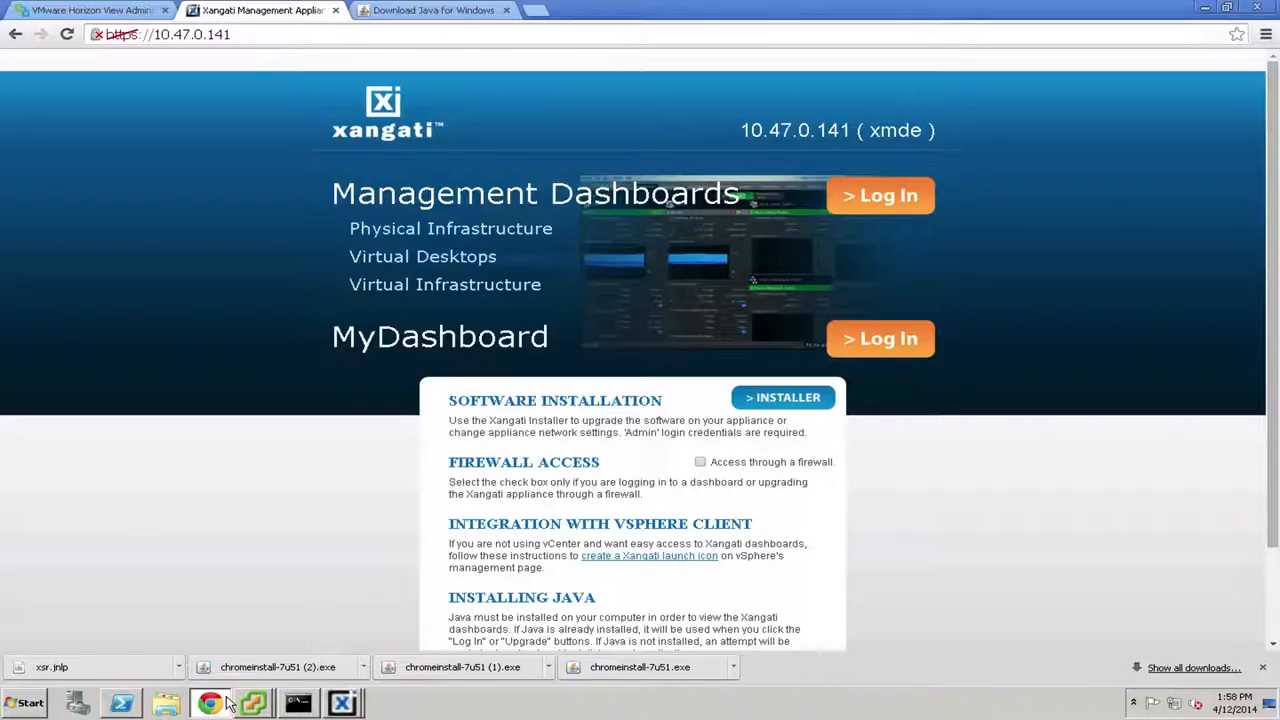
Append /trouble to the appliance URL in Chrome's address bar.
{"action": "left_click", "coordinate": [170, 34]}
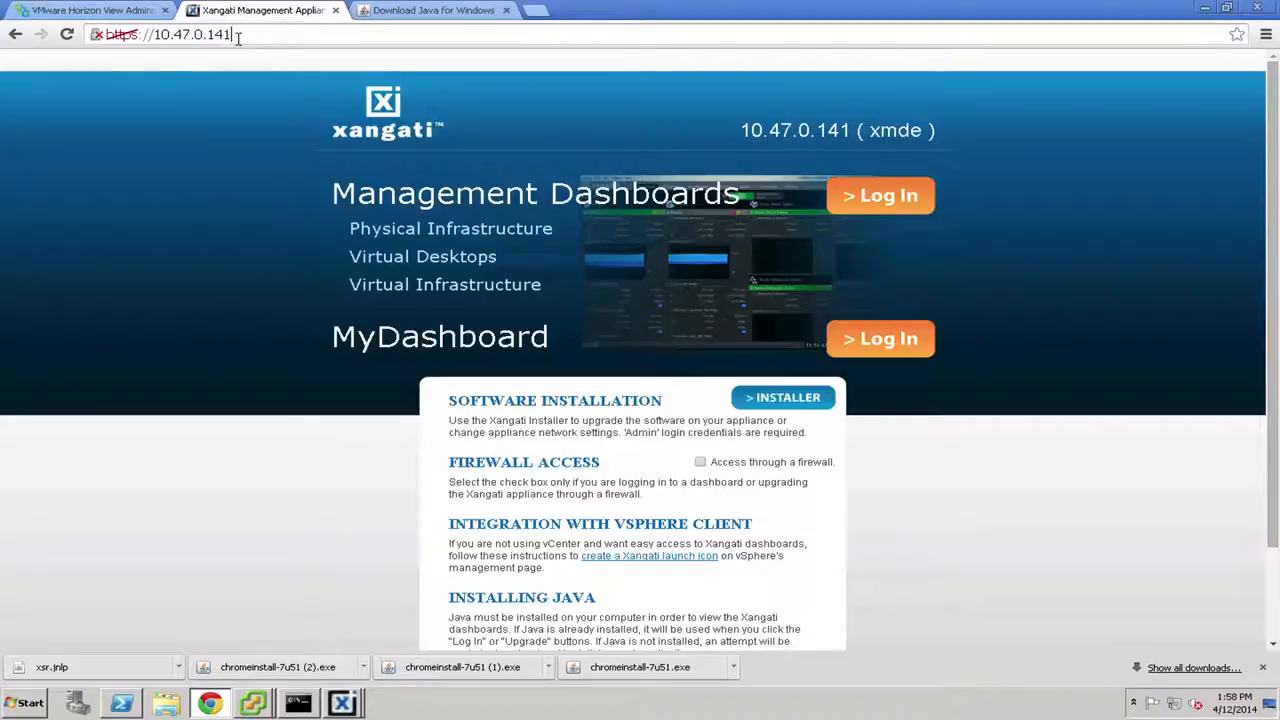
{"action": "type", "text": "/tr"}
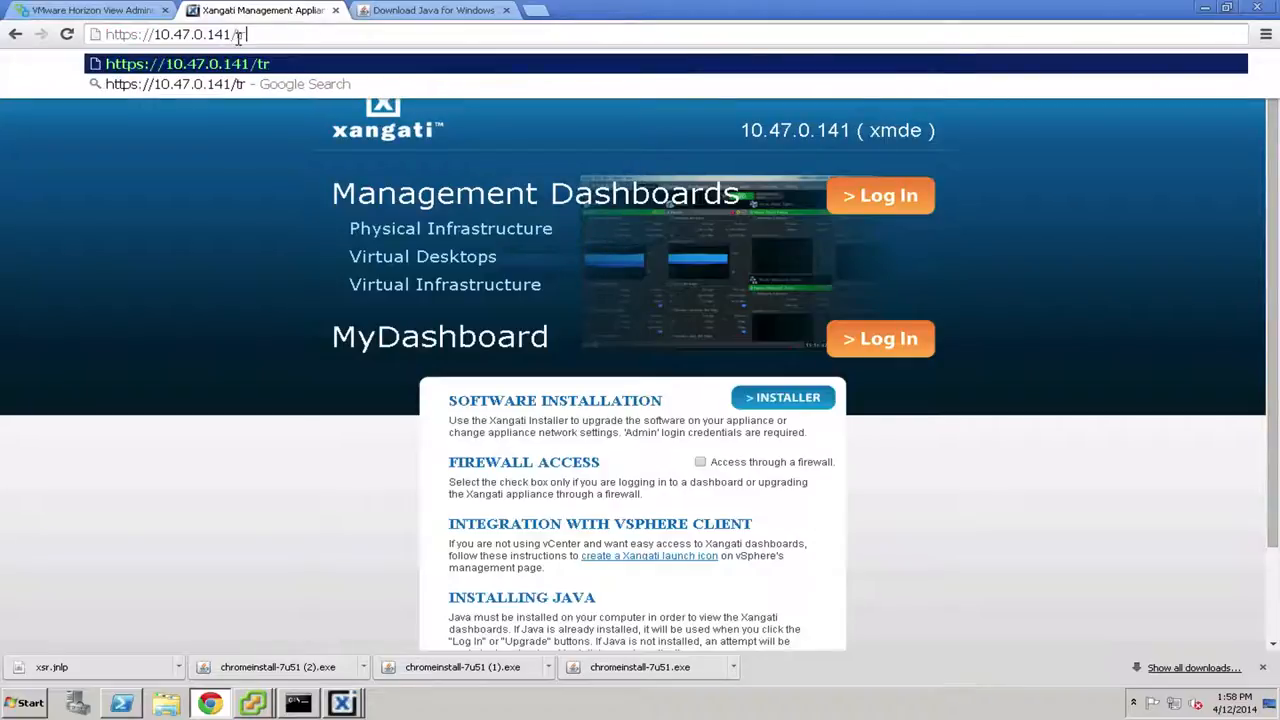
{"action": "type", "text": "ouble.jsp"}
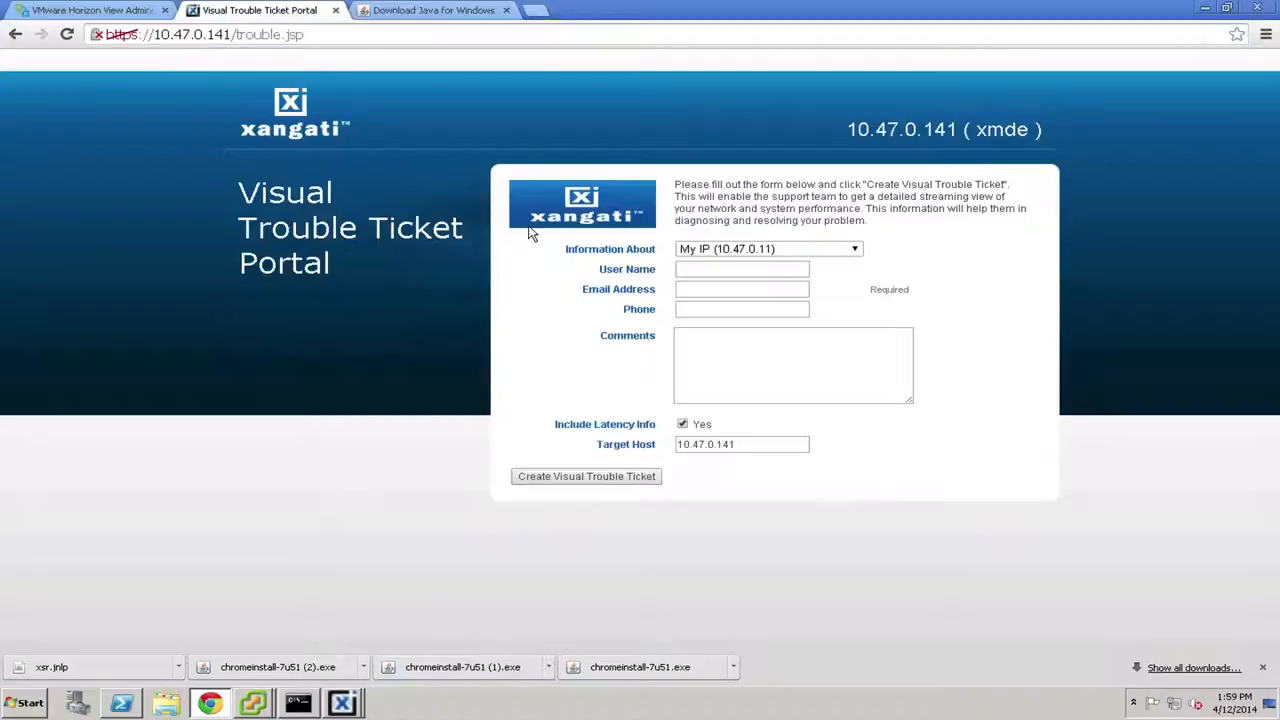
{"action": "mouse_move", "coordinate": [537, 261]}
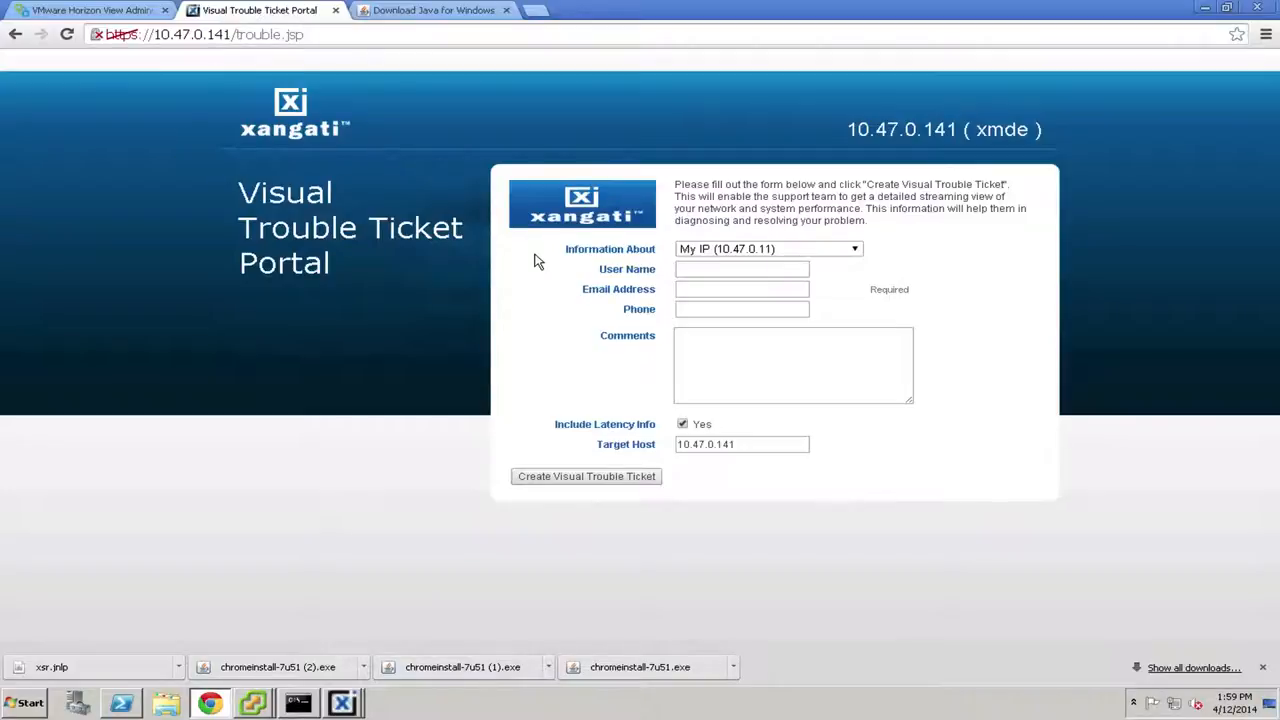
{"action": "mouse_move", "coordinate": [680, 270]}
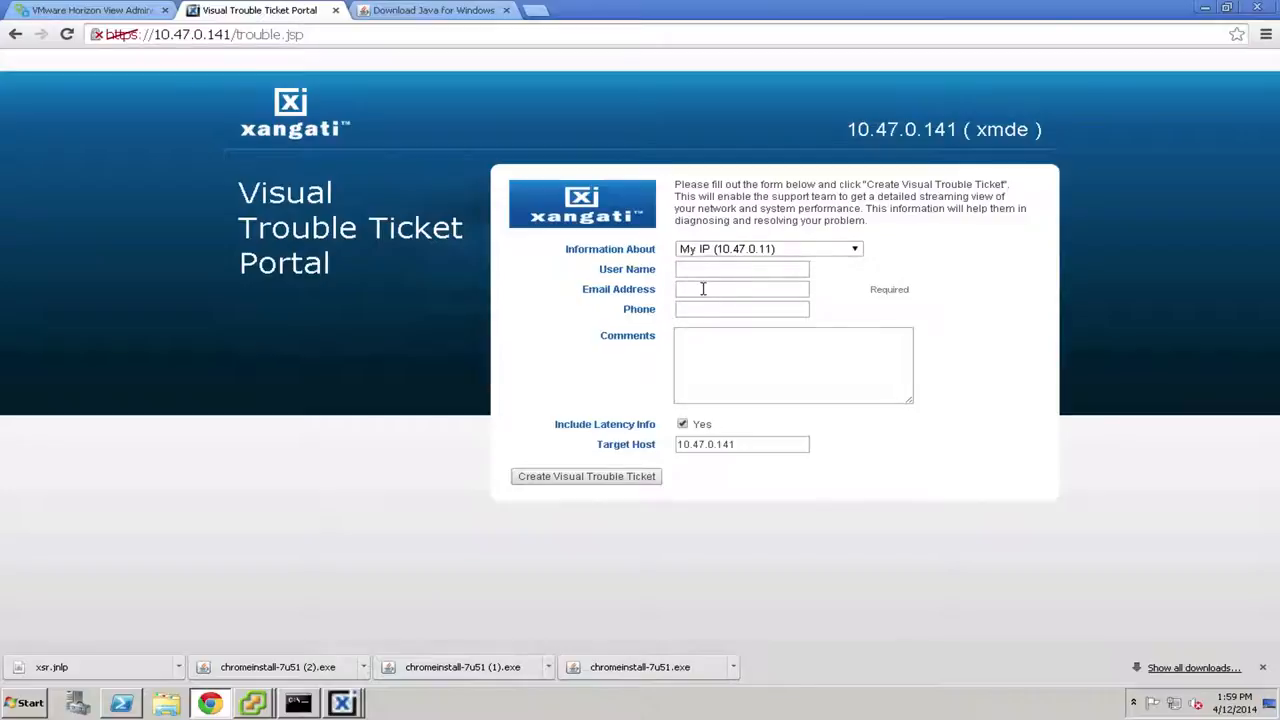
{"action": "mouse_move", "coordinate": [710, 357]}
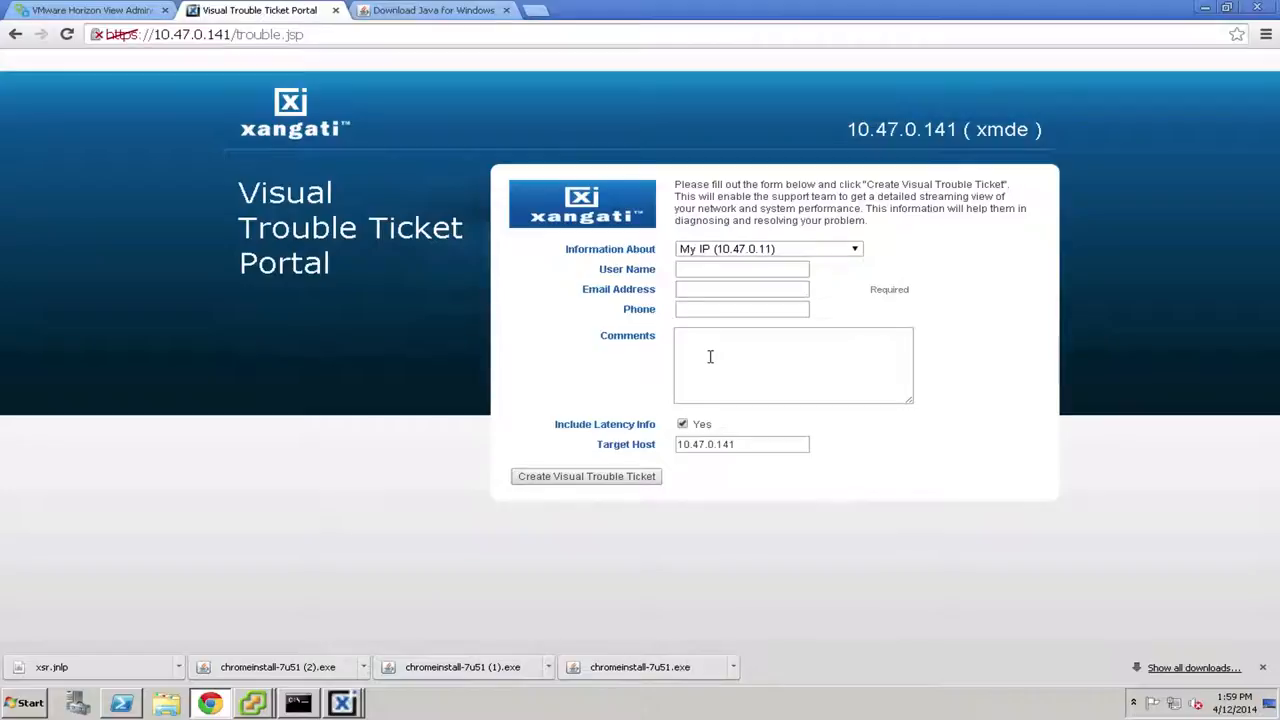
{"action": "mouse_move", "coordinate": [740, 328]}
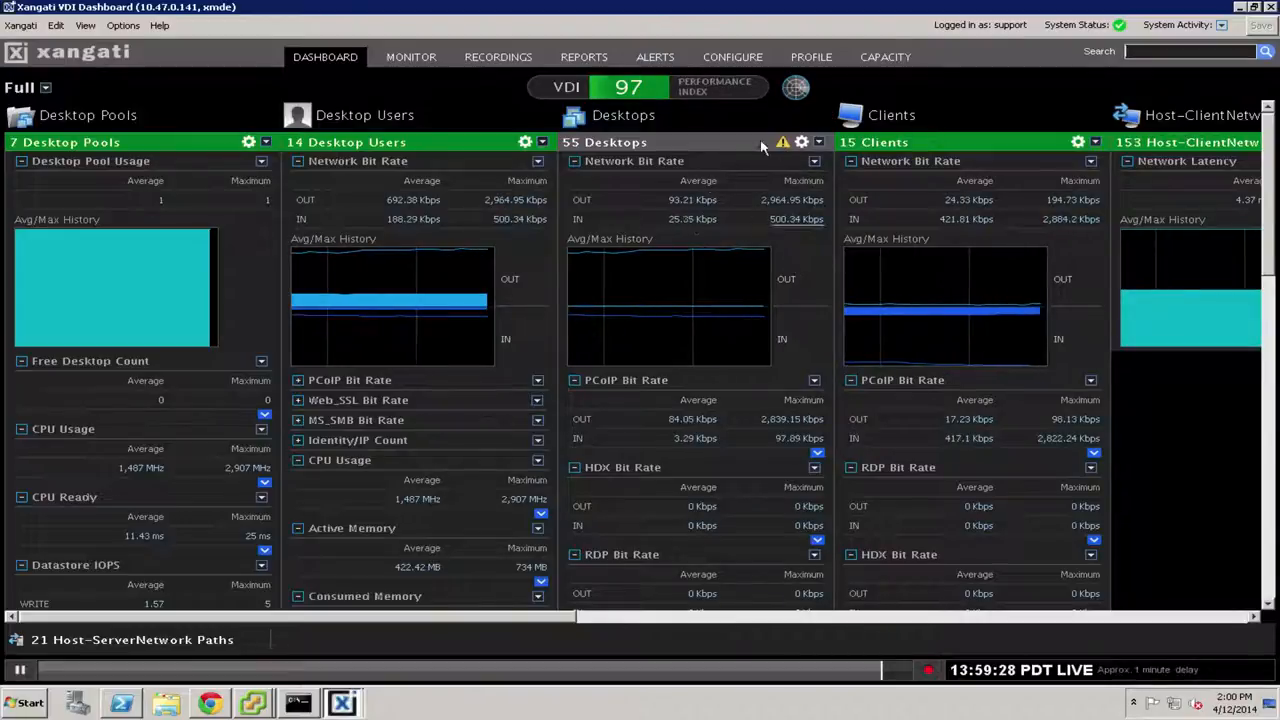
{"action": "mouse_move", "coordinate": [768, 178]}
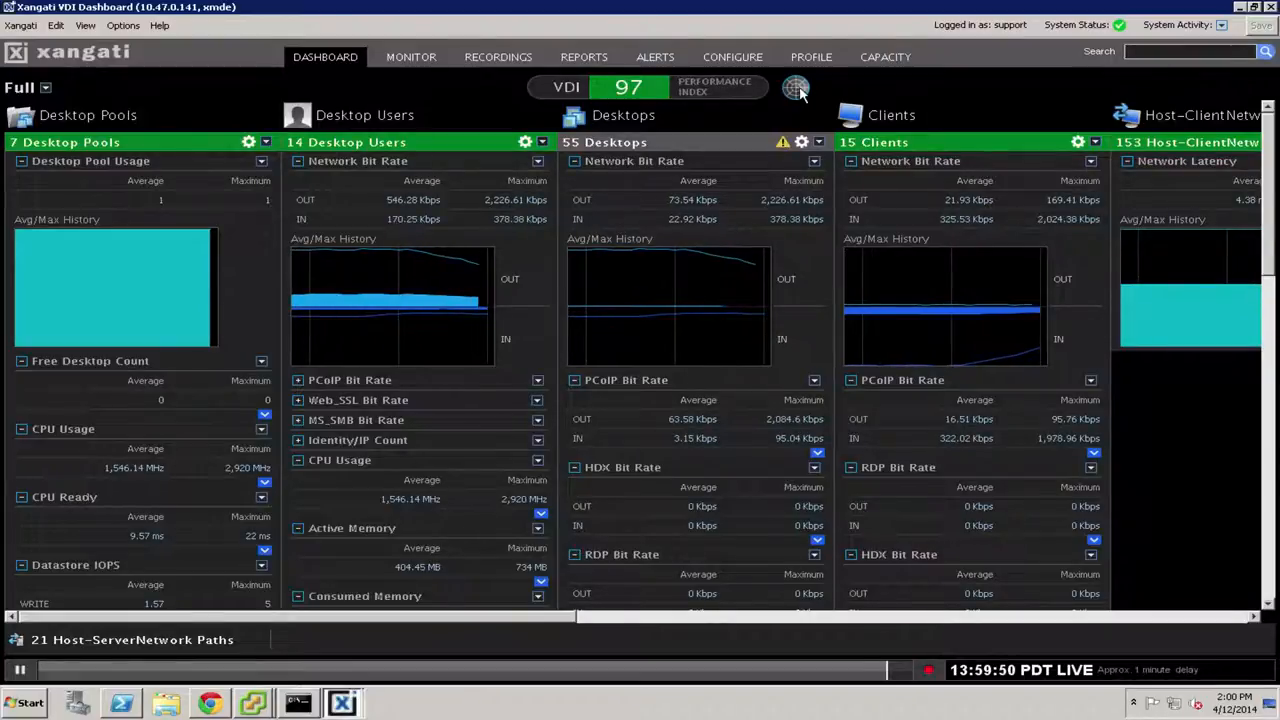
Launch Storm Tracker from the globe icon beside the VDI Performance Index.
{"action": "left_click", "coordinate": [795, 88]}
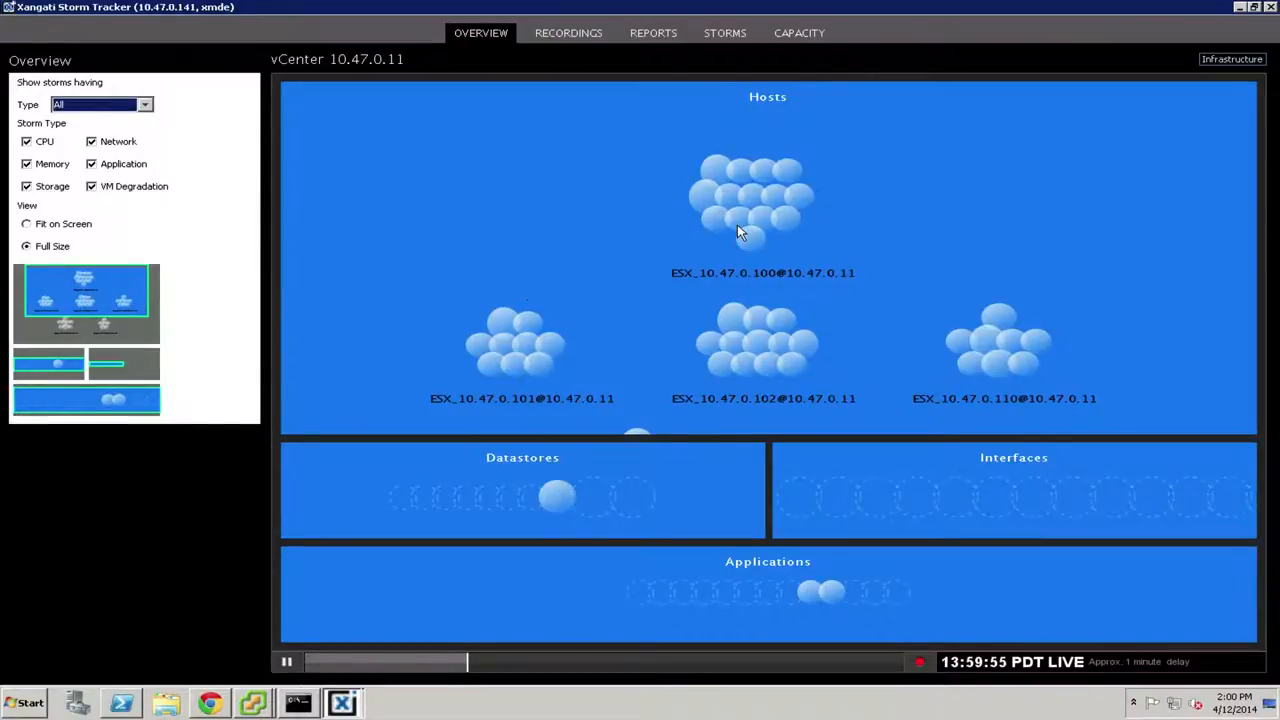
{"action": "mouse_move", "coordinate": [485, 332]}
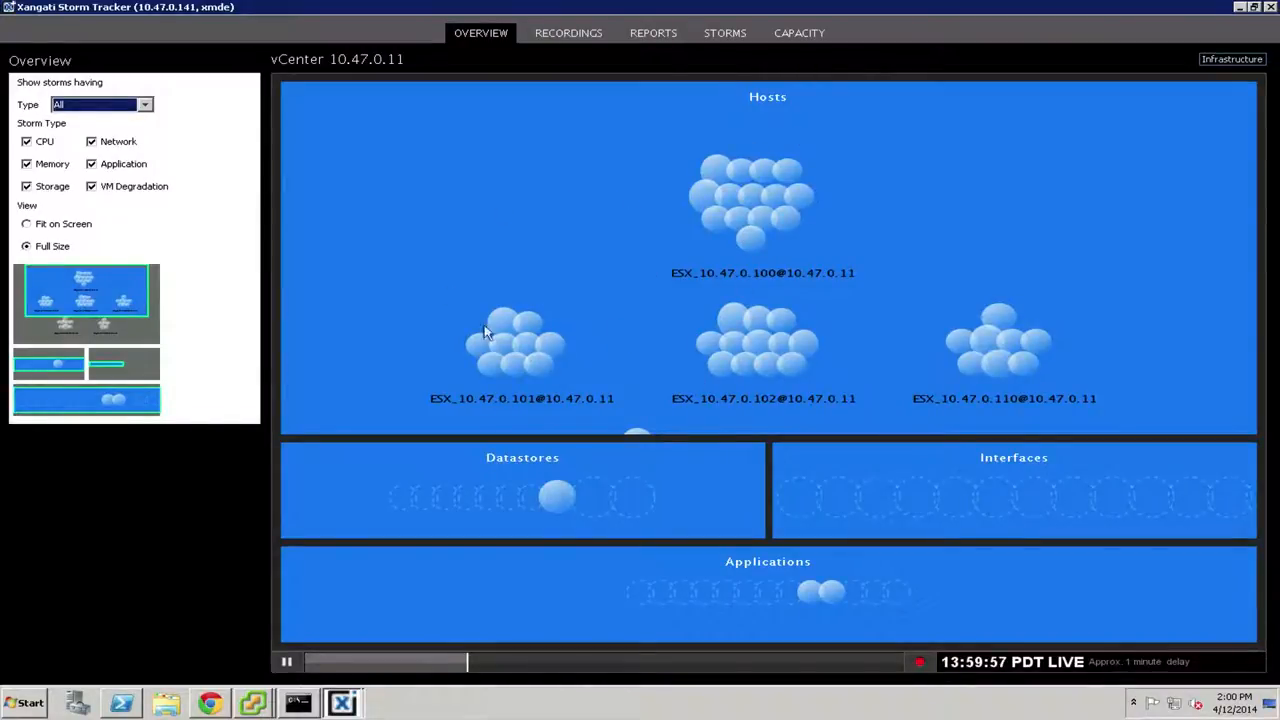
{"action": "mouse_move", "coordinate": [531, 261]}
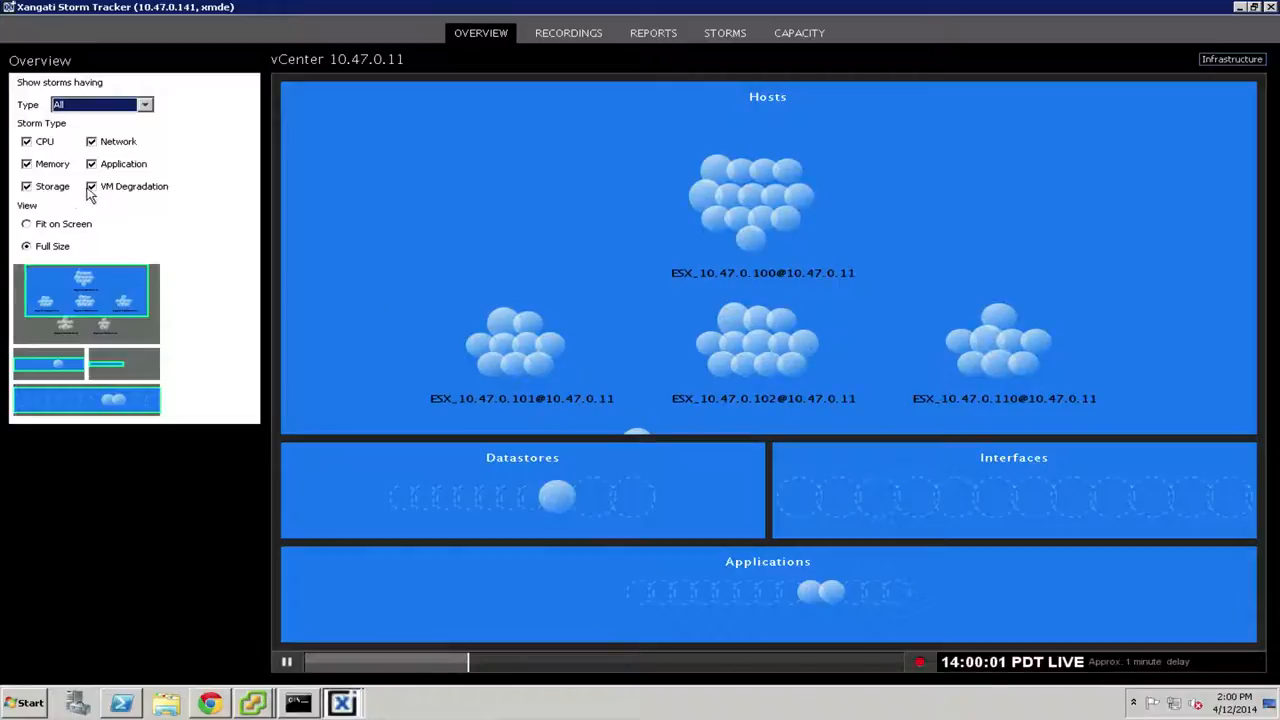
Show the Storm Tracker overview map of six vCenter hosts, datastores, interfaces and applications.
{"action": "left_click", "coordinate": [26, 223]}
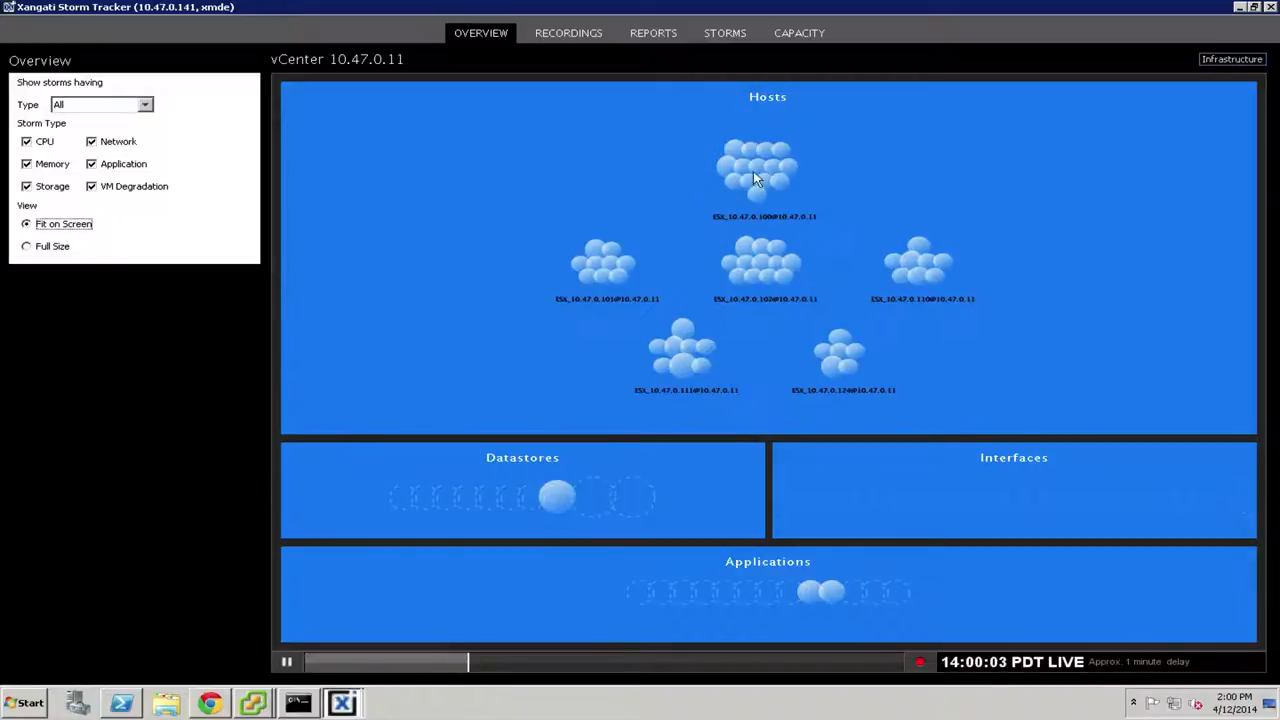
{"action": "mouse_move", "coordinate": [700, 213]}
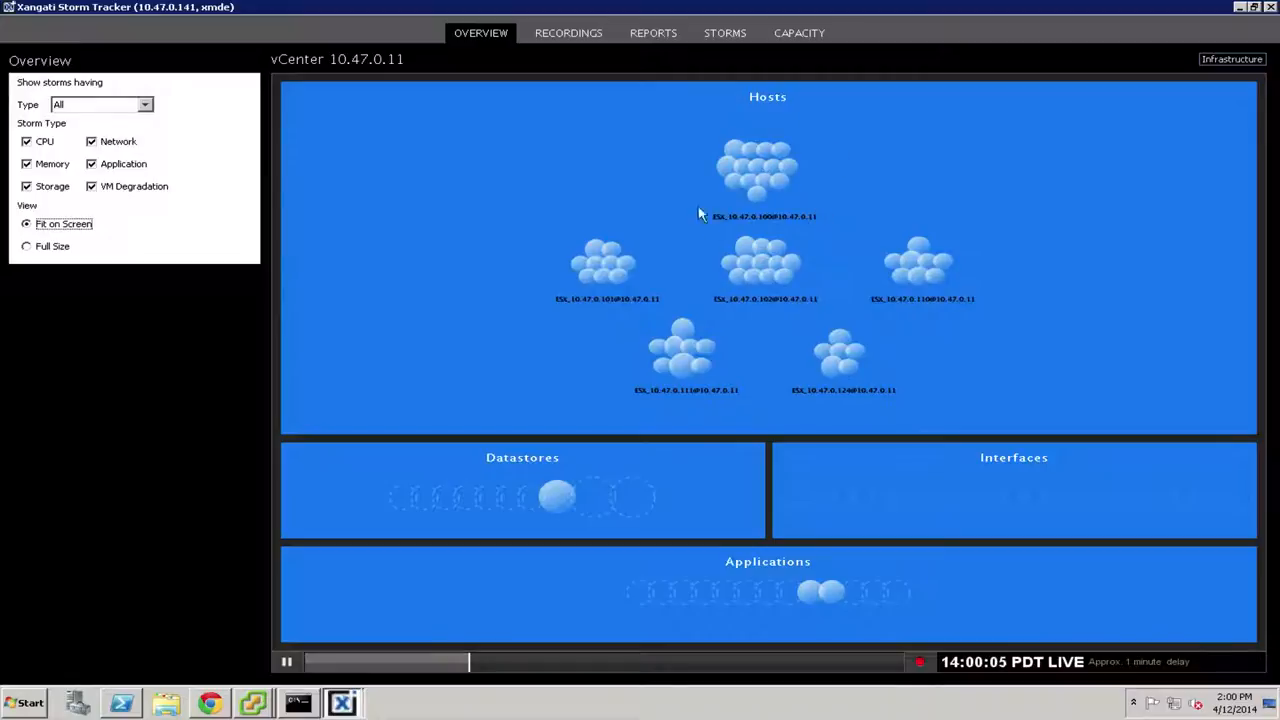
{"action": "mouse_move", "coordinate": [758, 152]}
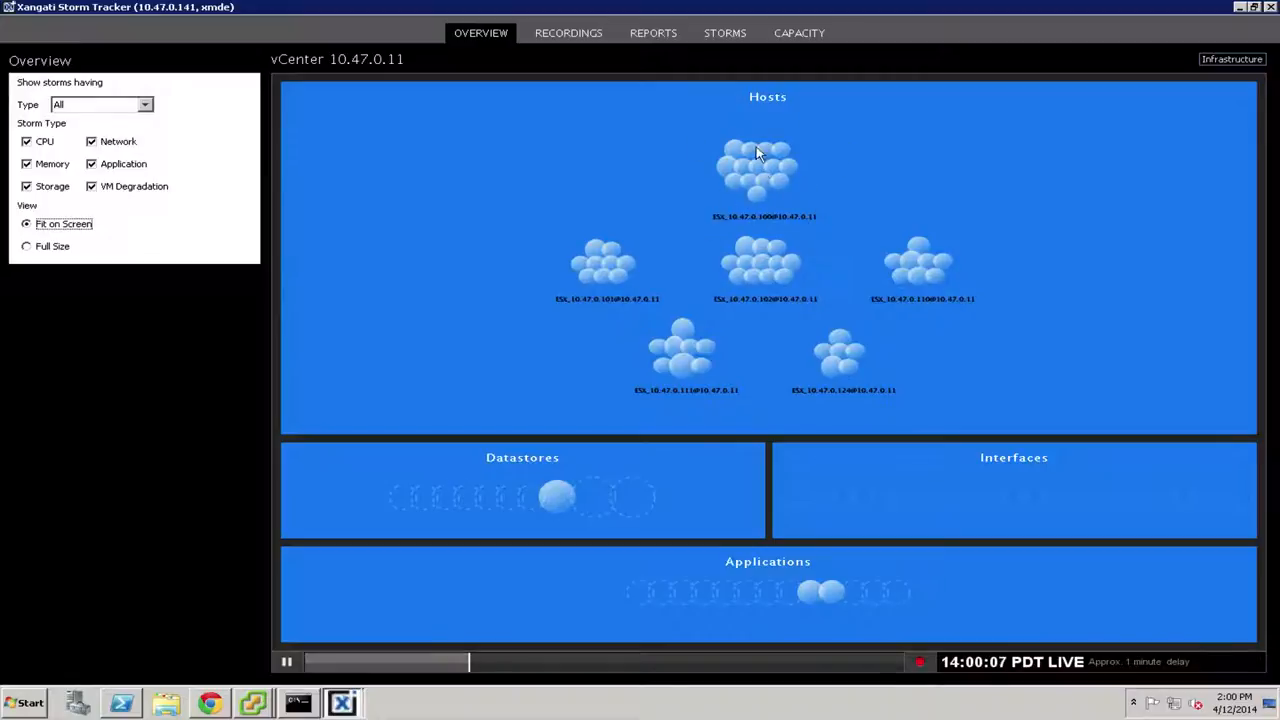
{"action": "mouse_move", "coordinate": [737, 168]}
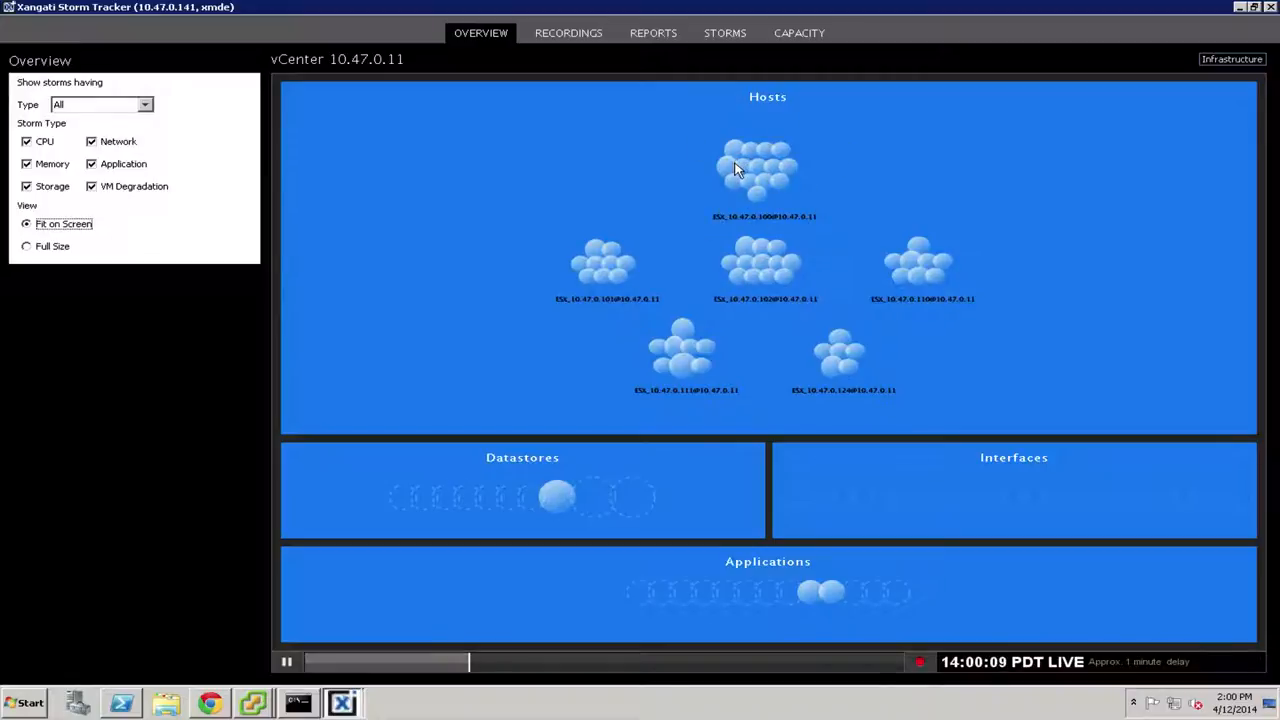
{"action": "mouse_move", "coordinate": [755, 170]}
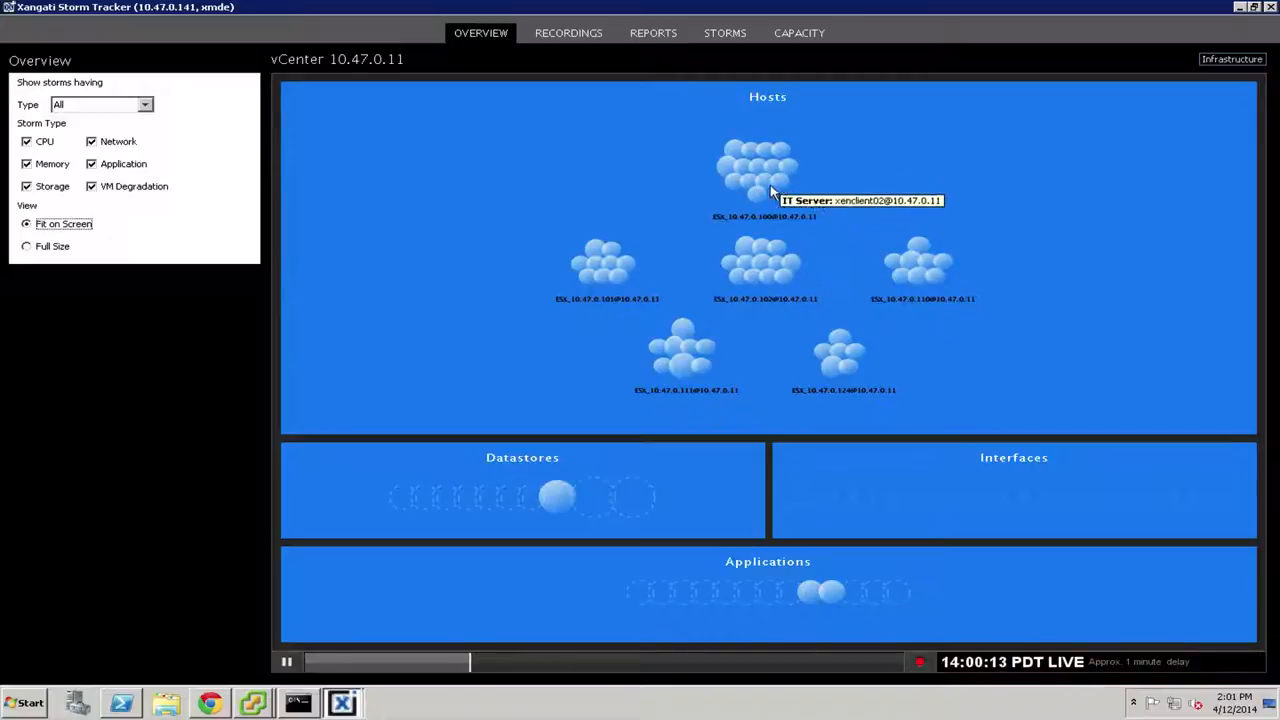
{"action": "mouse_move", "coordinate": [725, 115]}
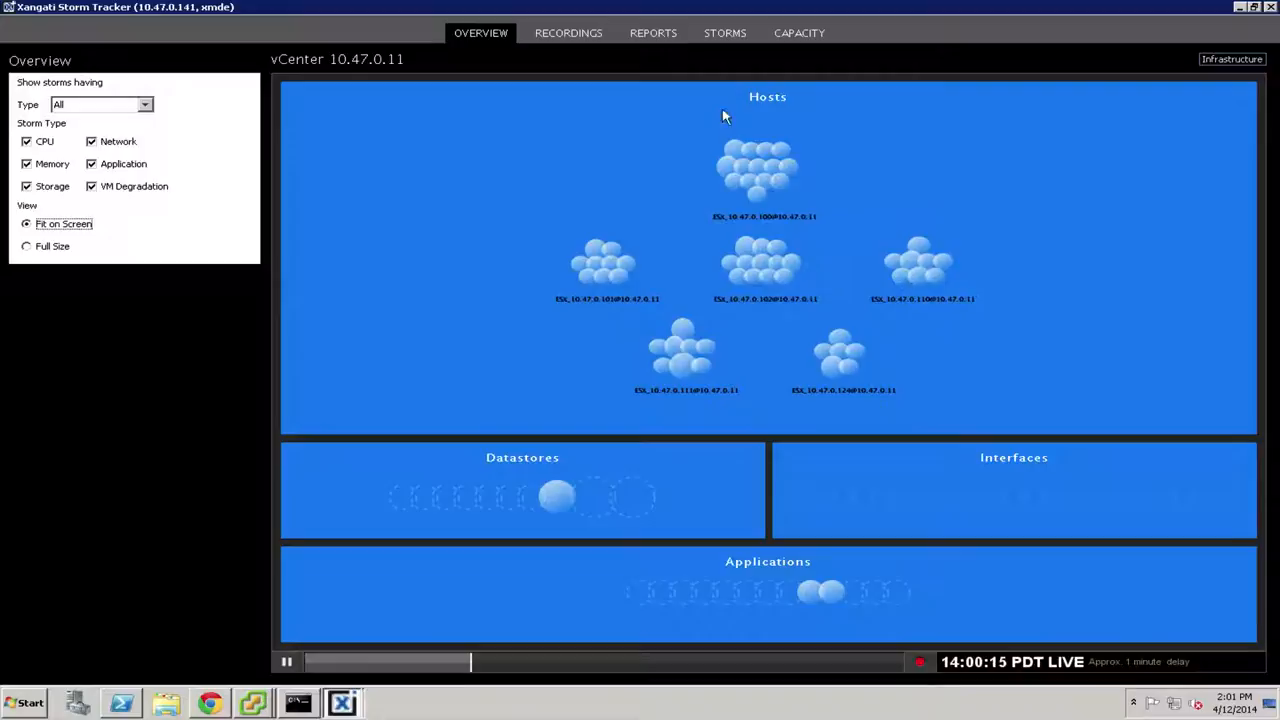
{"action": "mouse_move", "coordinate": [785, 180]}
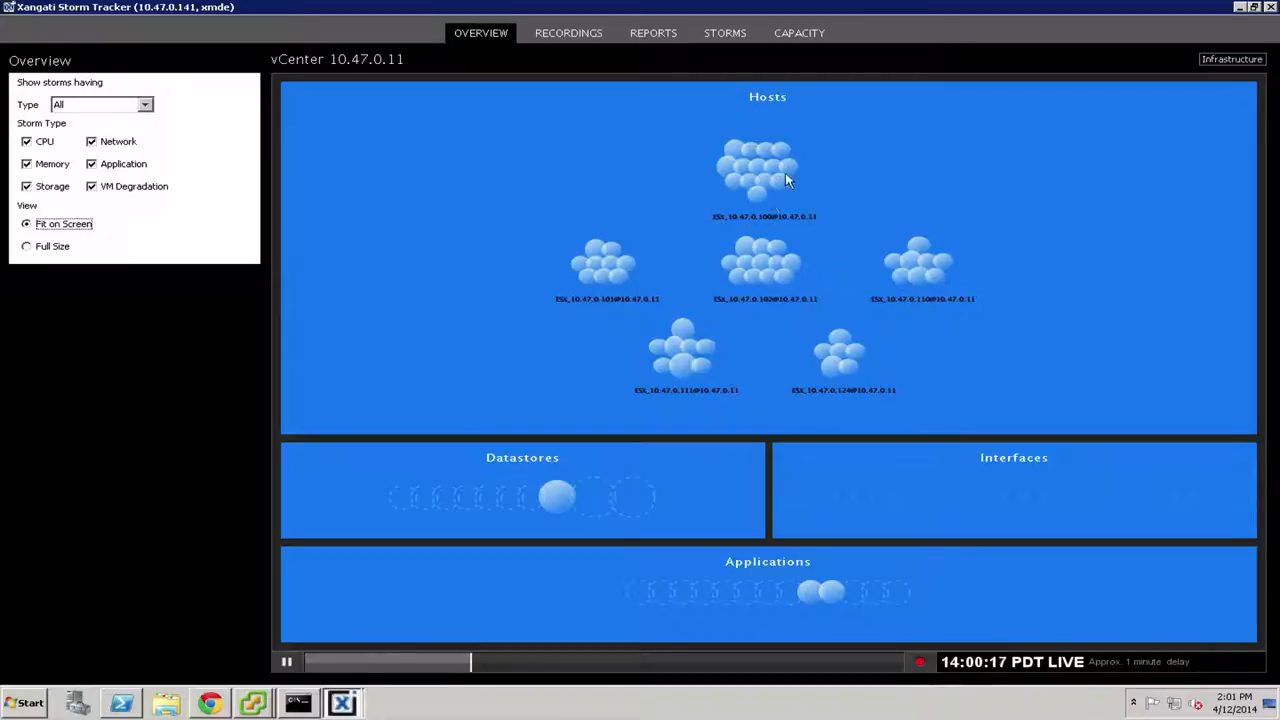
{"action": "mouse_move", "coordinate": [555, 498]}
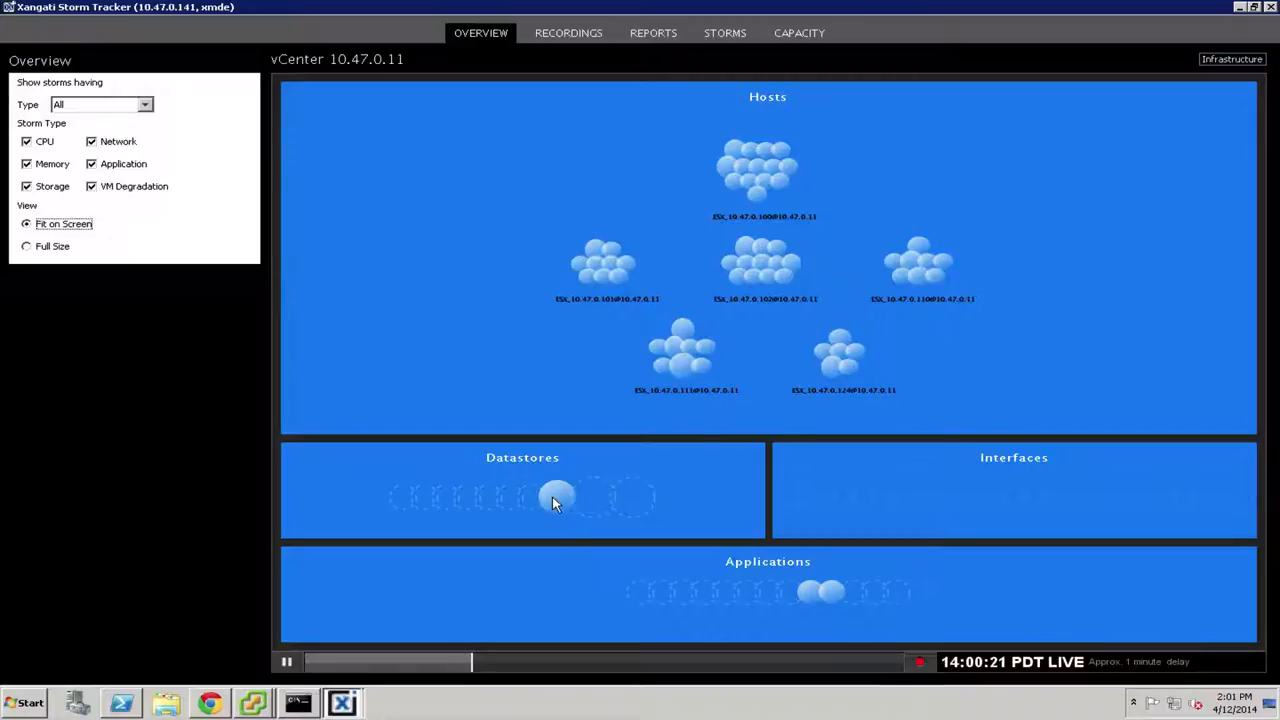
{"action": "mouse_move", "coordinate": [752, 252]}
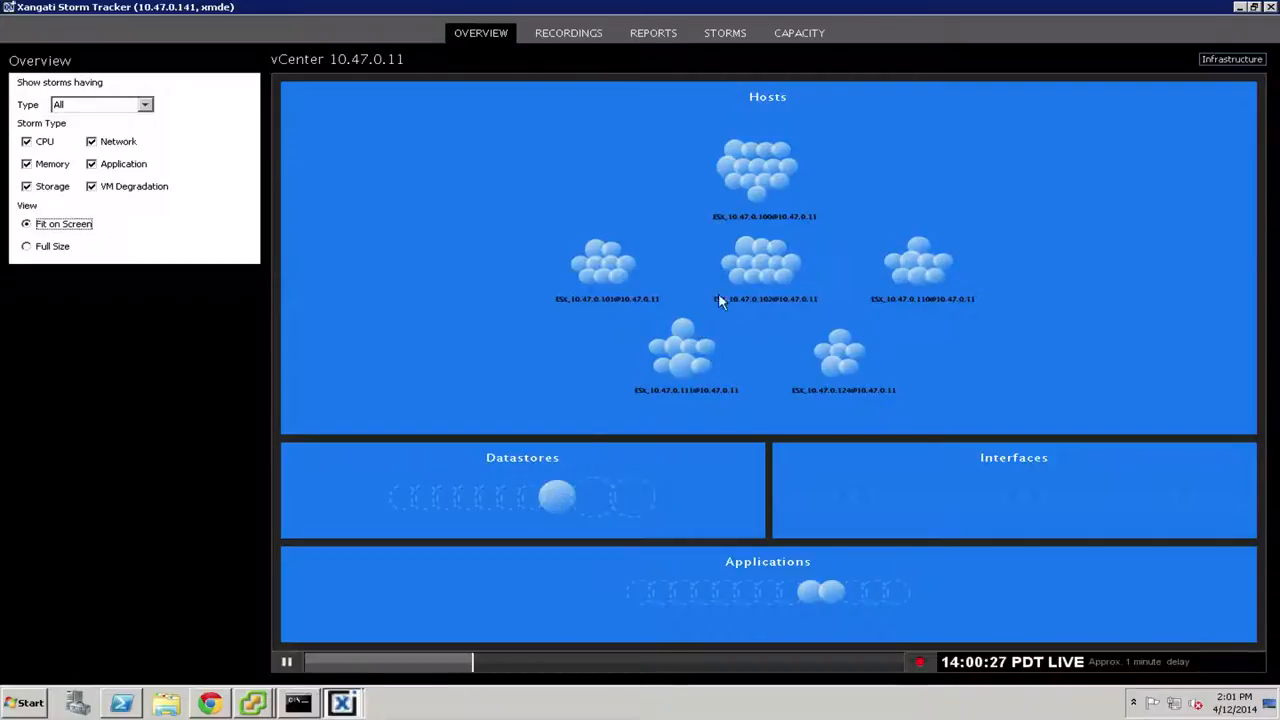
{"action": "mouse_move", "coordinate": [758, 150]}
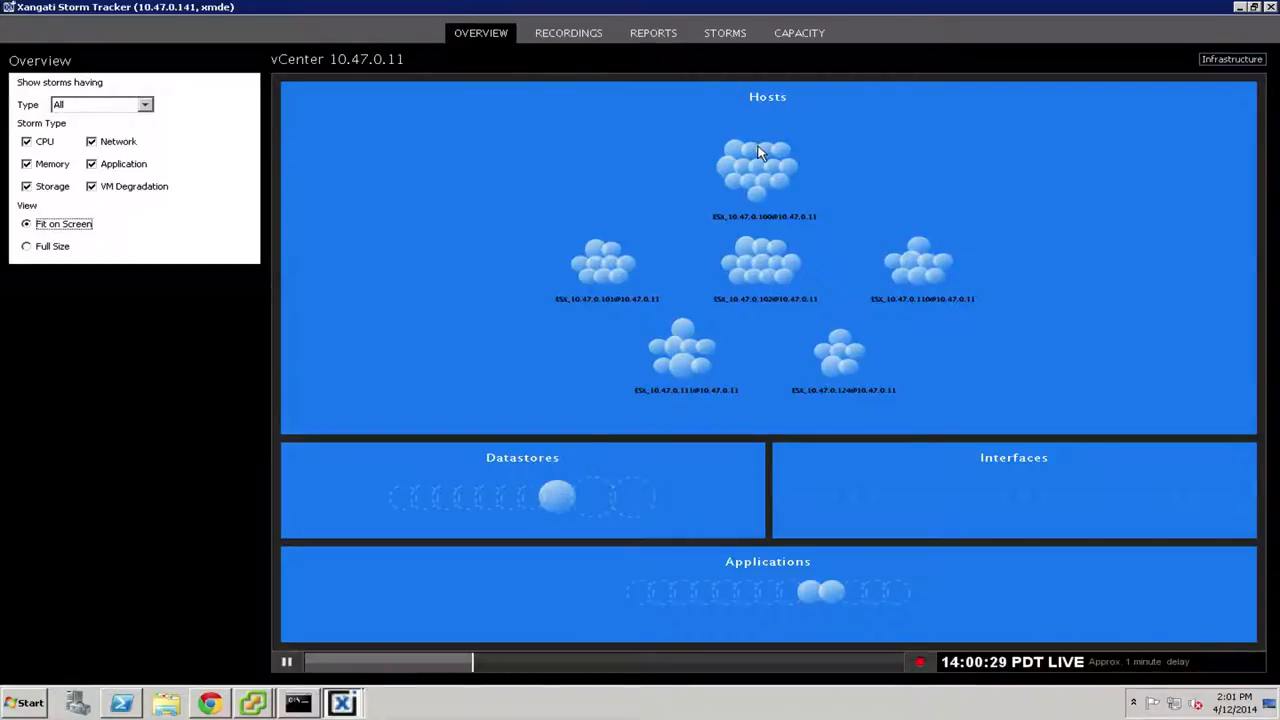
{"action": "mouse_move", "coordinate": [778, 232]}
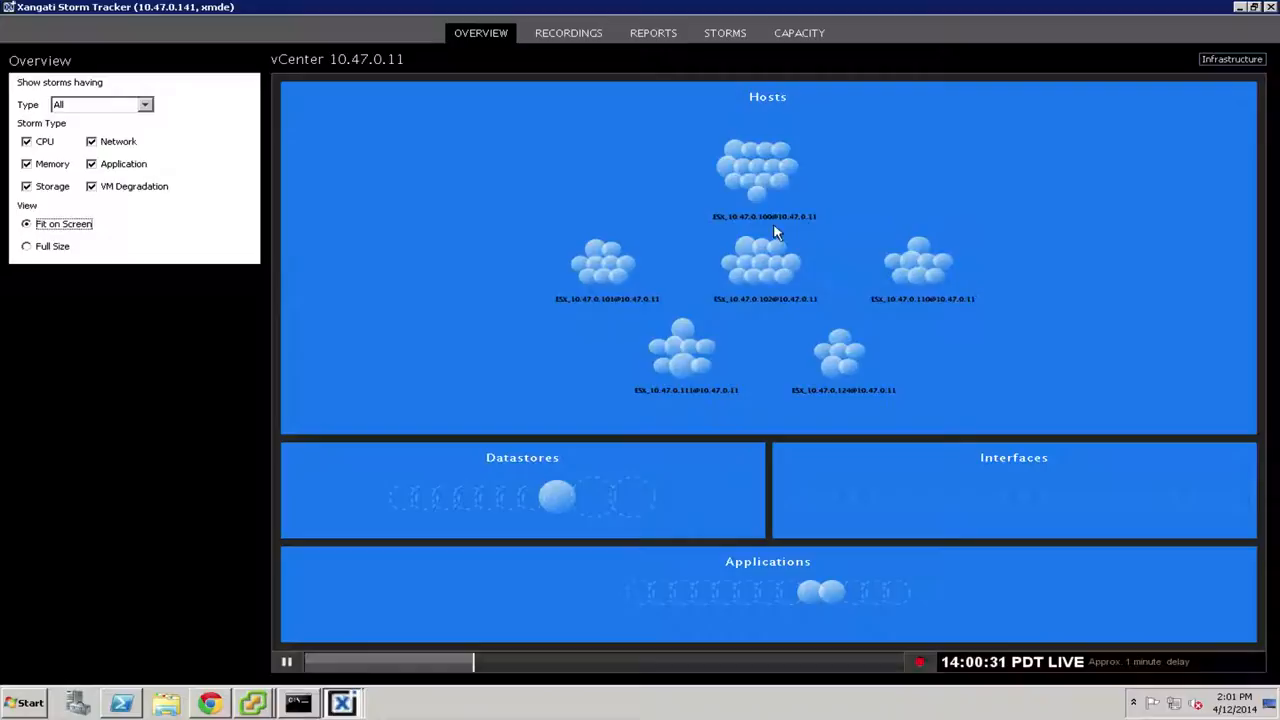
{"action": "mouse_move", "coordinate": [715, 40]}
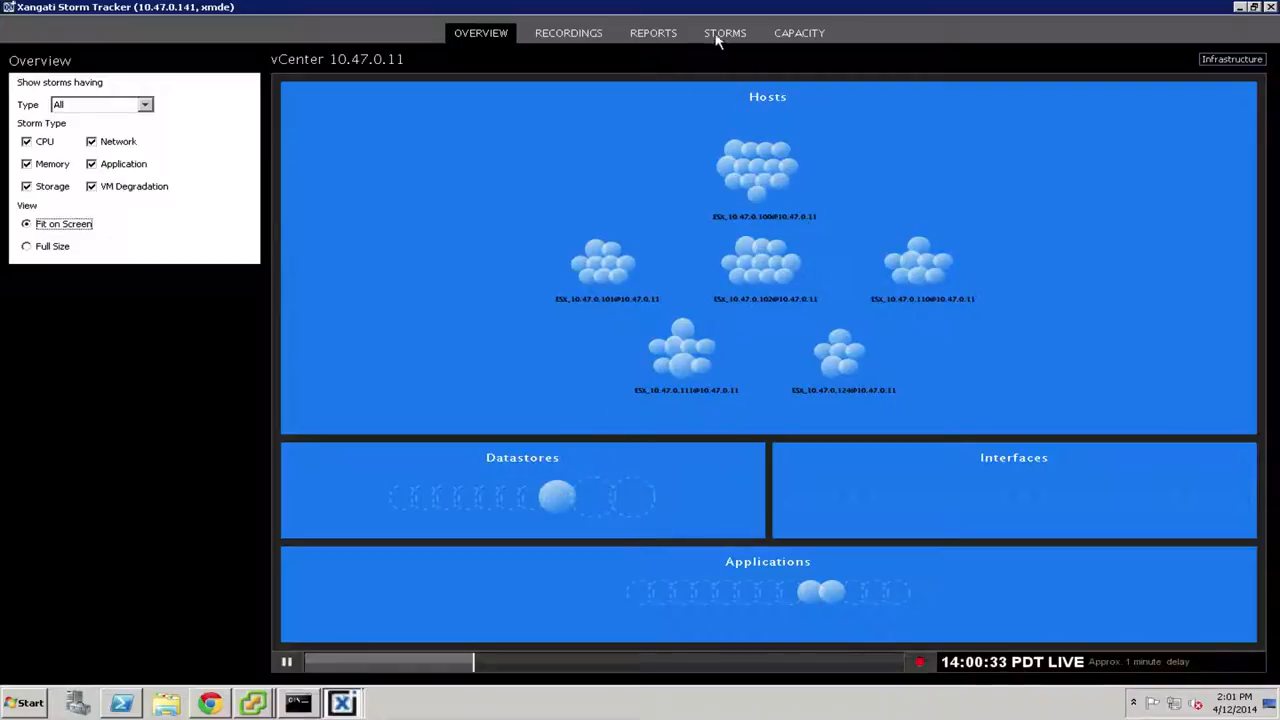
List recent storms and generate the analysis for the NFS-01 datastore contention storm.
{"action": "left_click", "coordinate": [725, 32]}
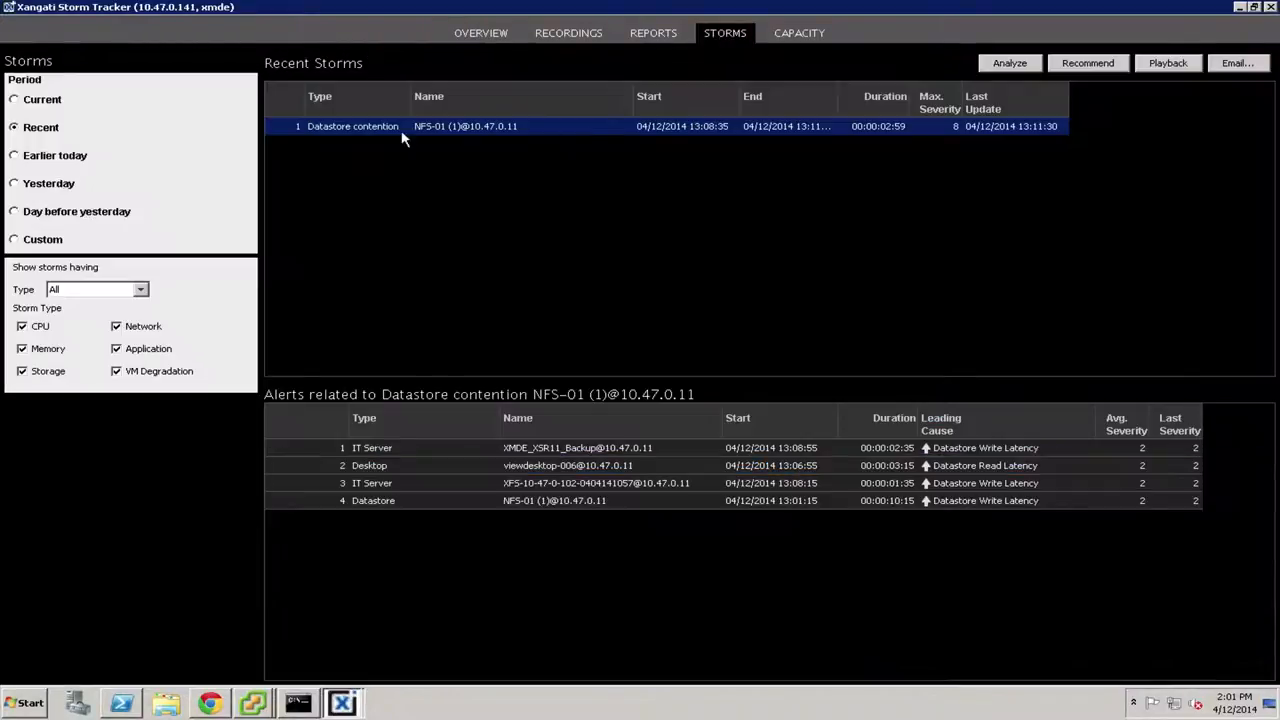
{"action": "mouse_move", "coordinate": [373, 136]}
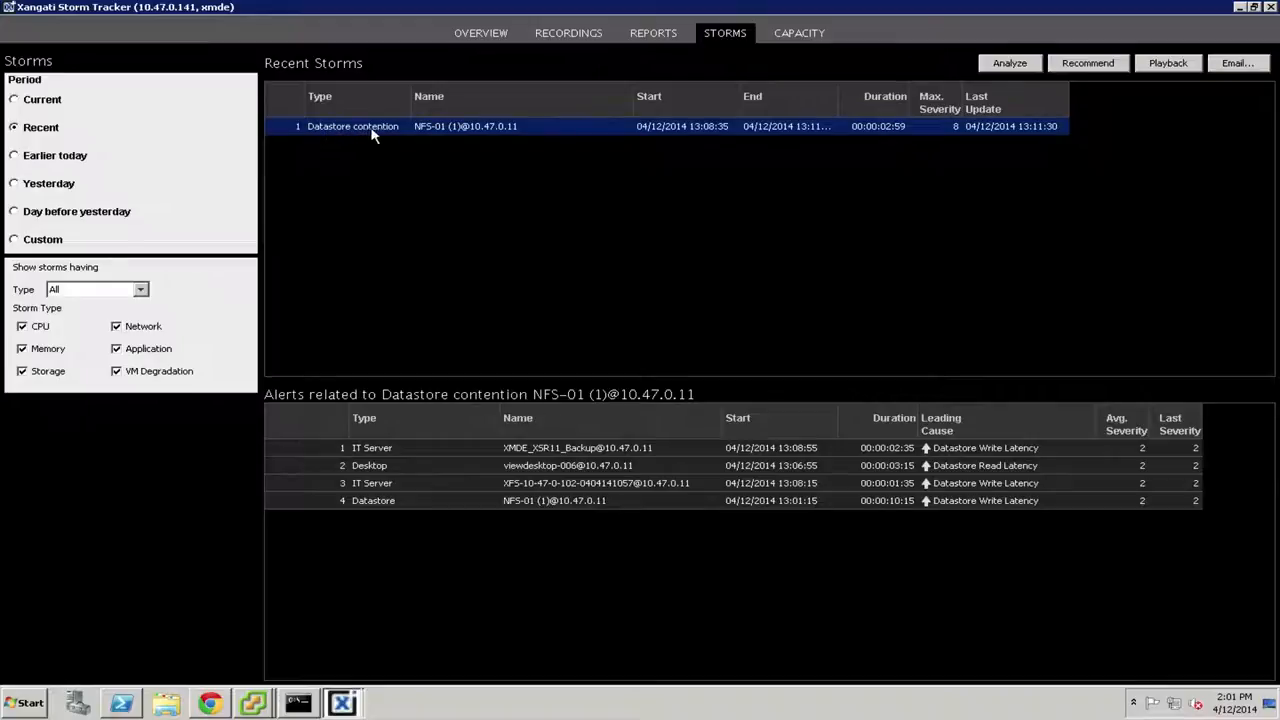
{"action": "mouse_move", "coordinate": [497, 483]}
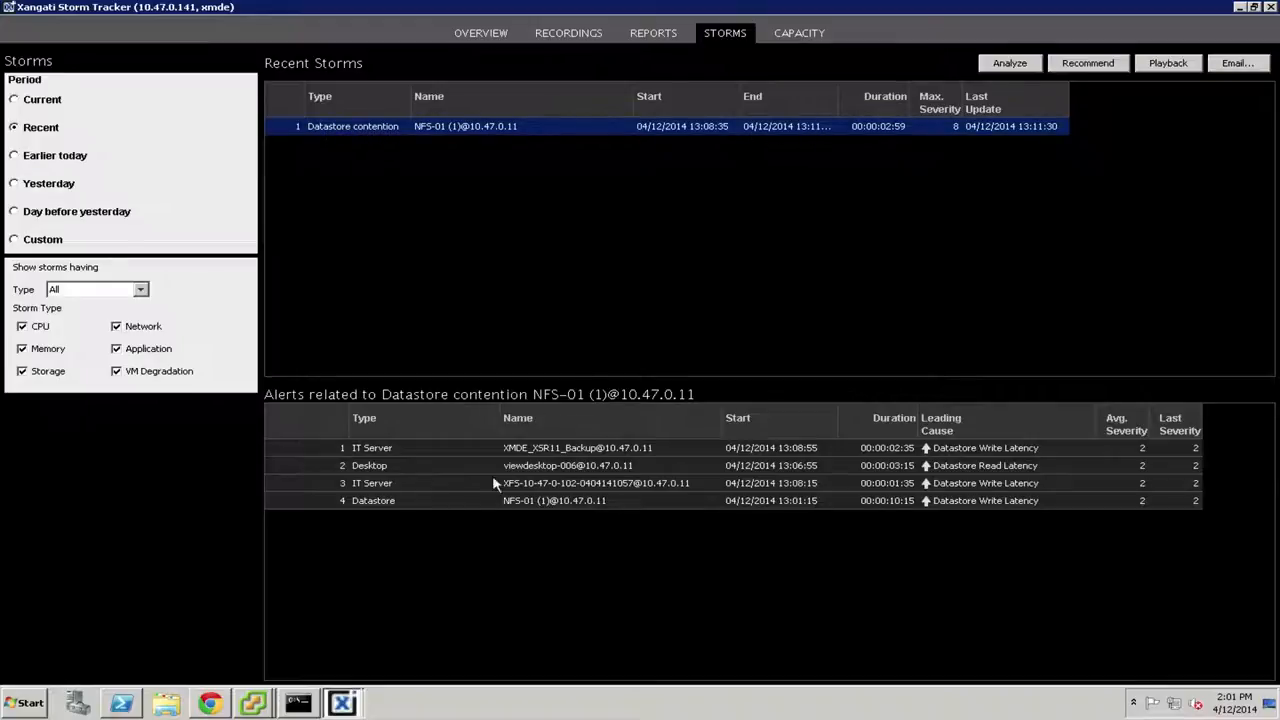
{"action": "mouse_move", "coordinate": [633, 498]}
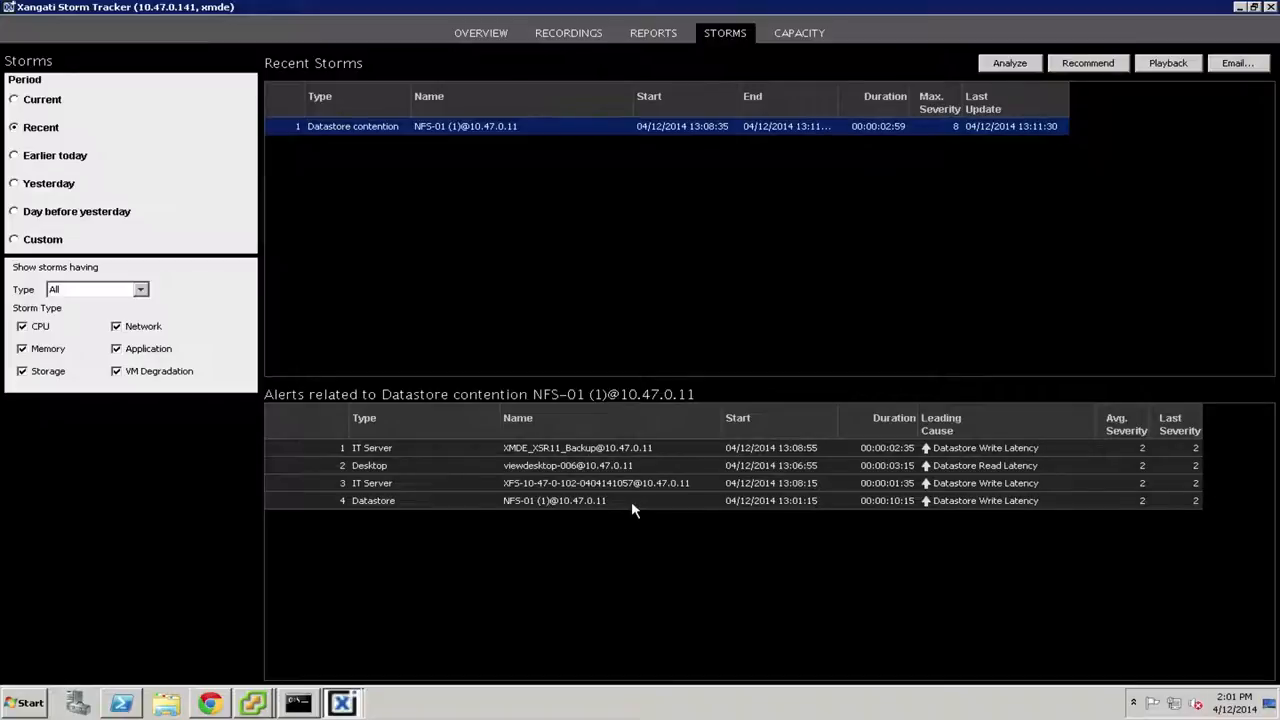
{"action": "mouse_move", "coordinate": [508, 472]}
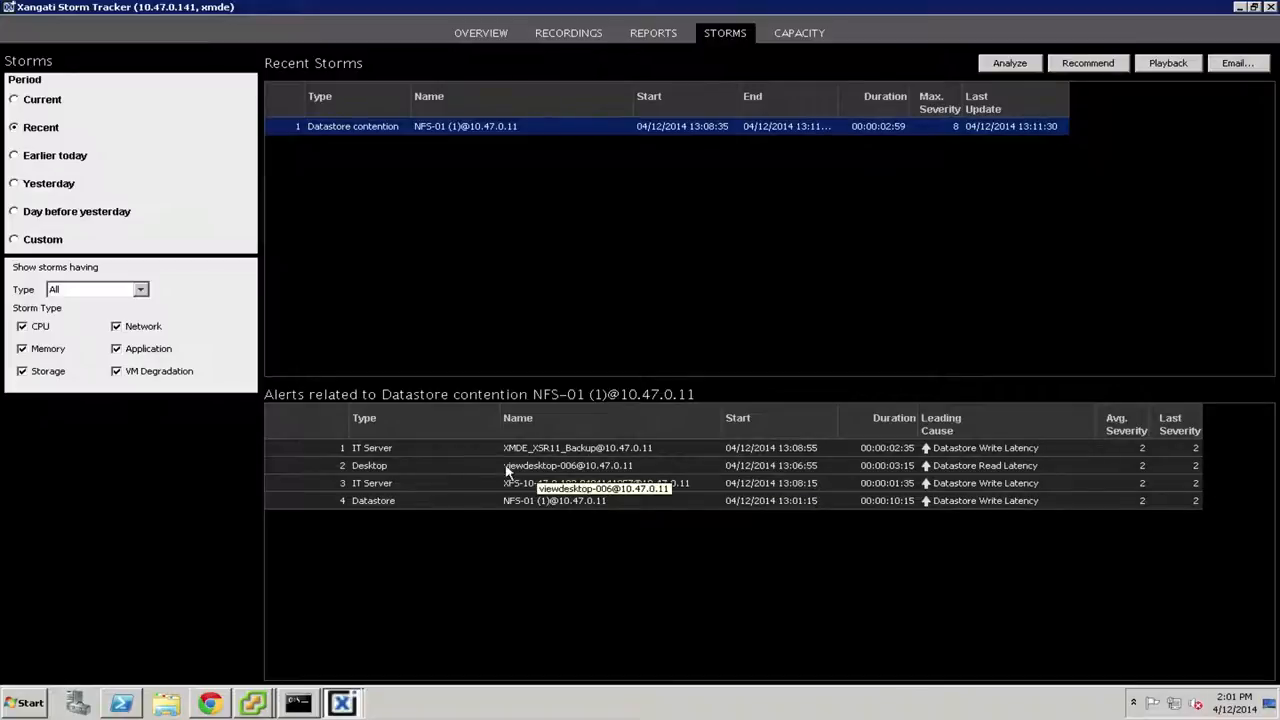
{"action": "mouse_move", "coordinate": [530, 220]}
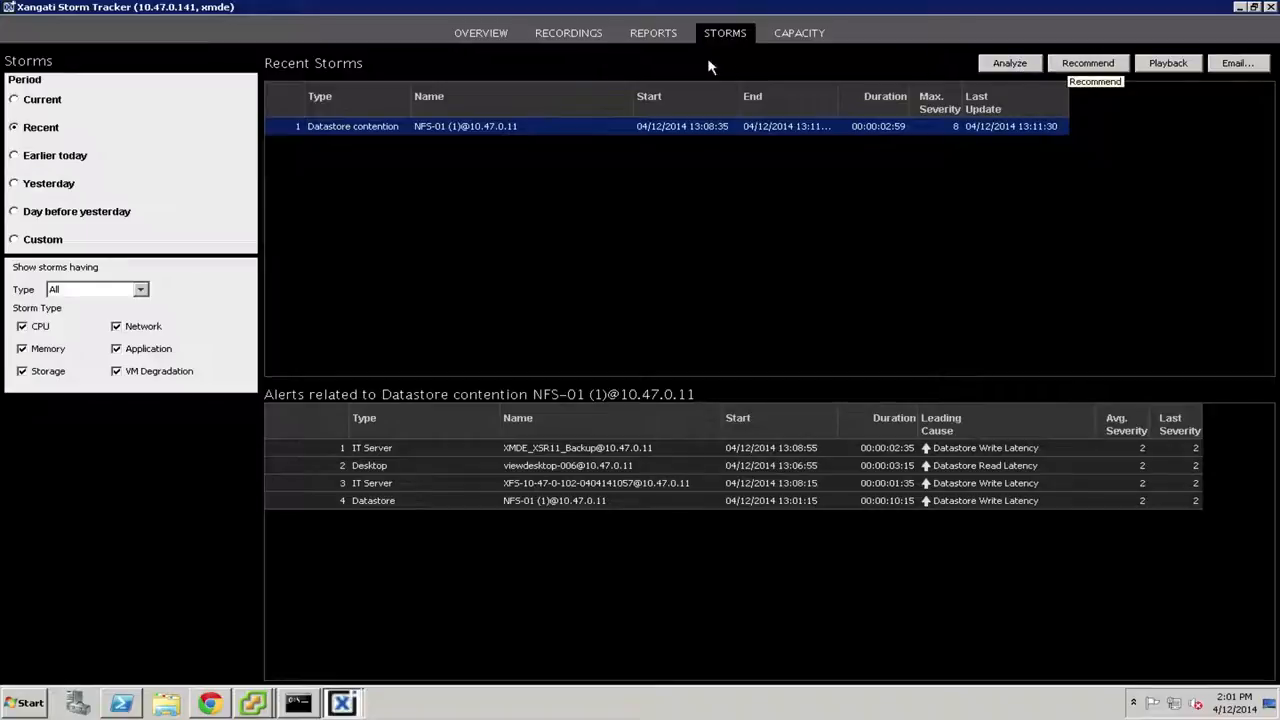
{"action": "left_click", "coordinate": [1087, 62]}
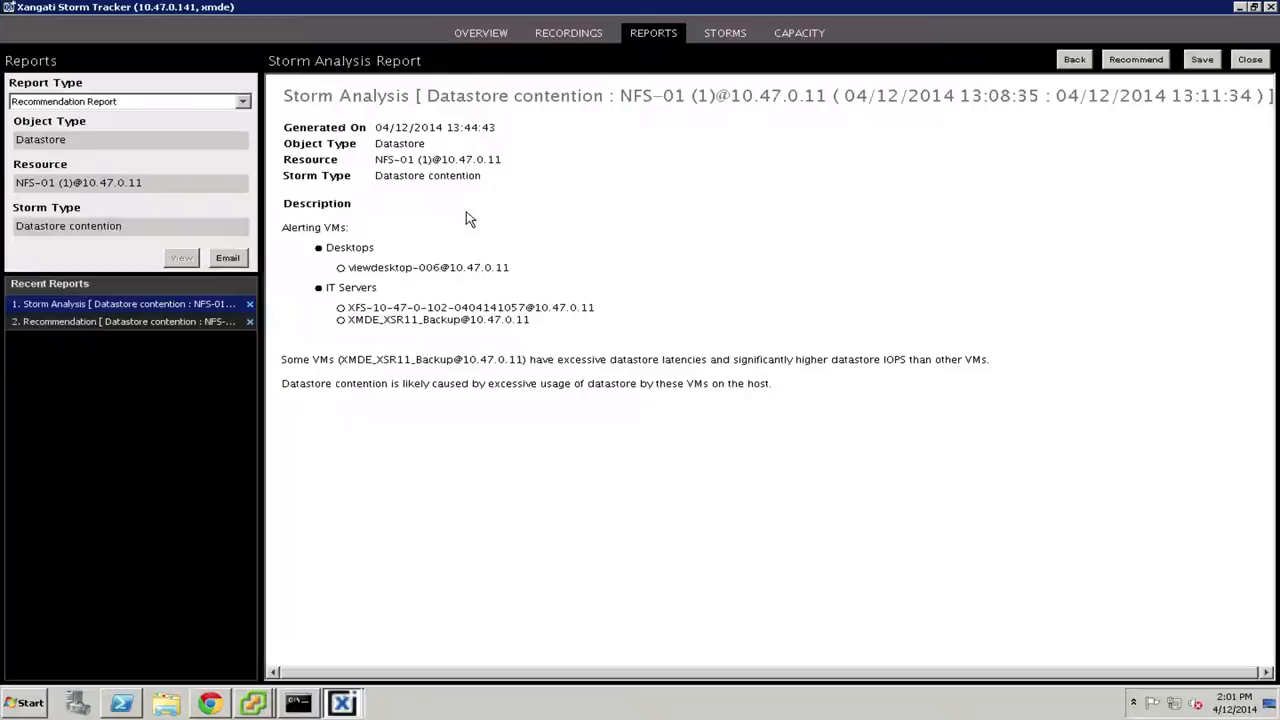
{"action": "mouse_move", "coordinate": [366, 261]}
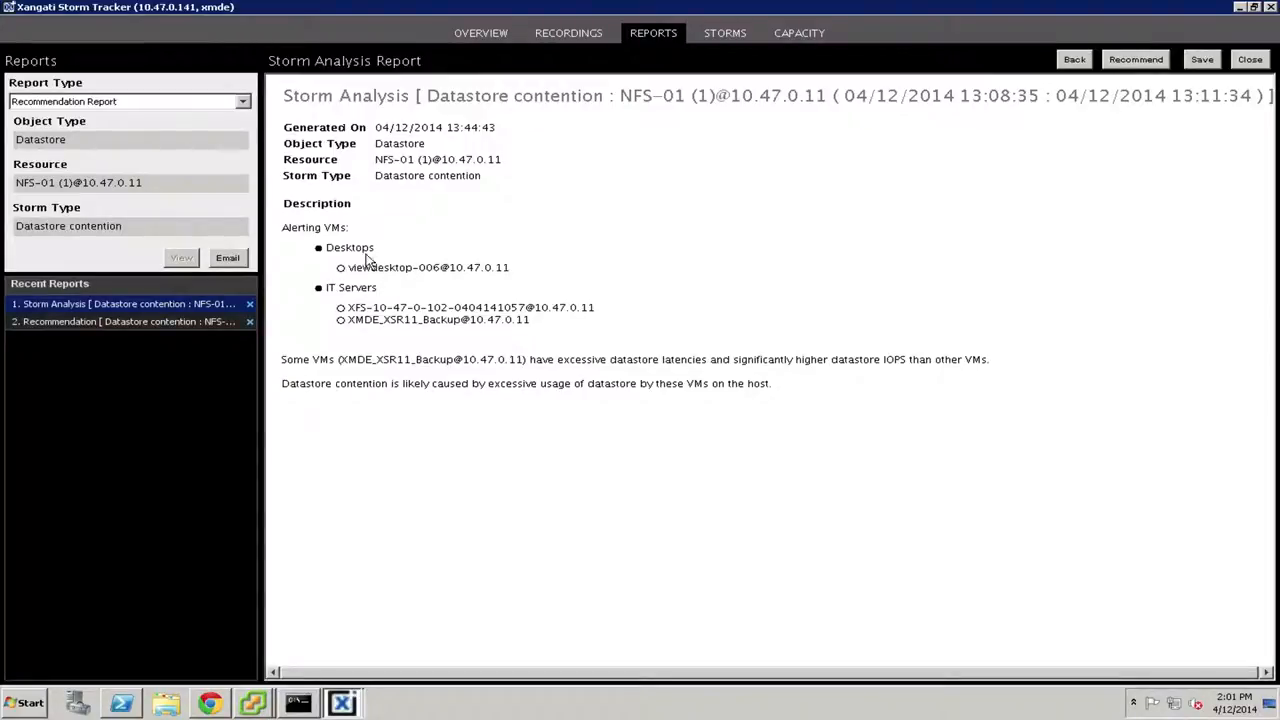
{"action": "mouse_move", "coordinate": [567, 90]}
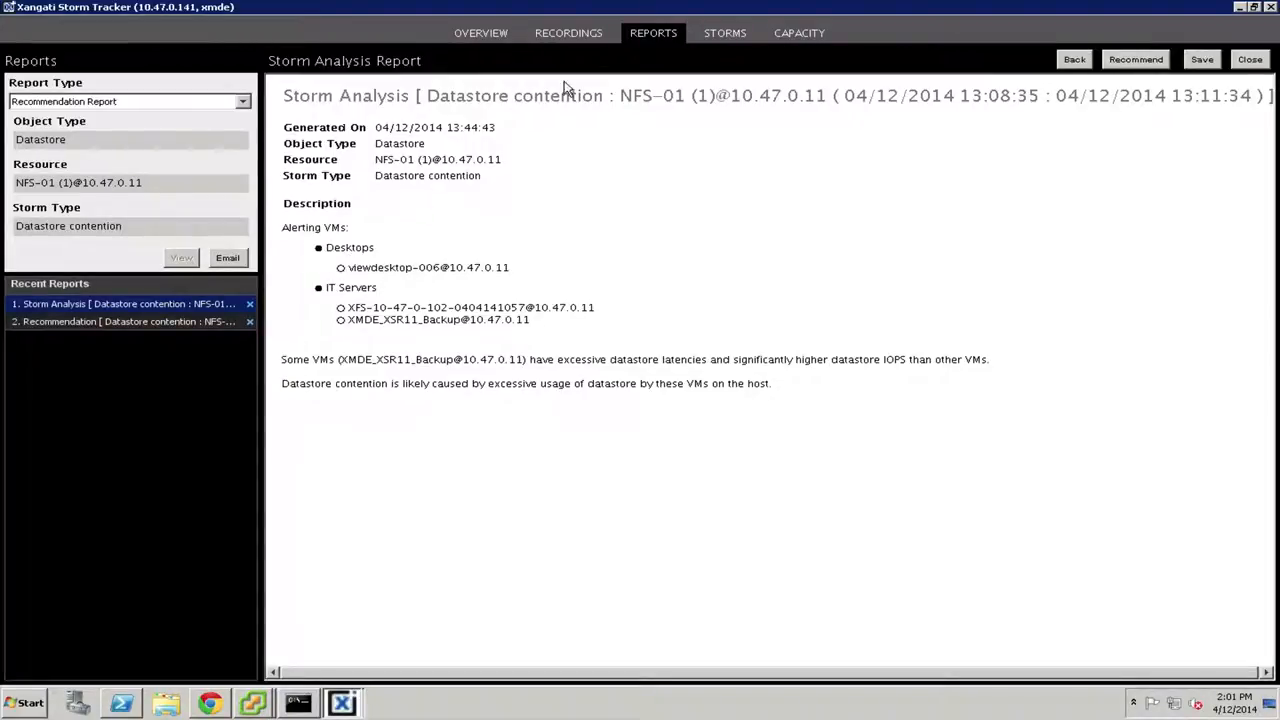
{"action": "mouse_move", "coordinate": [380, 275]}
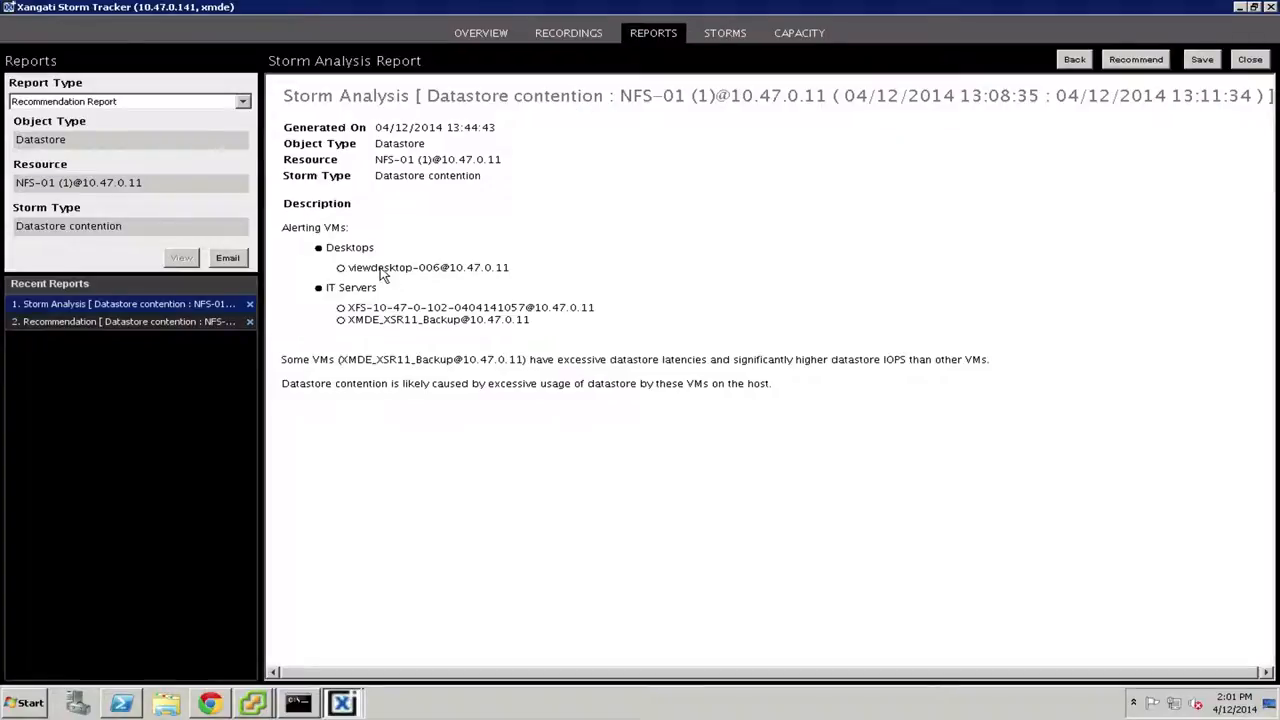
{"action": "mouse_move", "coordinate": [365, 278]}
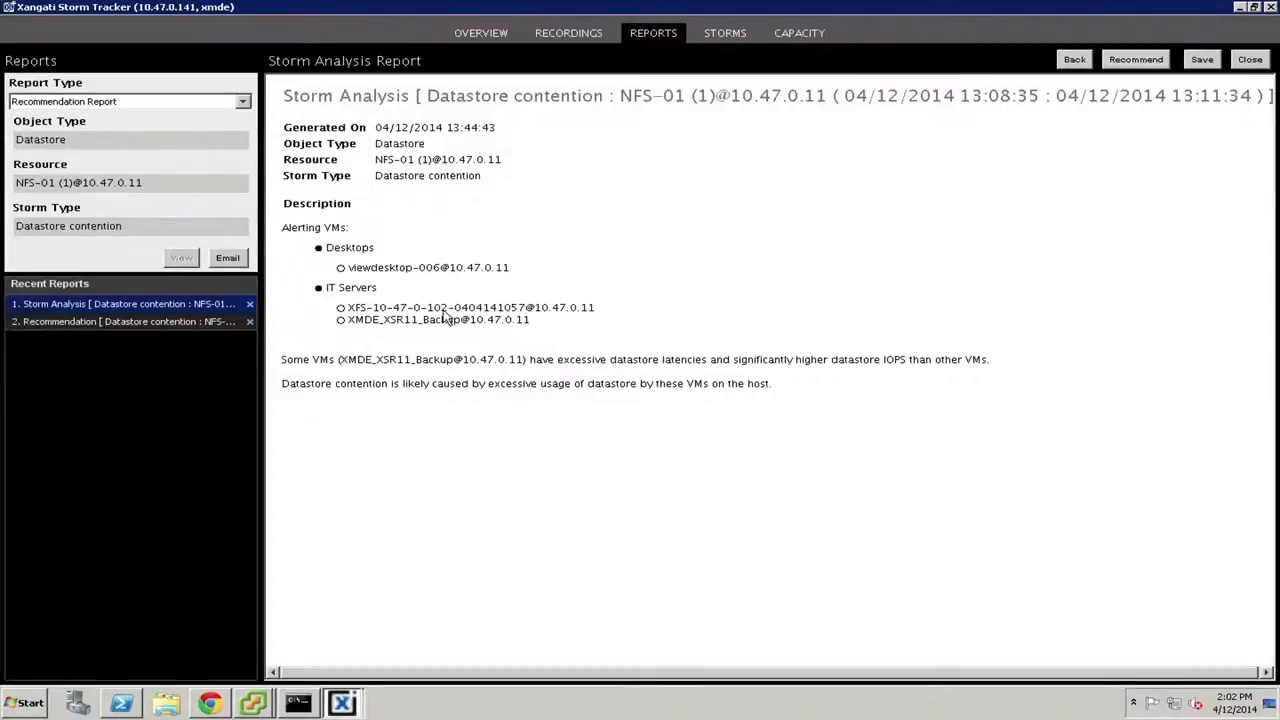
{"action": "mouse_move", "coordinate": [388, 363]}
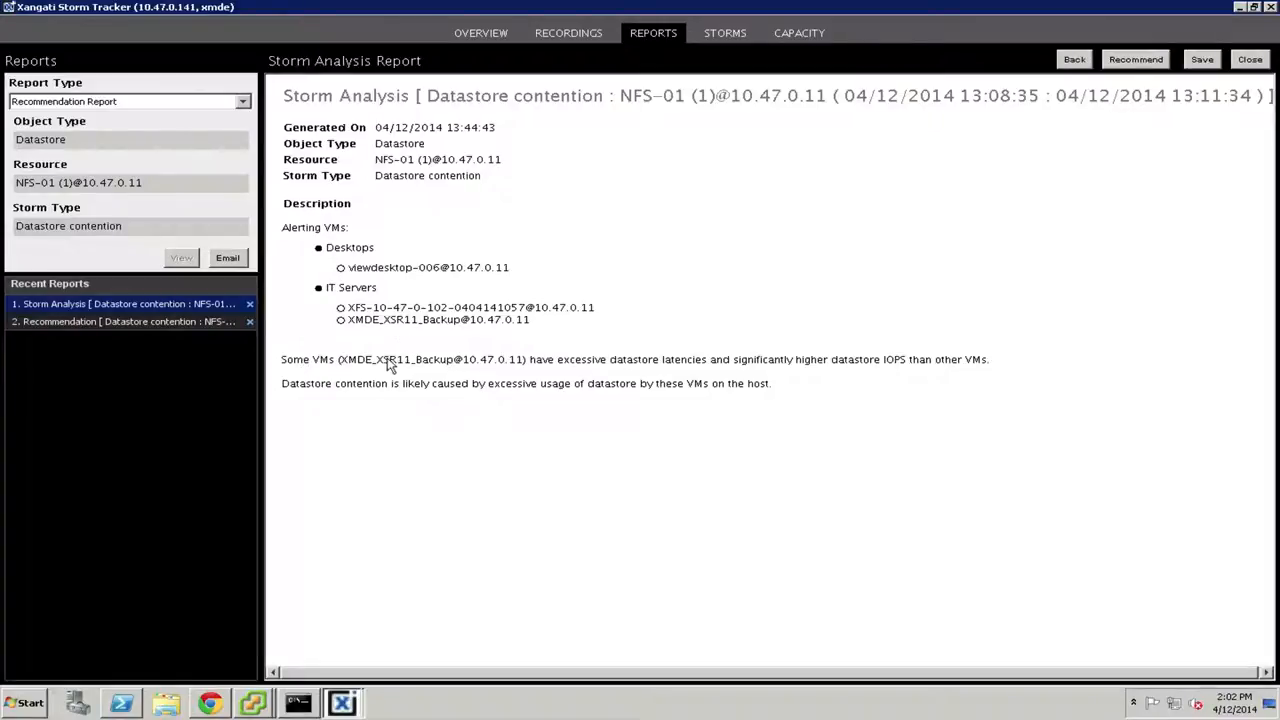
{"action": "mouse_move", "coordinate": [718, 367]}
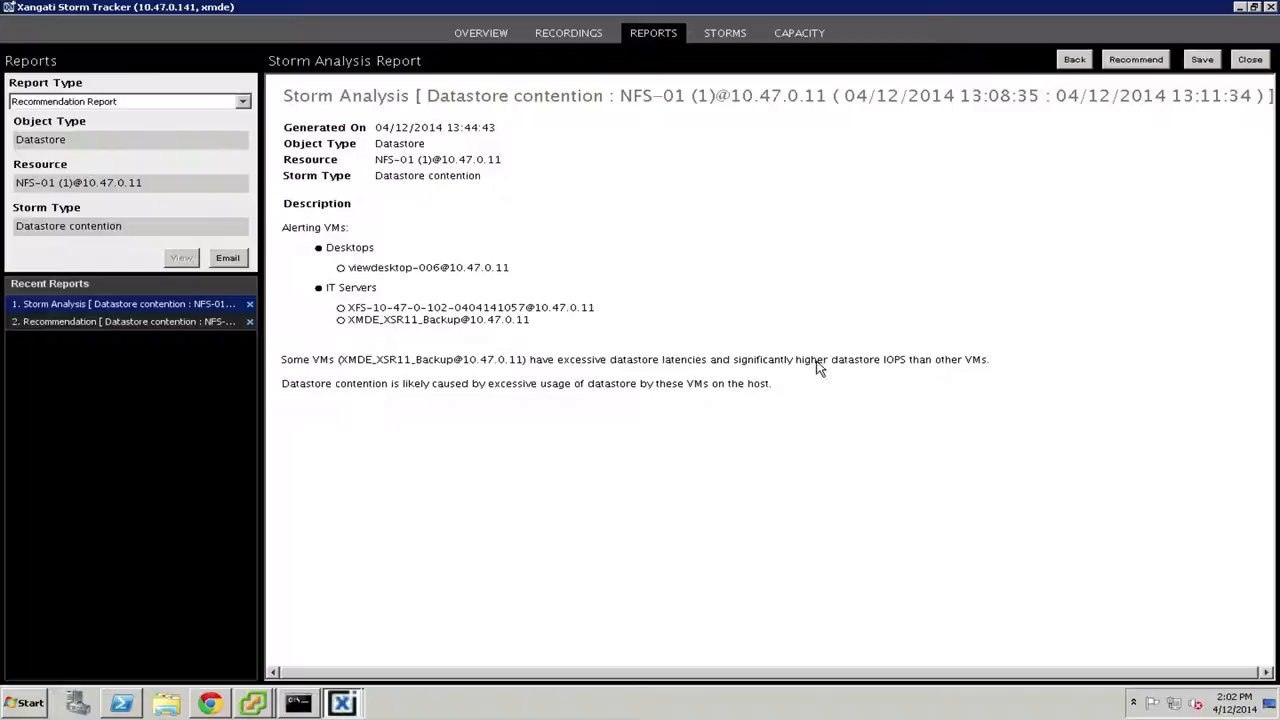
{"action": "mouse_move", "coordinate": [985, 368]}
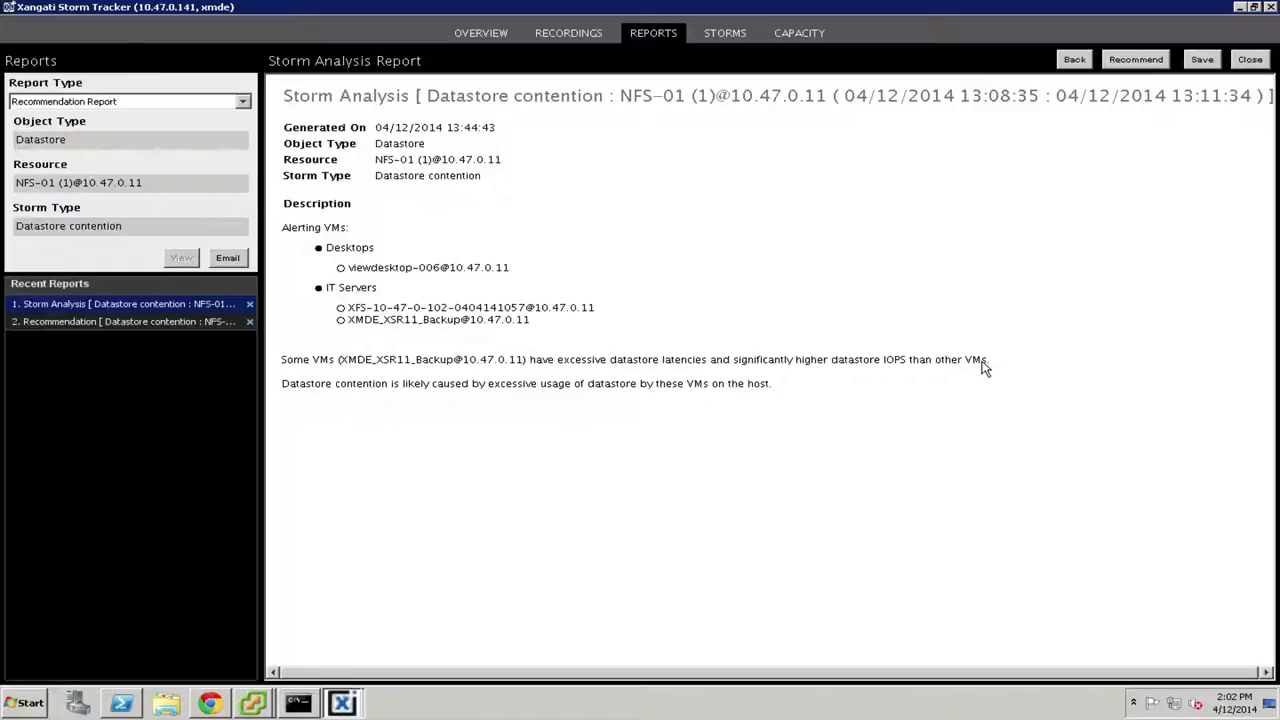
{"action": "mouse_move", "coordinate": [305, 398]}
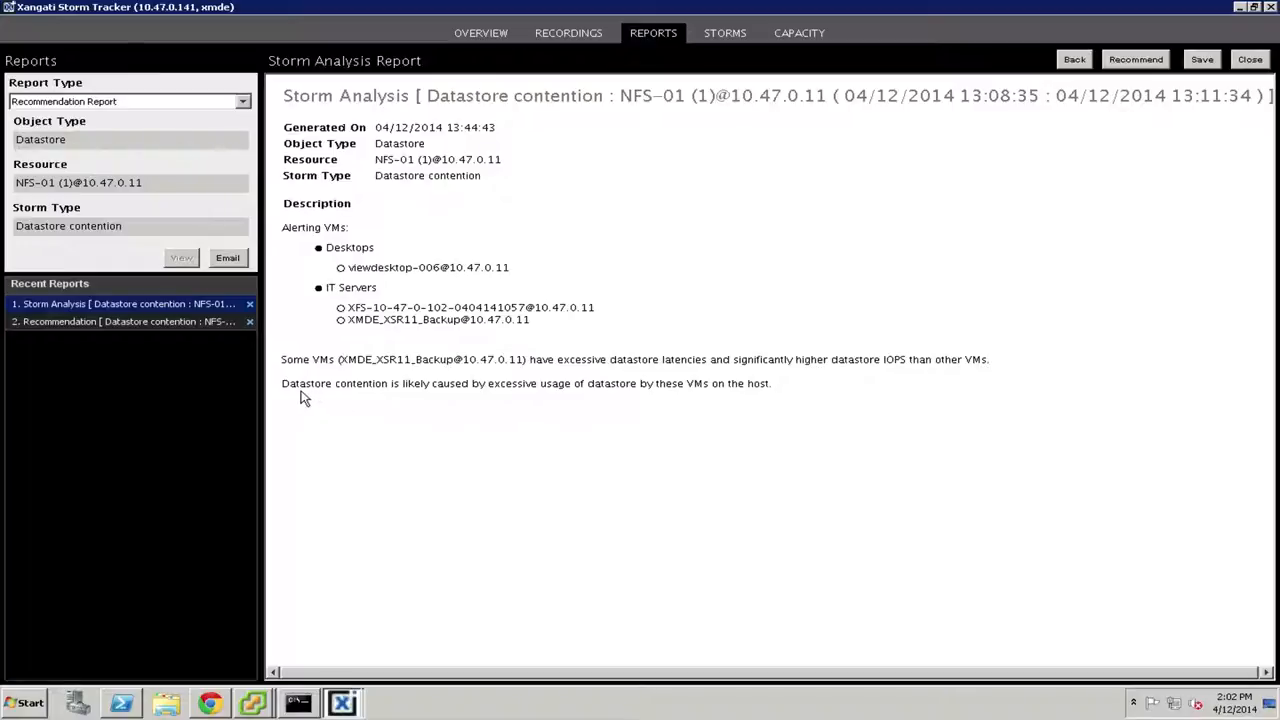
{"action": "mouse_move", "coordinate": [552, 401]}
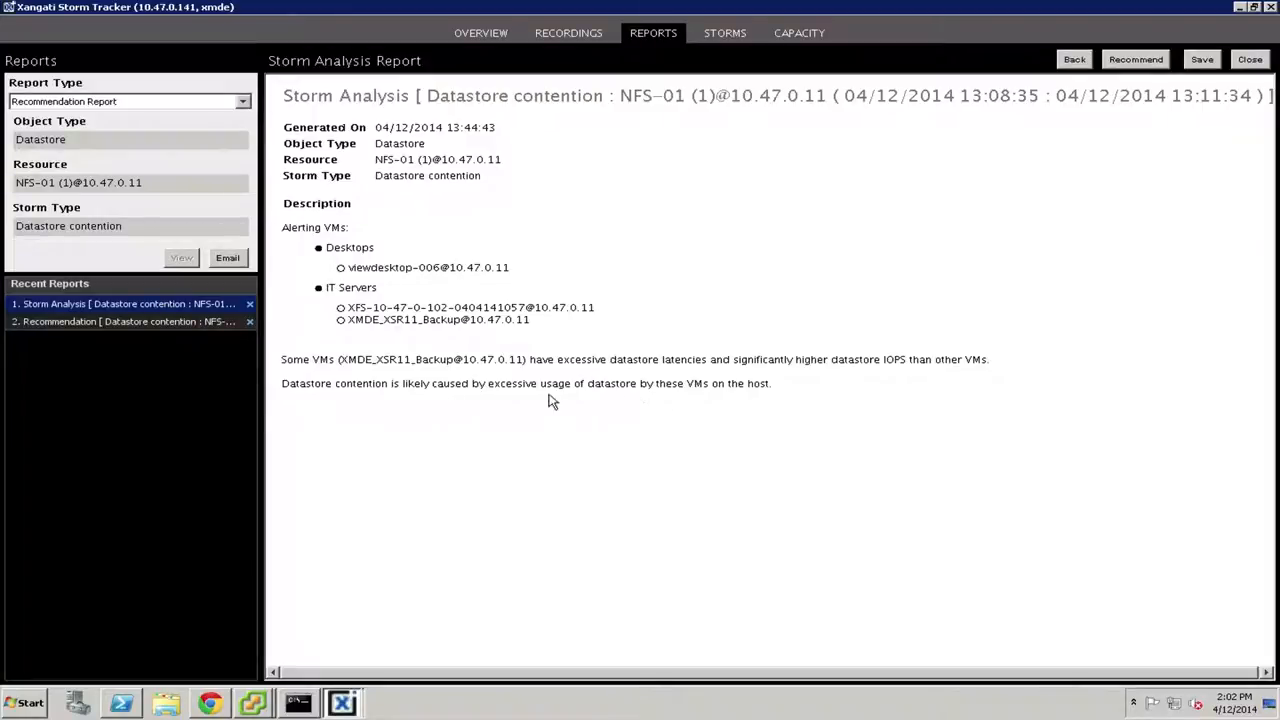
{"action": "mouse_move", "coordinate": [408, 364]}
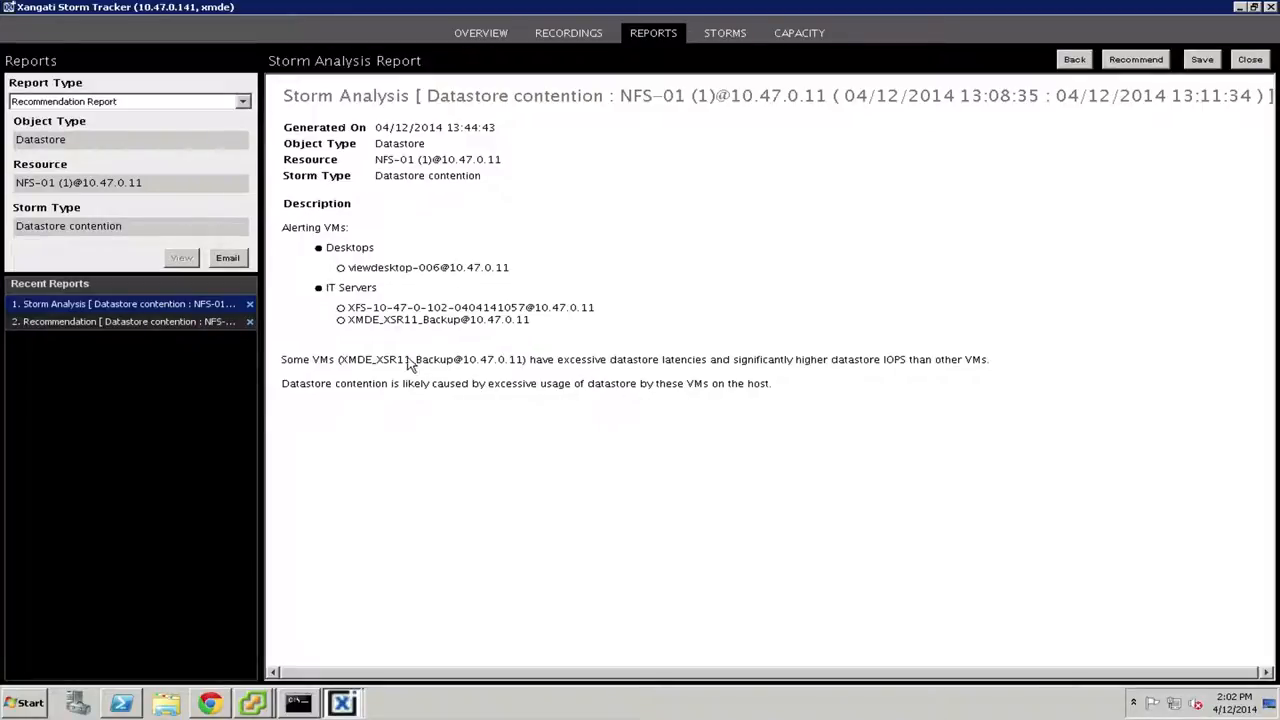
{"action": "mouse_move", "coordinate": [462, 363]}
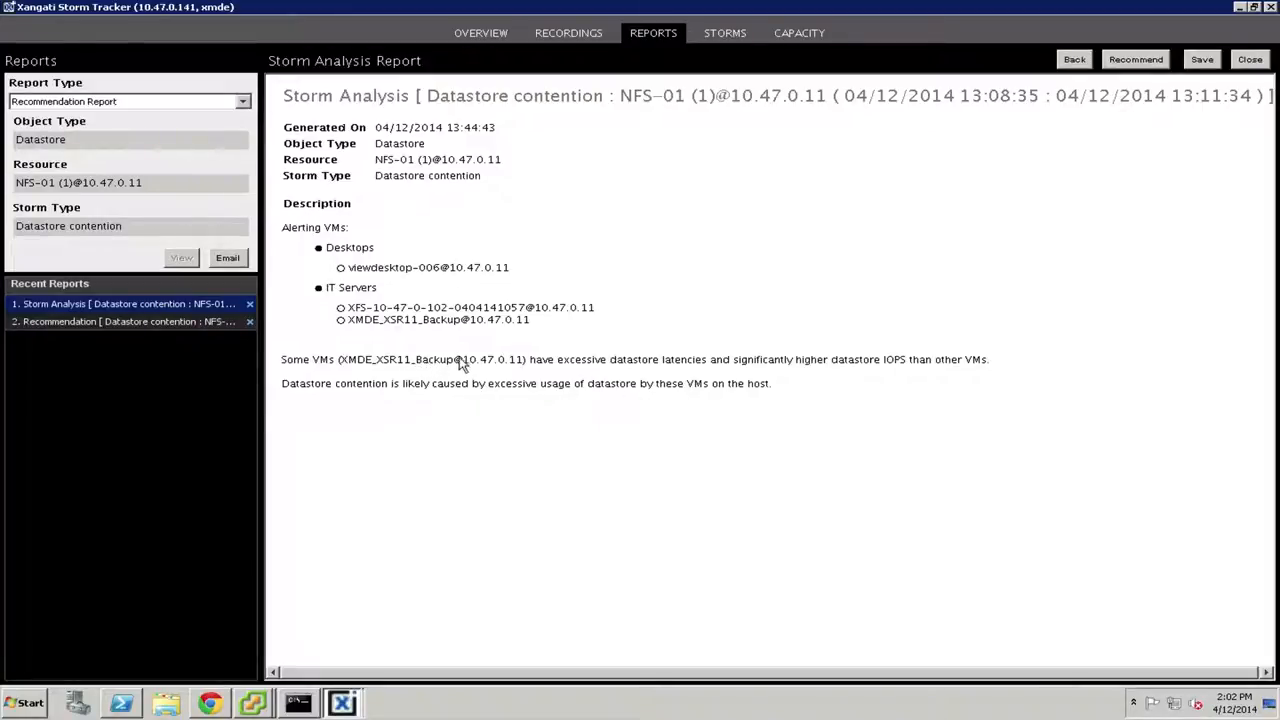
{"action": "mouse_move", "coordinate": [555, 386]}
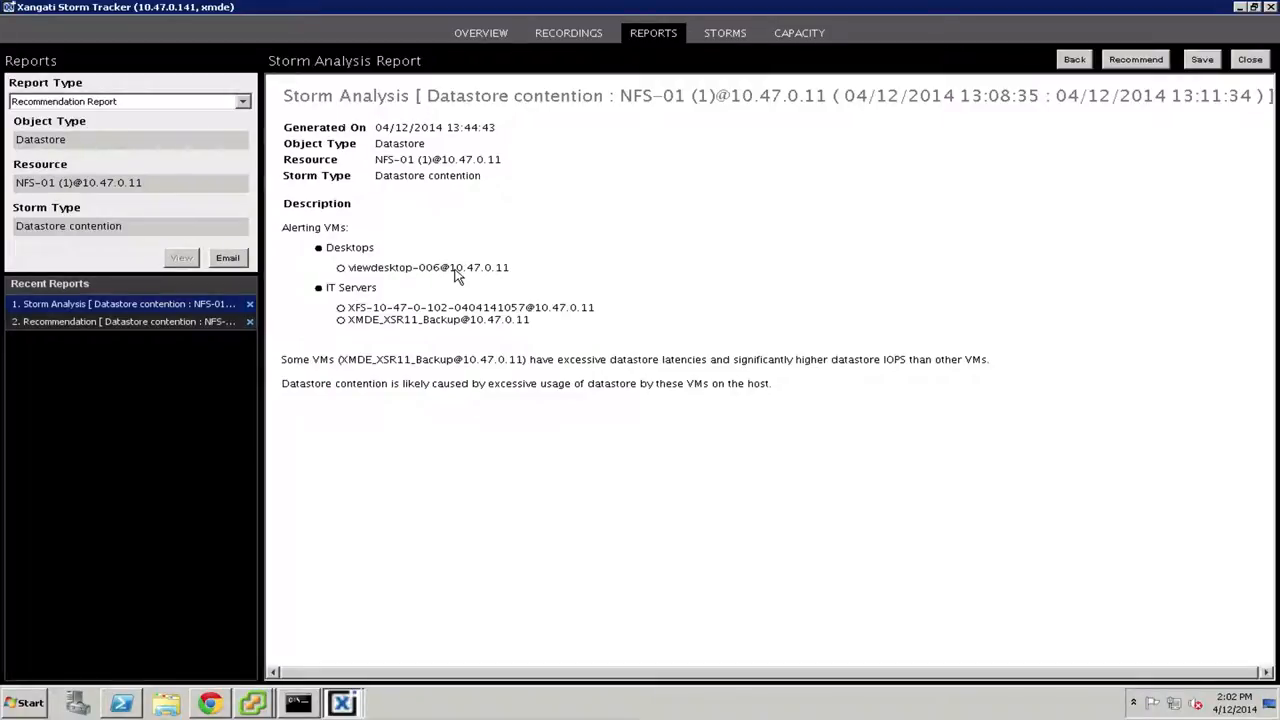
{"action": "mouse_move", "coordinate": [488, 340]}
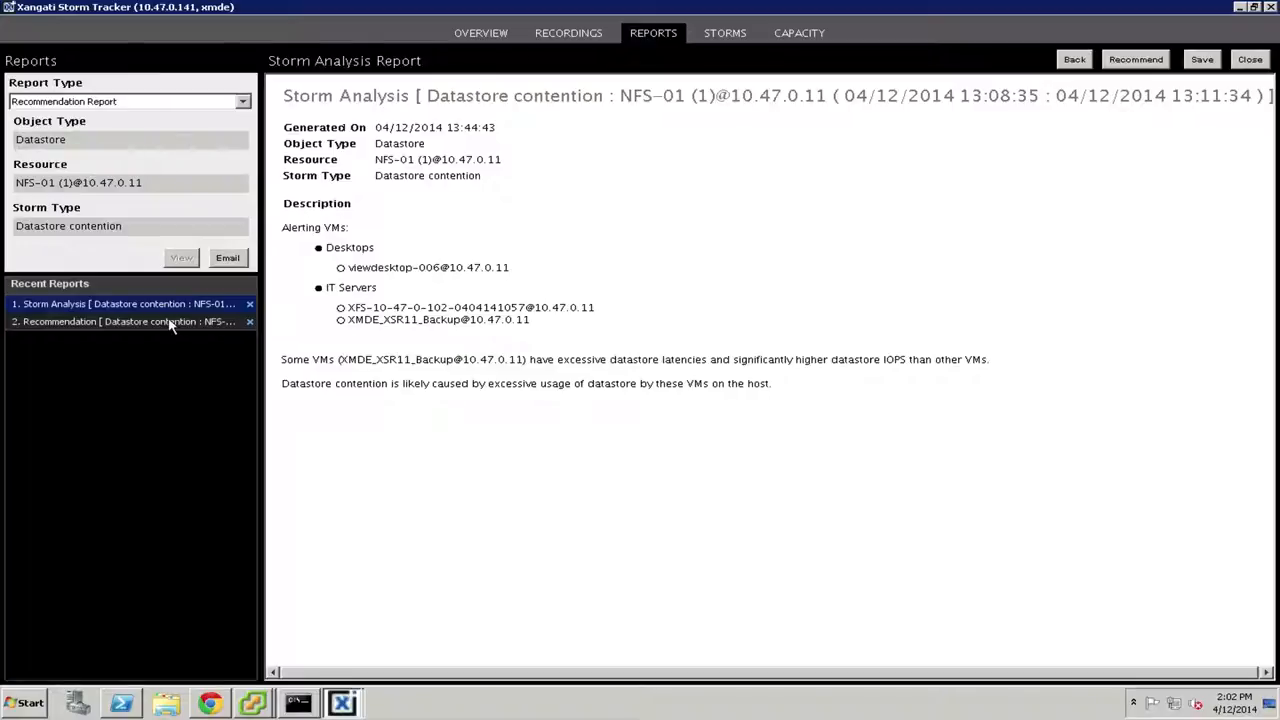
Open the NFS-01 datastore contention recommendation report from Recent Reports.
{"action": "left_click", "coordinate": [125, 321]}
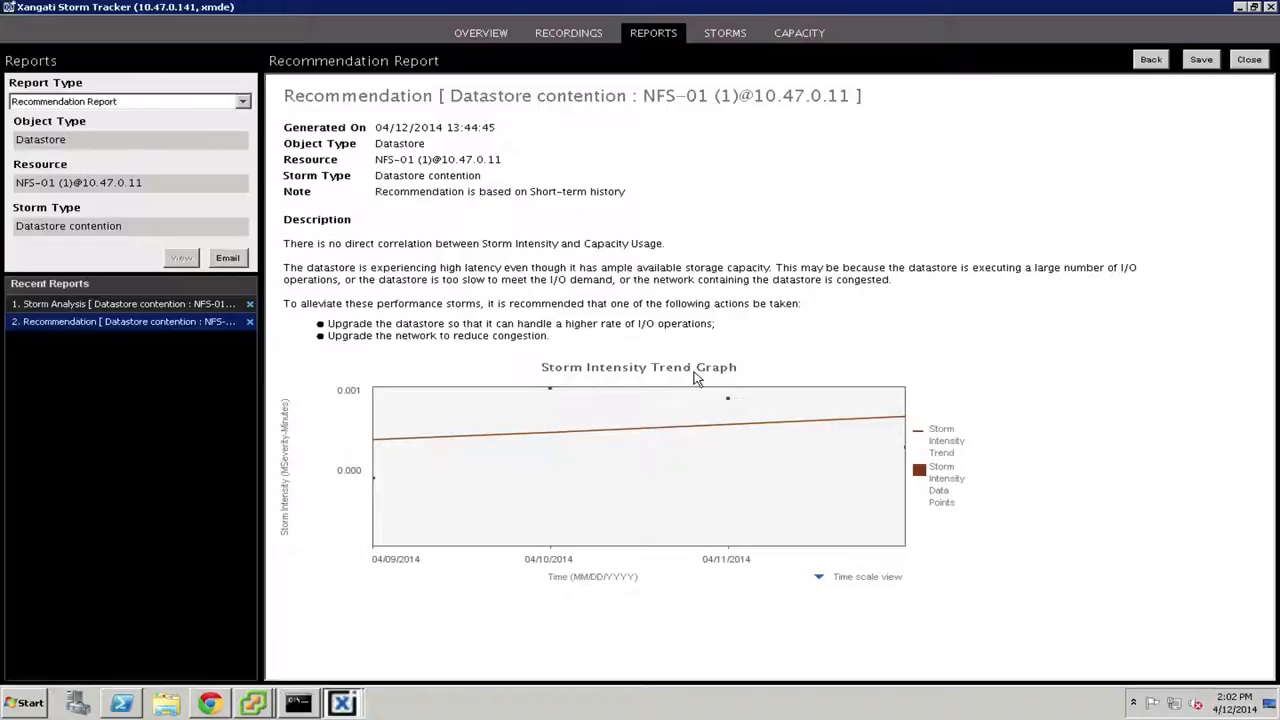
{"action": "mouse_move", "coordinate": [622, 379]}
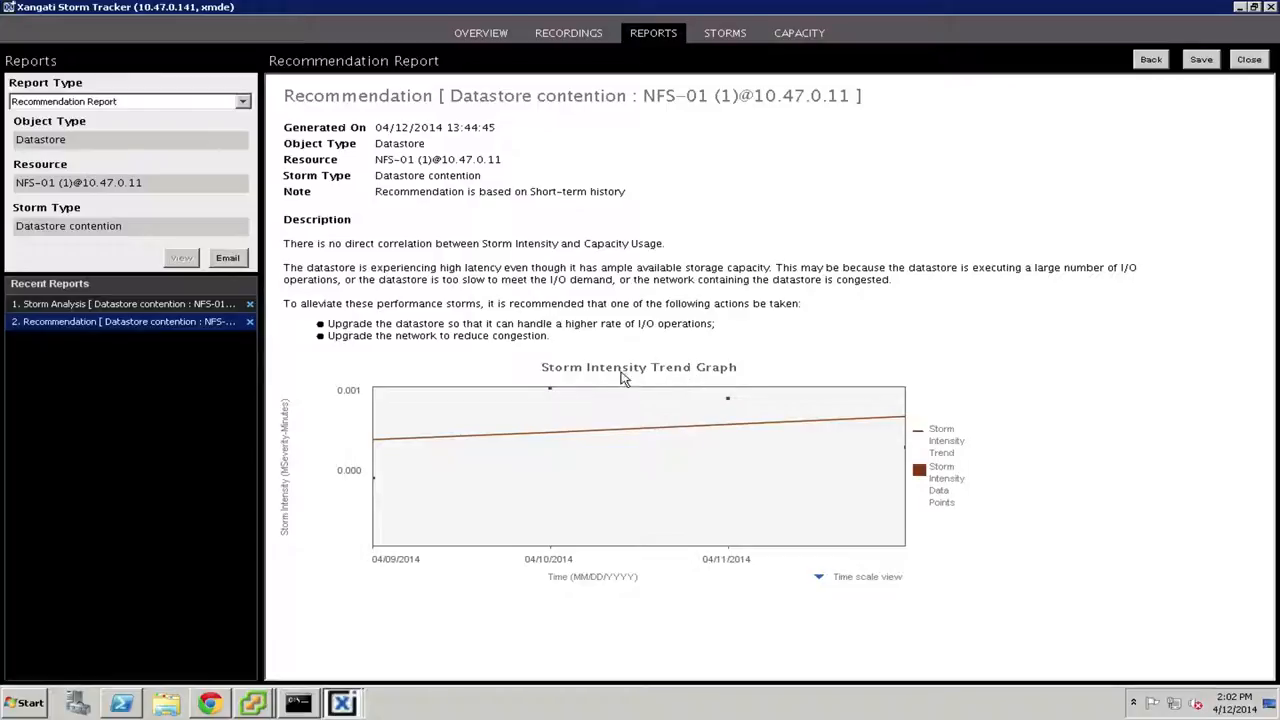
{"action": "mouse_move", "coordinate": [630, 373]}
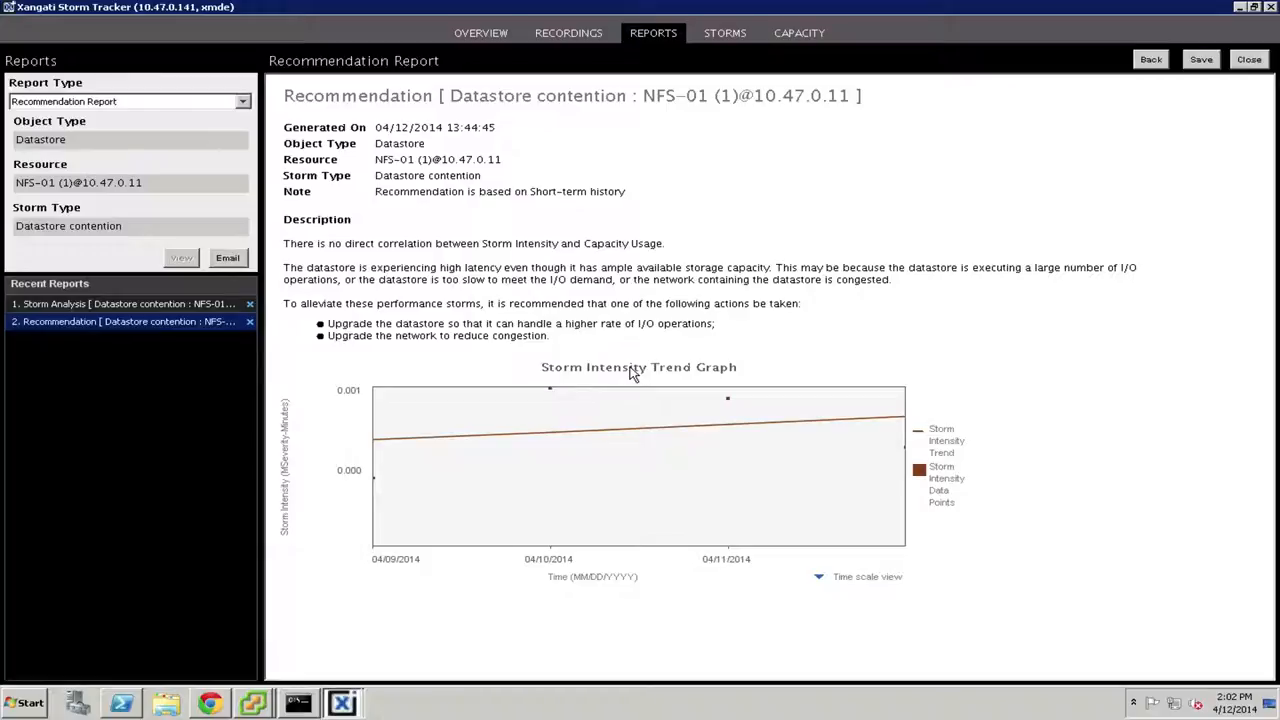
{"action": "mouse_move", "coordinate": [434, 400]}
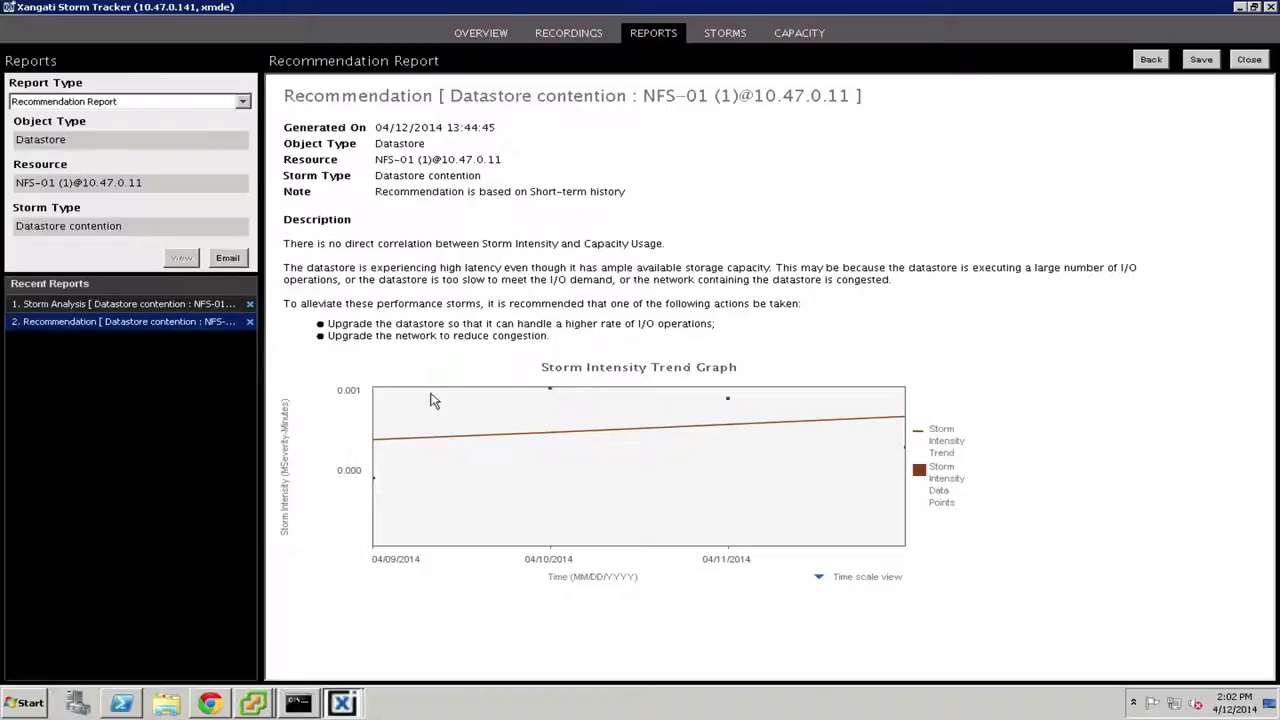
{"action": "mouse_move", "coordinate": [443, 462]}
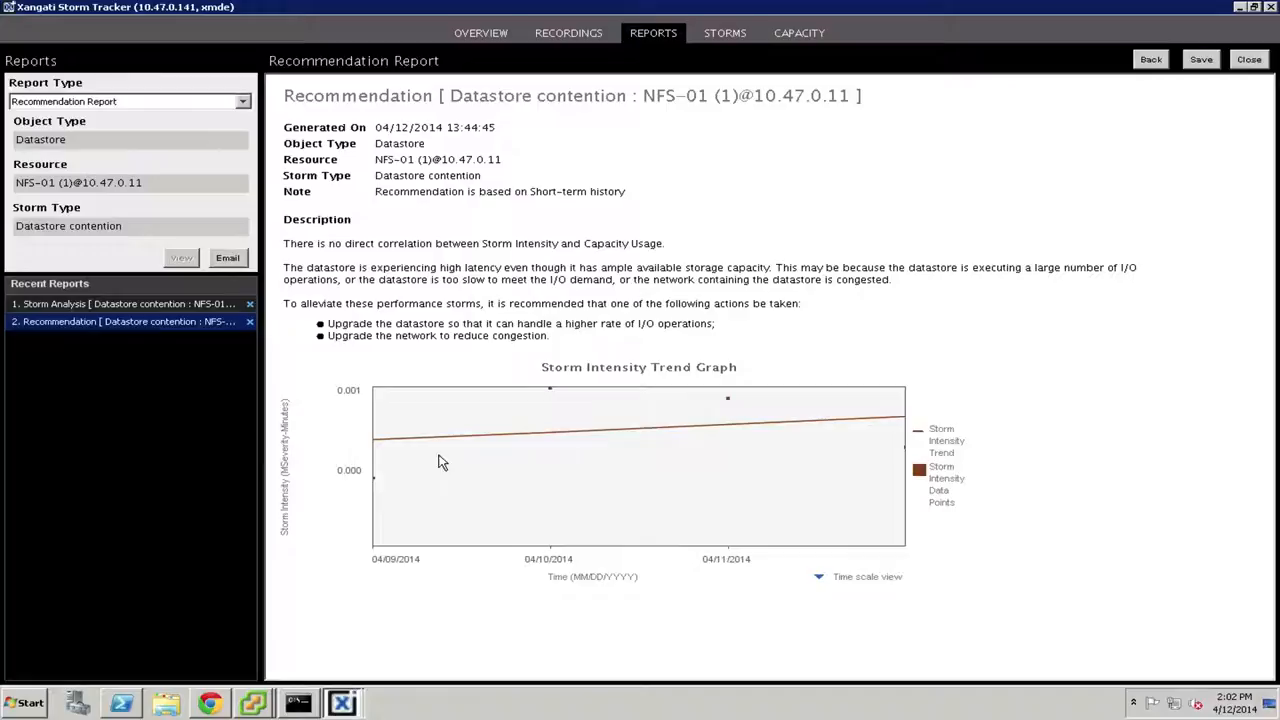
{"action": "mouse_move", "coordinate": [390, 480]}
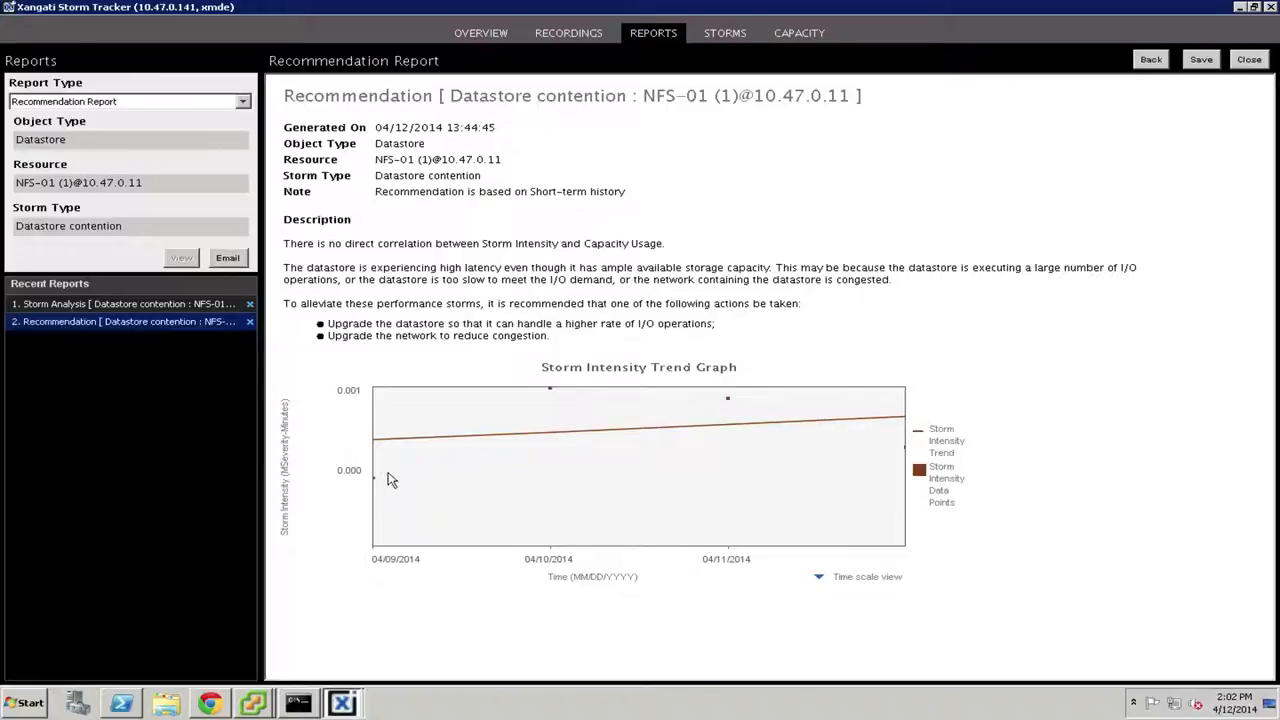
{"action": "mouse_move", "coordinate": [693, 402]}
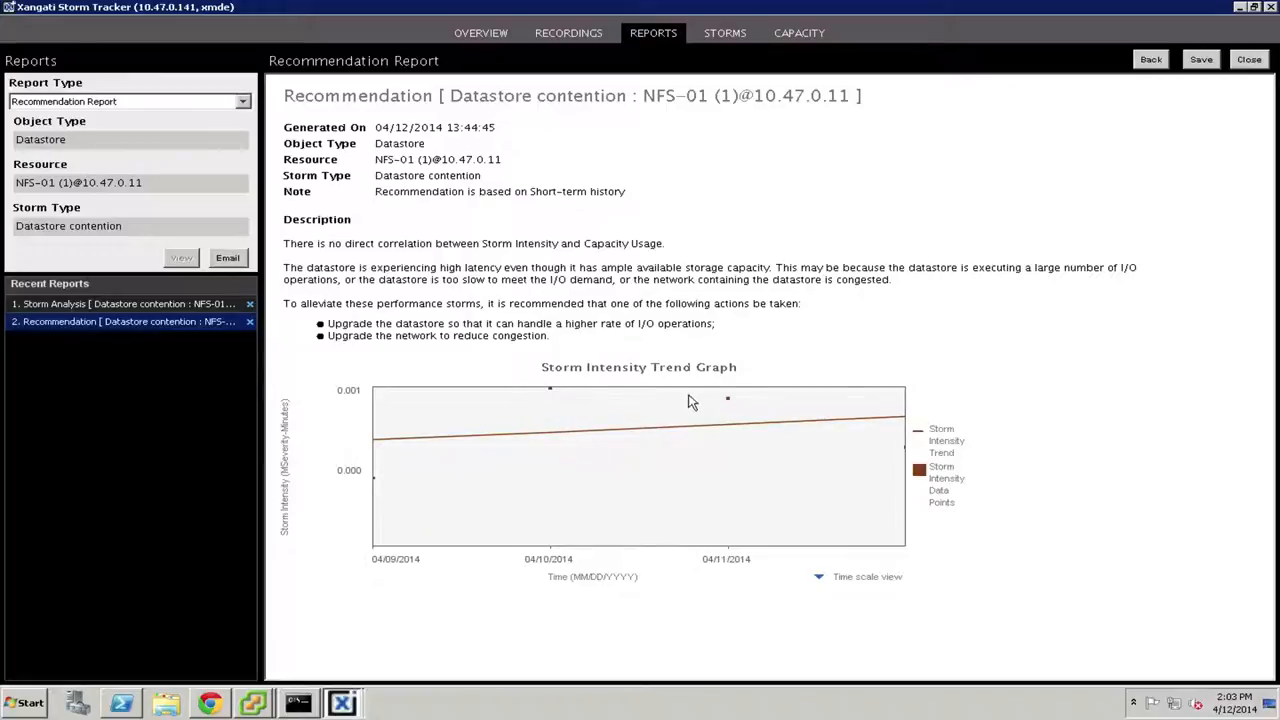
{"action": "mouse_move", "coordinate": [880, 422]}
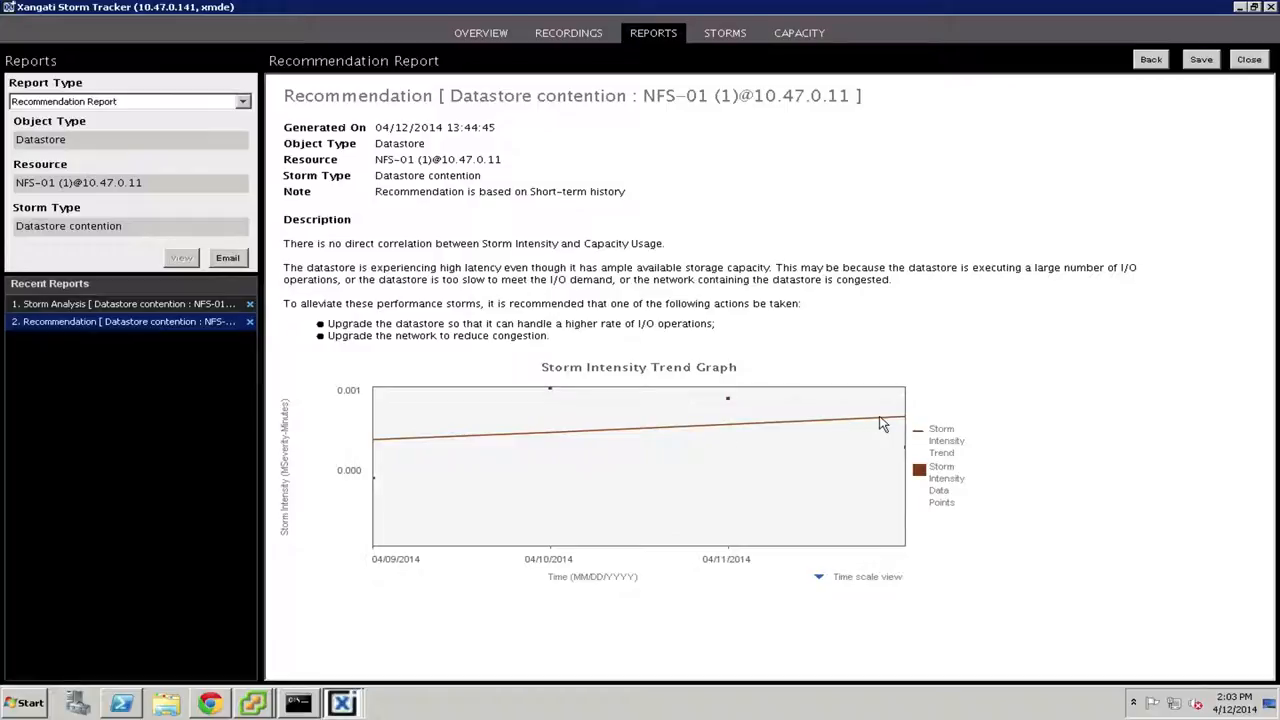
{"action": "mouse_move", "coordinate": [750, 418]}
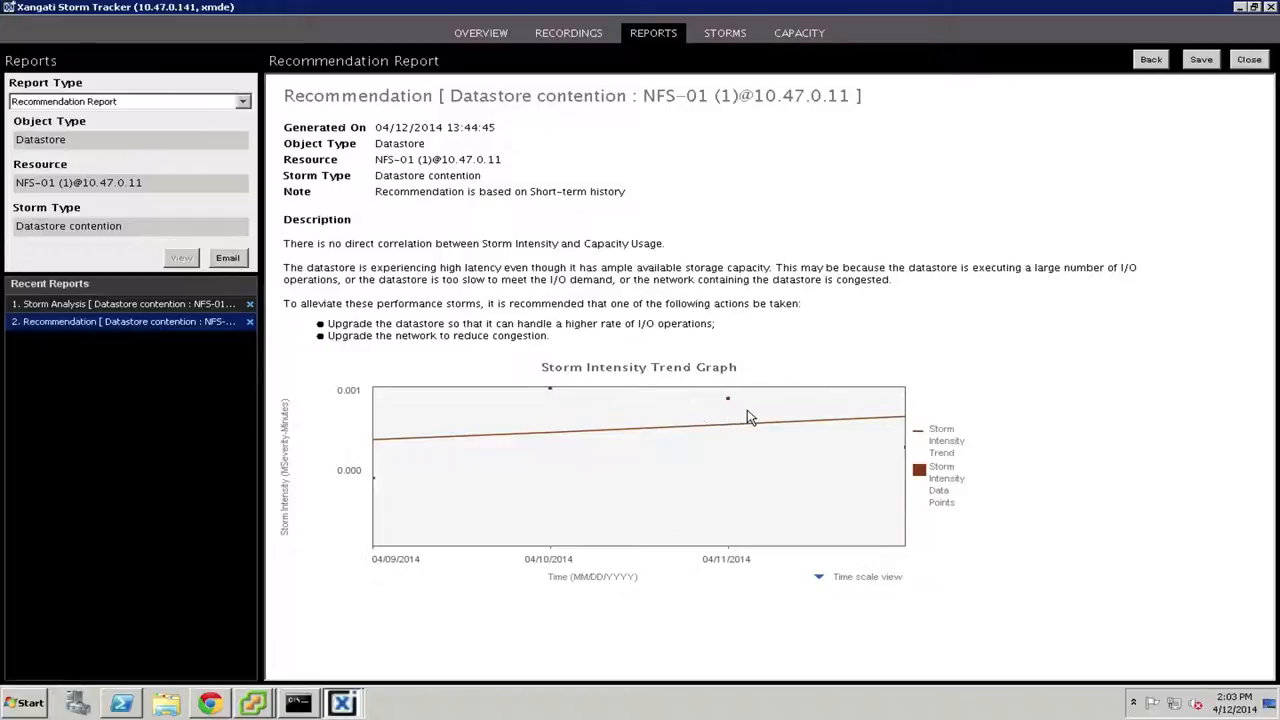
{"action": "mouse_move", "coordinate": [378, 474]}
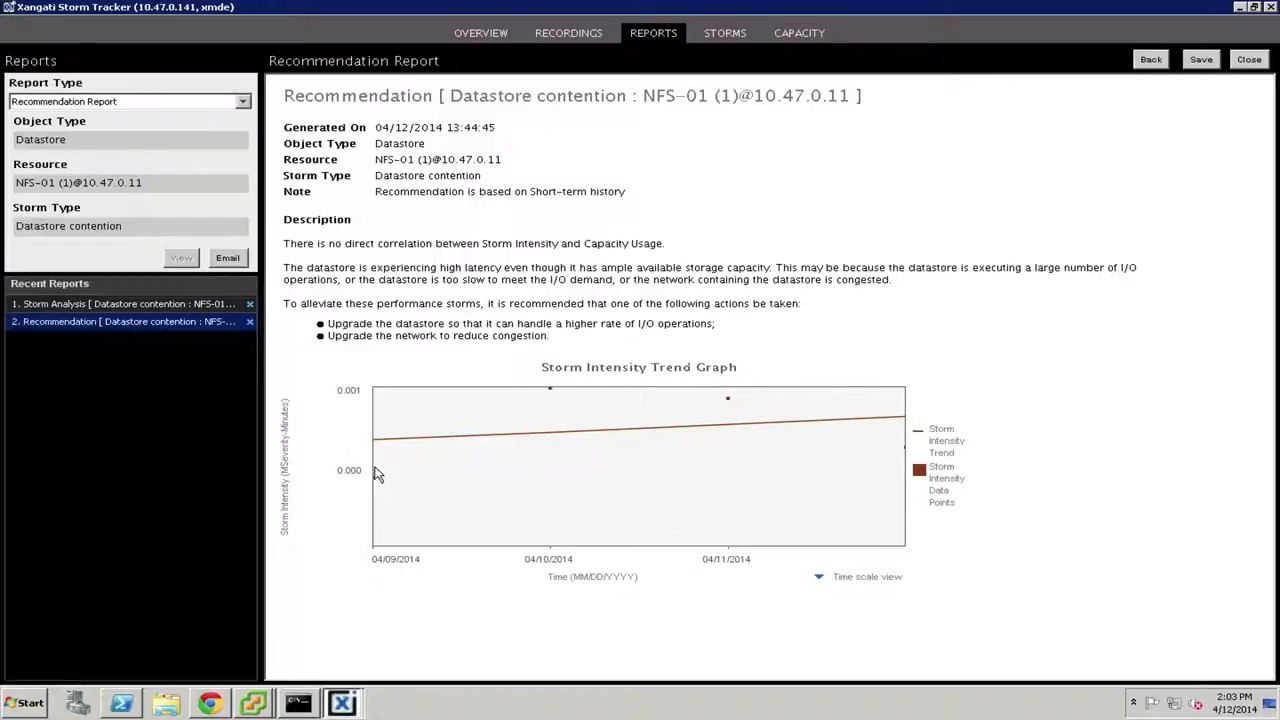
{"action": "mouse_move", "coordinate": [715, 410]}
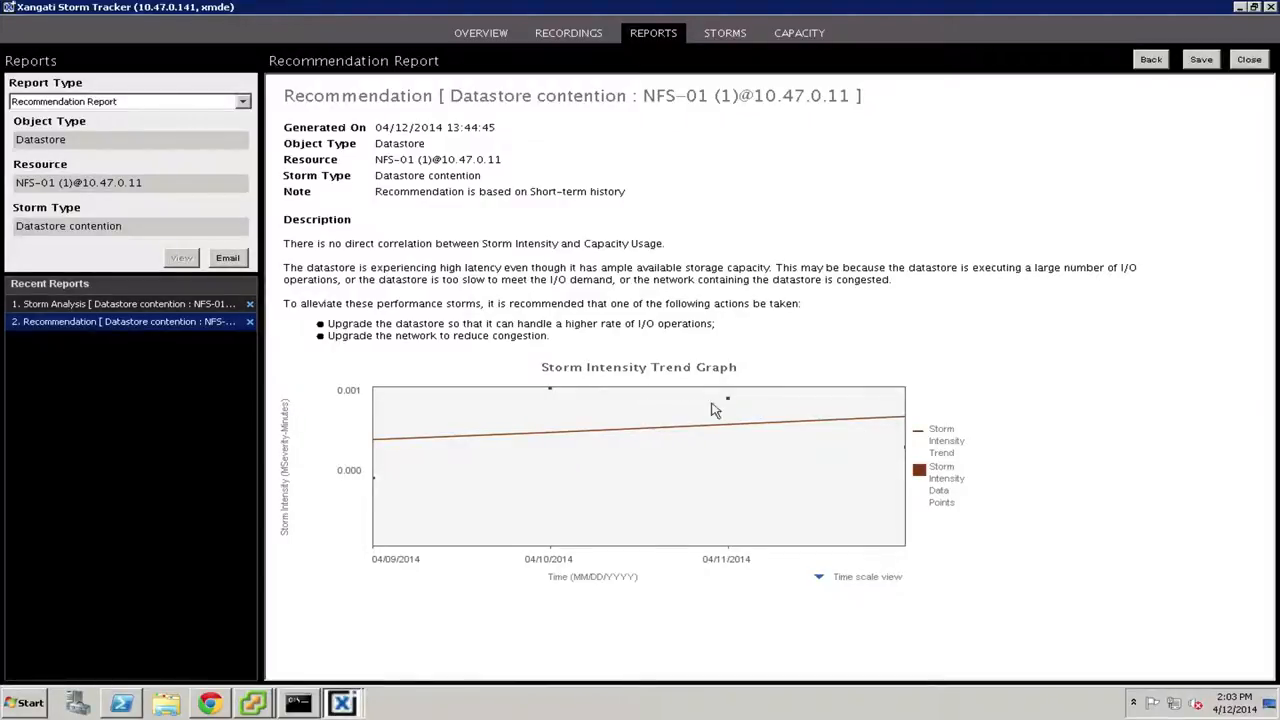
{"action": "mouse_move", "coordinate": [415, 261]}
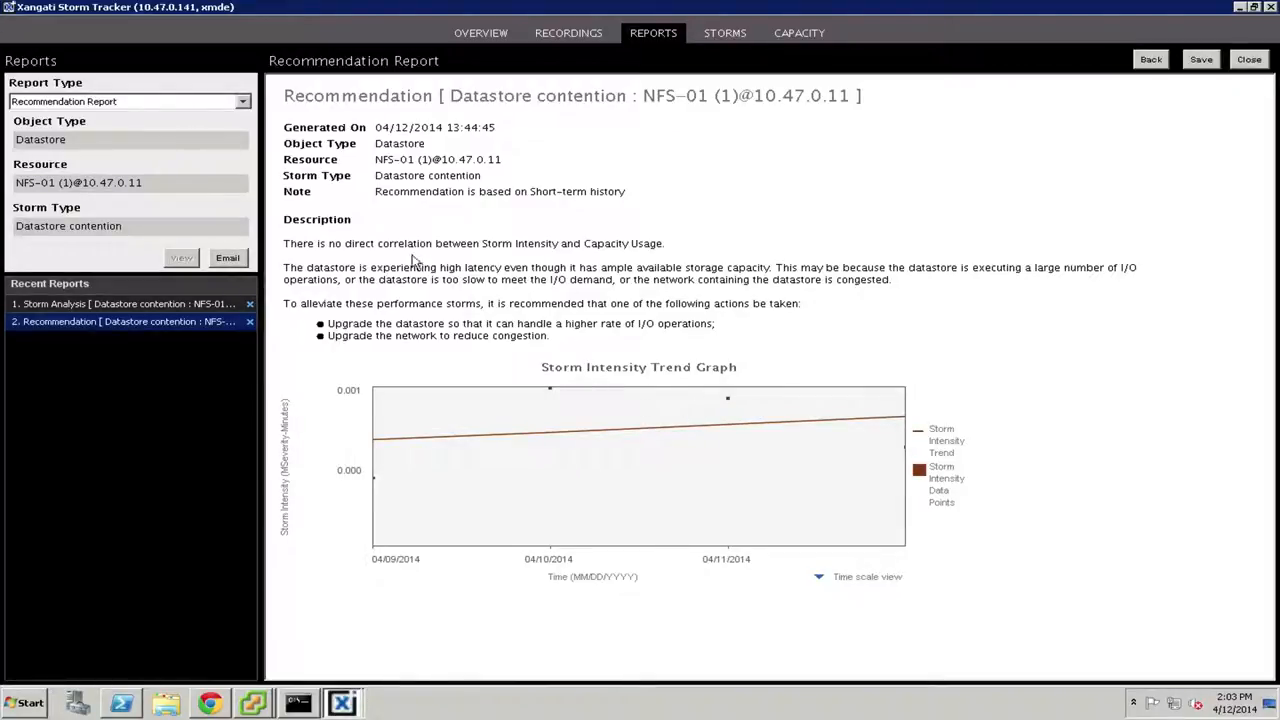
{"action": "mouse_move", "coordinate": [440, 258]}
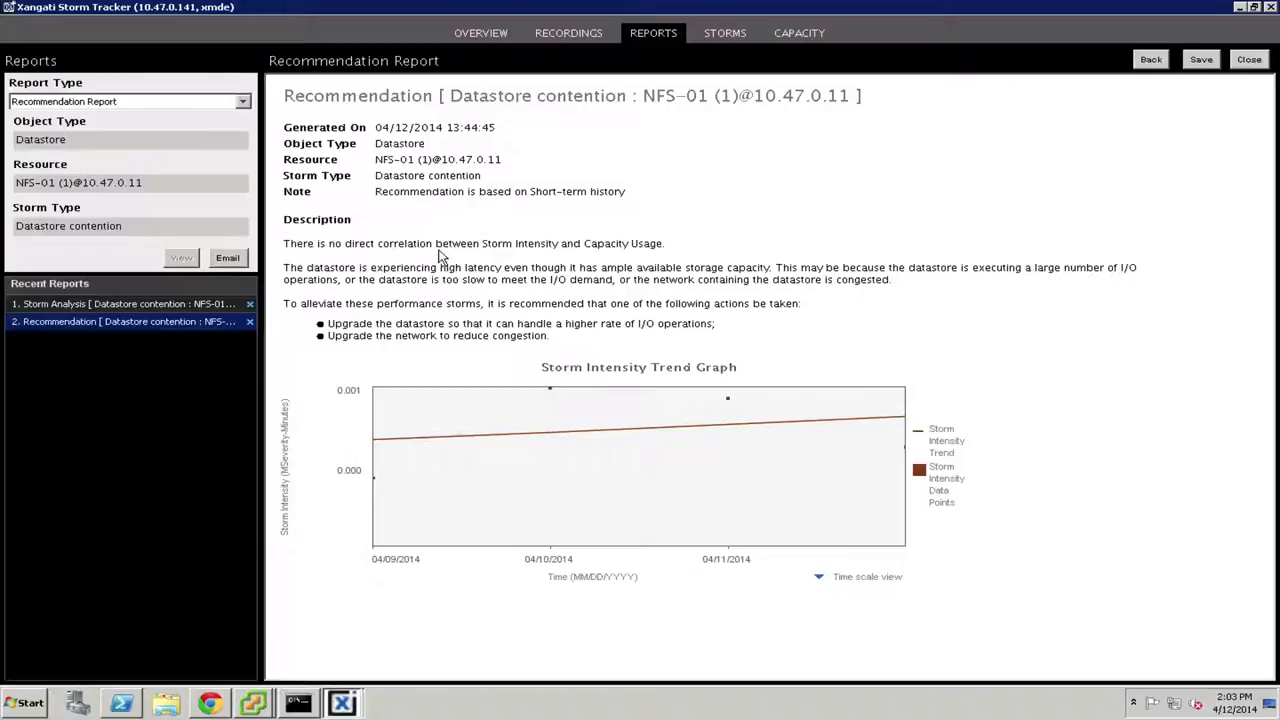
{"action": "mouse_move", "coordinate": [638, 258]}
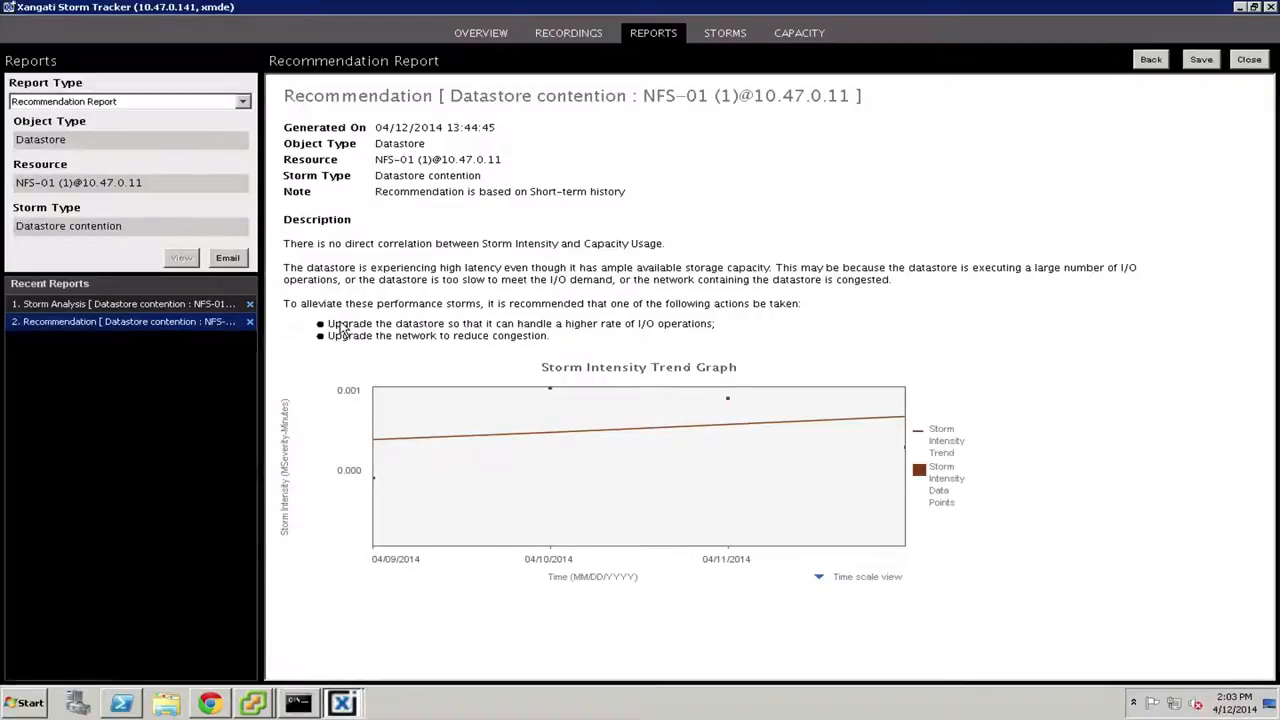
{"action": "mouse_move", "coordinate": [515, 332]}
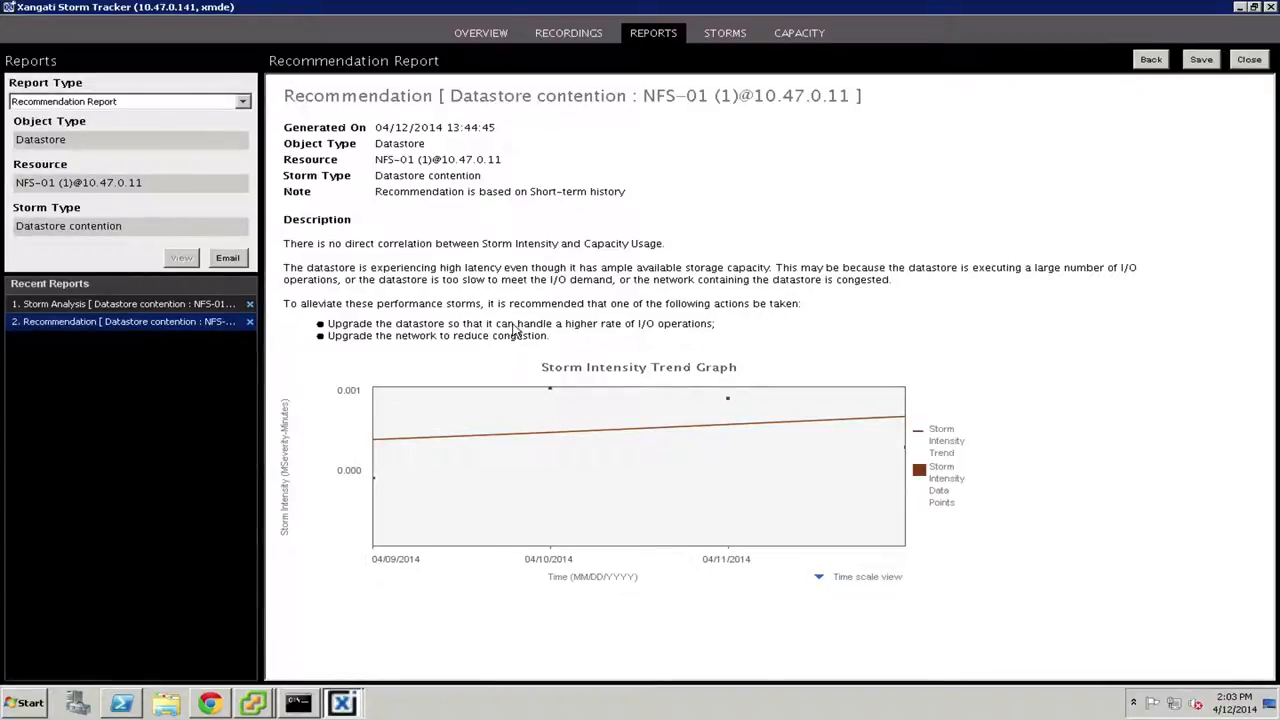
{"action": "mouse_move", "coordinate": [662, 331]}
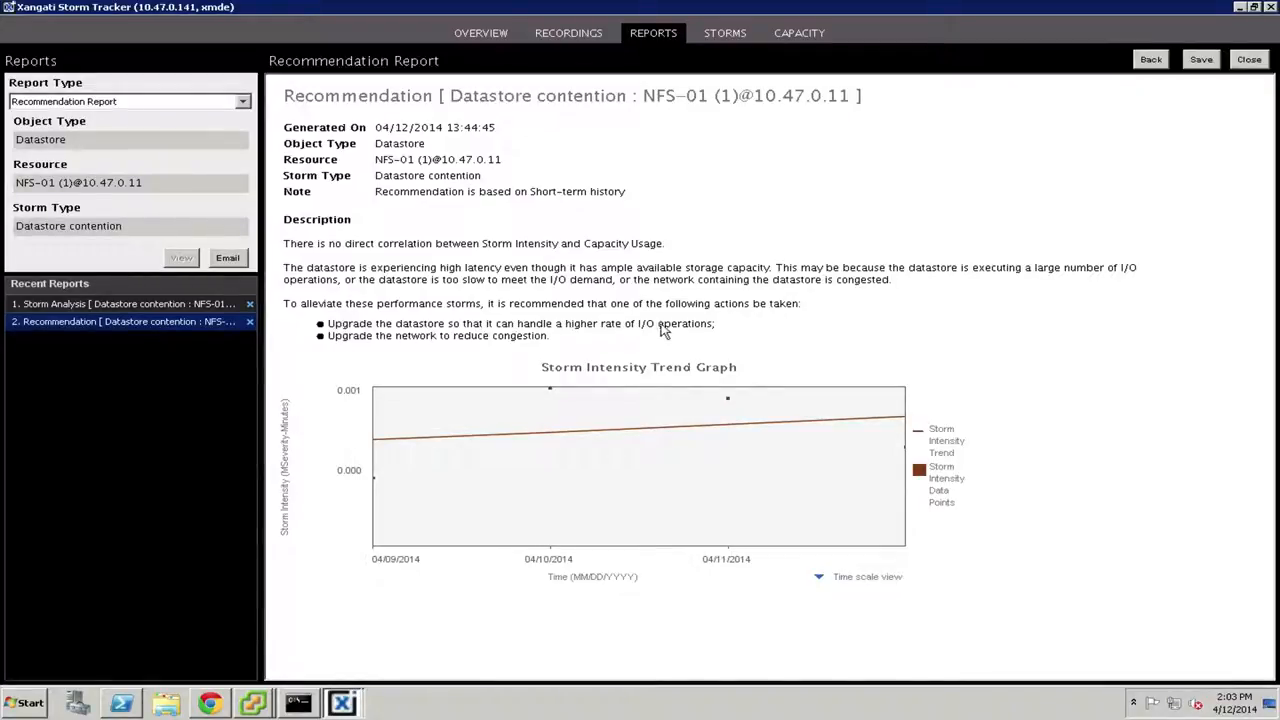
{"action": "mouse_move", "coordinate": [680, 331]}
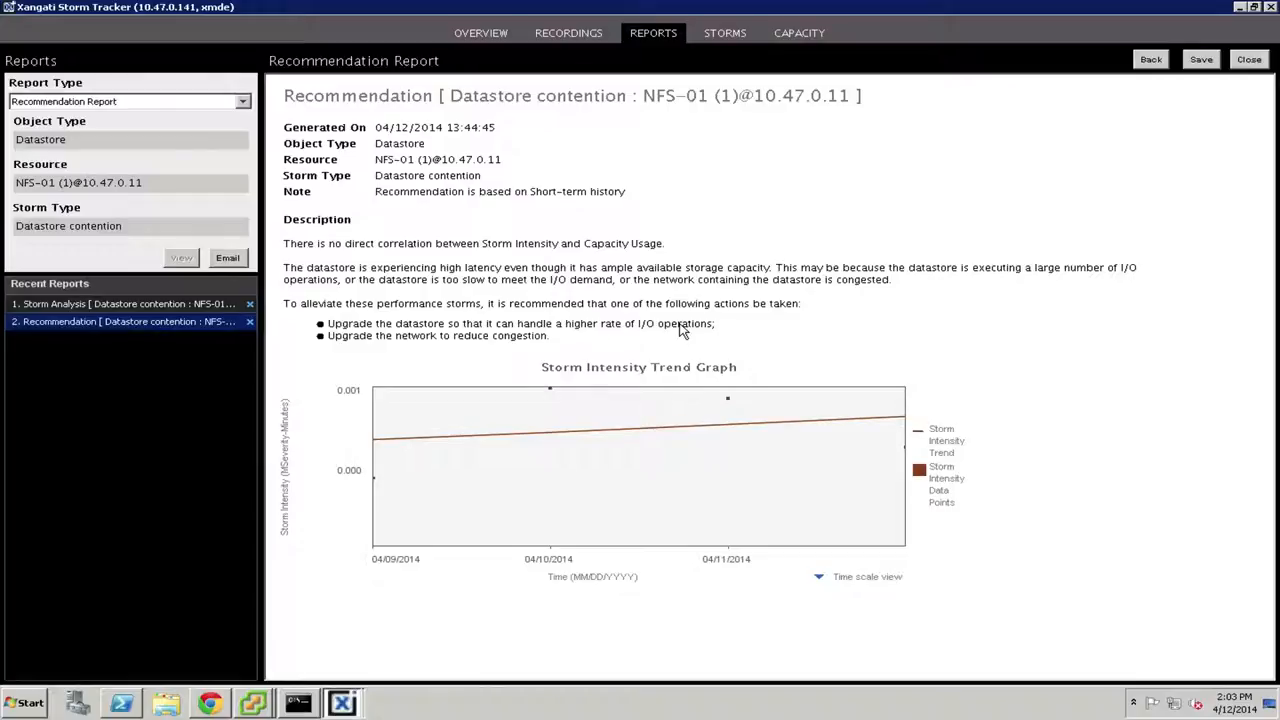
{"action": "mouse_move", "coordinate": [722, 408]}
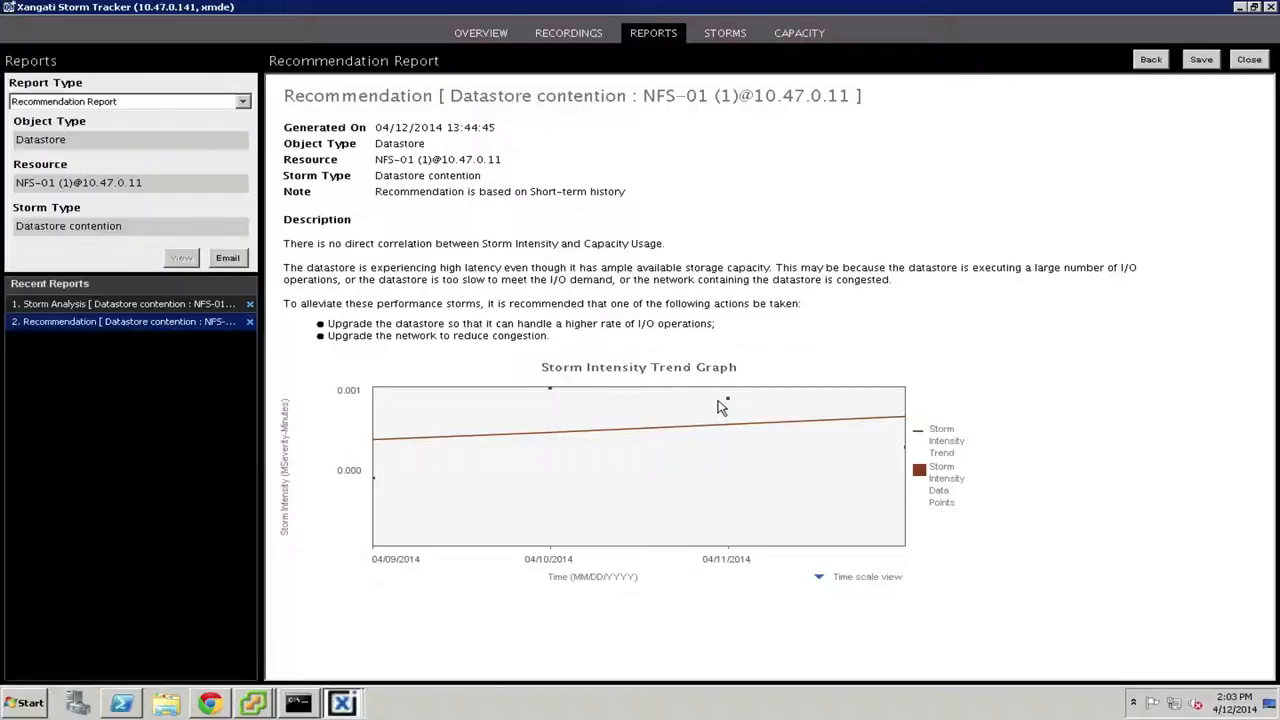
{"action": "mouse_move", "coordinate": [604, 228]}
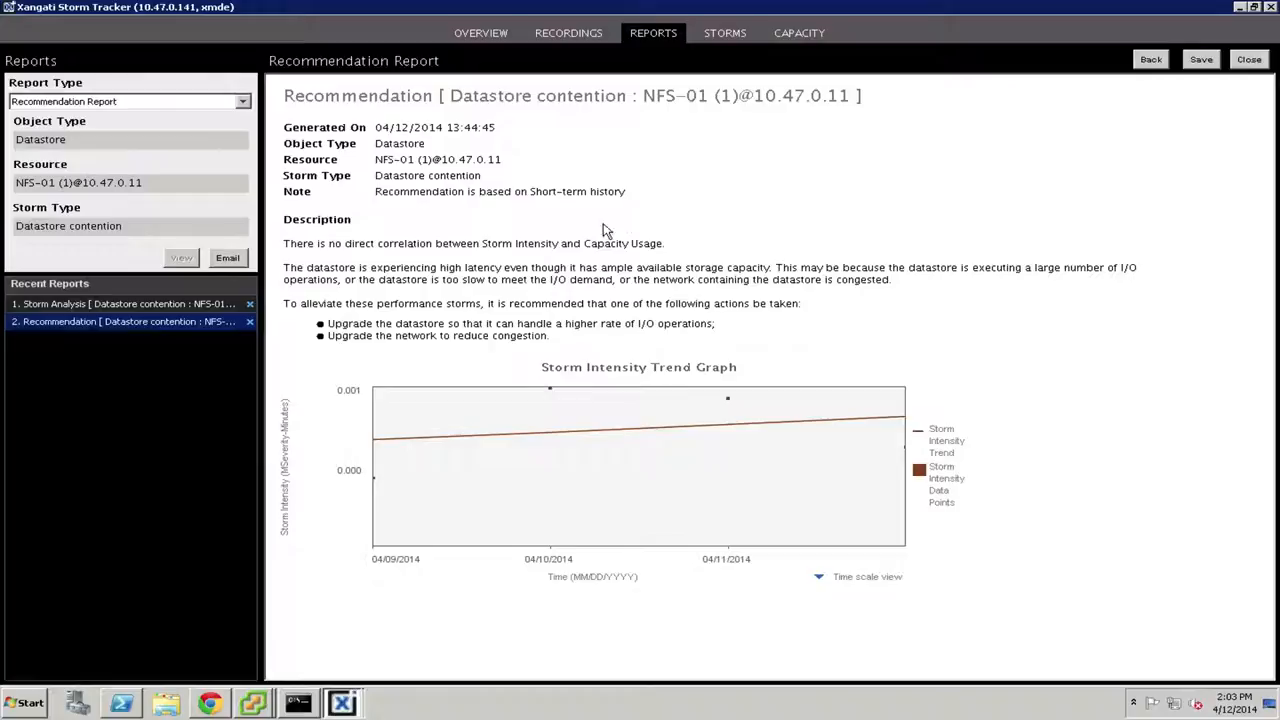
{"action": "mouse_move", "coordinate": [503, 280]}
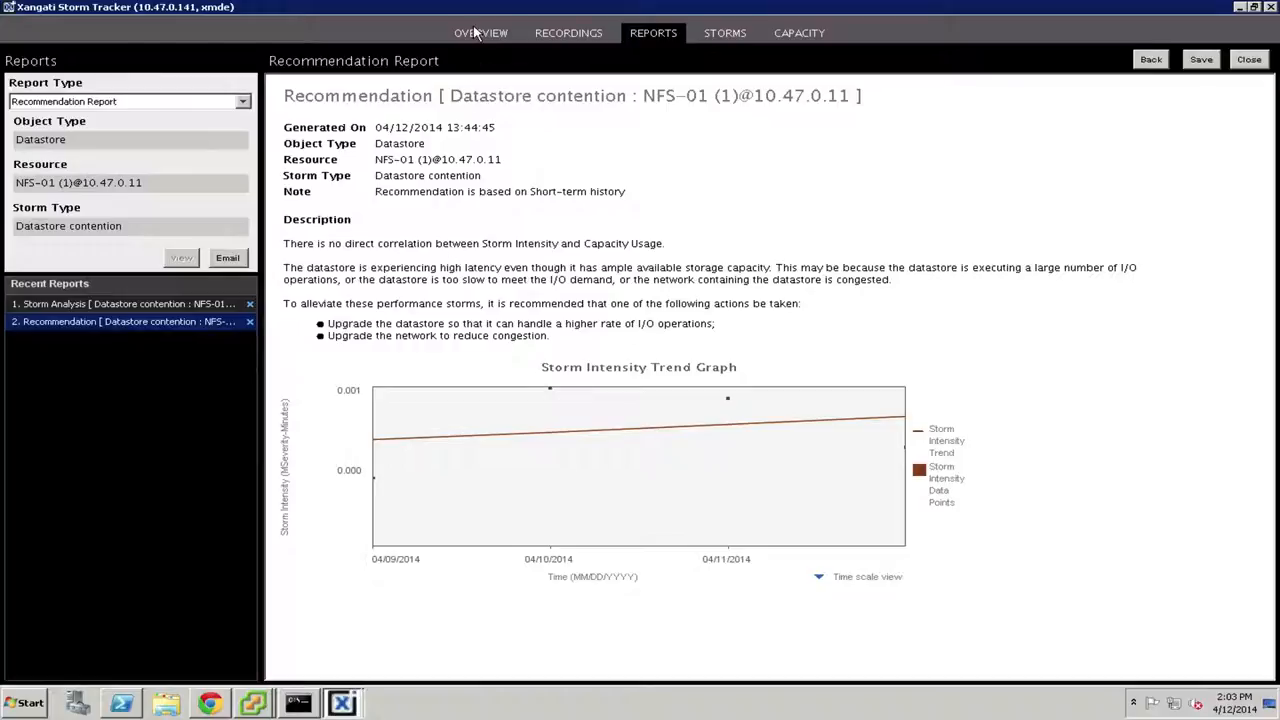
Return Storm Tracker to the live overview map of hosts, datastores and applications.
{"action": "left_click", "coordinate": [481, 32]}
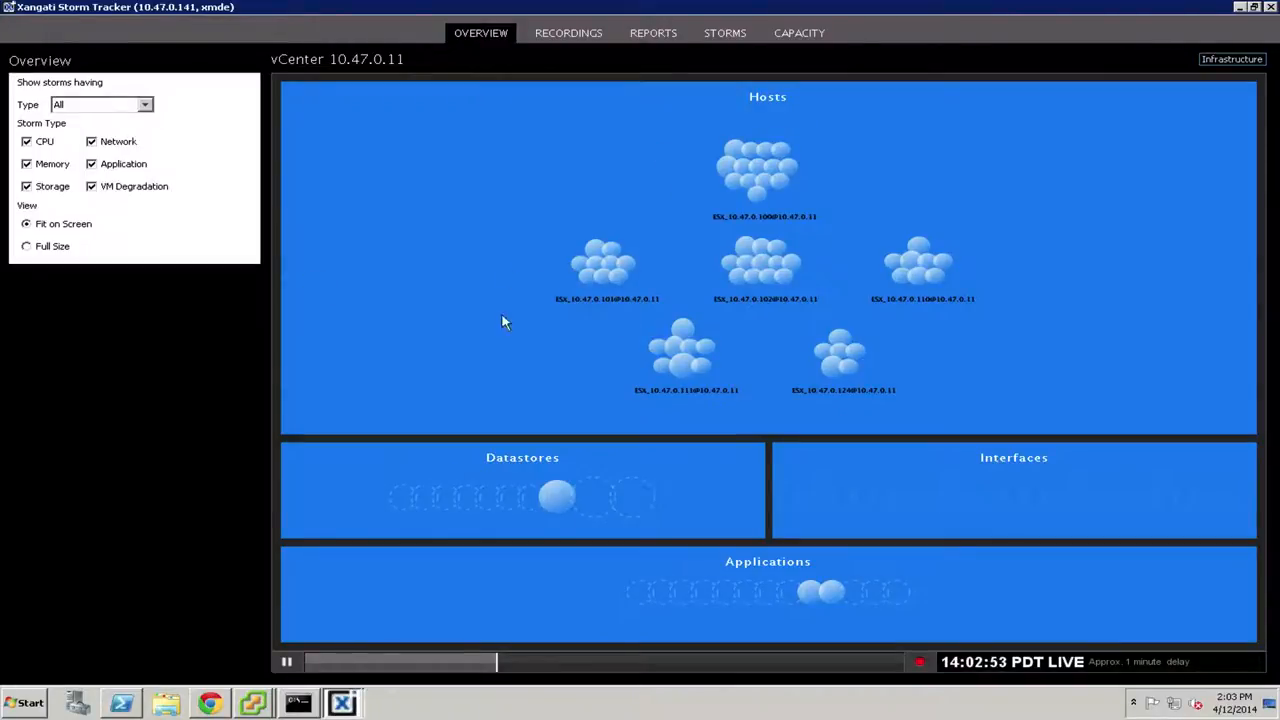
{"action": "mouse_move", "coordinate": [647, 293]}
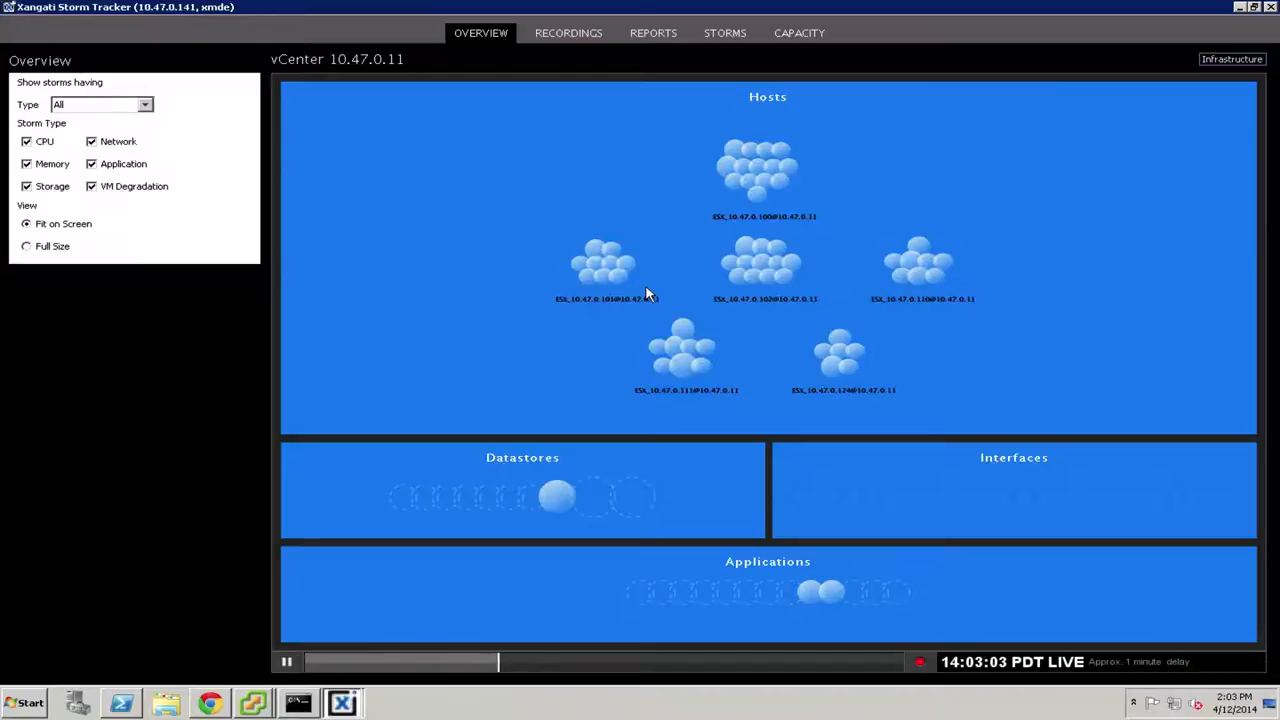
{"action": "mouse_move", "coordinate": [1217, 22]}
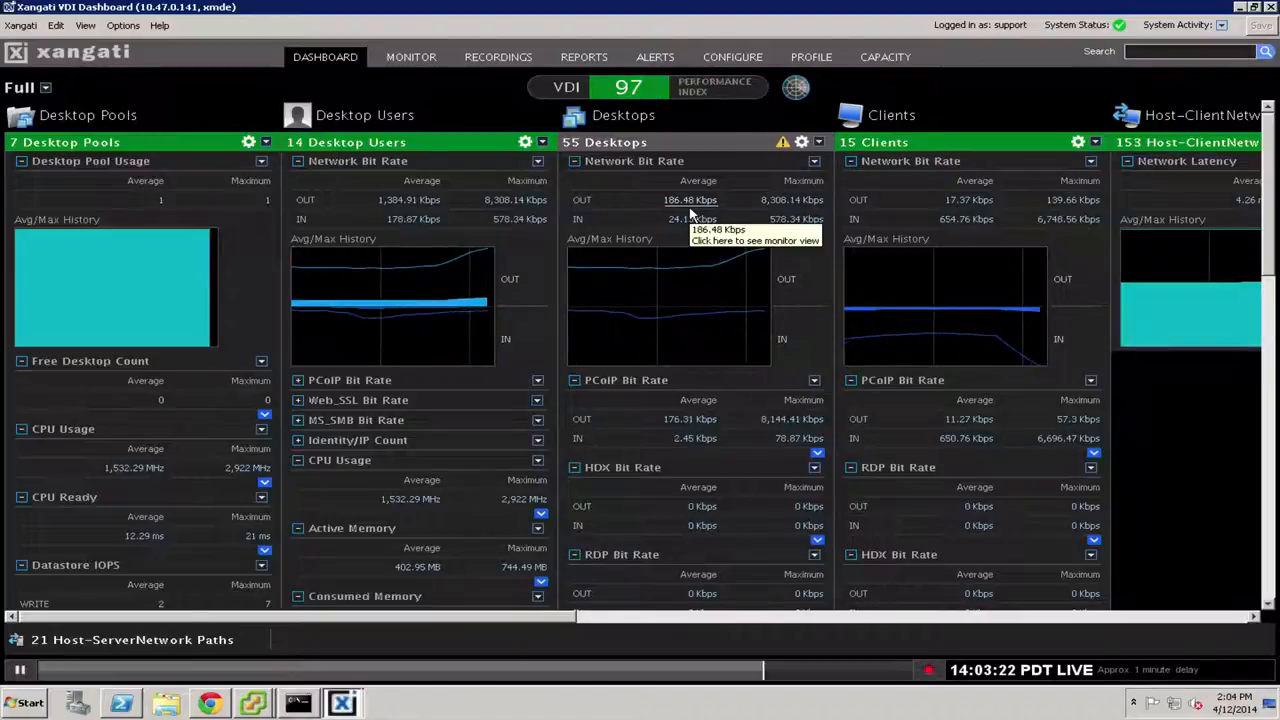
{"action": "left_click", "coordinate": [410, 57]}
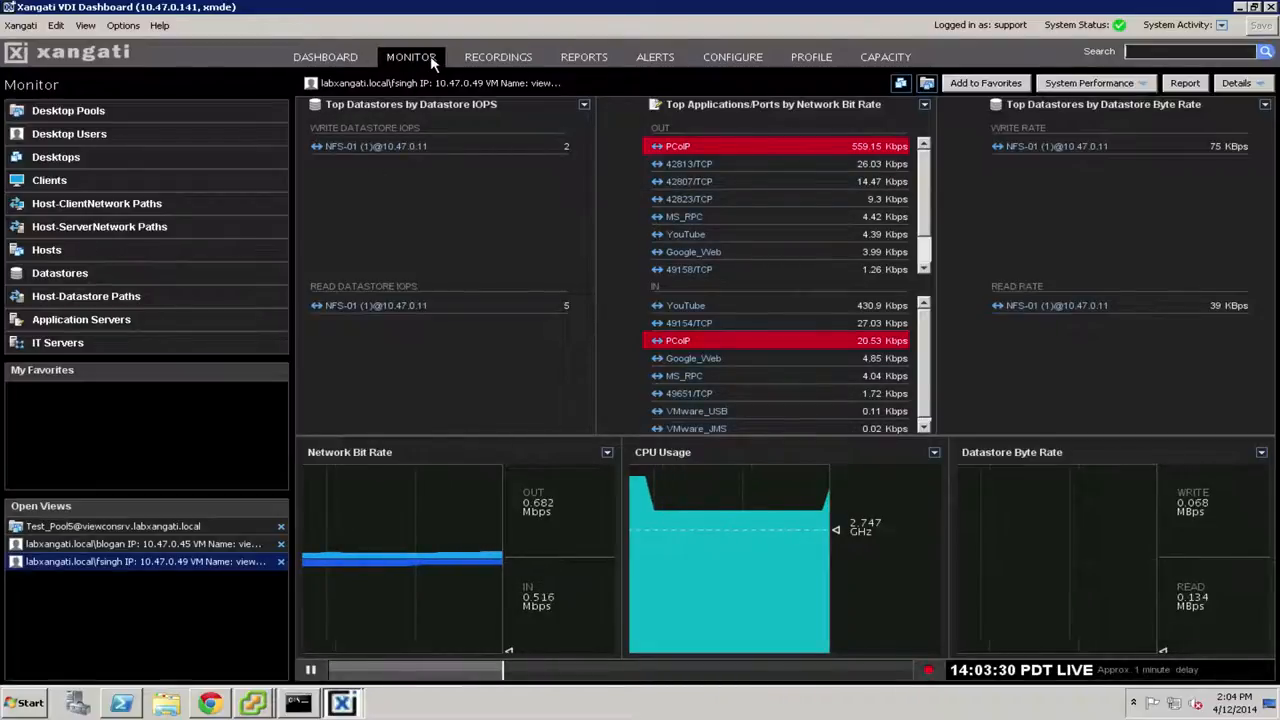
{"action": "mouse_move", "coordinate": [347, 152]}
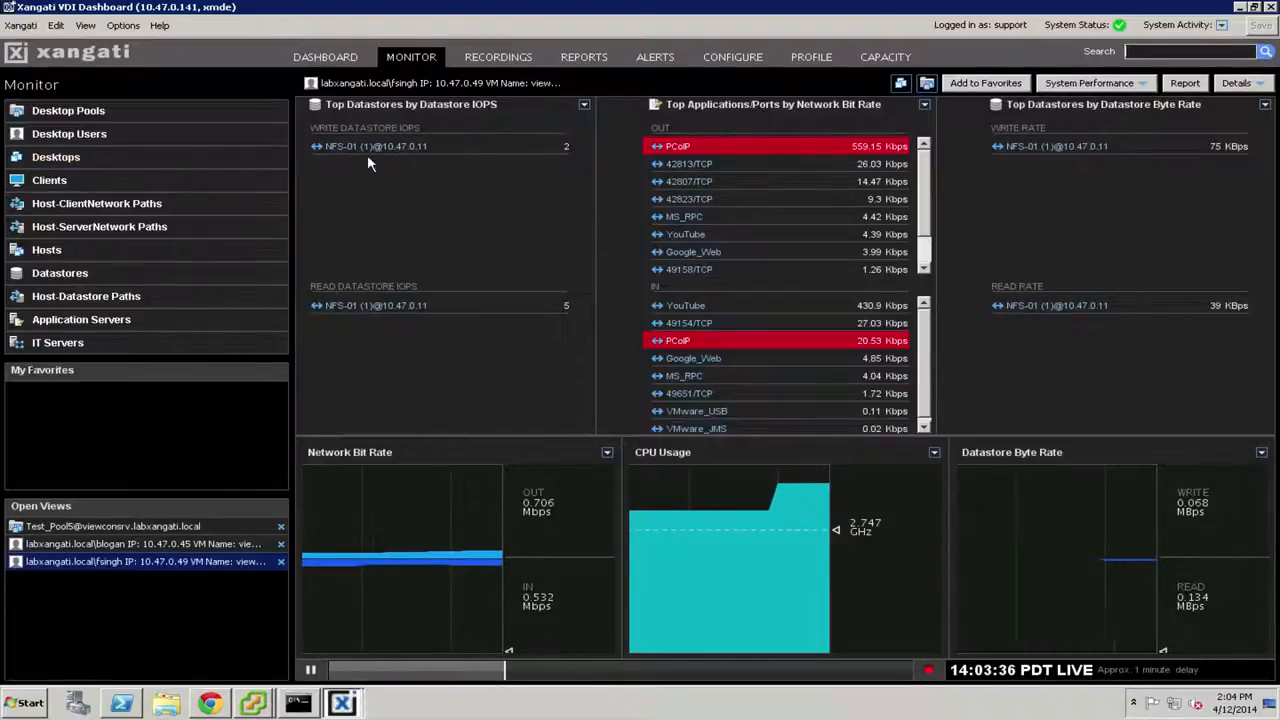
List all monitored desktops with their CPU and memory figures.
{"action": "left_click", "coordinate": [56, 157]}
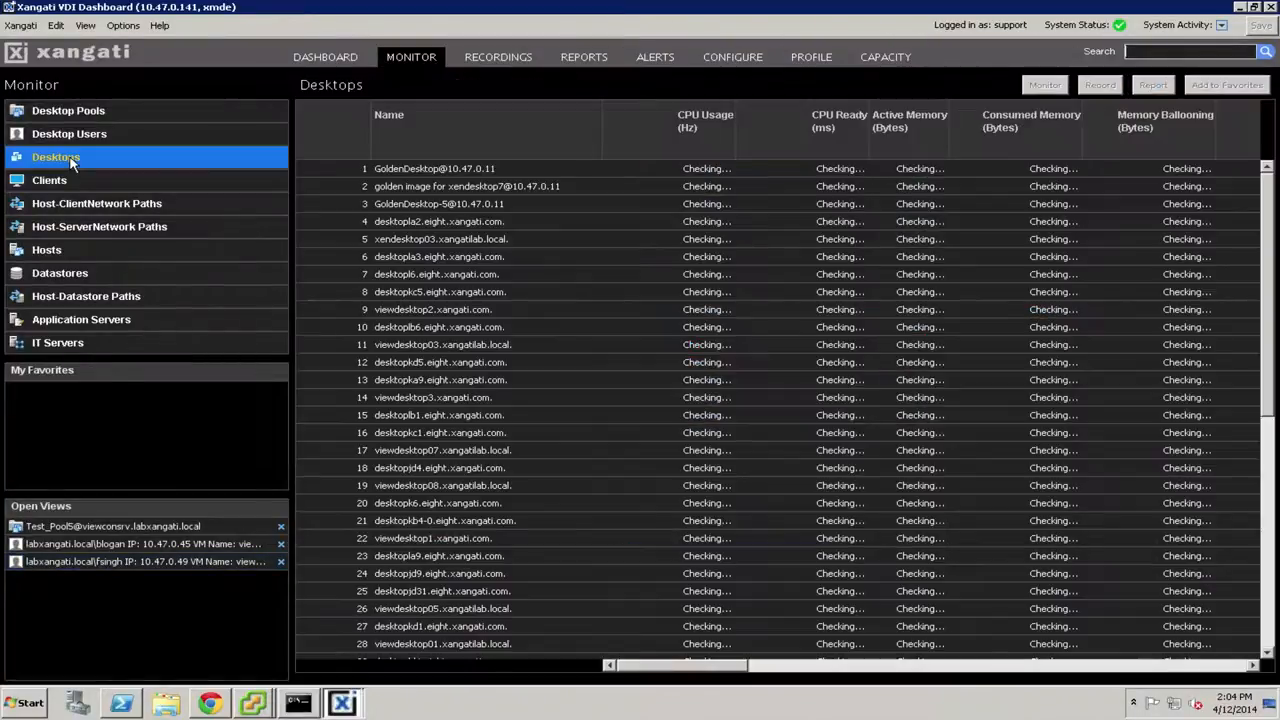
{"action": "left_click", "coordinate": [705, 114]}
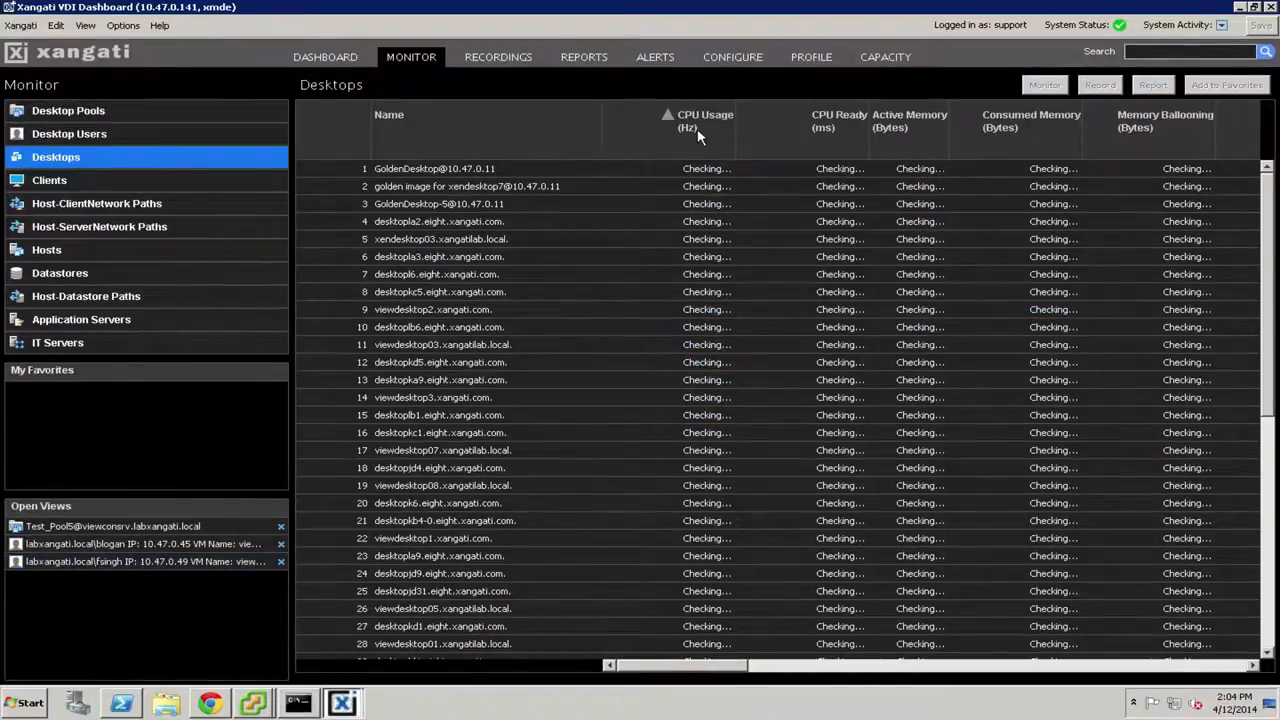
{"action": "left_click", "coordinate": [705, 120]}
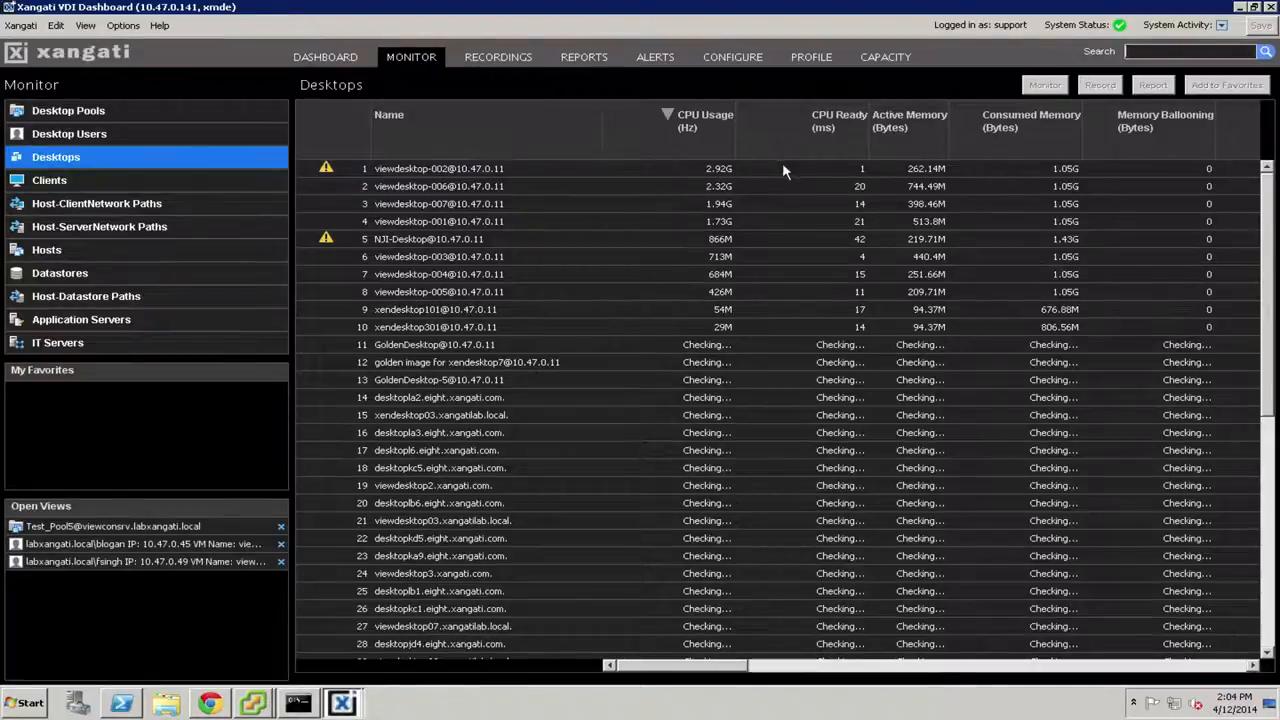
{"action": "mouse_move", "coordinate": [458, 185]}
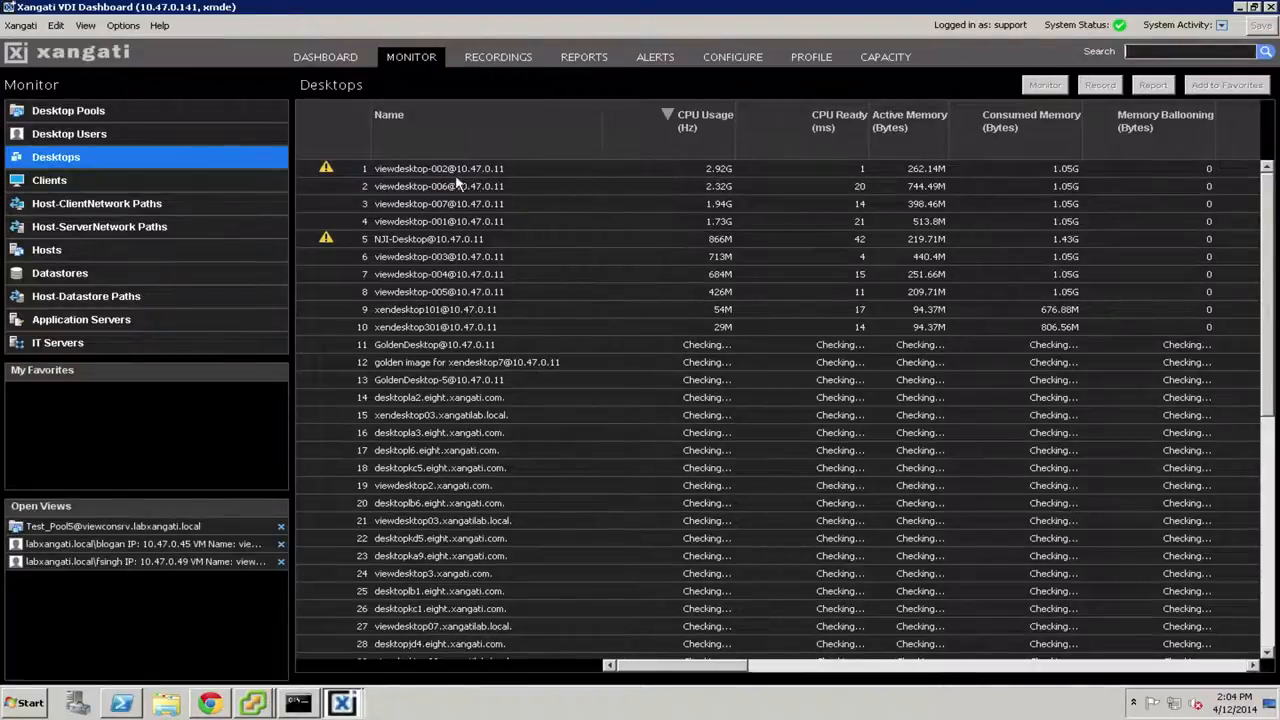
{"action": "mouse_move", "coordinate": [728, 128]}
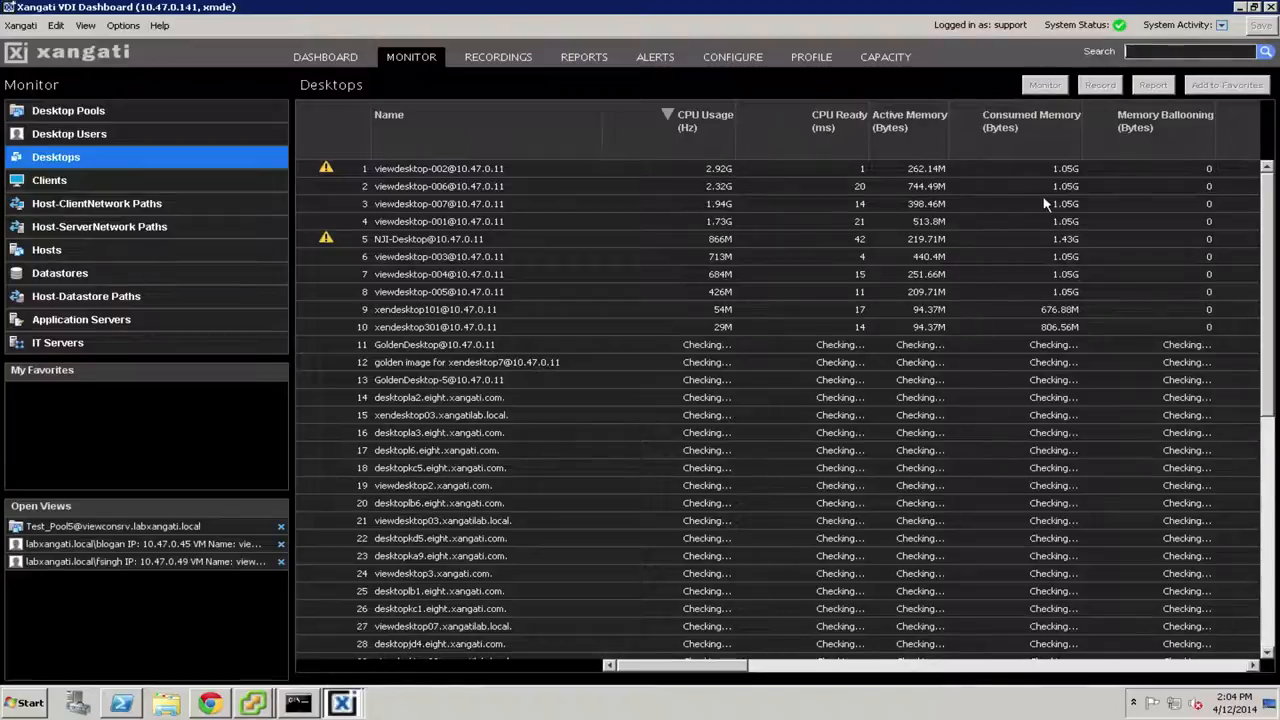
{"action": "mouse_move", "coordinate": [1220, 227]}
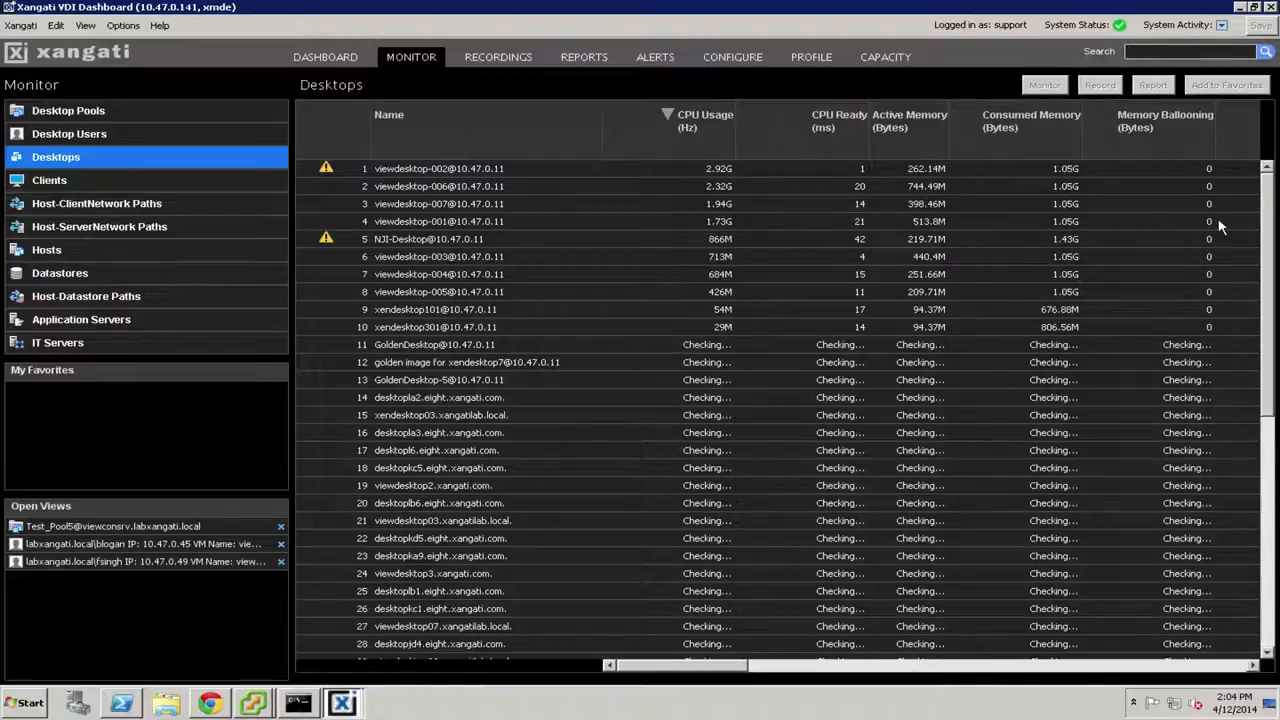
{"action": "mouse_move", "coordinate": [432, 186]}
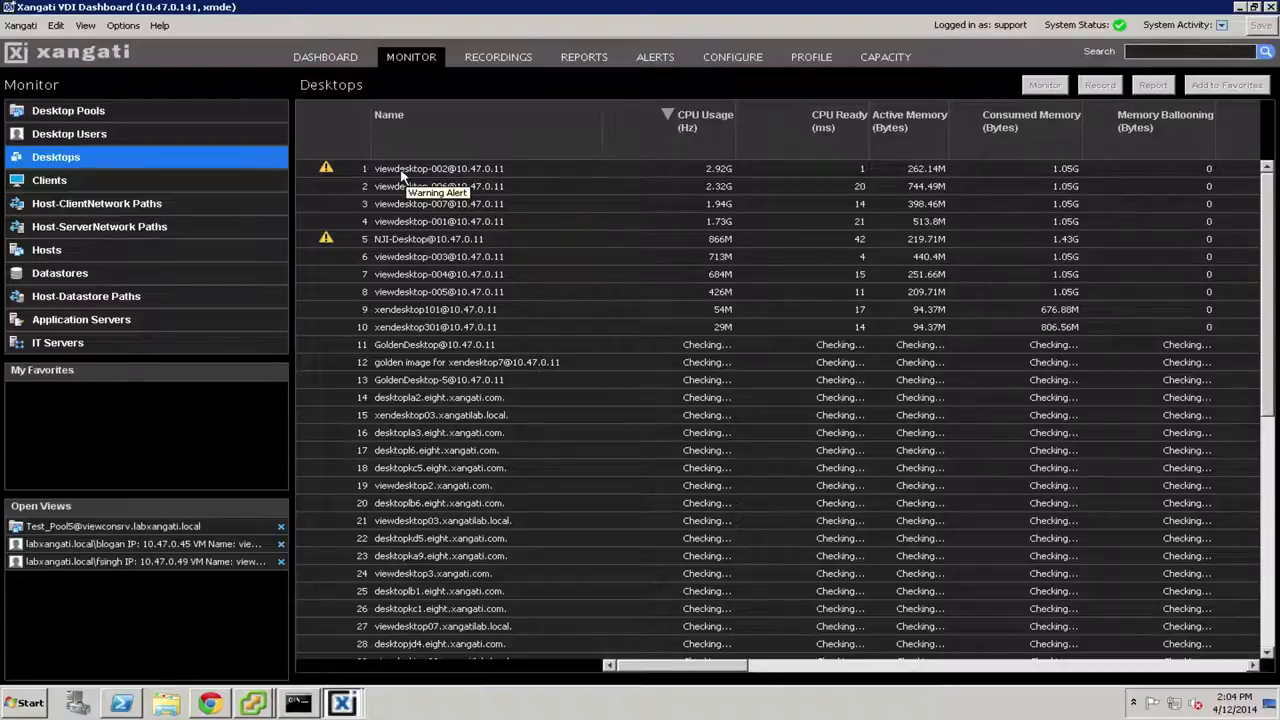
{"action": "double_click", "coordinate": [438, 168]}
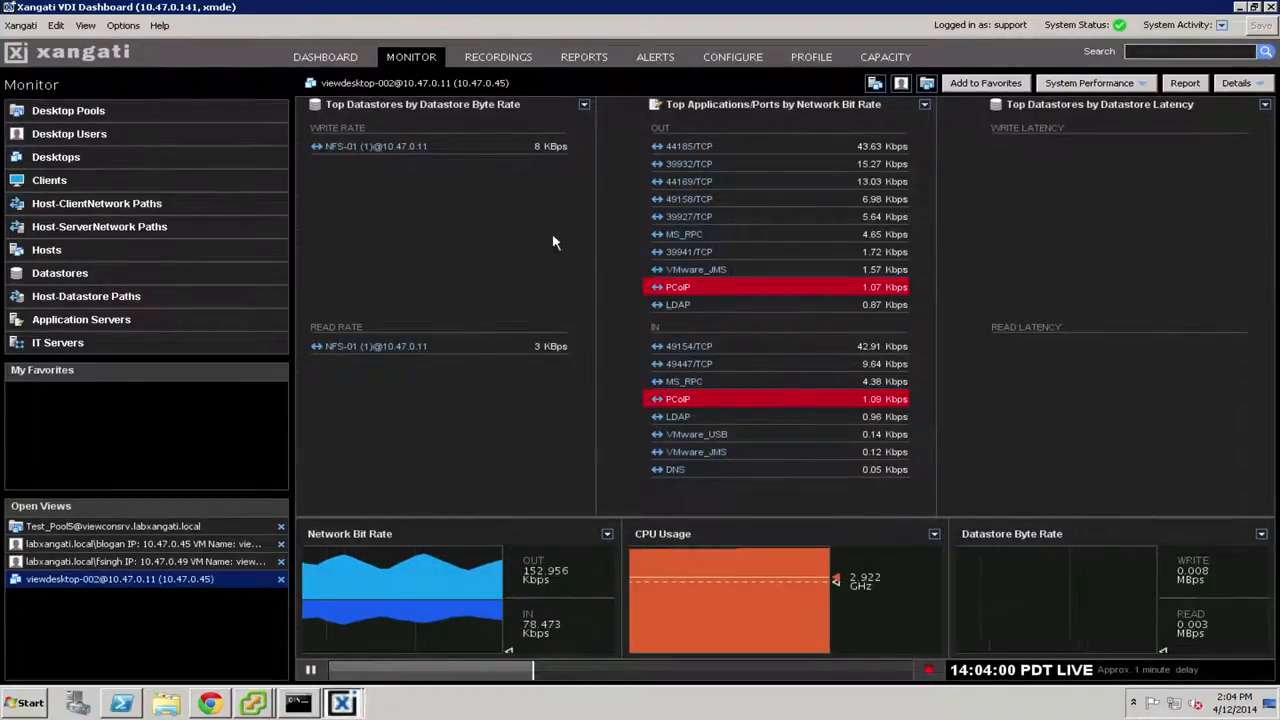
{"action": "mouse_move", "coordinate": [617, 252]}
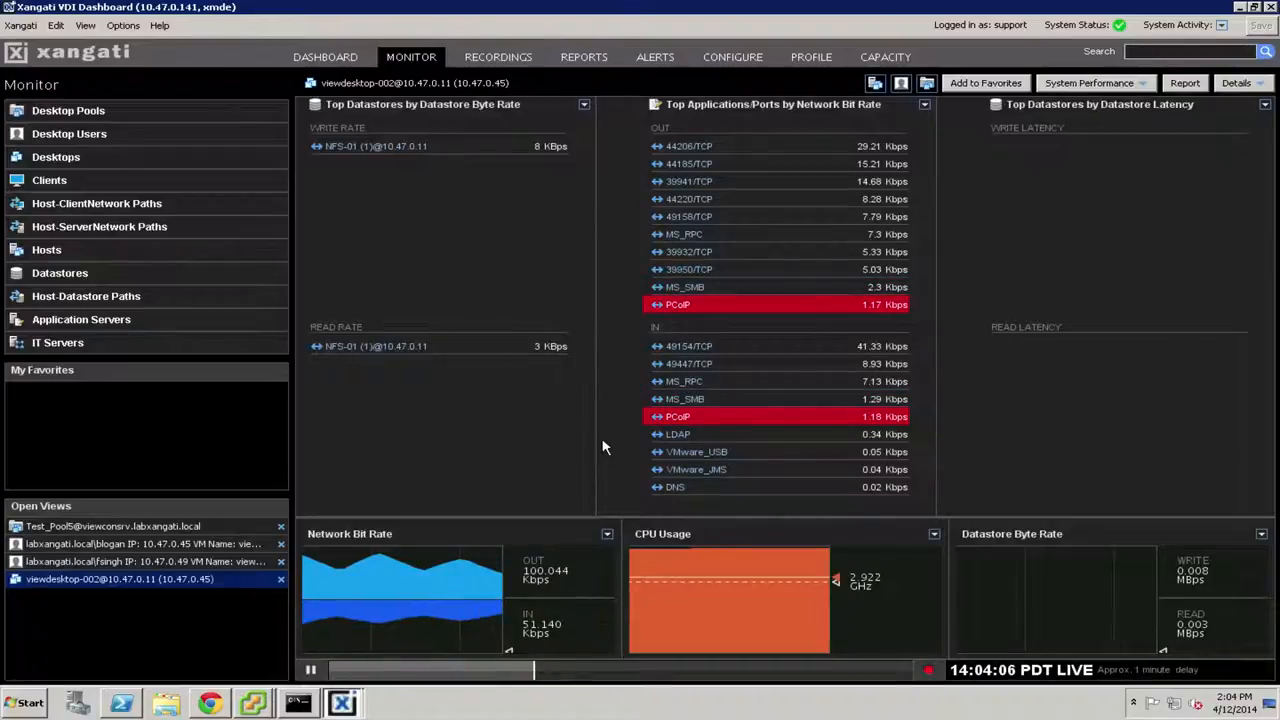
{"action": "mouse_move", "coordinate": [420, 140]}
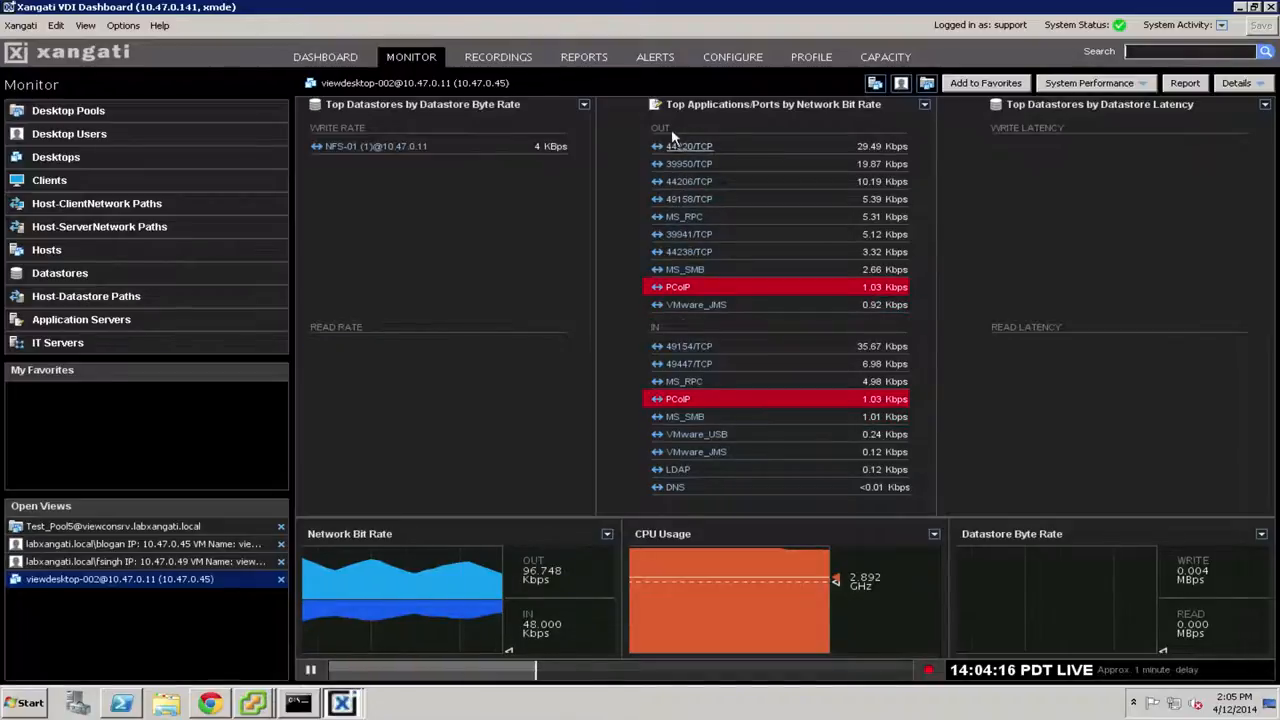
{"action": "mouse_move", "coordinate": [705, 311]}
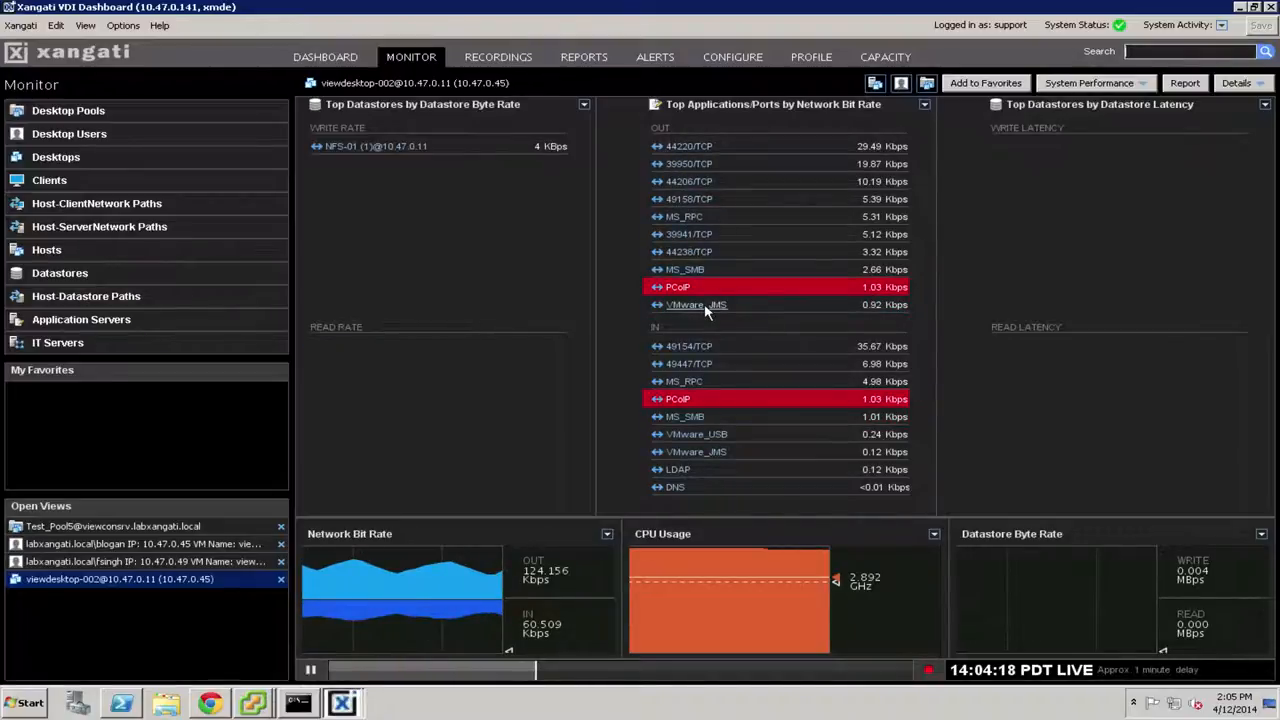
{"action": "mouse_move", "coordinate": [745, 523]}
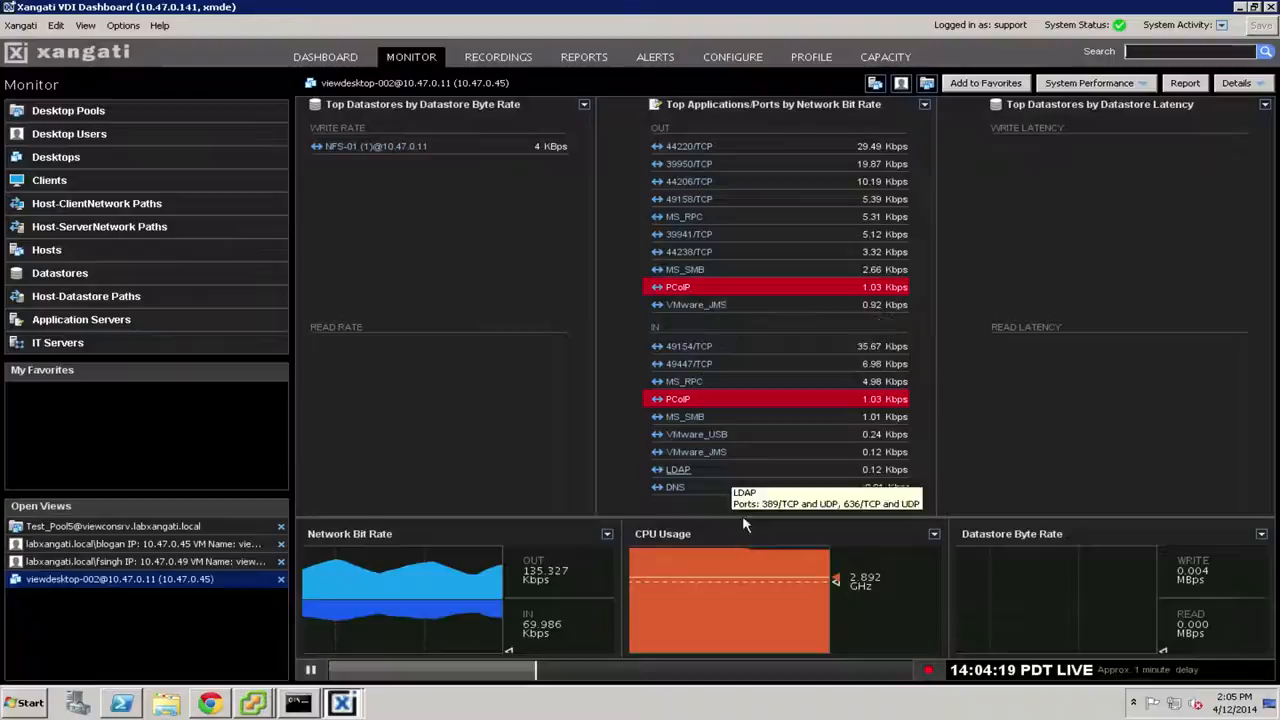
{"action": "mouse_move", "coordinate": [628, 552]}
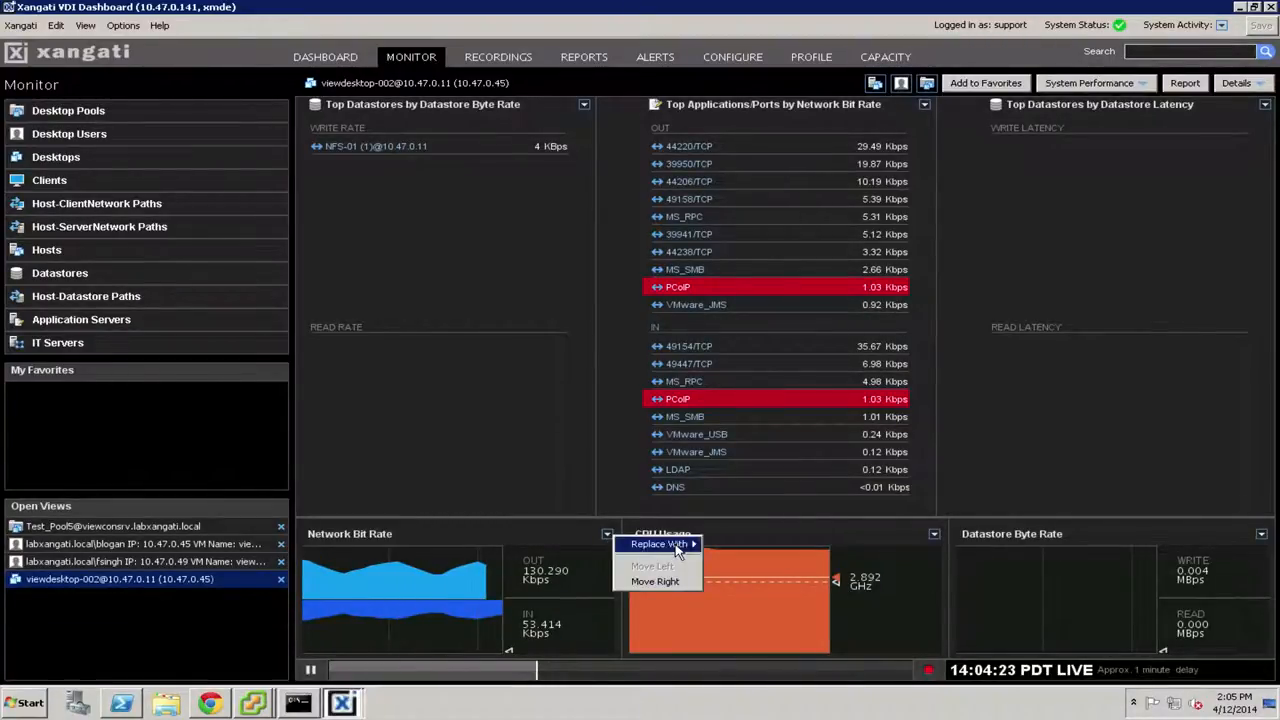
{"action": "mouse_move", "coordinate": [663, 543]}
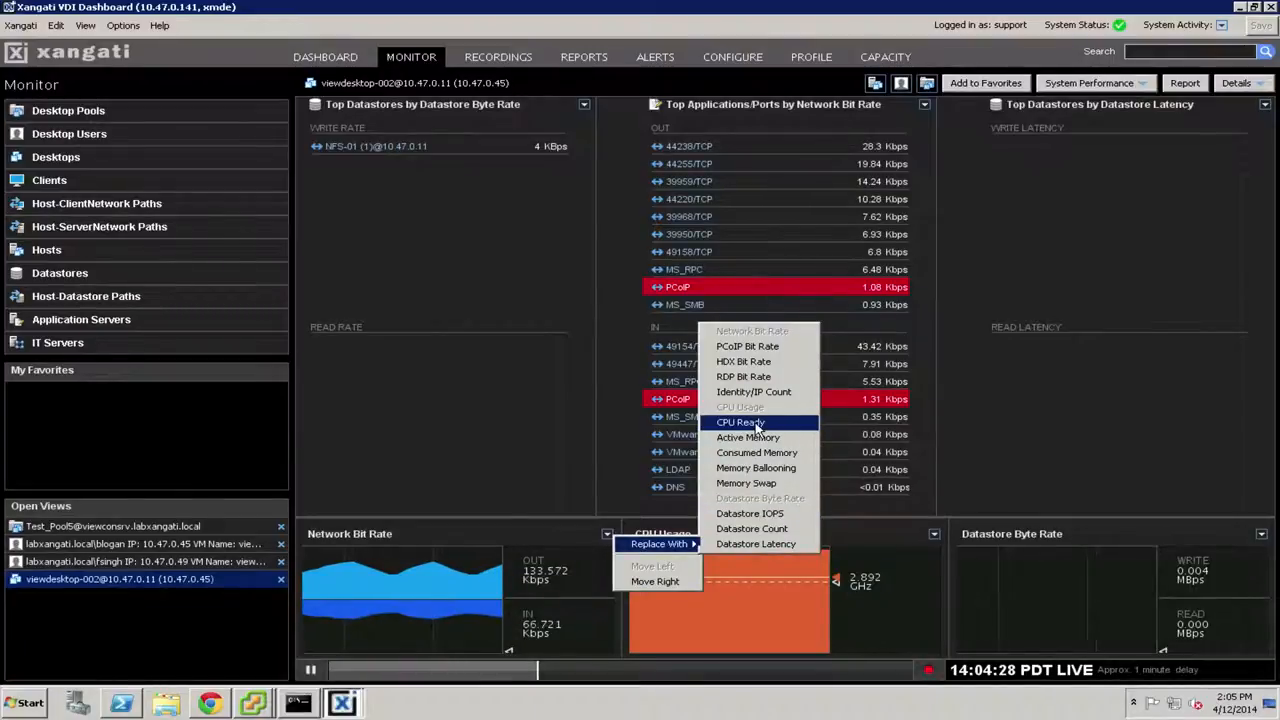
{"action": "mouse_move", "coordinate": [531, 424]}
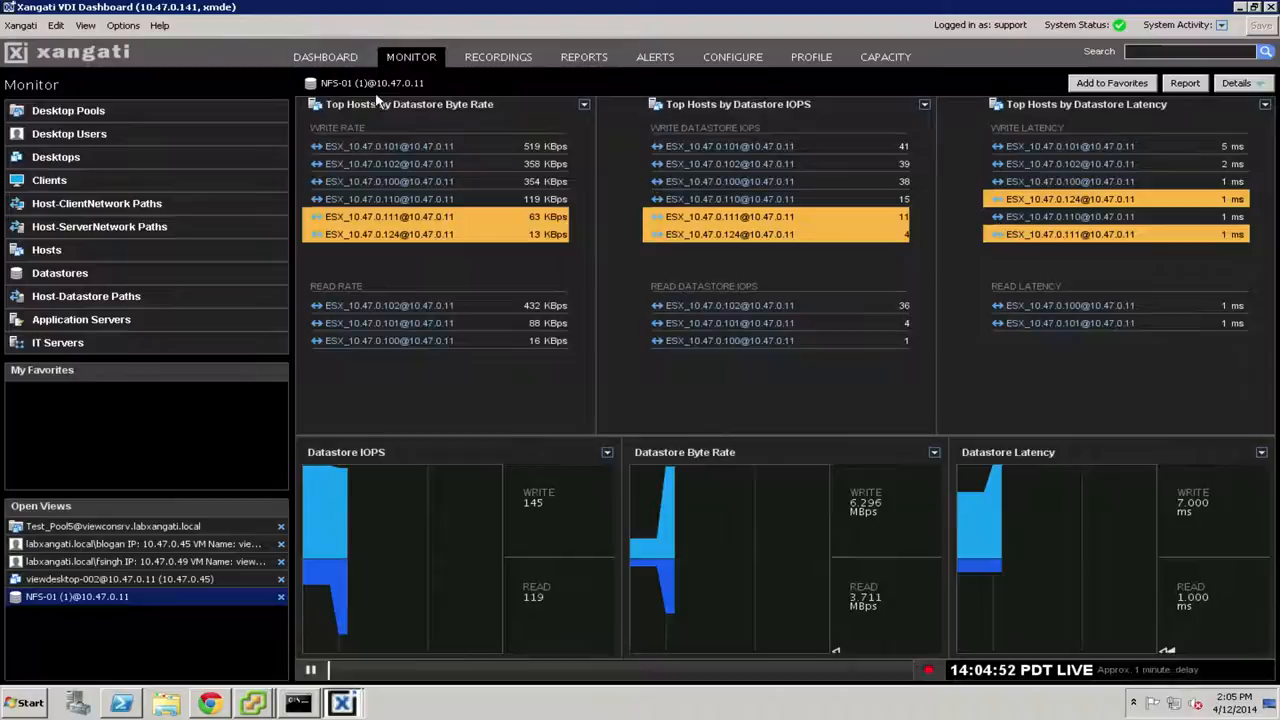
{"action": "mouse_move", "coordinate": [475, 117]}
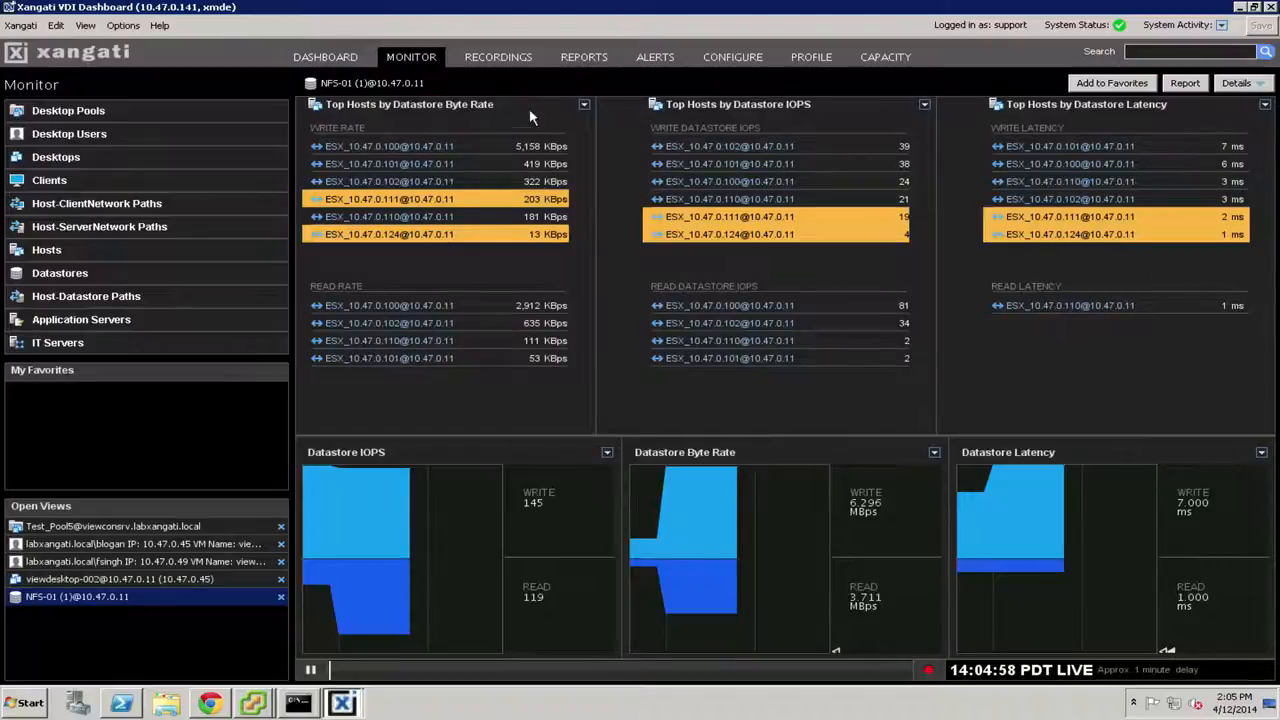
Replace the Top Hosts byte-rate panel with Top Desktops by Datastore Byte Rate.
{"action": "left_click", "coordinate": [583, 104]}
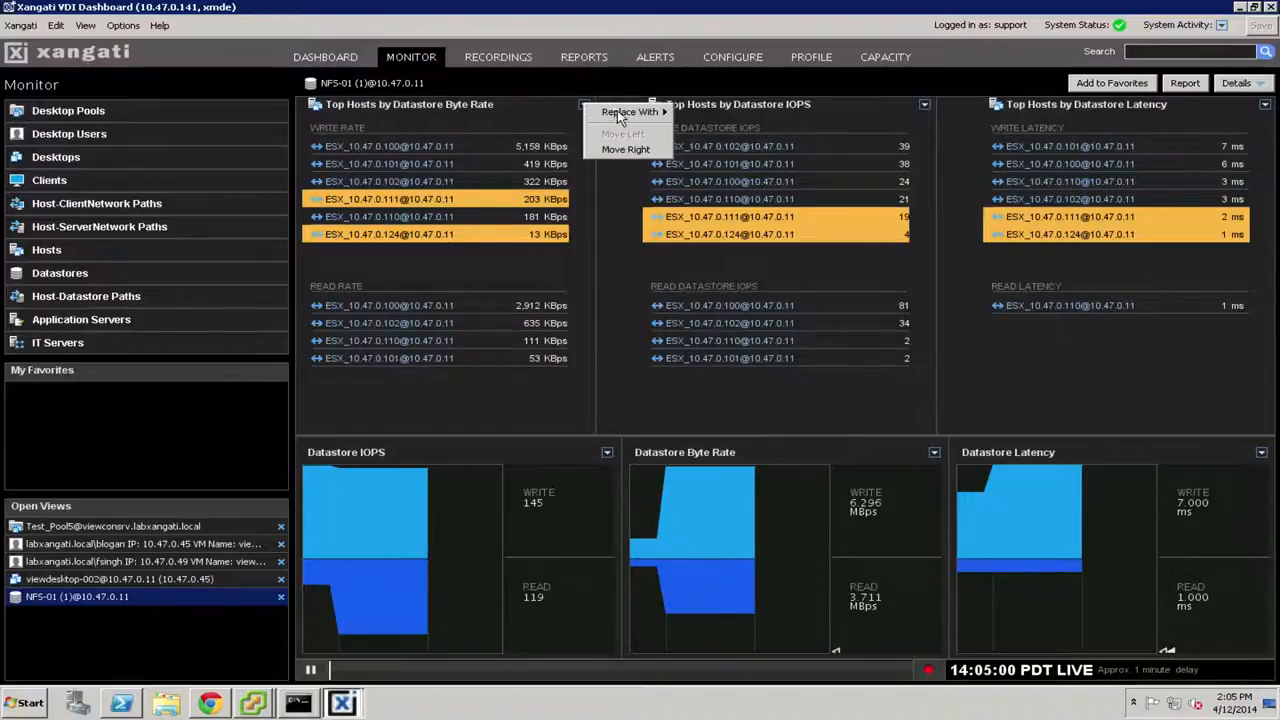
{"action": "mouse_move", "coordinate": [630, 111]}
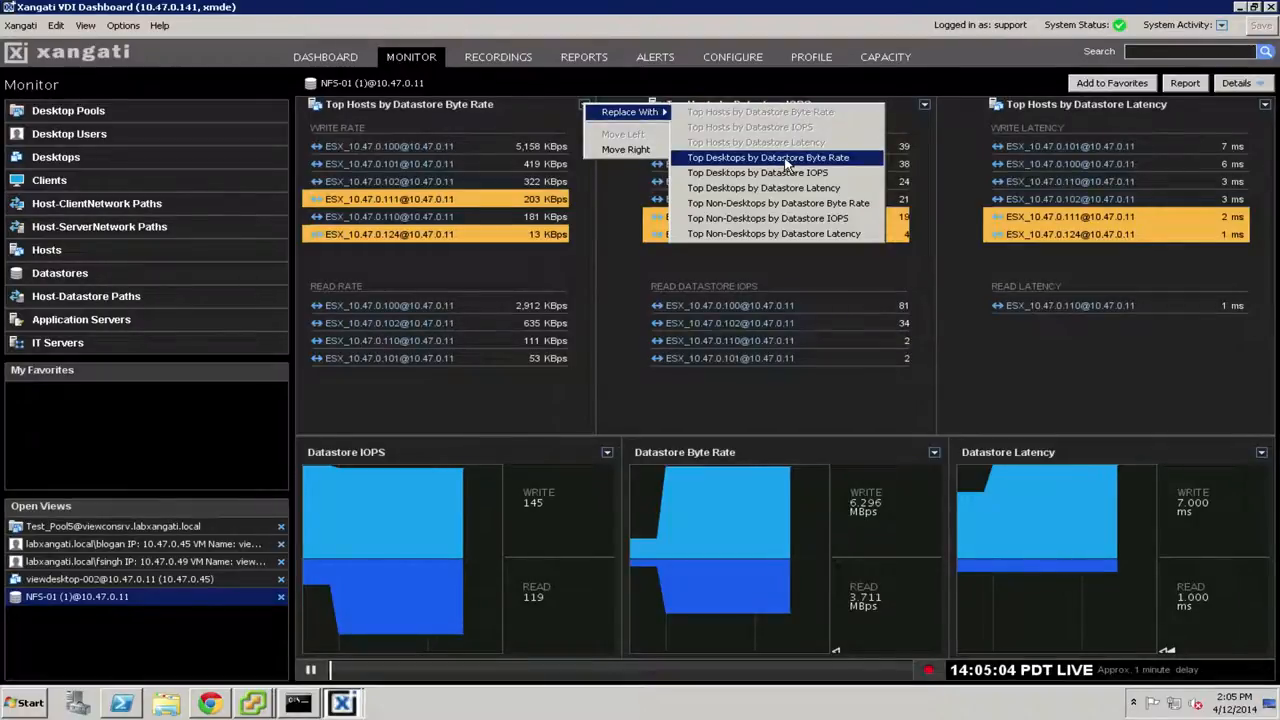
{"action": "left_click", "coordinate": [768, 157]}
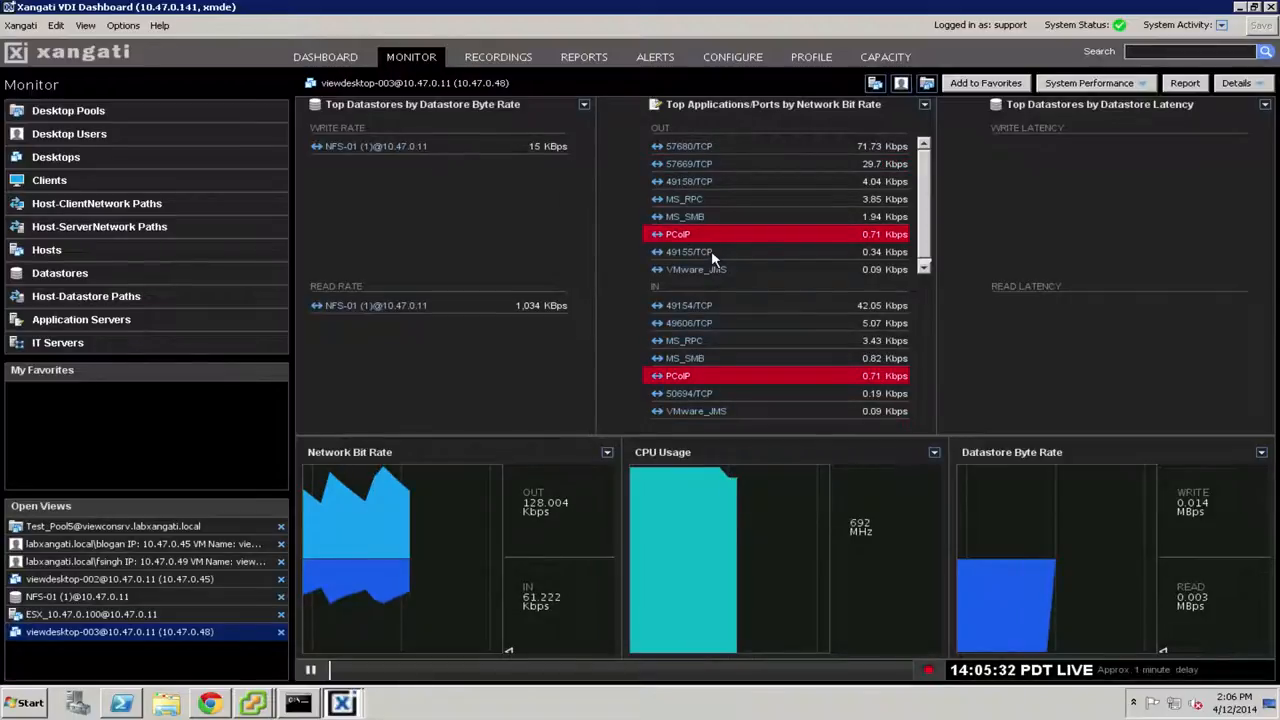
{"action": "mouse_move", "coordinate": [695, 218]}
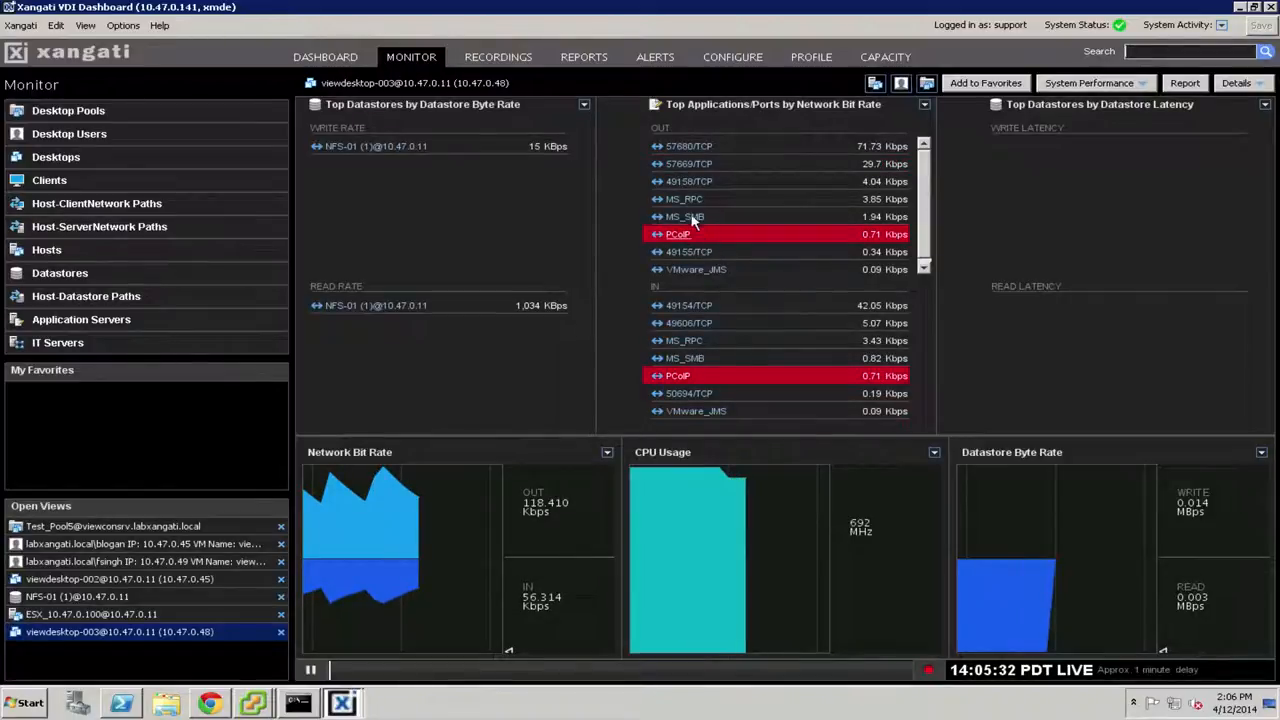
{"action": "mouse_move", "coordinate": [678, 234]}
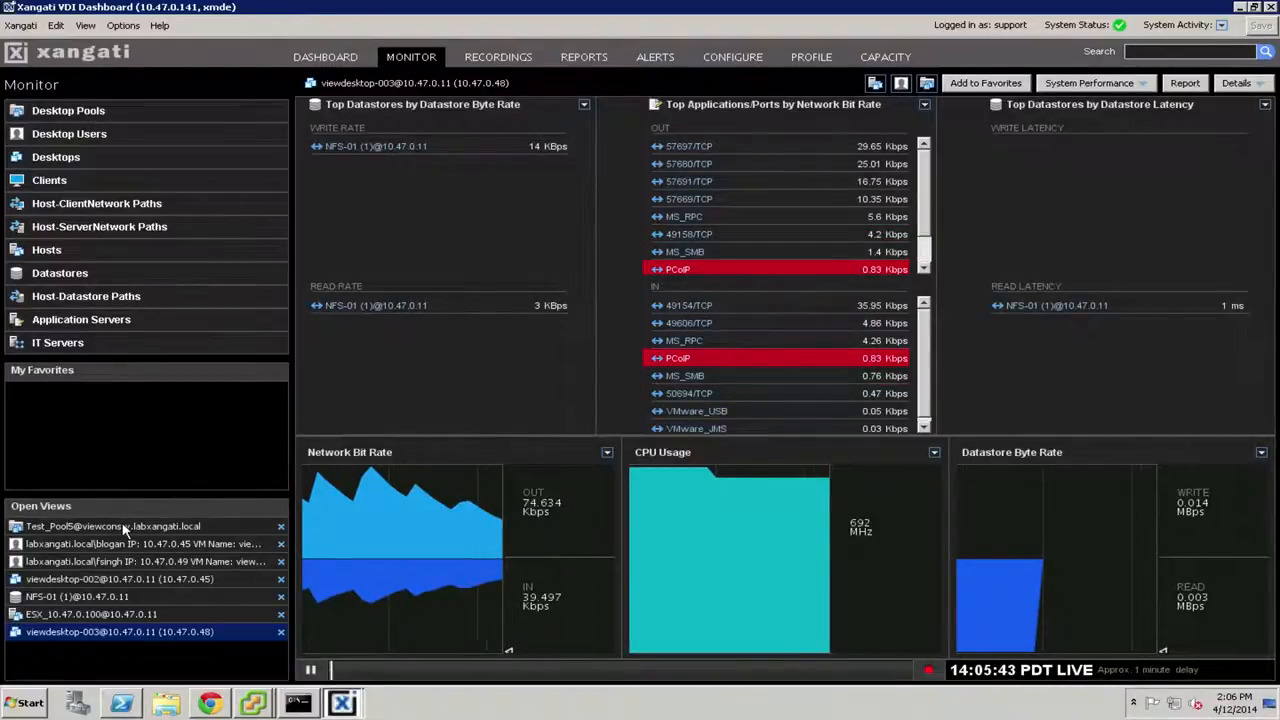
Switch to the 10.47.0.45 user's session view from Open Views.
{"action": "left_click", "coordinate": [112, 526]}
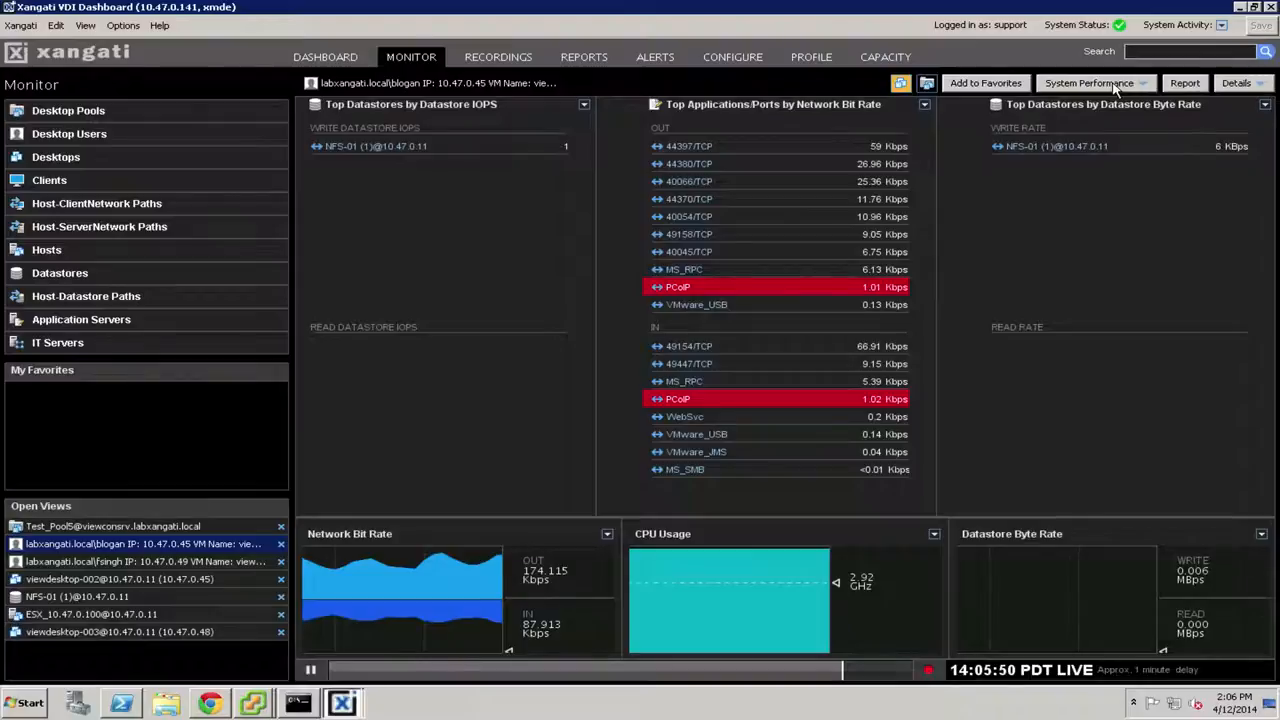
Open the Windows System viewer and show Top Processes by File/Network/Device OPS.
{"action": "left_click", "coordinate": [1089, 83]}
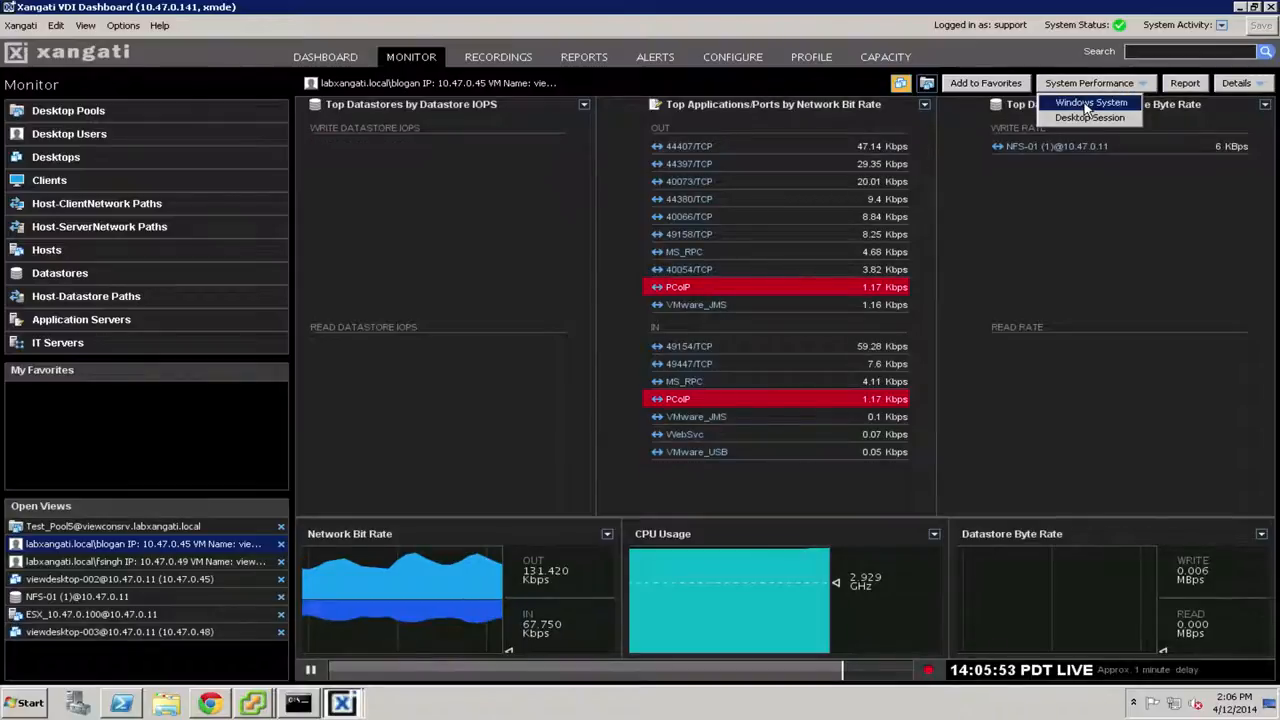
{"action": "left_click", "coordinate": [1091, 102]}
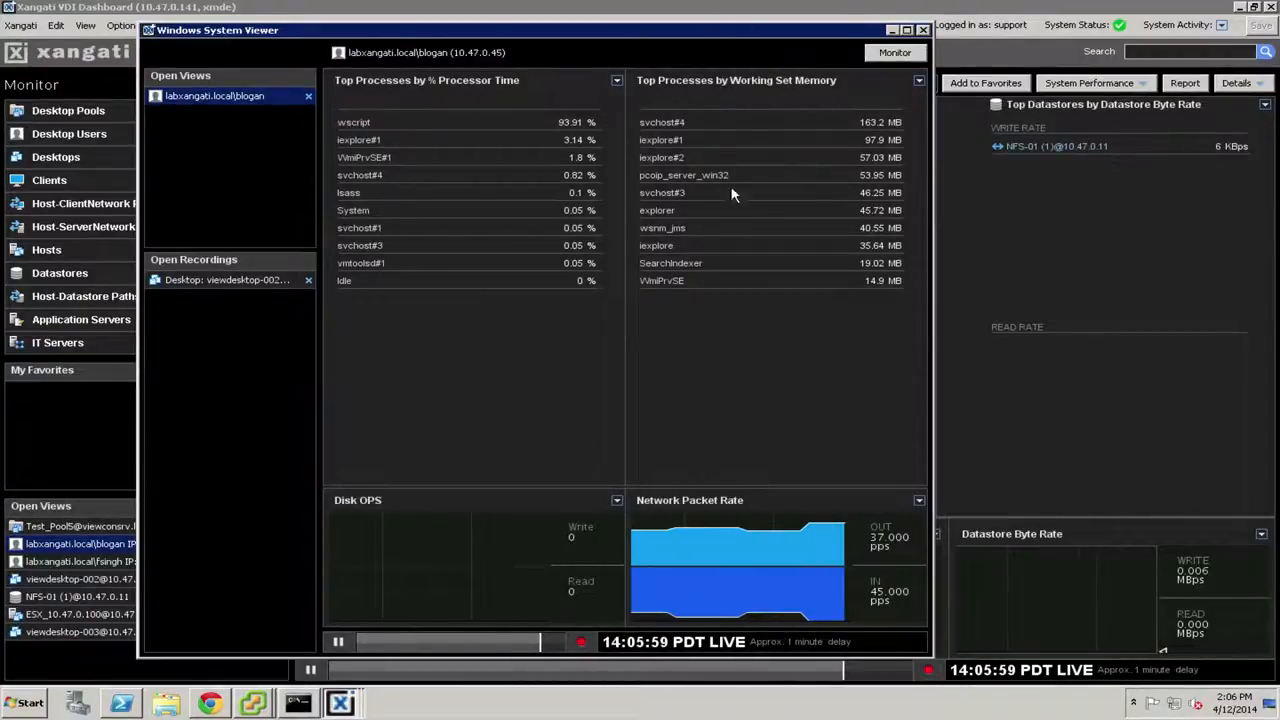
{"action": "mouse_move", "coordinate": [582, 253]}
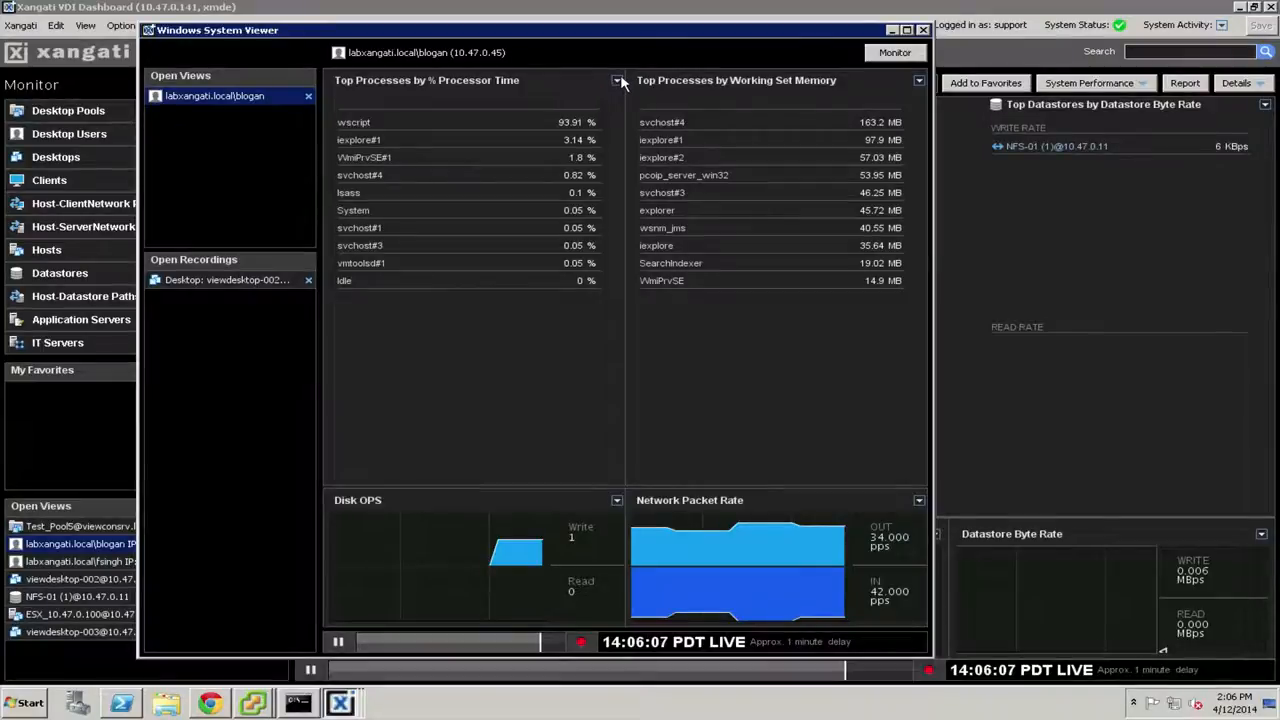
{"action": "left_click", "coordinate": [617, 80]}
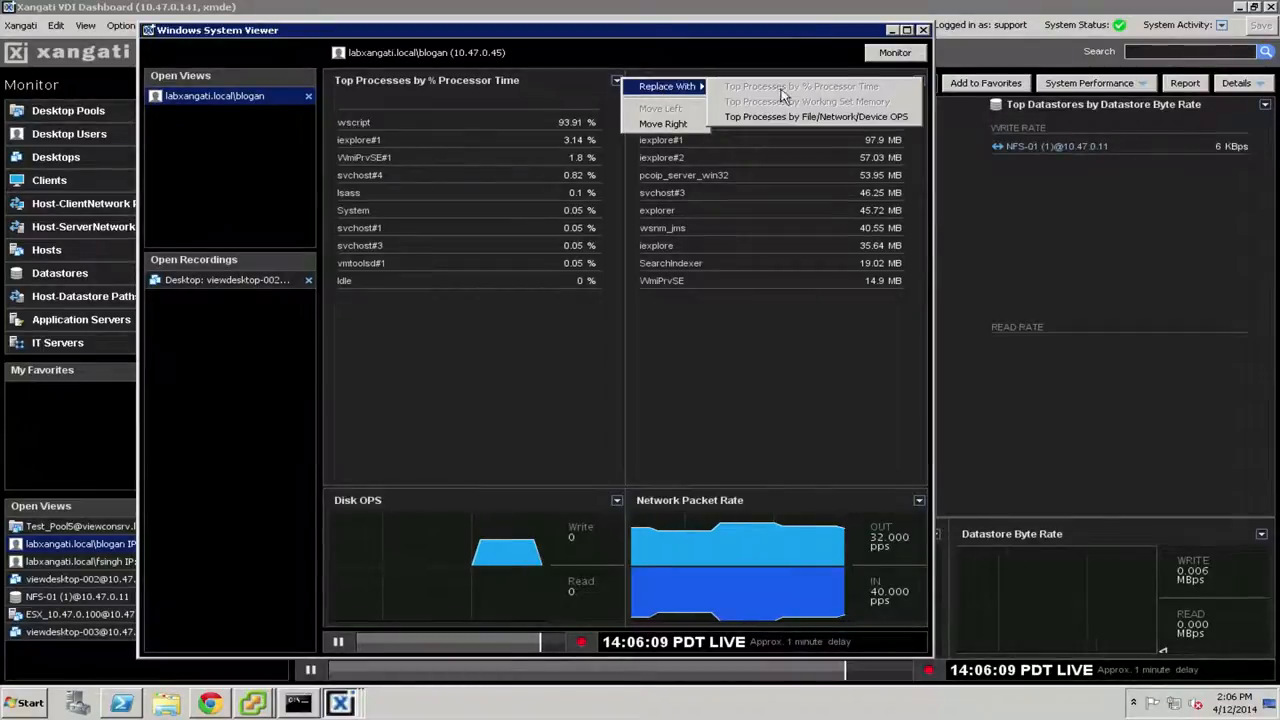
{"action": "mouse_move", "coordinate": [800, 117]}
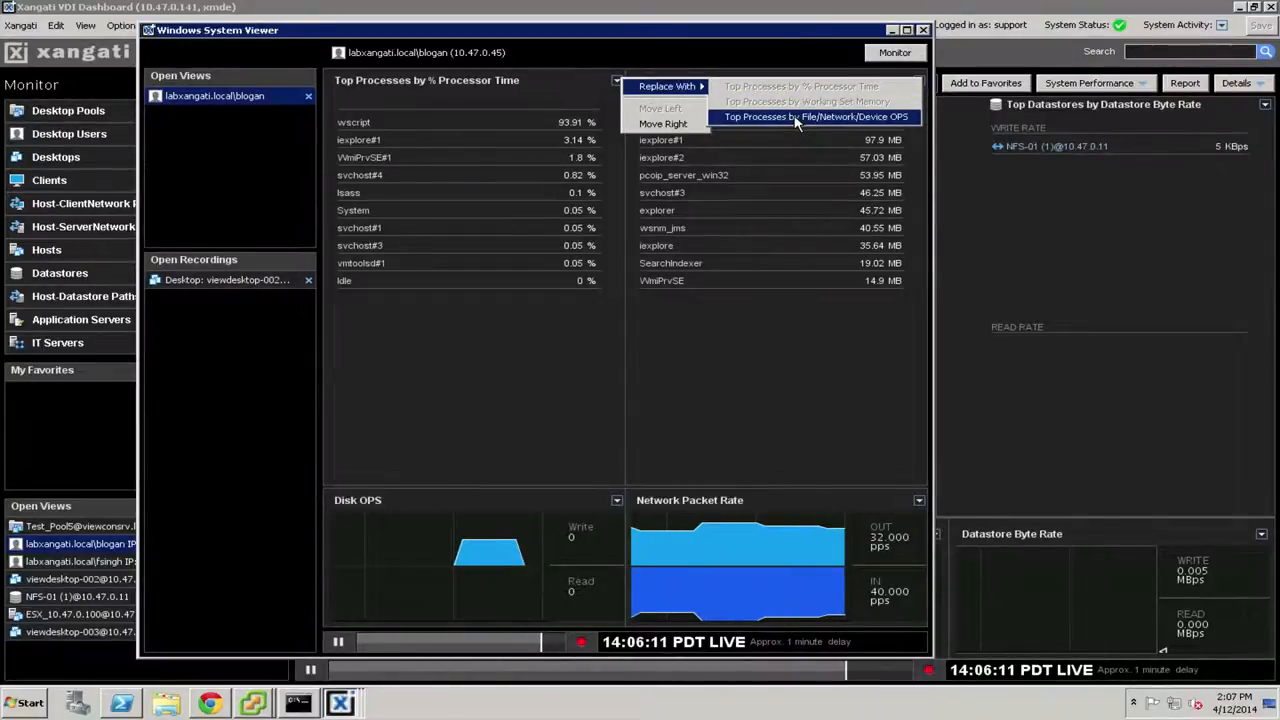
{"action": "left_click", "coordinate": [814, 116]}
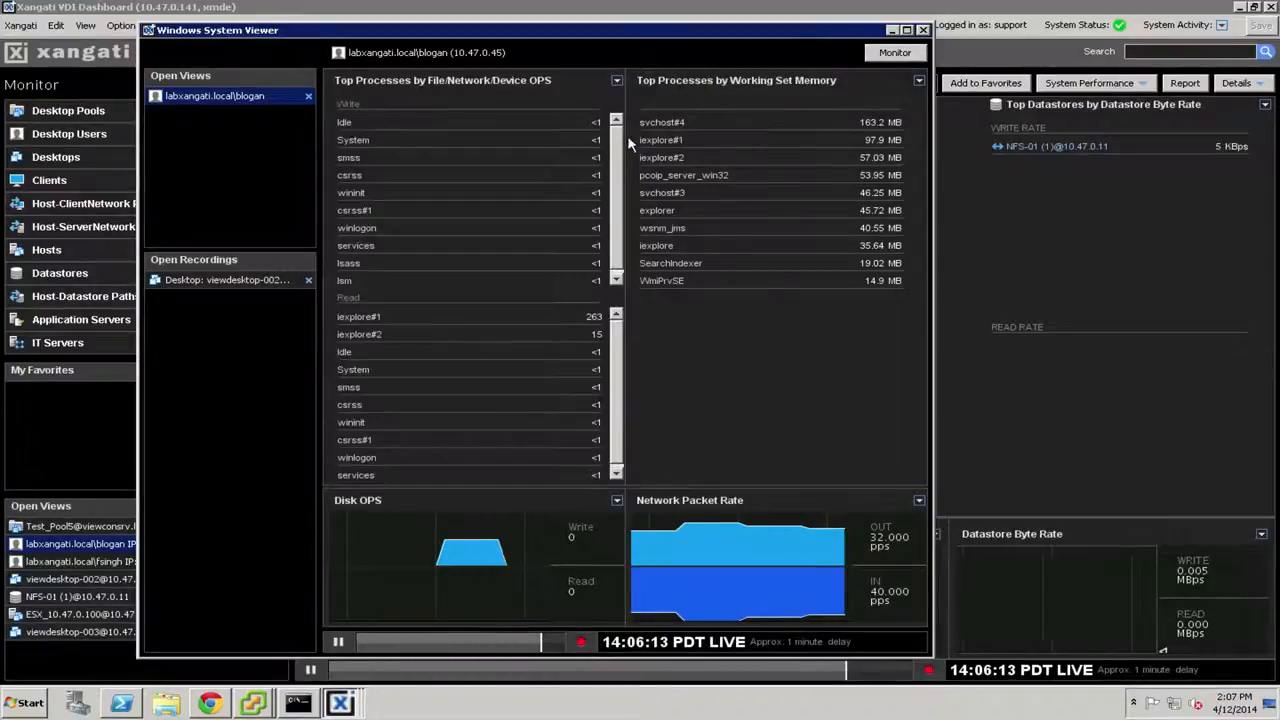
{"action": "mouse_move", "coordinate": [367, 272]}
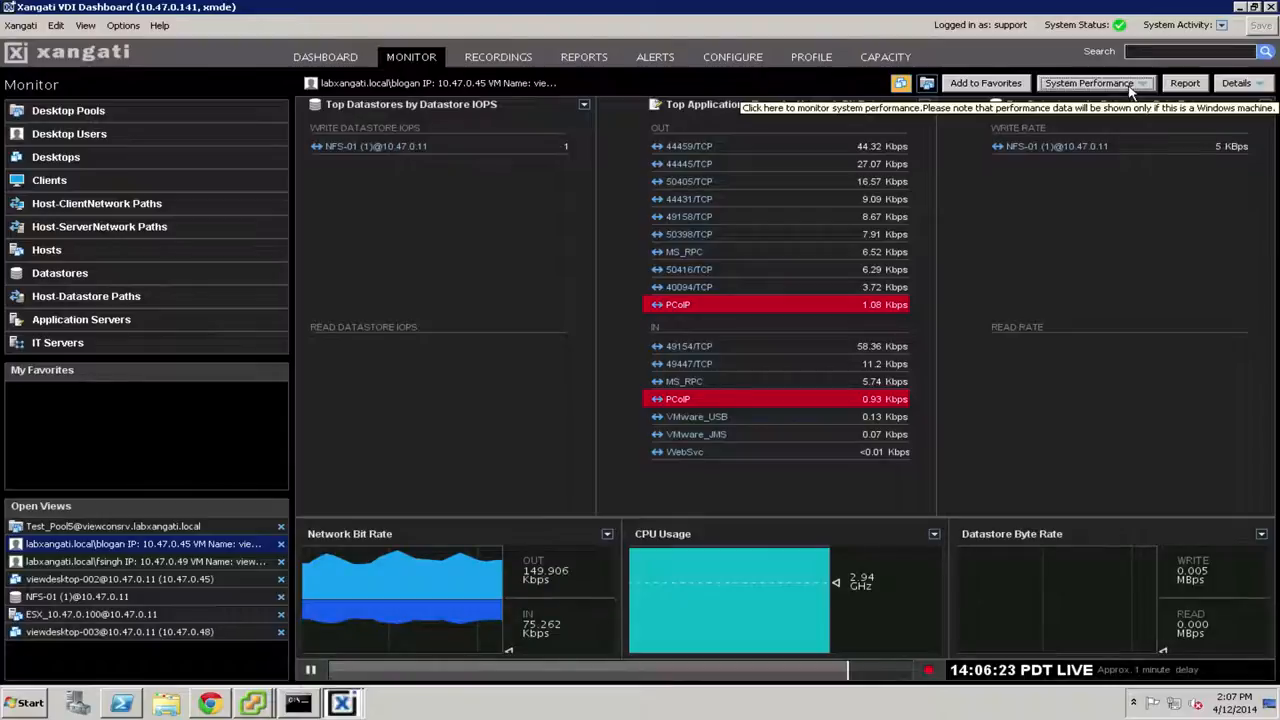
Review the 10.47.0.49 user's Desktop Session PCoIP viewer, then close it.
{"action": "left_click", "coordinate": [140, 561]}
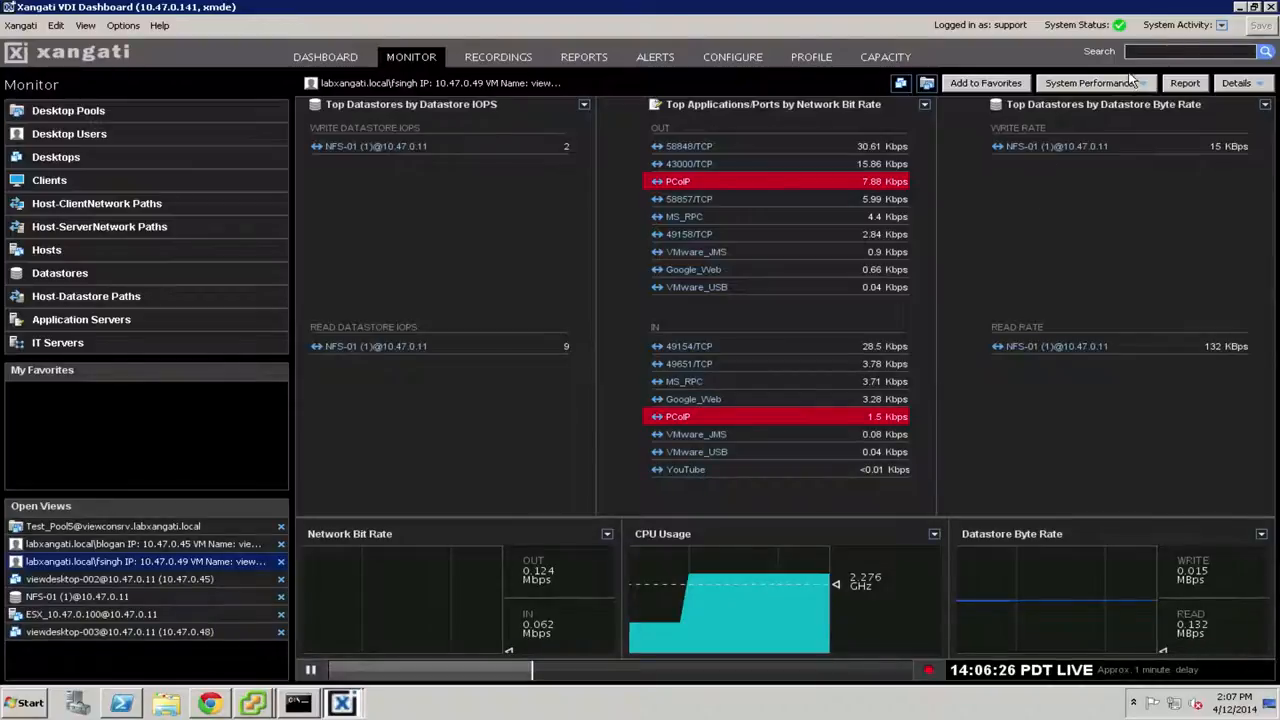
{"action": "left_click", "coordinate": [1089, 83]}
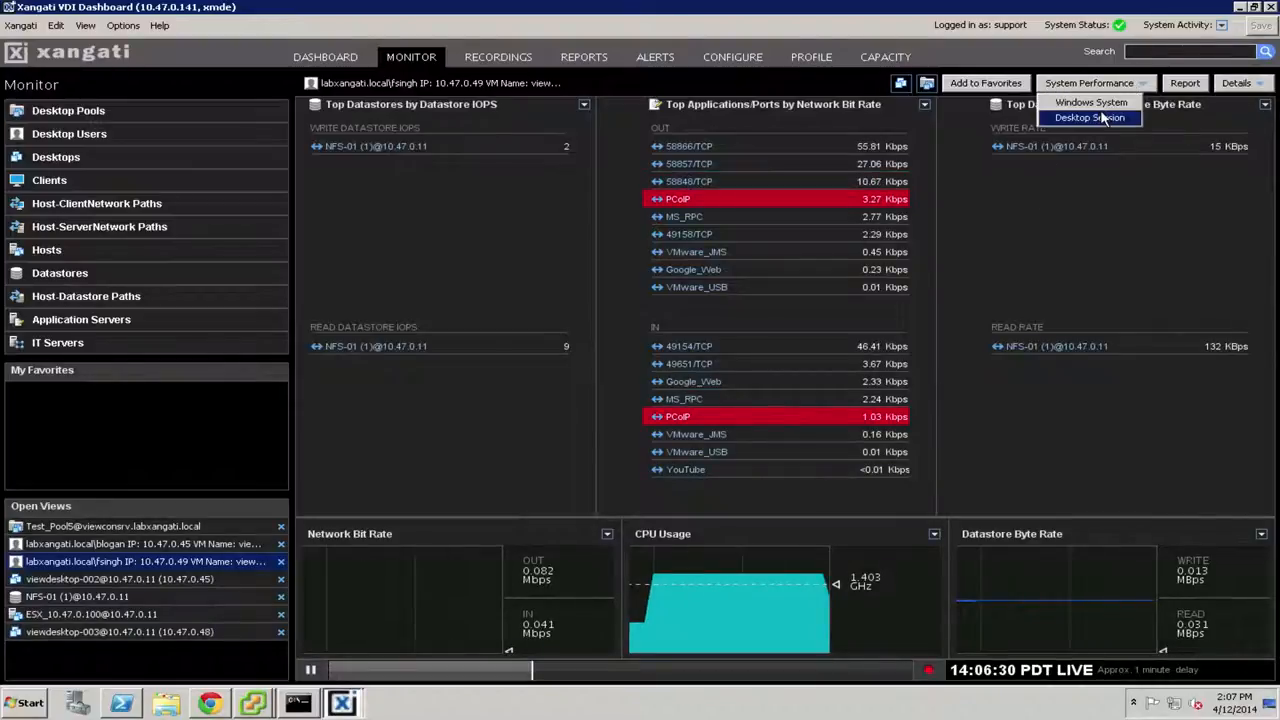
{"action": "left_click", "coordinate": [1089, 117]}
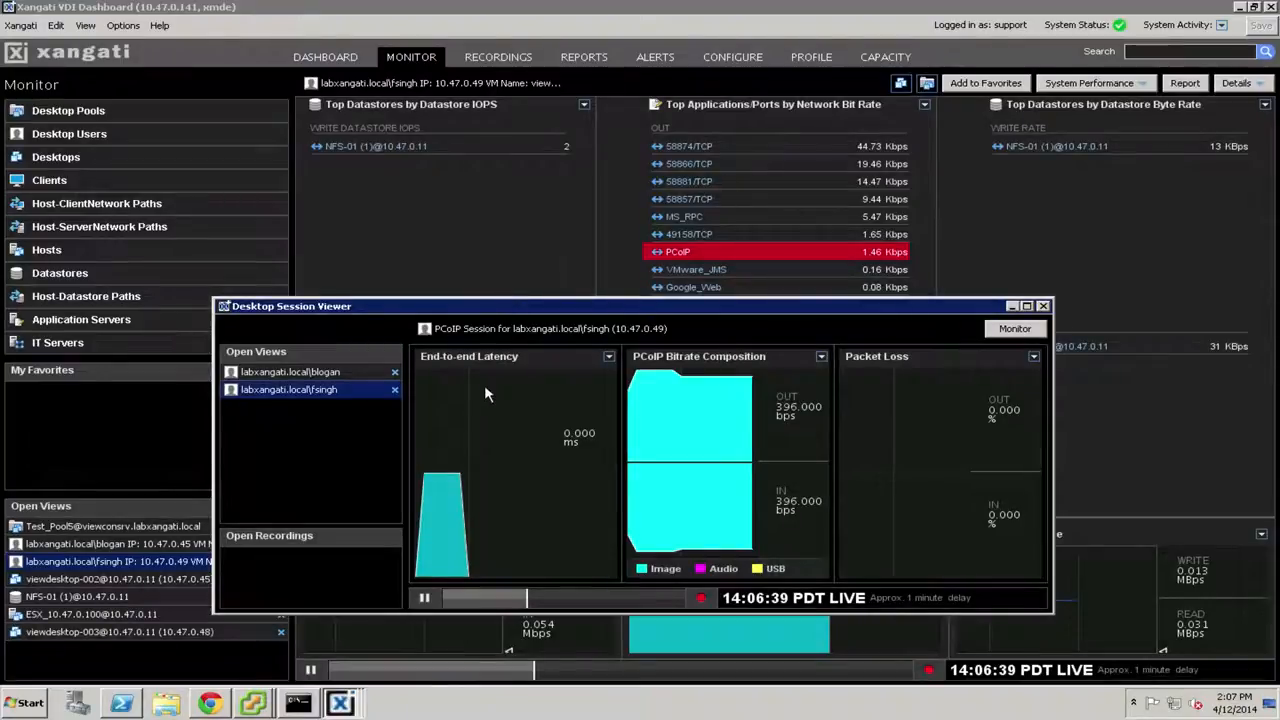
{"action": "mouse_move", "coordinate": [469, 437]}
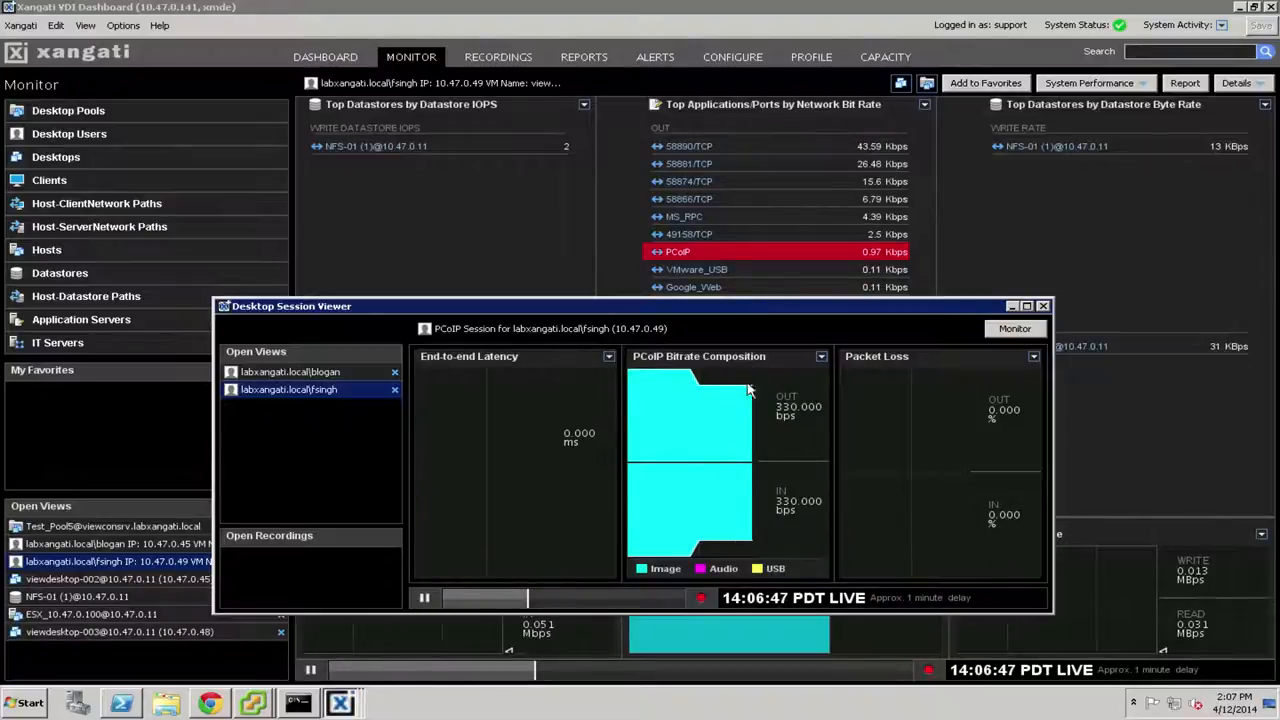
{"action": "mouse_move", "coordinate": [1033, 358]}
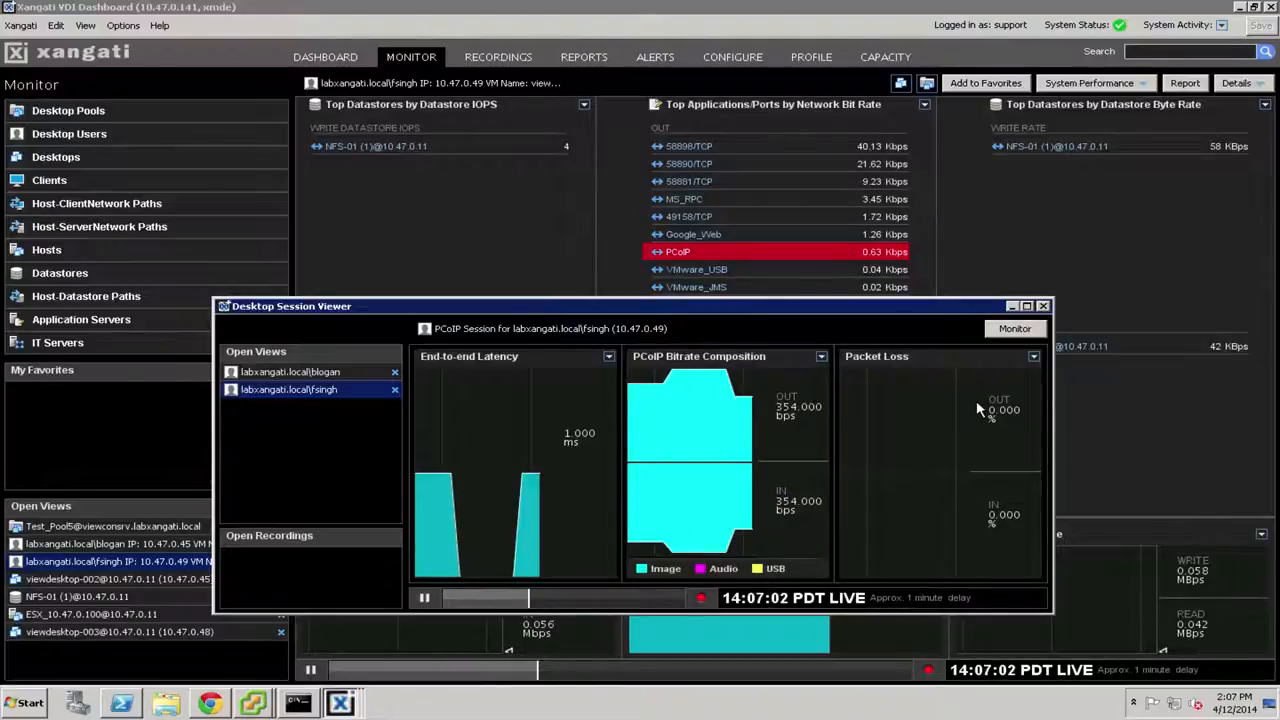
{"action": "mouse_move", "coordinate": [893, 443]}
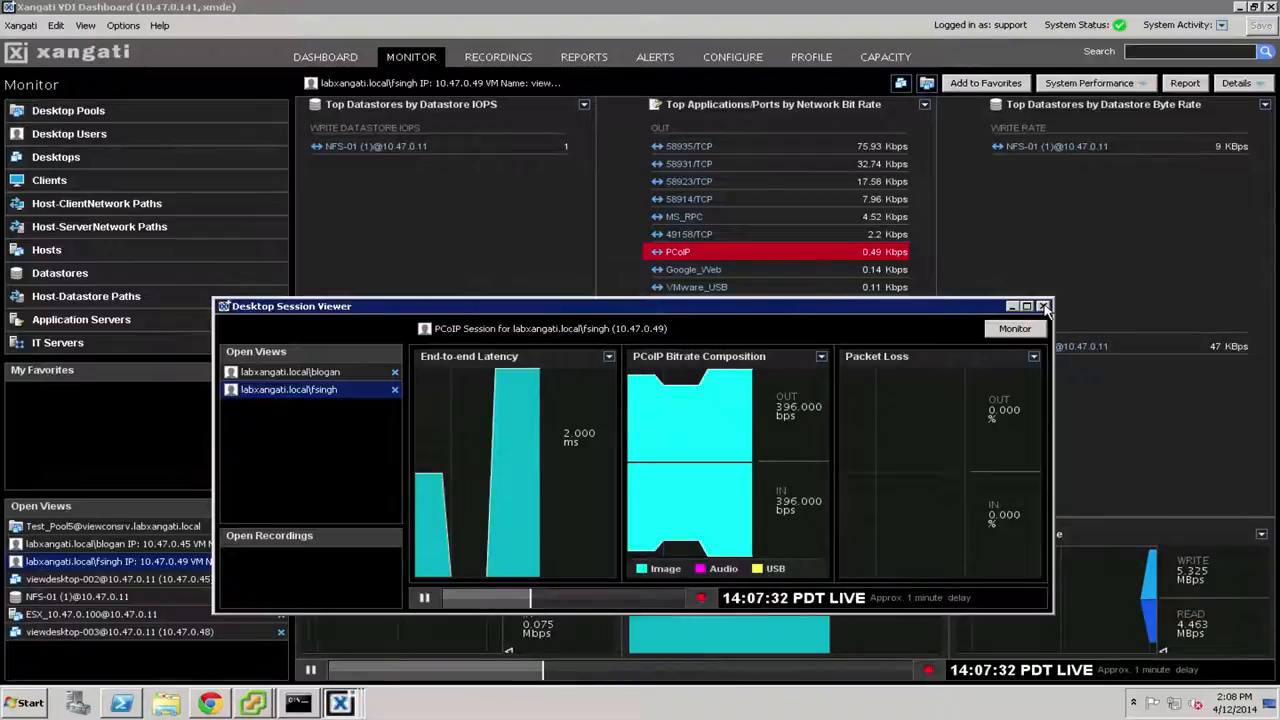
{"action": "left_click", "coordinate": [1044, 306]}
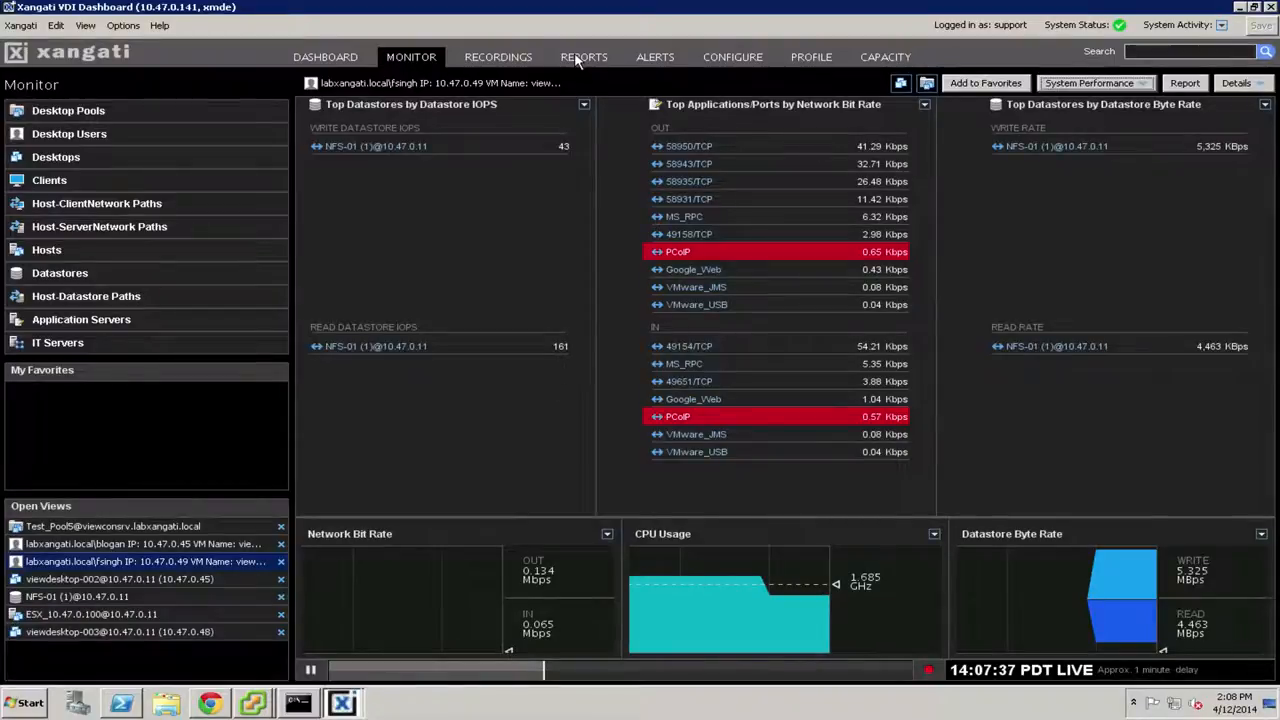
In Reports, view the Desktop Pools Summary report, then the ajackson Desktop User report.
{"action": "left_click", "coordinate": [584, 57]}
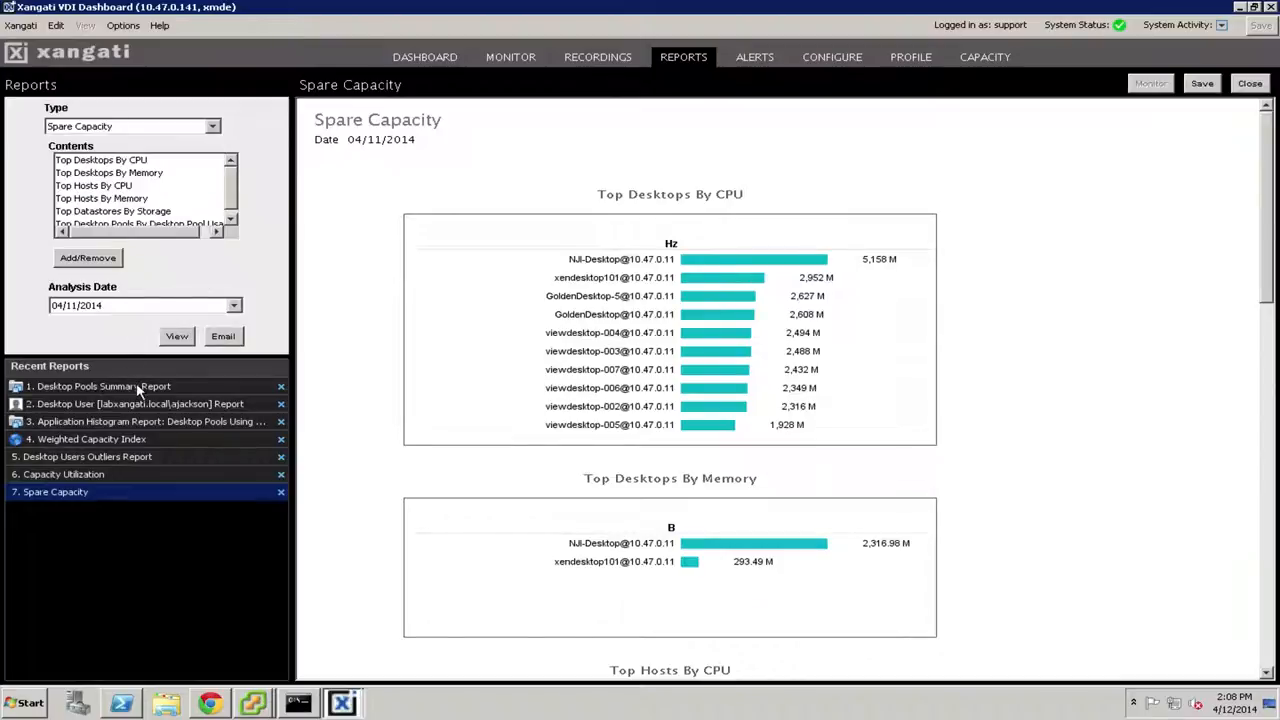
{"action": "left_click", "coordinate": [103, 386]}
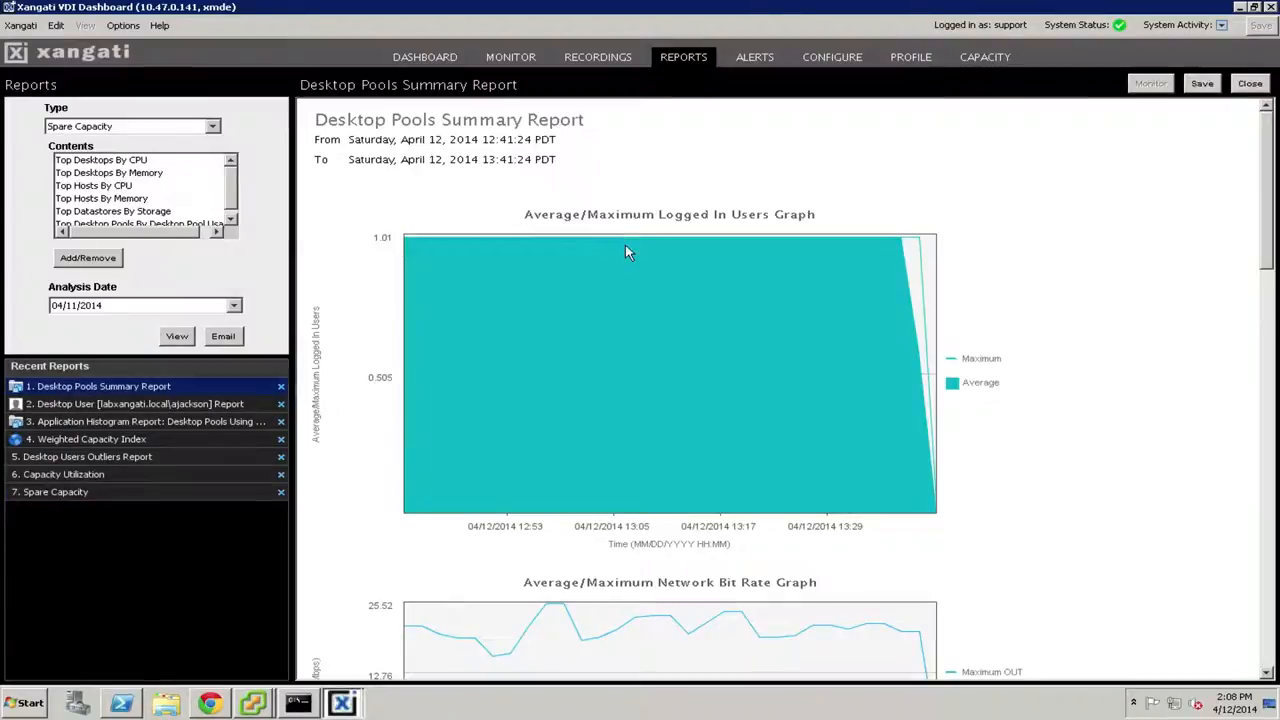
{"action": "mouse_move", "coordinate": [323, 343]}
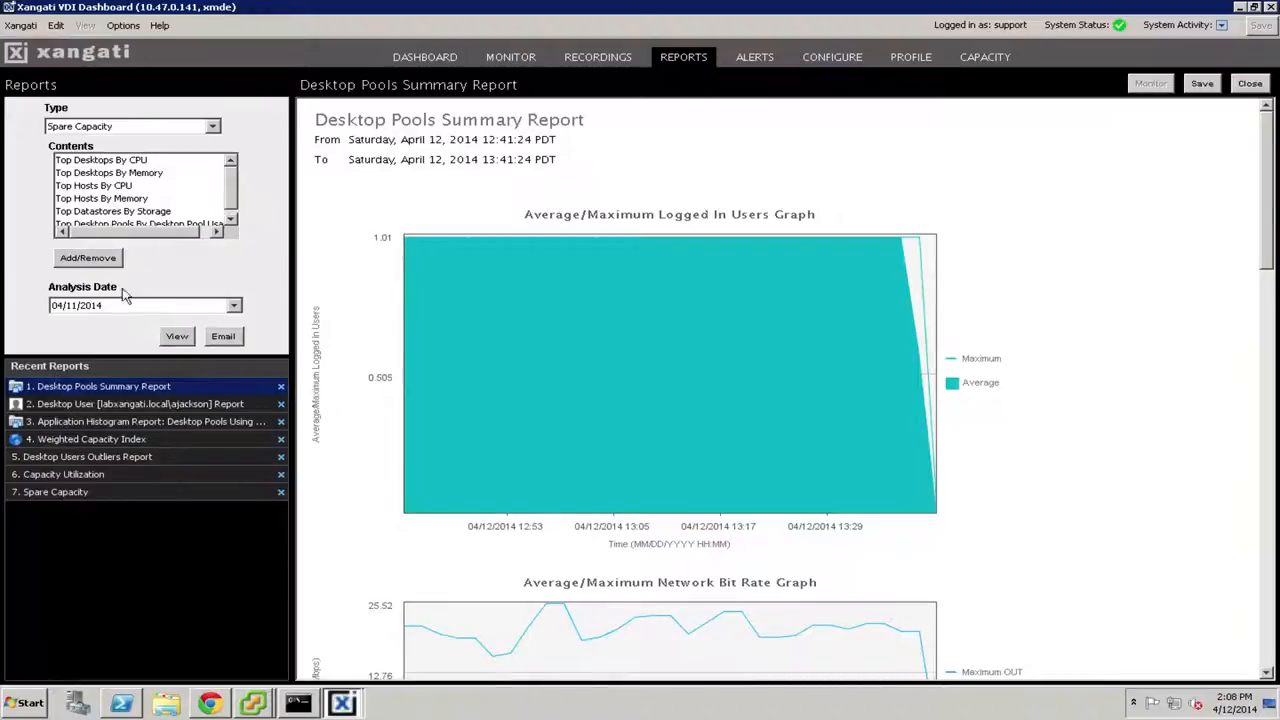
{"action": "left_click", "coordinate": [138, 403]}
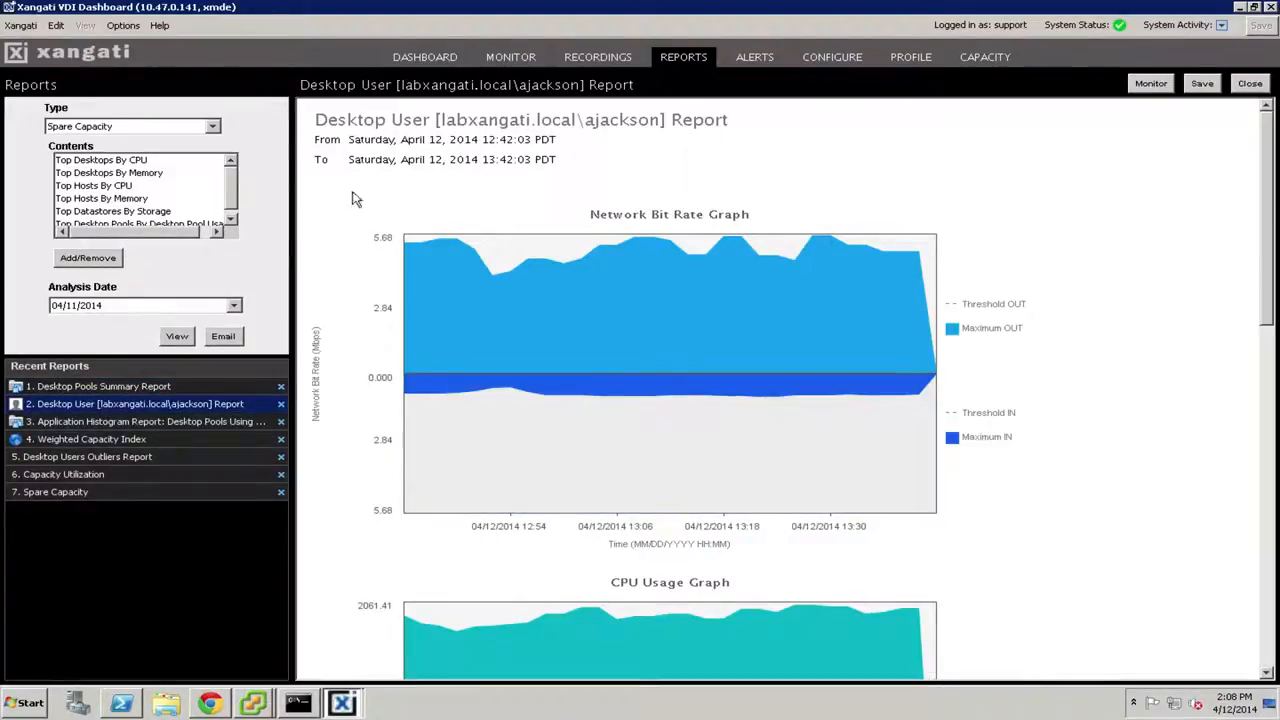
{"action": "mouse_move", "coordinate": [572, 108]}
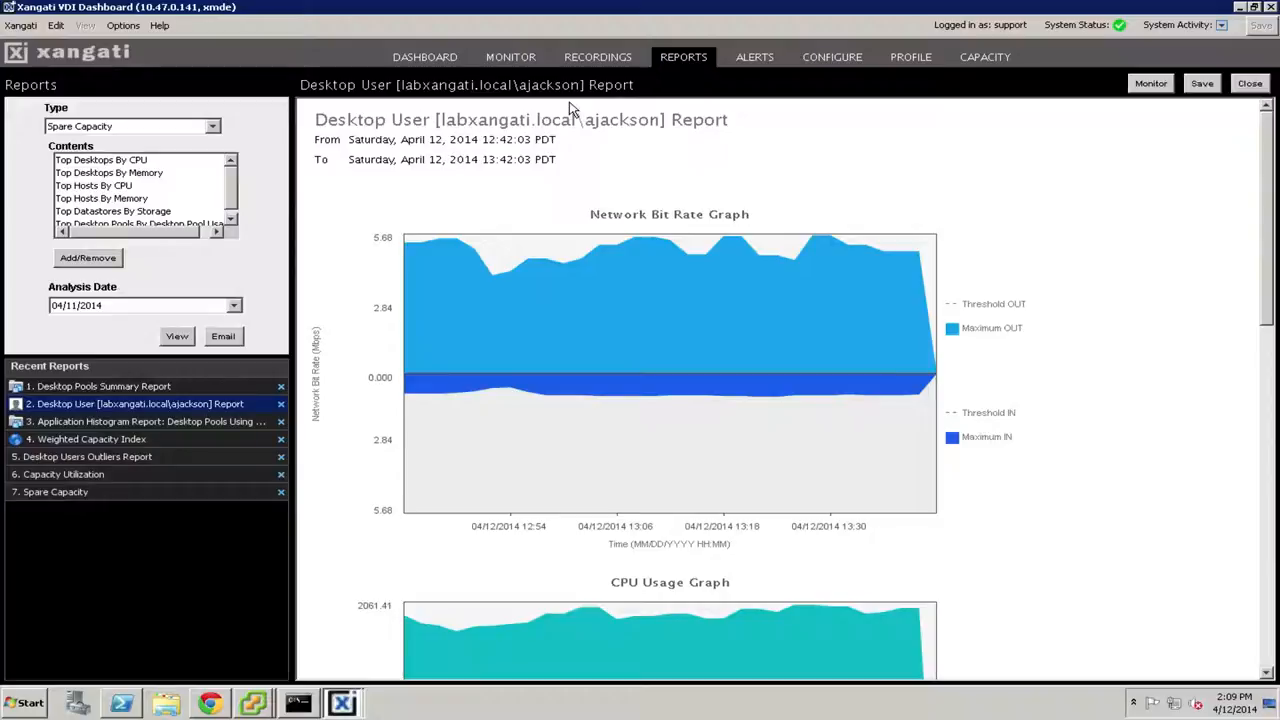
{"action": "mouse_move", "coordinate": [547, 131]}
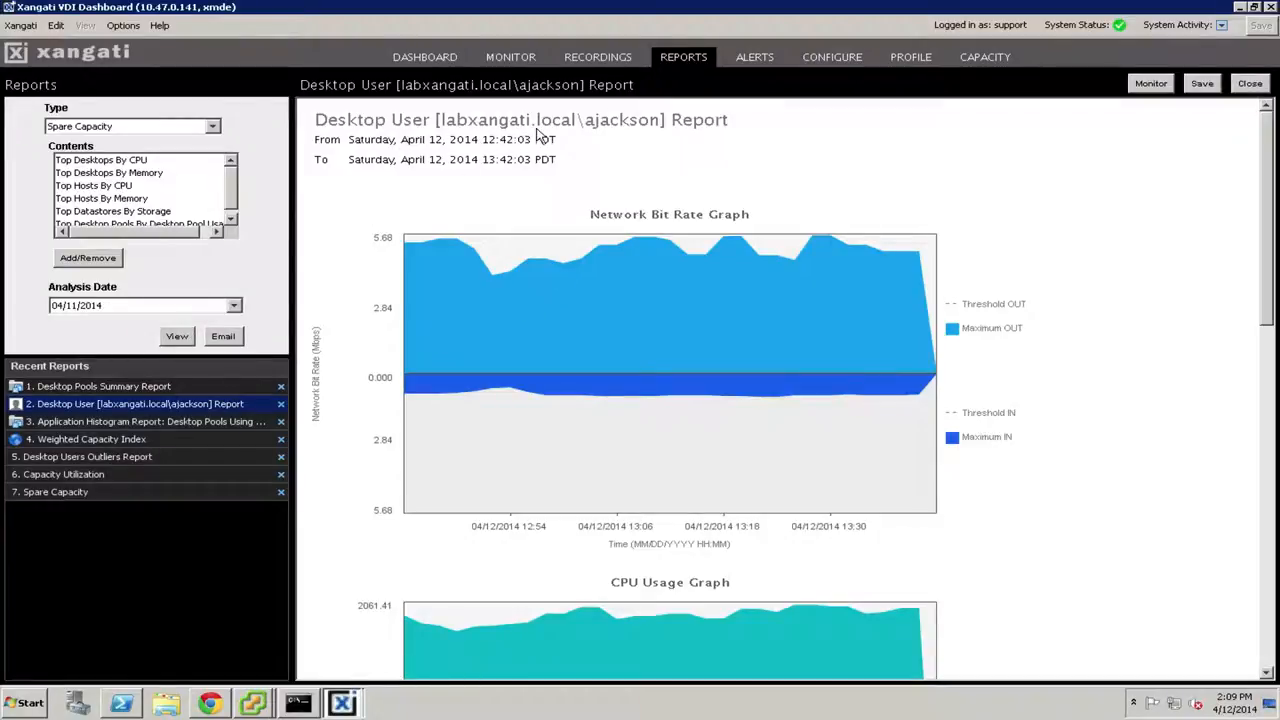
{"action": "mouse_move", "coordinate": [580, 135]}
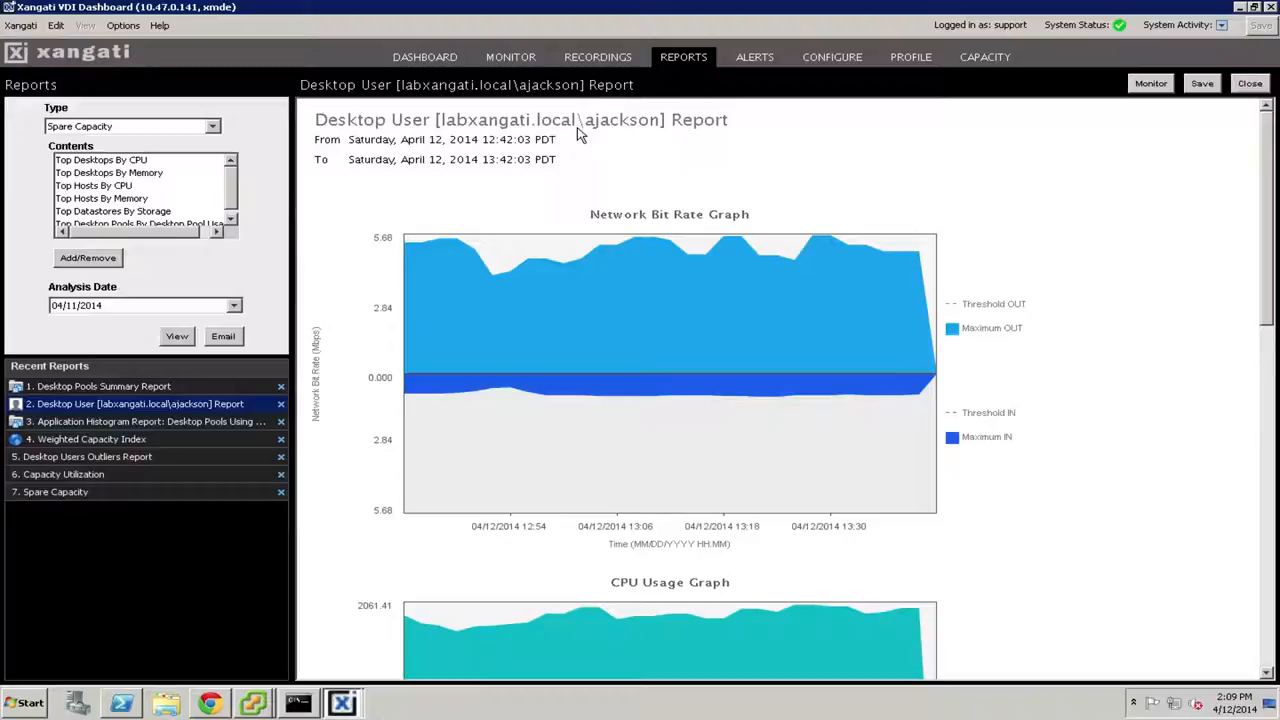
{"action": "mouse_move", "coordinate": [513, 135]}
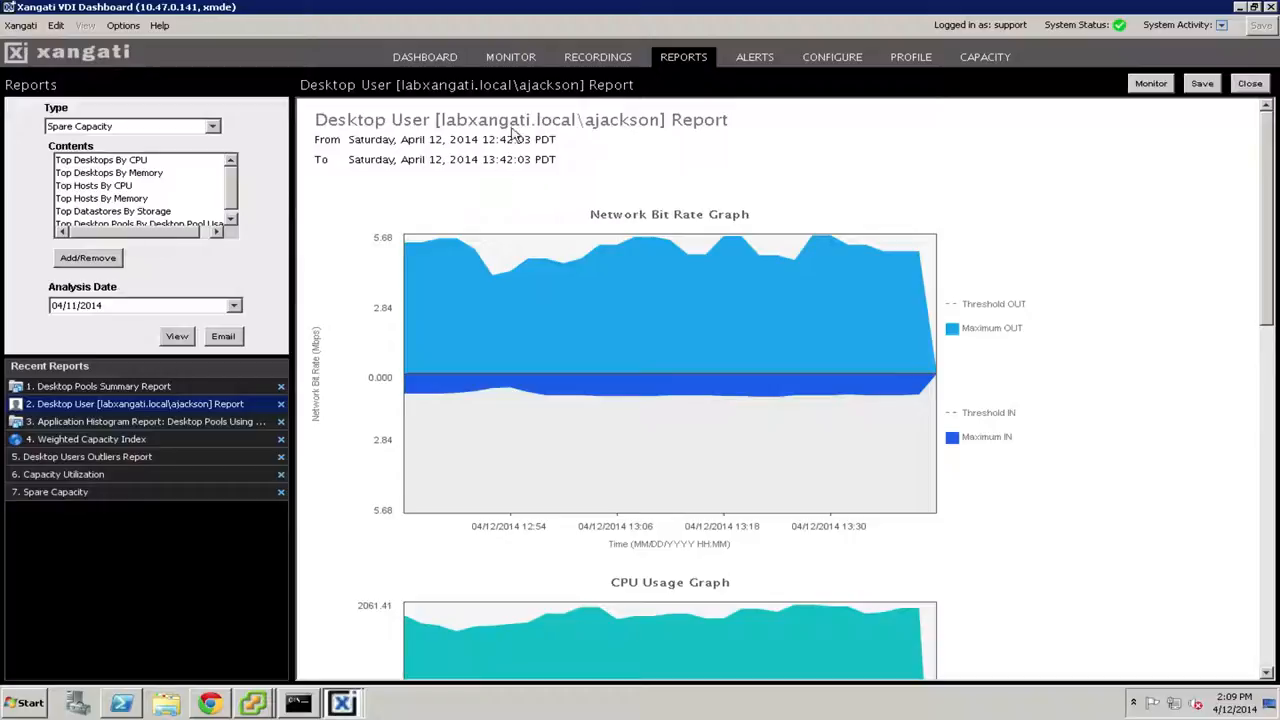
{"action": "mouse_move", "coordinate": [450, 120]}
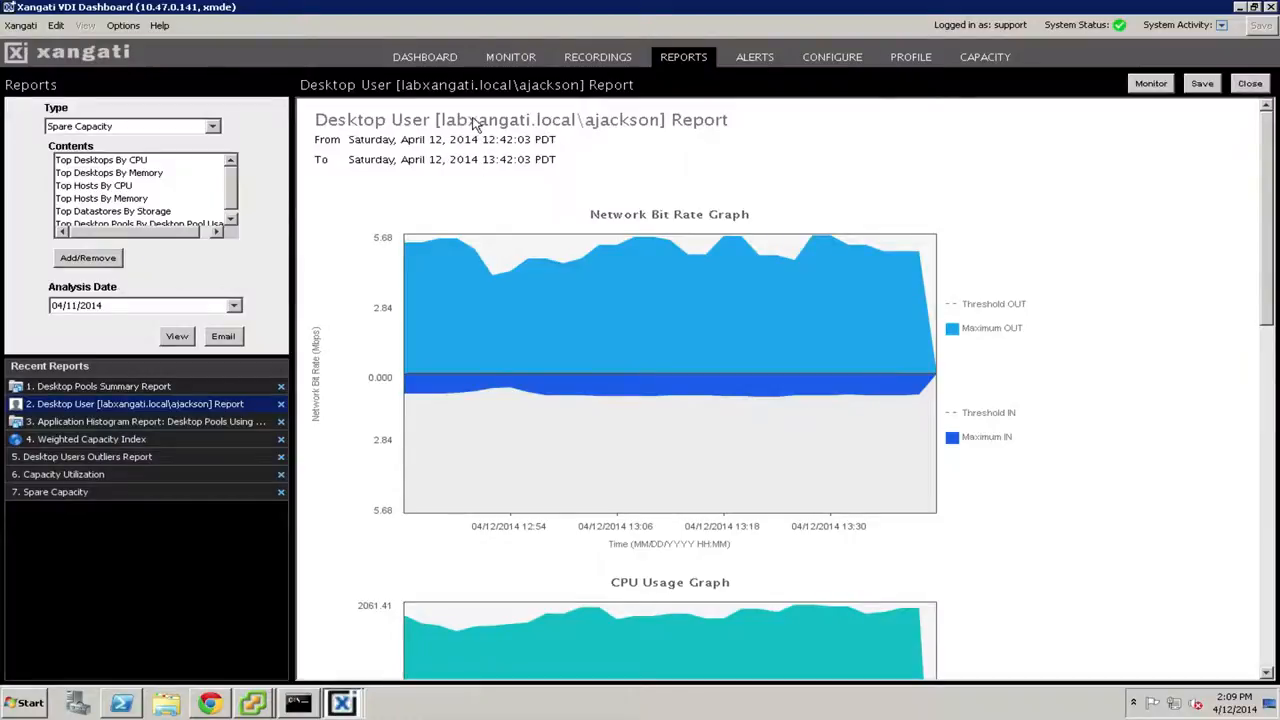
{"action": "left_click", "coordinate": [424, 56]}
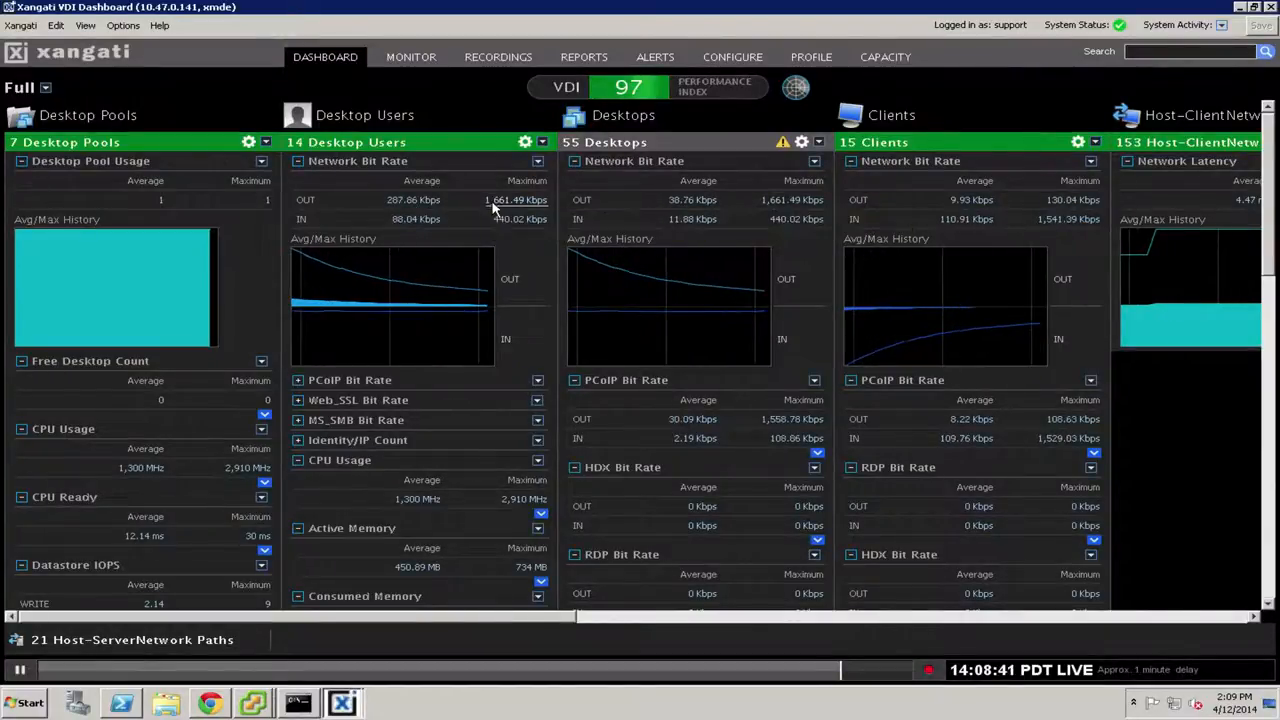
{"action": "left_click", "coordinate": [411, 57]}
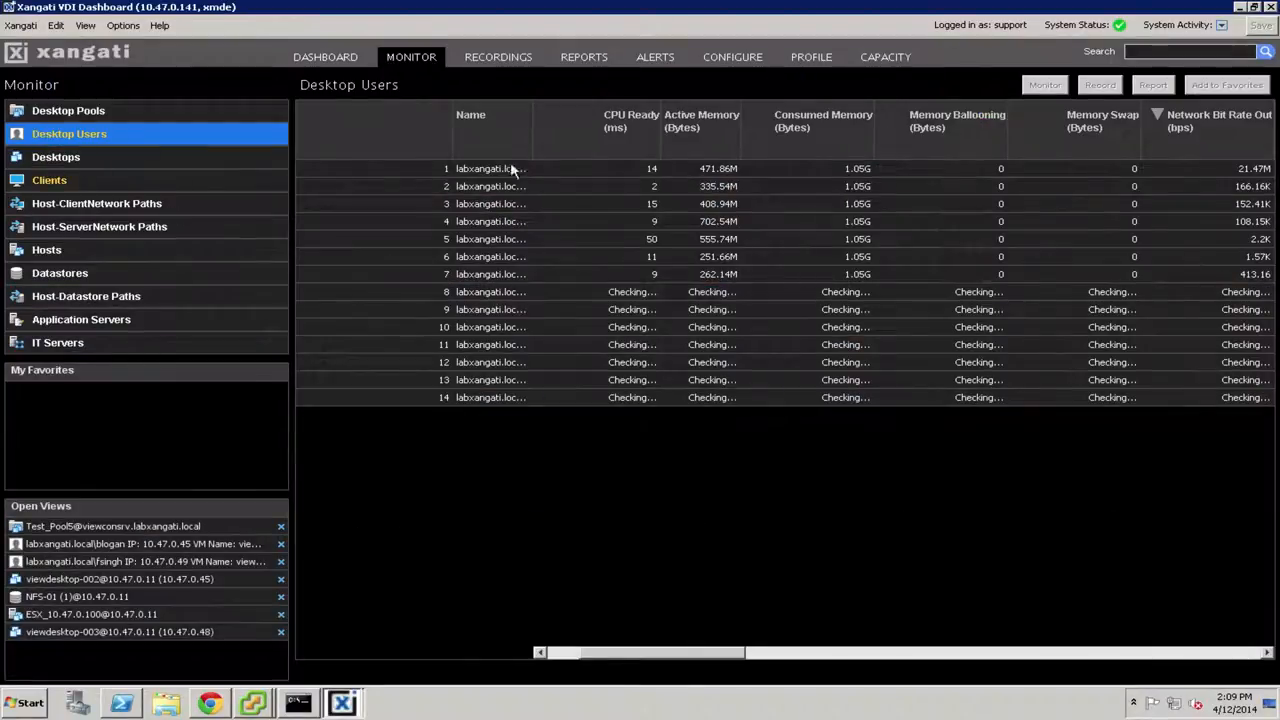
{"action": "mouse_move", "coordinate": [543, 150]}
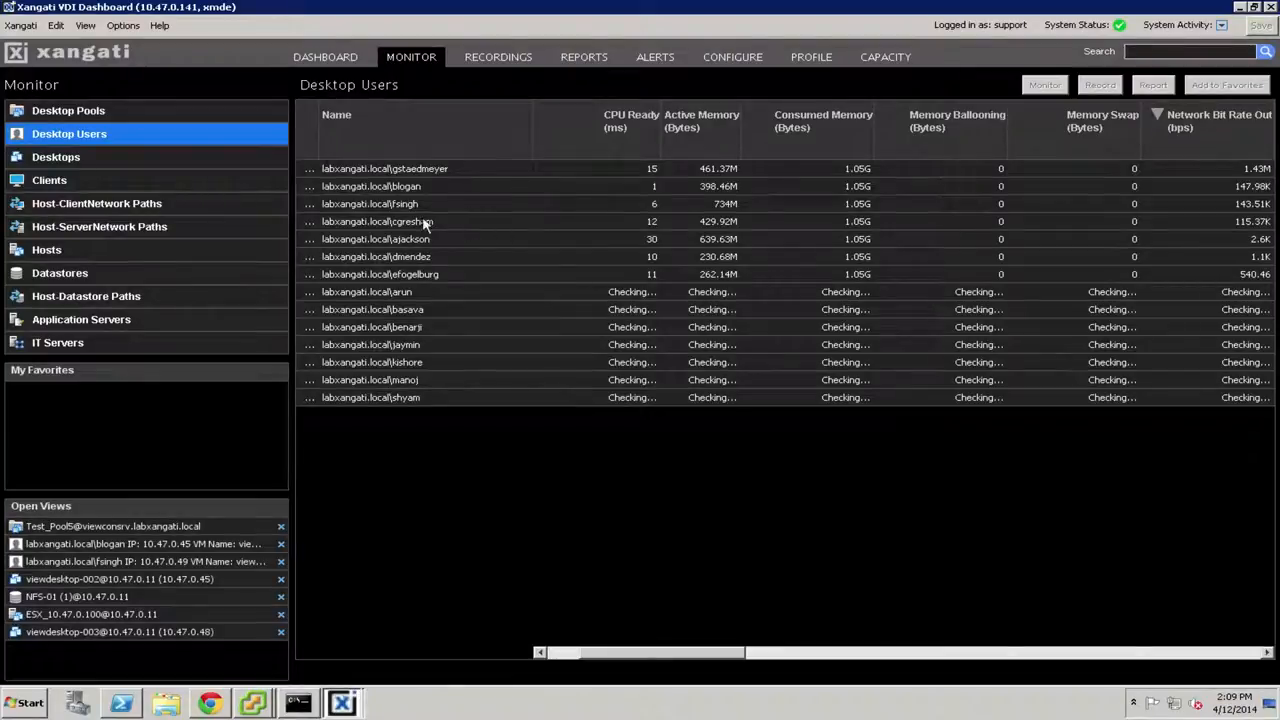
{"action": "mouse_move", "coordinate": [485, 153]}
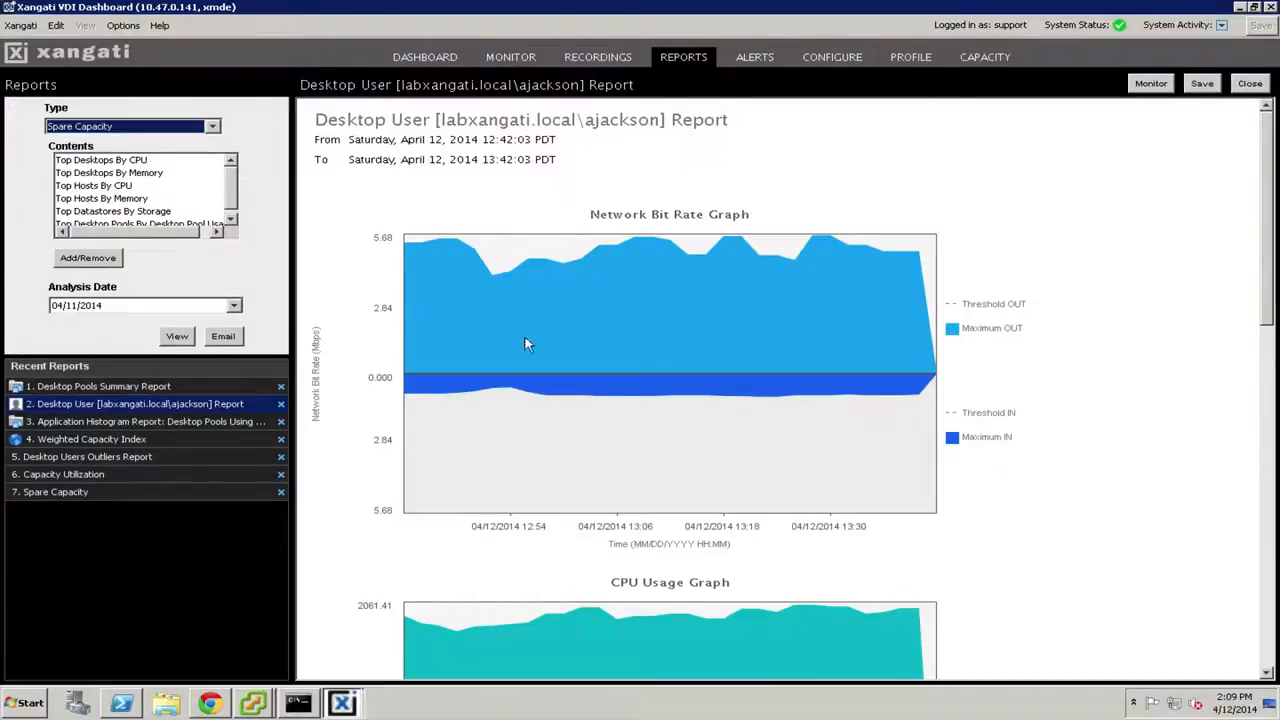
{"action": "mouse_move", "coordinate": [143, 425]}
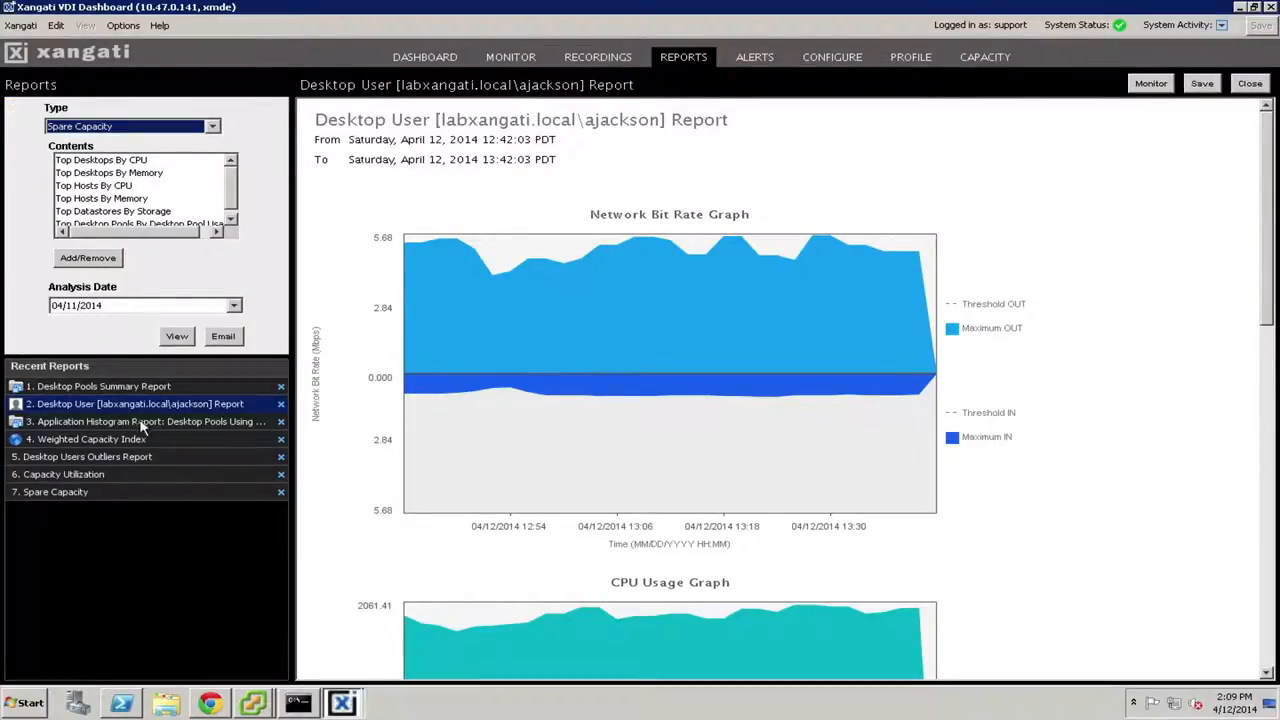
{"action": "mouse_move", "coordinate": [140, 421]}
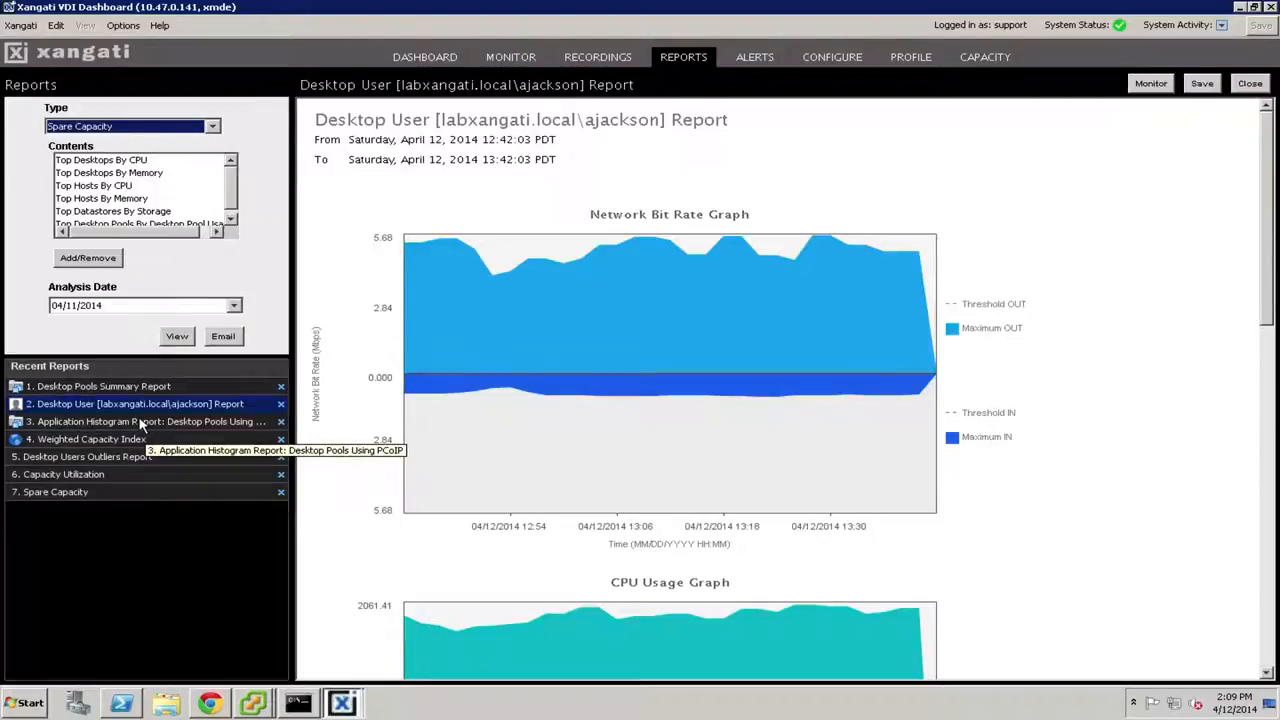
Show the hourly Application Histogram report for desktop pools using PCoIP.
{"action": "left_click", "coordinate": [145, 421]}
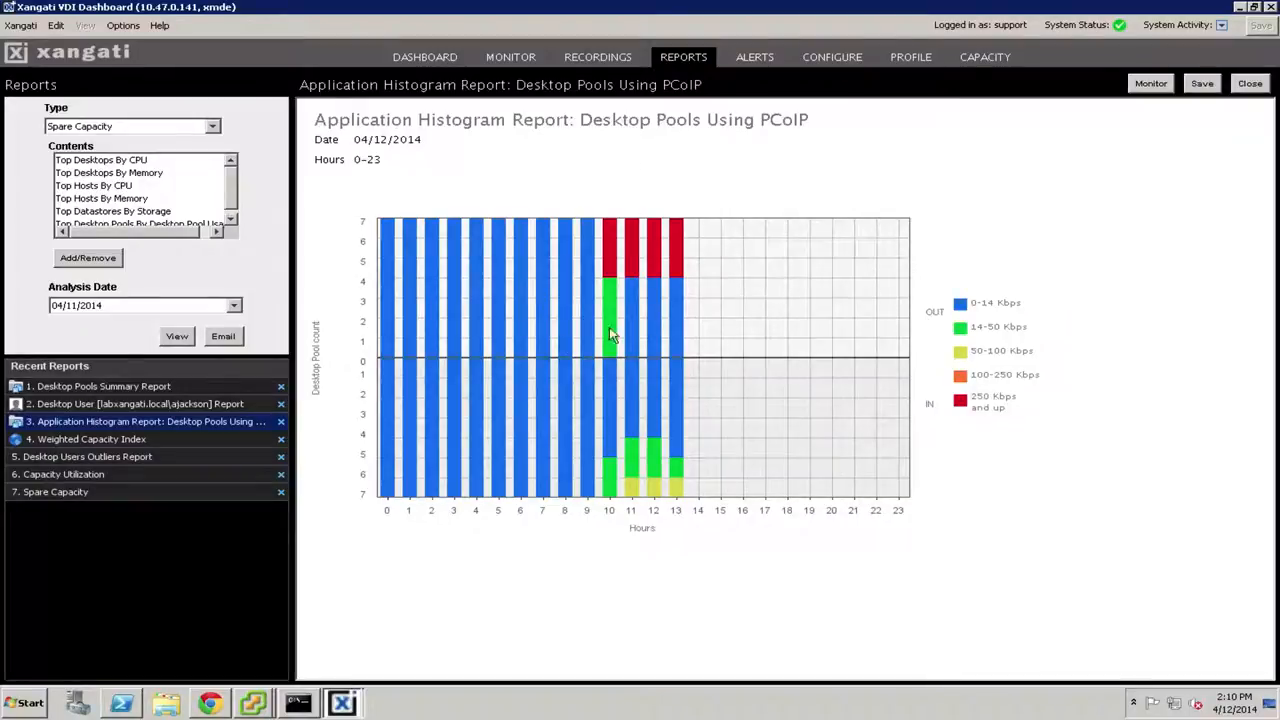
{"action": "mouse_move", "coordinate": [502, 327]}
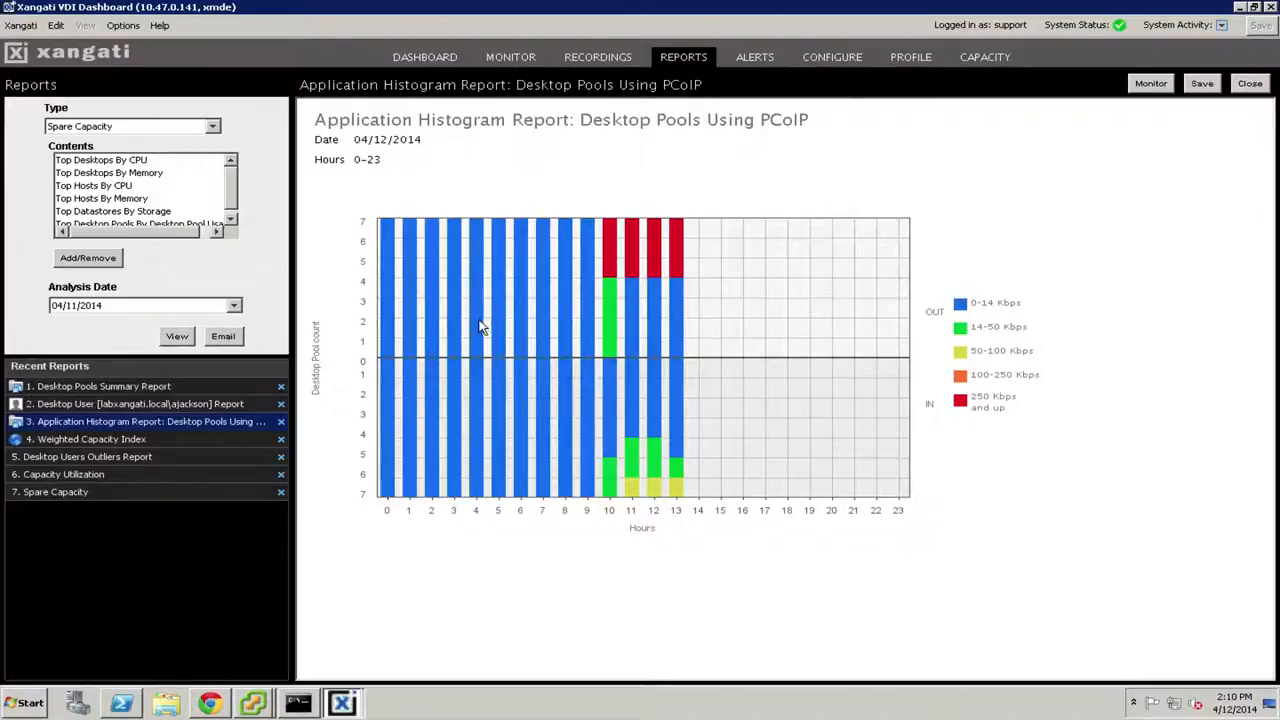
{"action": "mouse_move", "coordinate": [668, 280]}
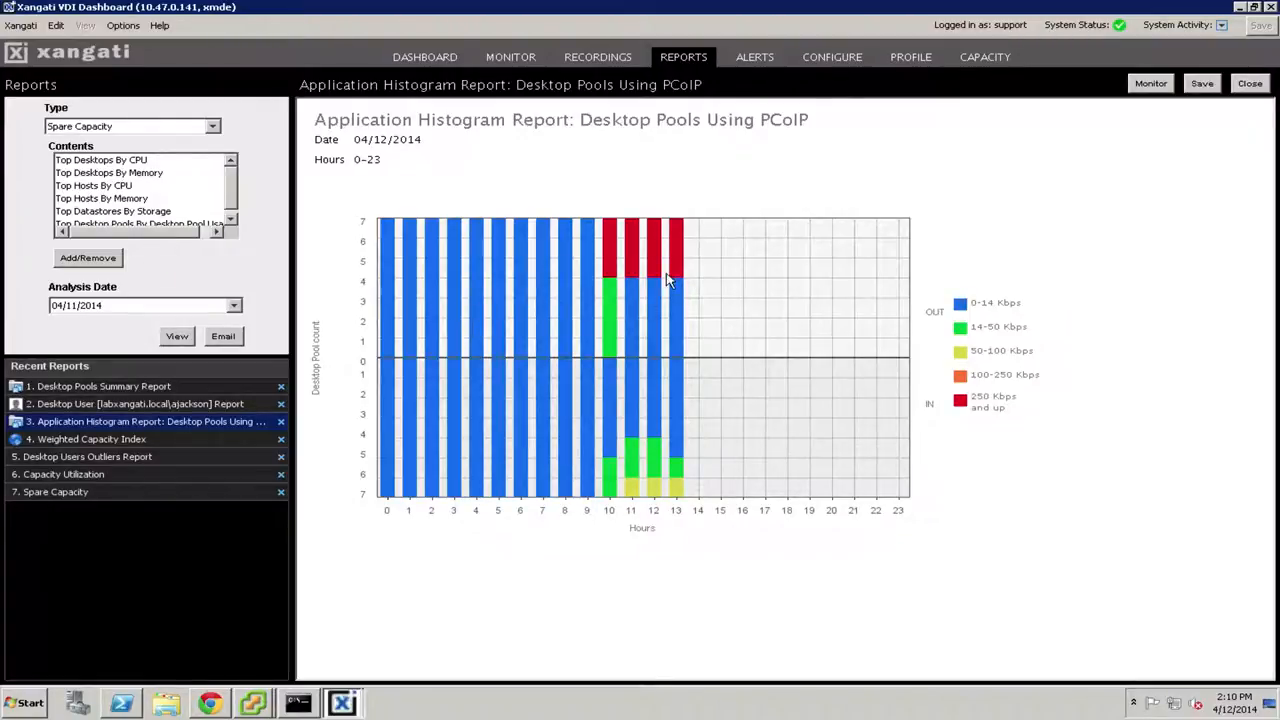
{"action": "mouse_move", "coordinate": [675, 283]}
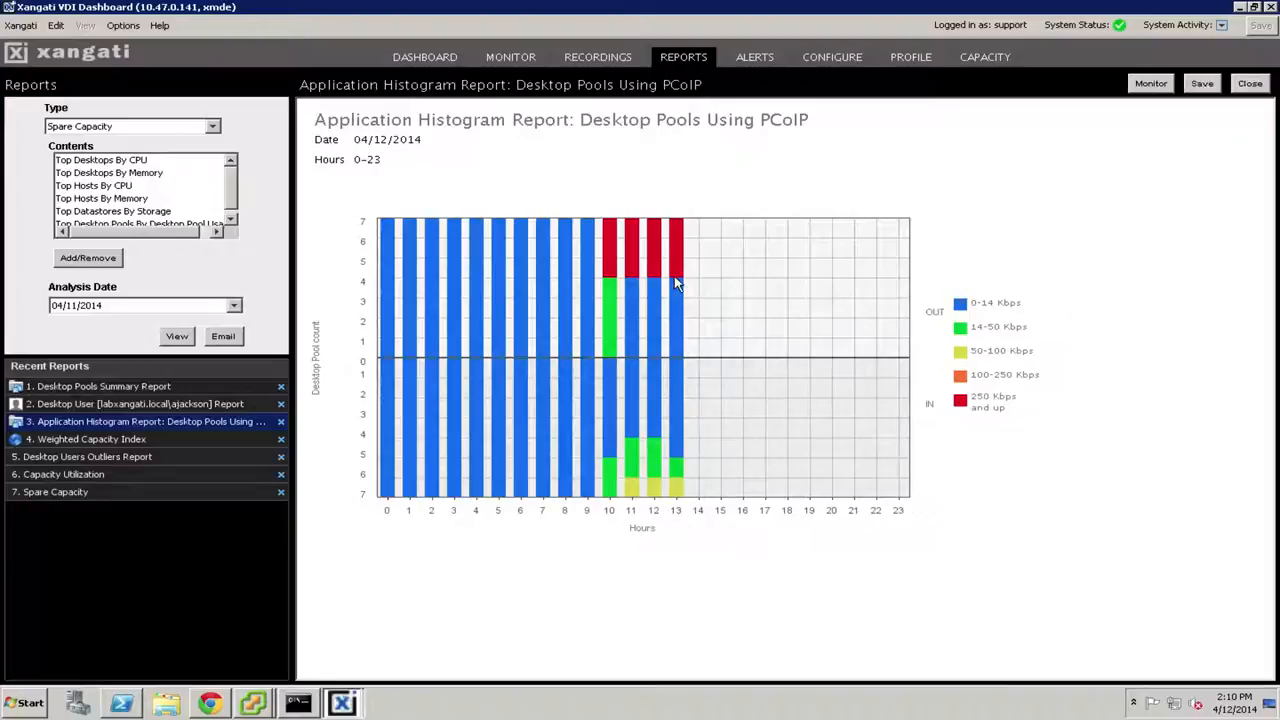
{"action": "mouse_move", "coordinate": [678, 285]}
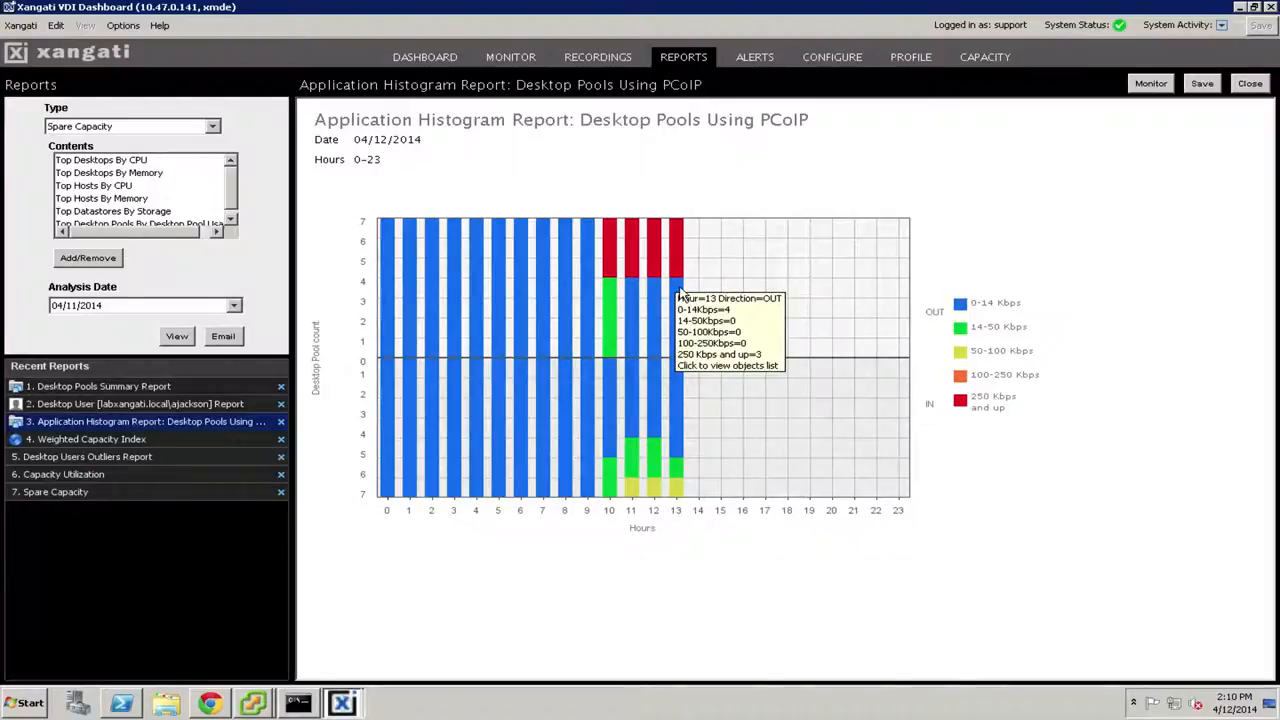
{"action": "mouse_move", "coordinate": [995, 315]}
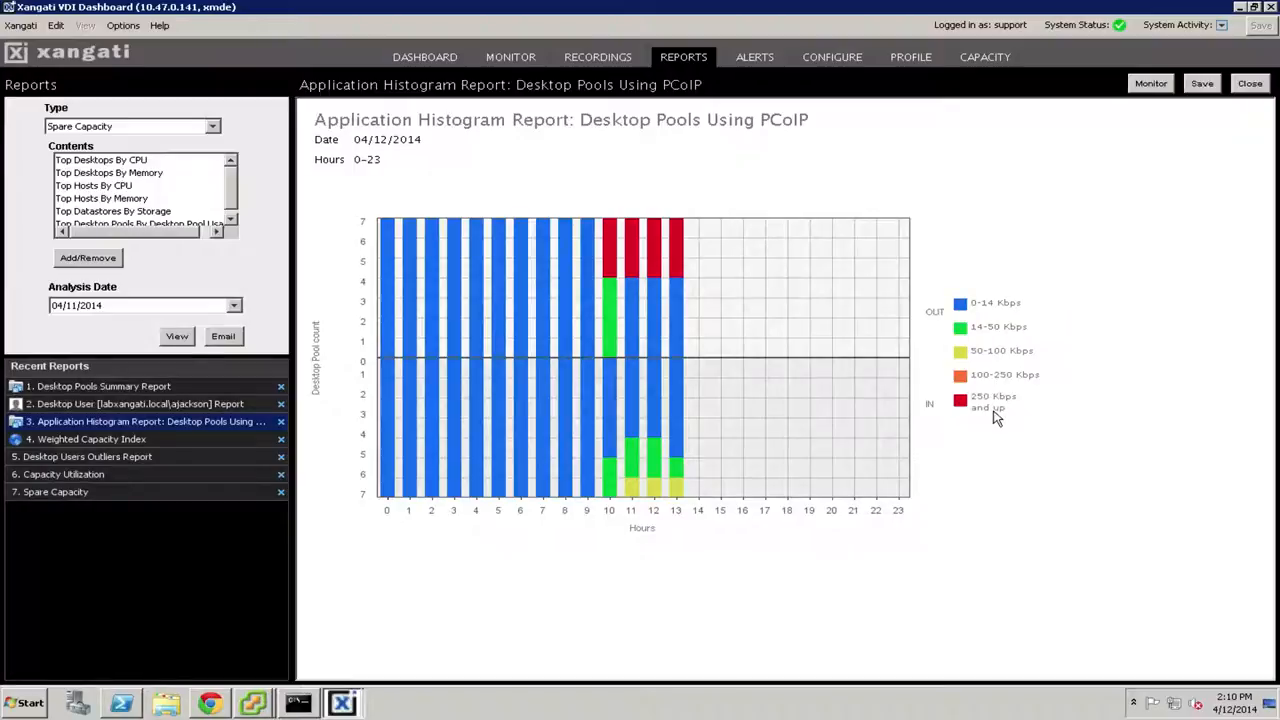
{"action": "mouse_move", "coordinate": [678, 280]}
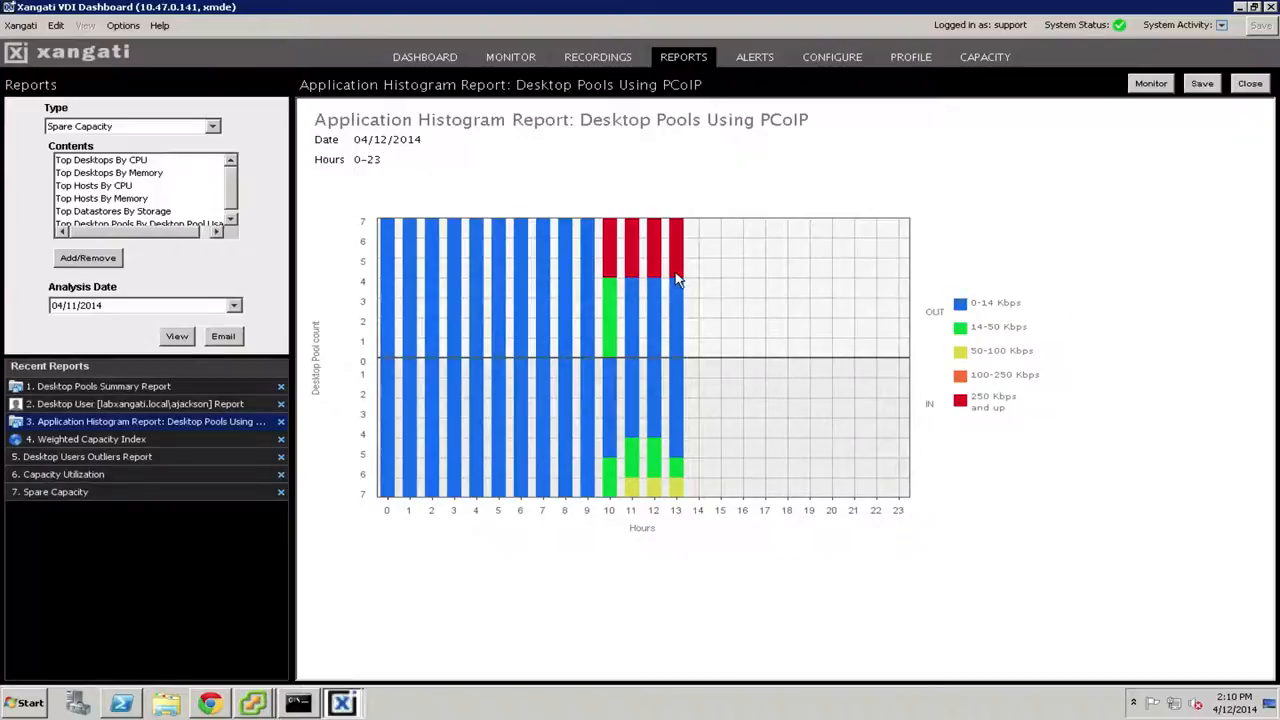
Open the hour 13 outbound bar's details, listing desktop pools per bitrate band.
{"action": "left_click", "coordinate": [675, 260]}
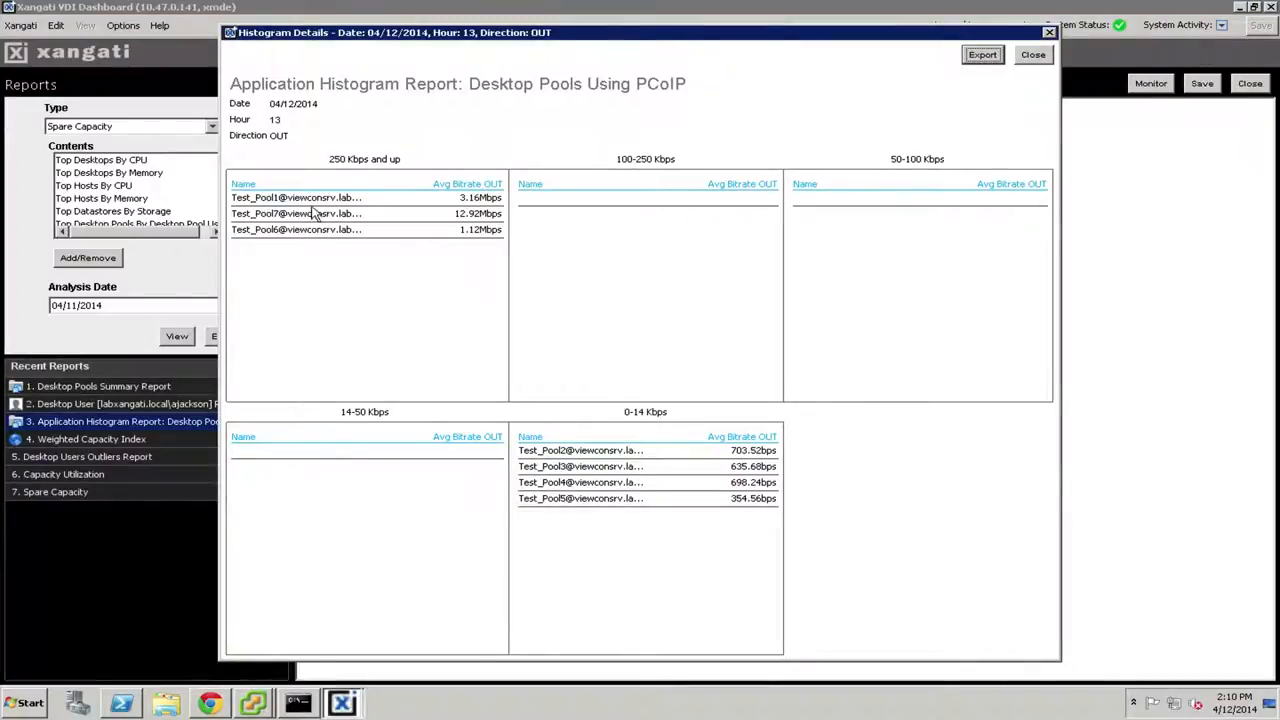
{"action": "mouse_move", "coordinate": [525, 285]}
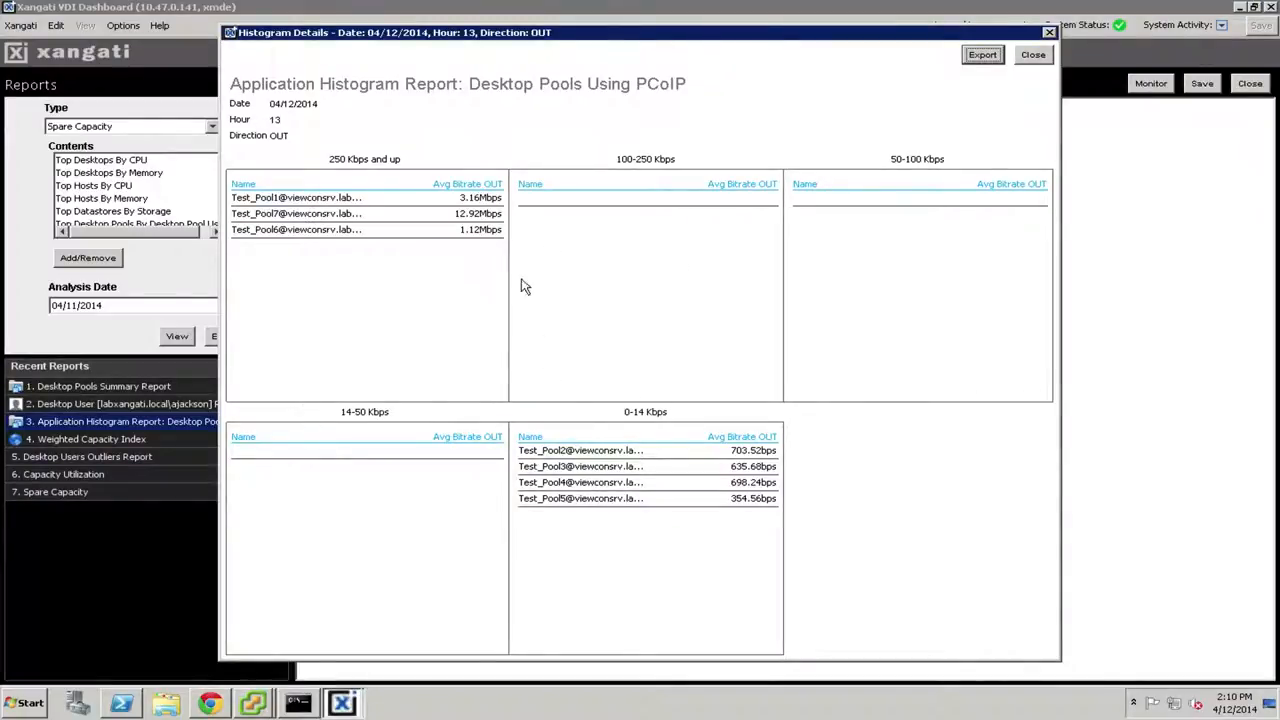
{"action": "mouse_move", "coordinate": [660, 443]}
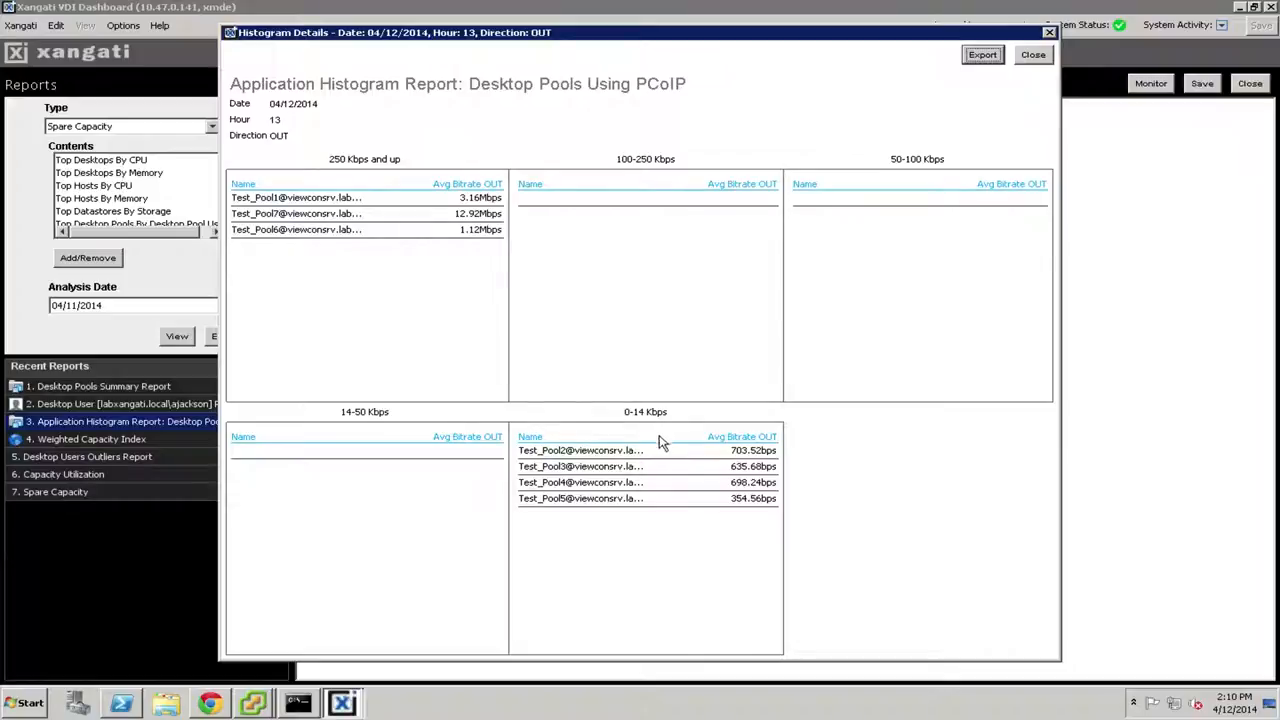
{"action": "mouse_move", "coordinate": [665, 482]}
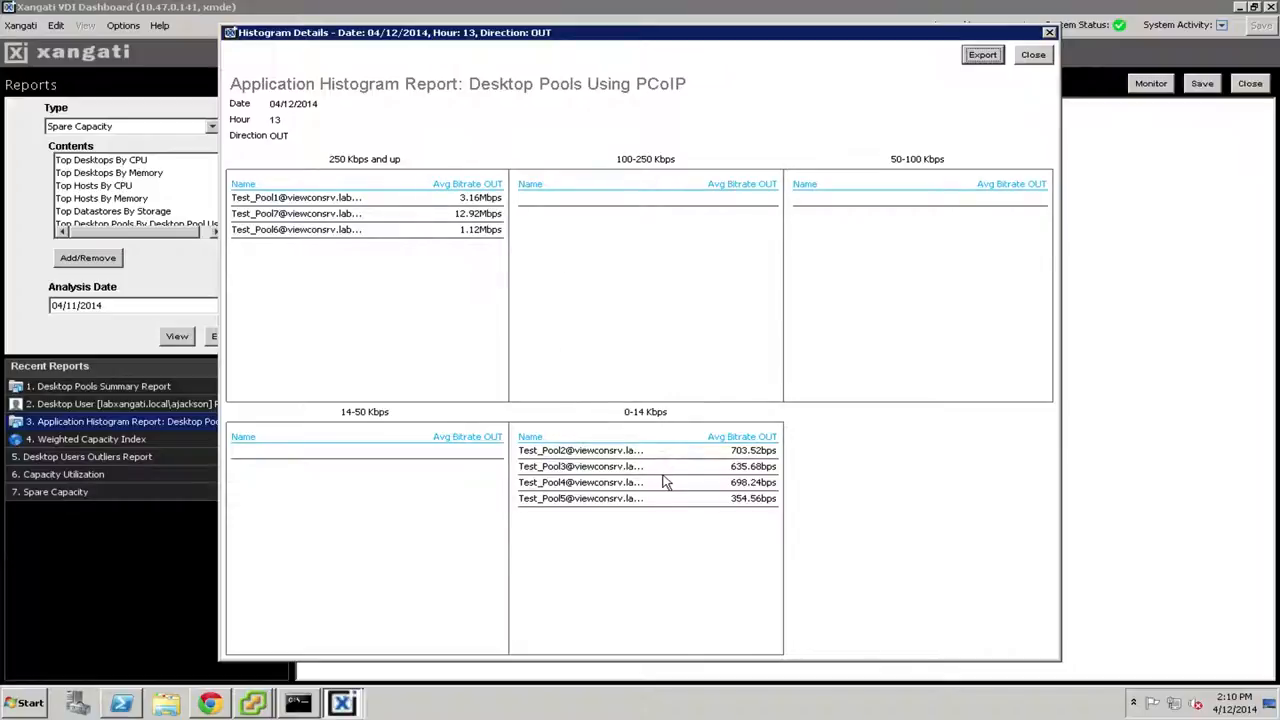
{"action": "mouse_move", "coordinate": [503, 237]}
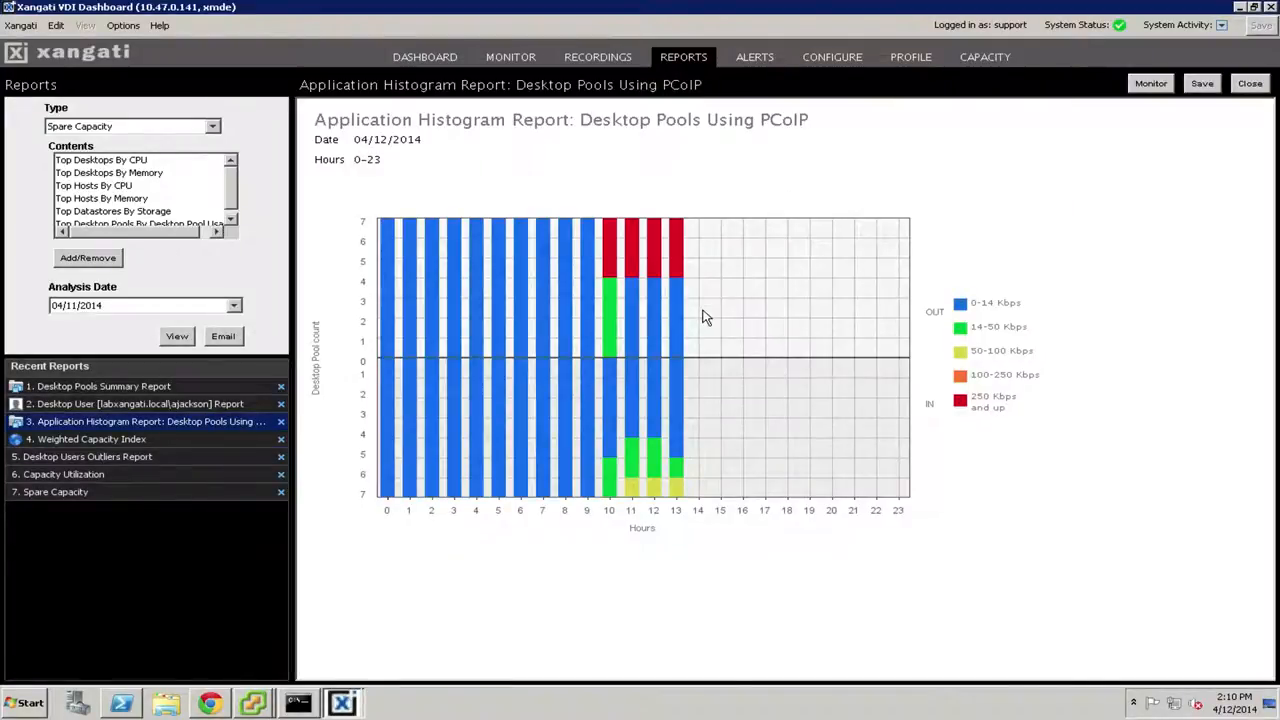
{"action": "mouse_move", "coordinate": [543, 350]}
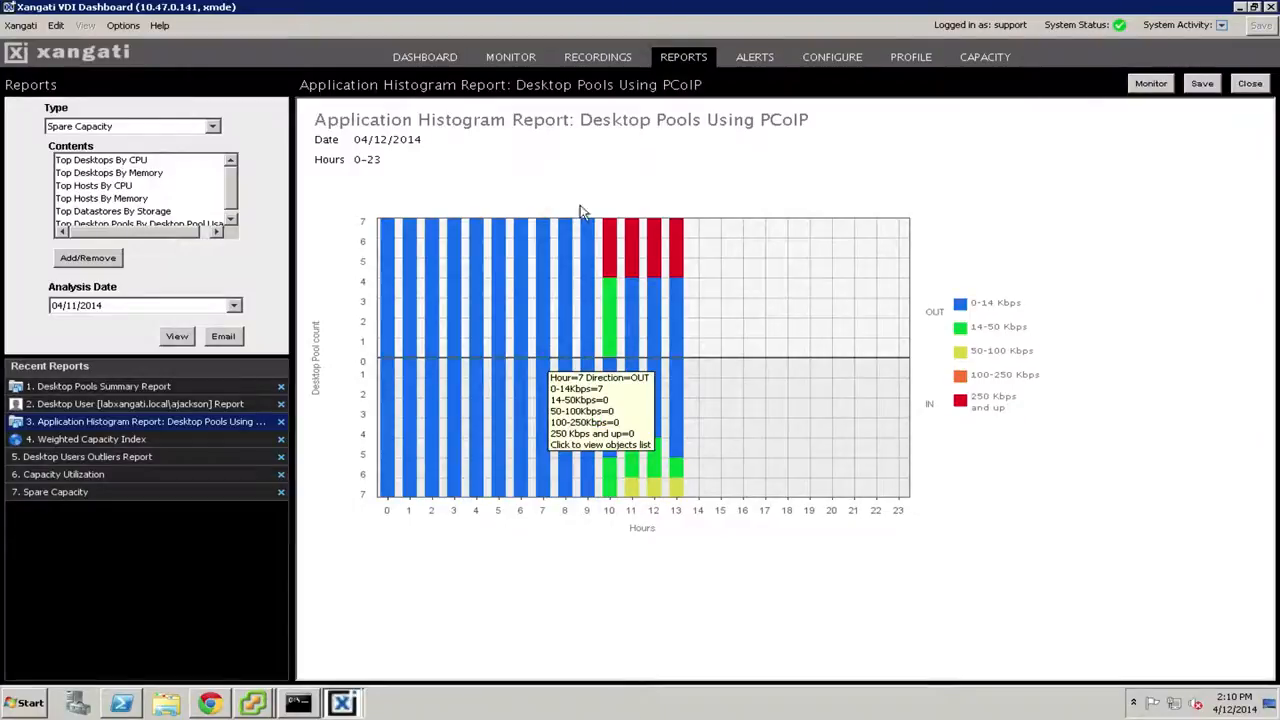
{"action": "mouse_move", "coordinate": [210, 432]}
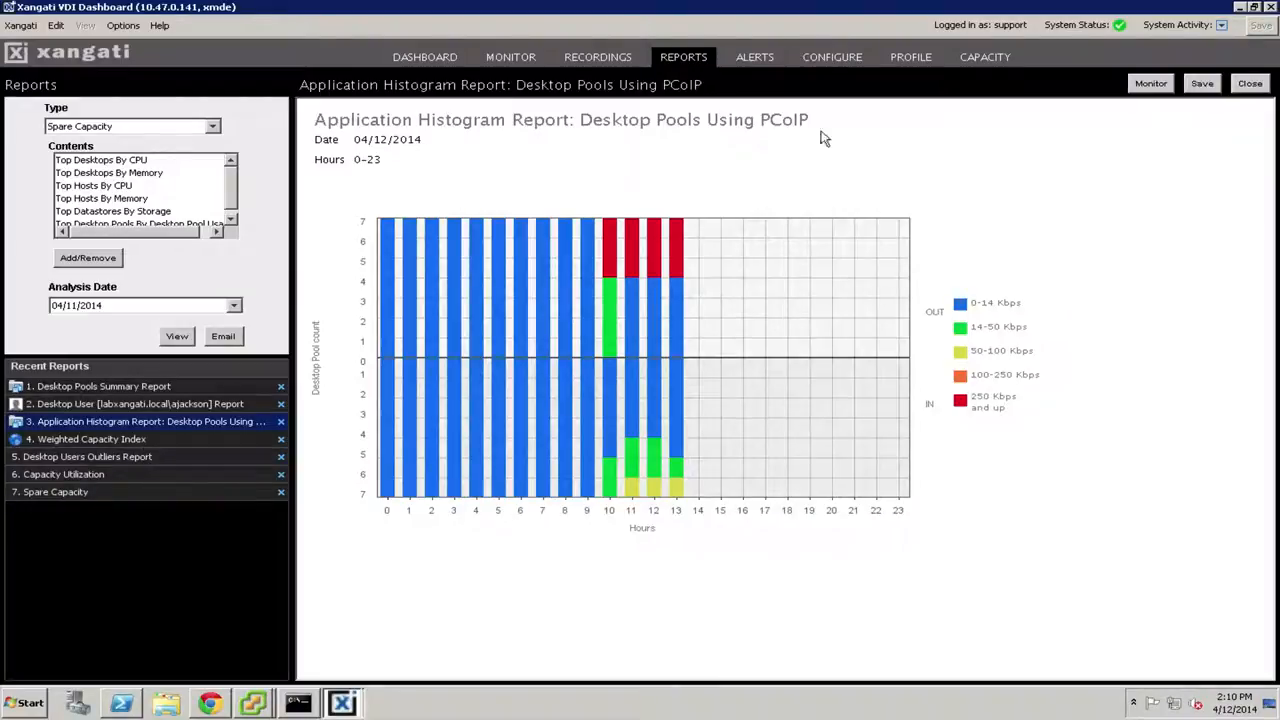
{"action": "mouse_move", "coordinate": [985, 56]}
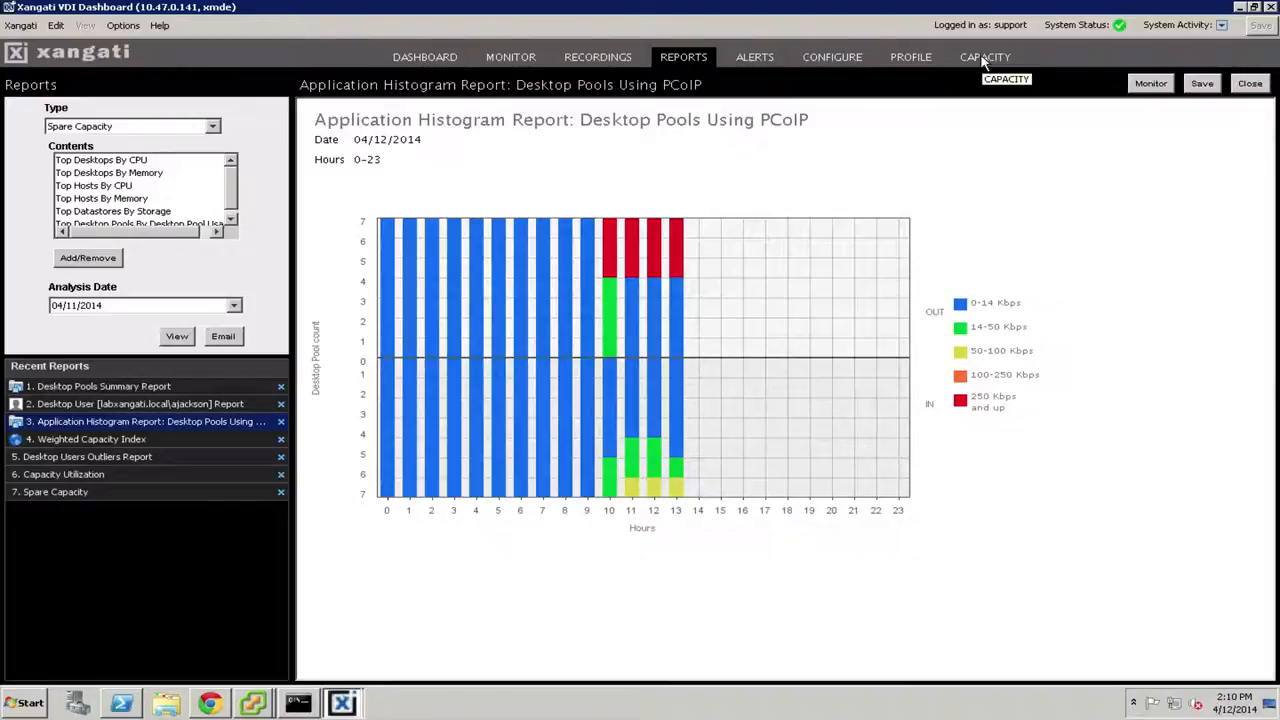
Show all 25 capacity alerts as of 04/12/2014, sorted by estimated threshold crossing date.
{"action": "left_click", "coordinate": [984, 56]}
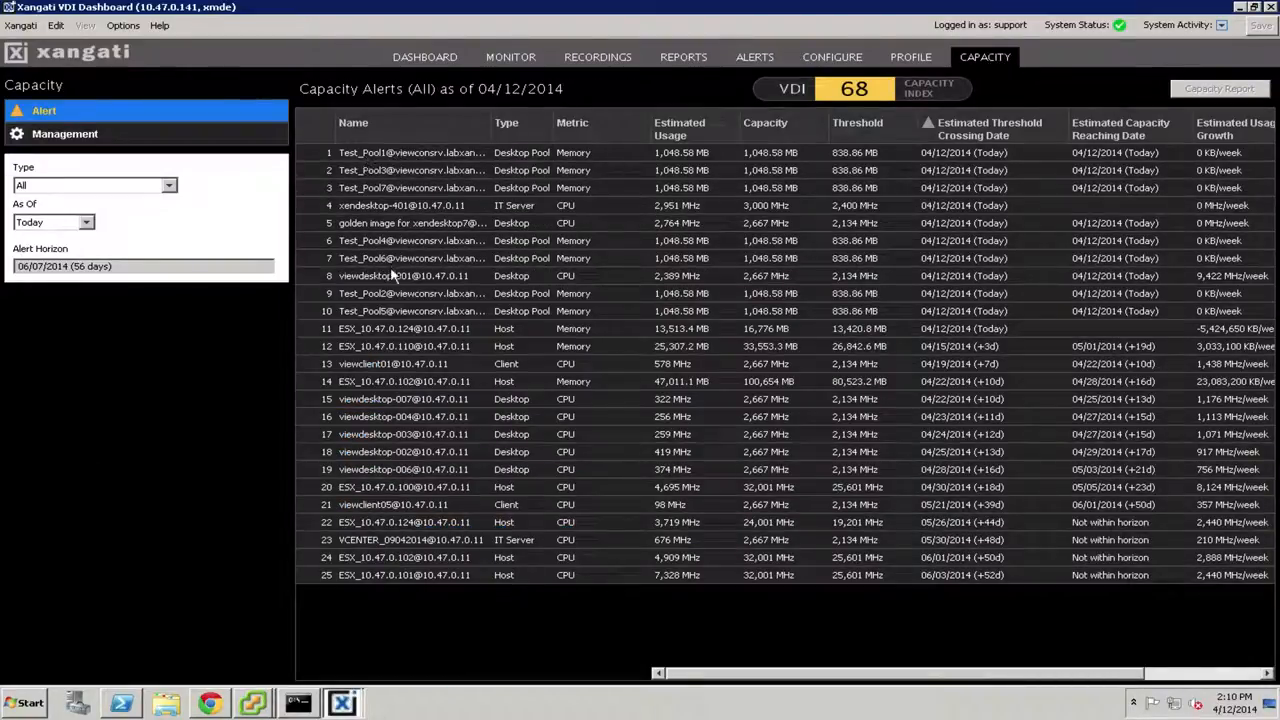
{"action": "mouse_move", "coordinate": [378, 213]}
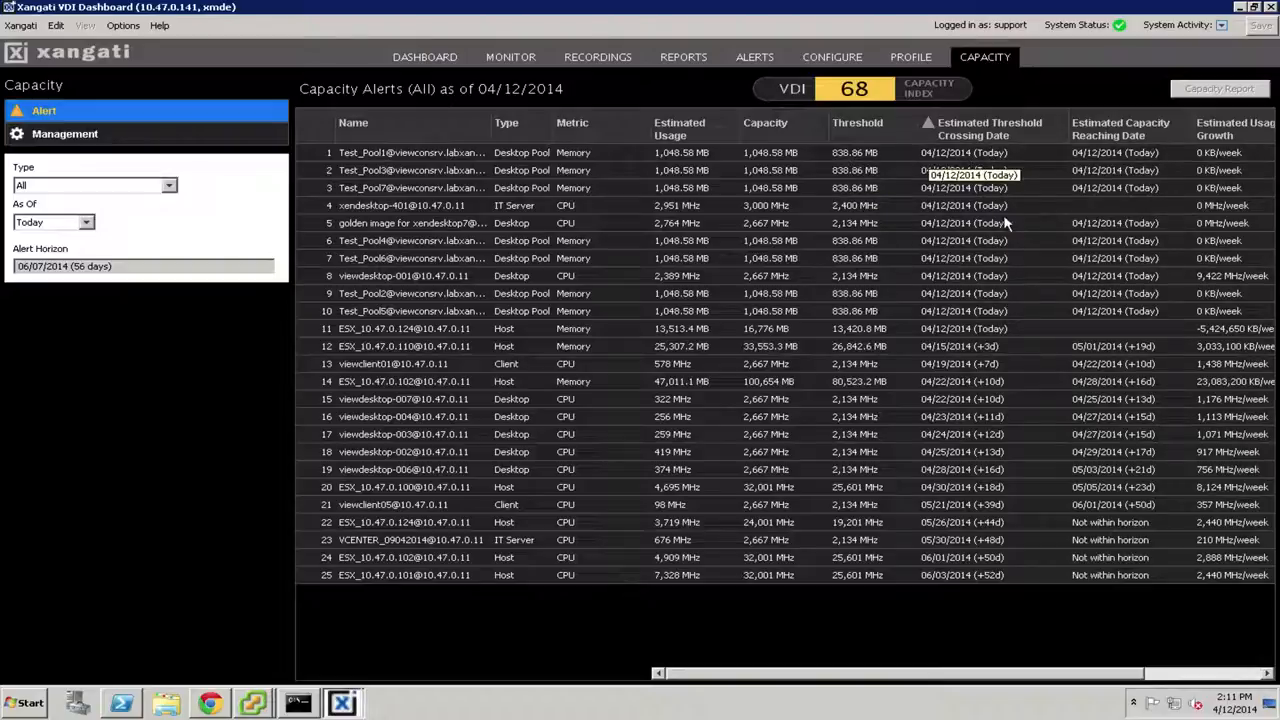
{"action": "mouse_move", "coordinate": [1128, 183]}
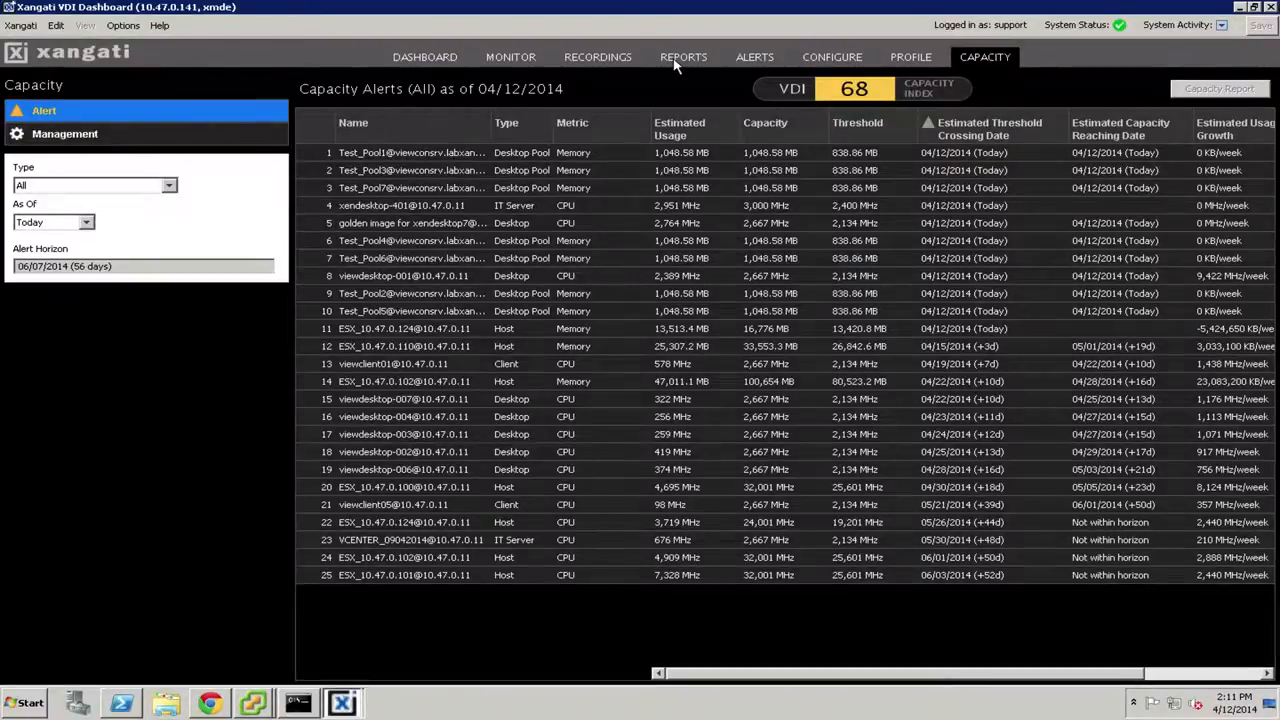
Open the '4. Weighted Capacity Index' report from Recent Reports.
{"action": "left_click", "coordinate": [683, 56]}
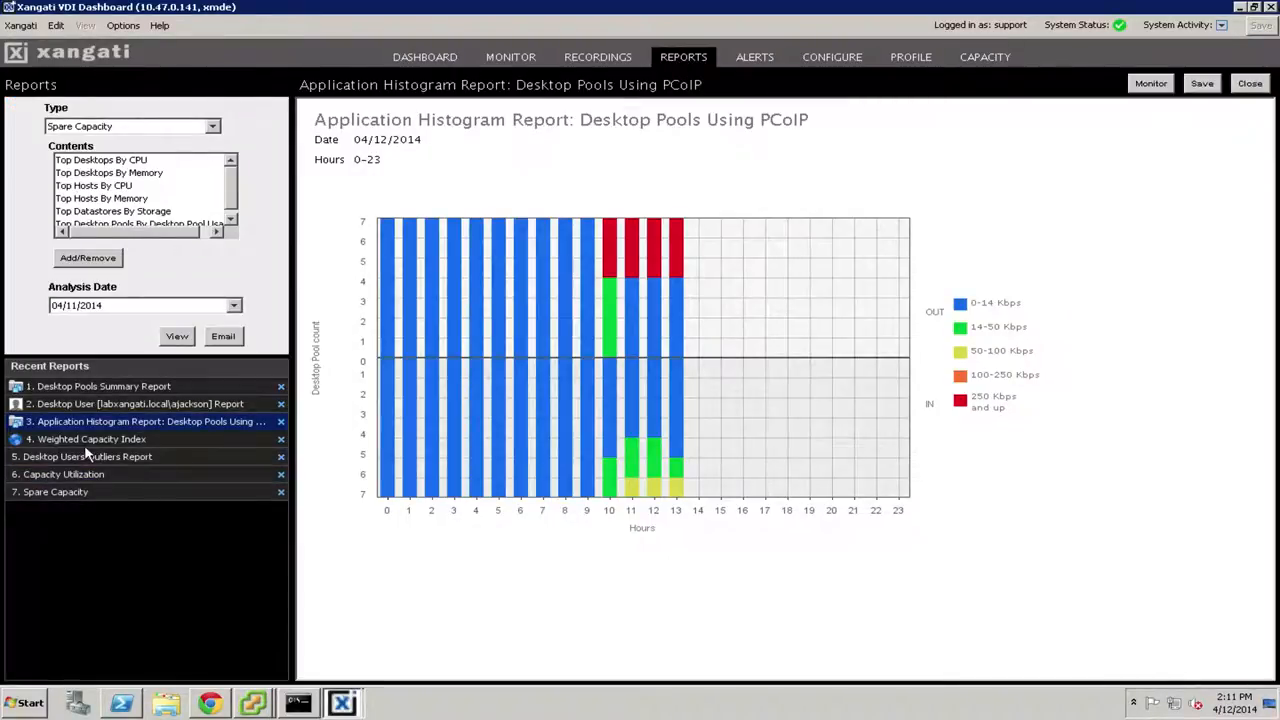
{"action": "mouse_move", "coordinate": [91, 439]}
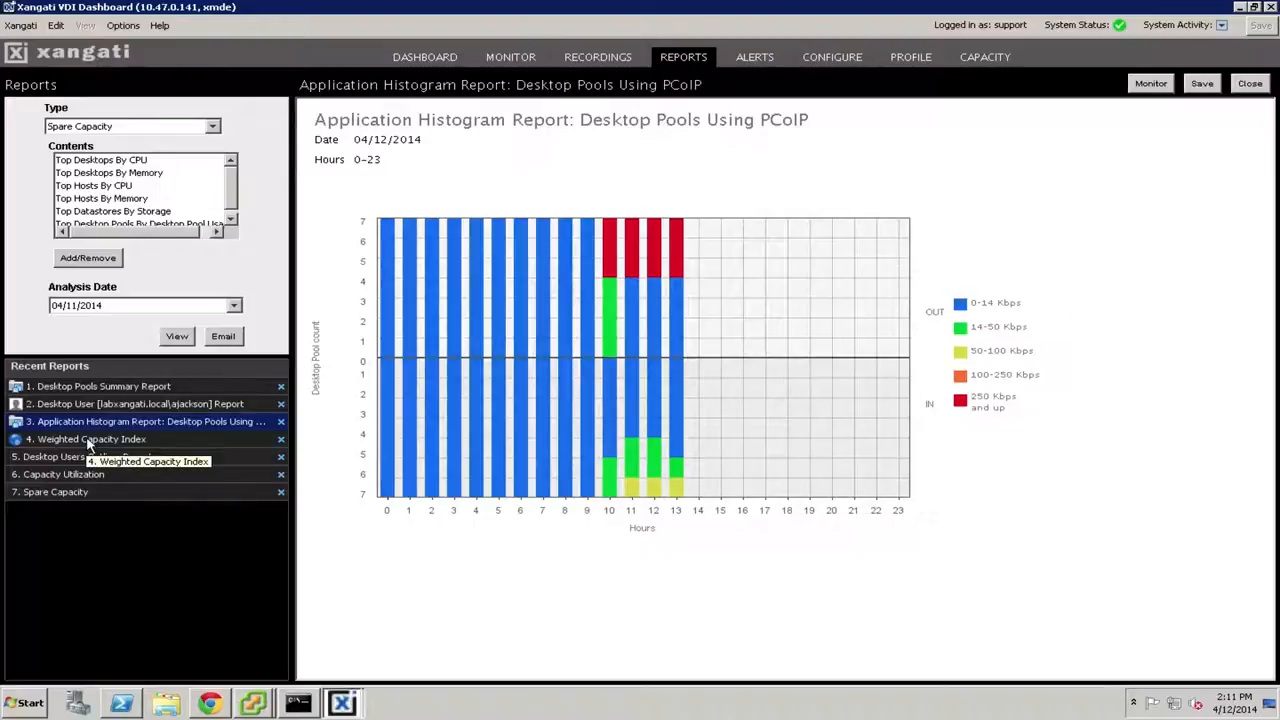
{"action": "left_click", "coordinate": [91, 439]}
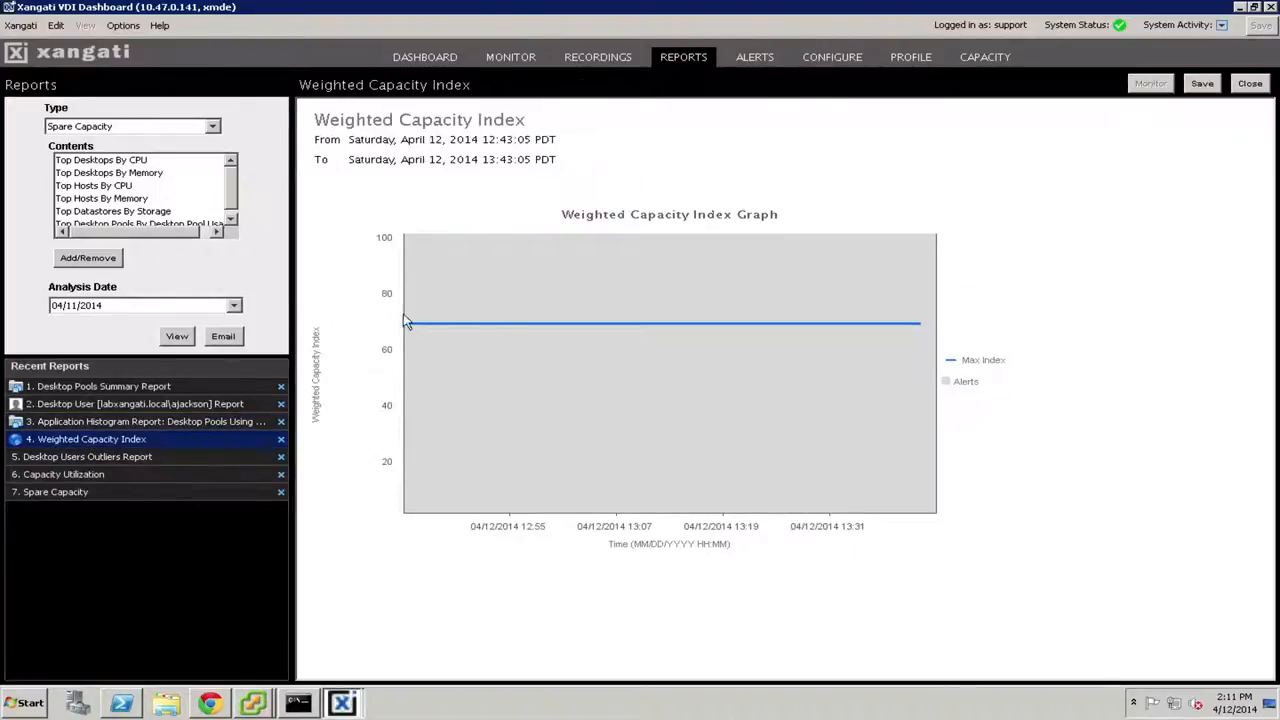
{"action": "mouse_move", "coordinate": [595, 325]}
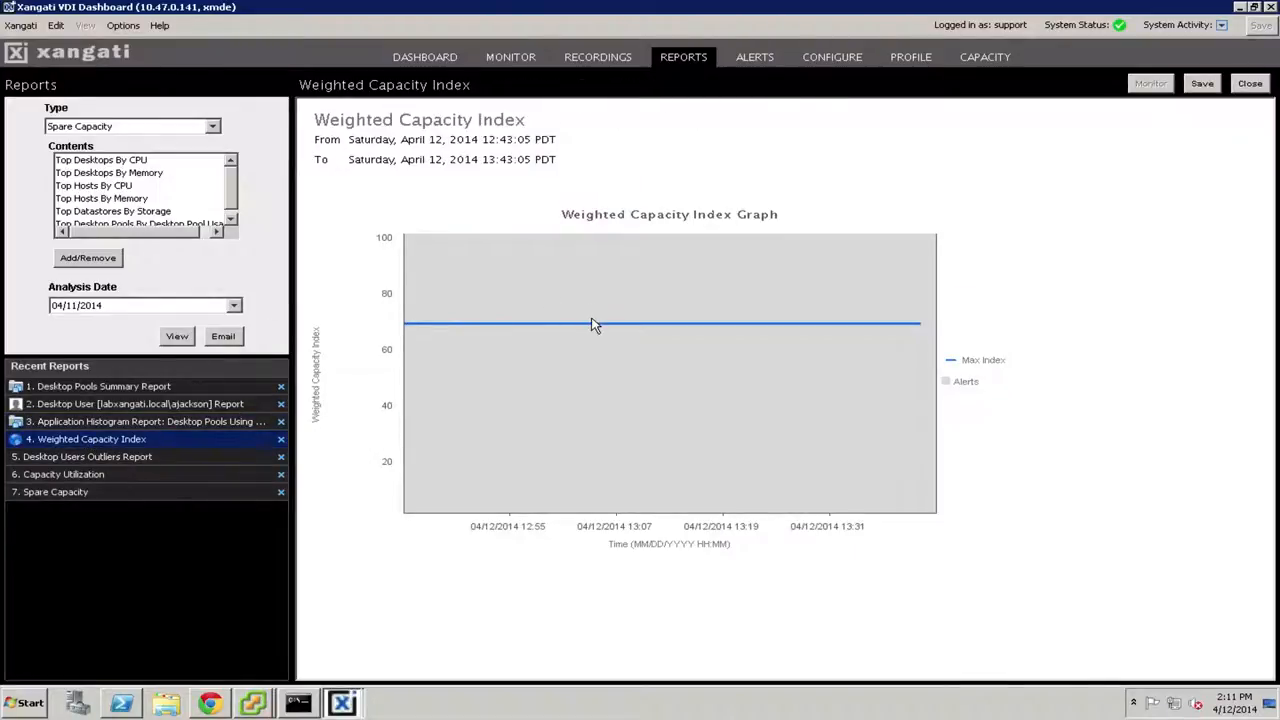
{"action": "mouse_move", "coordinate": [595, 323]}
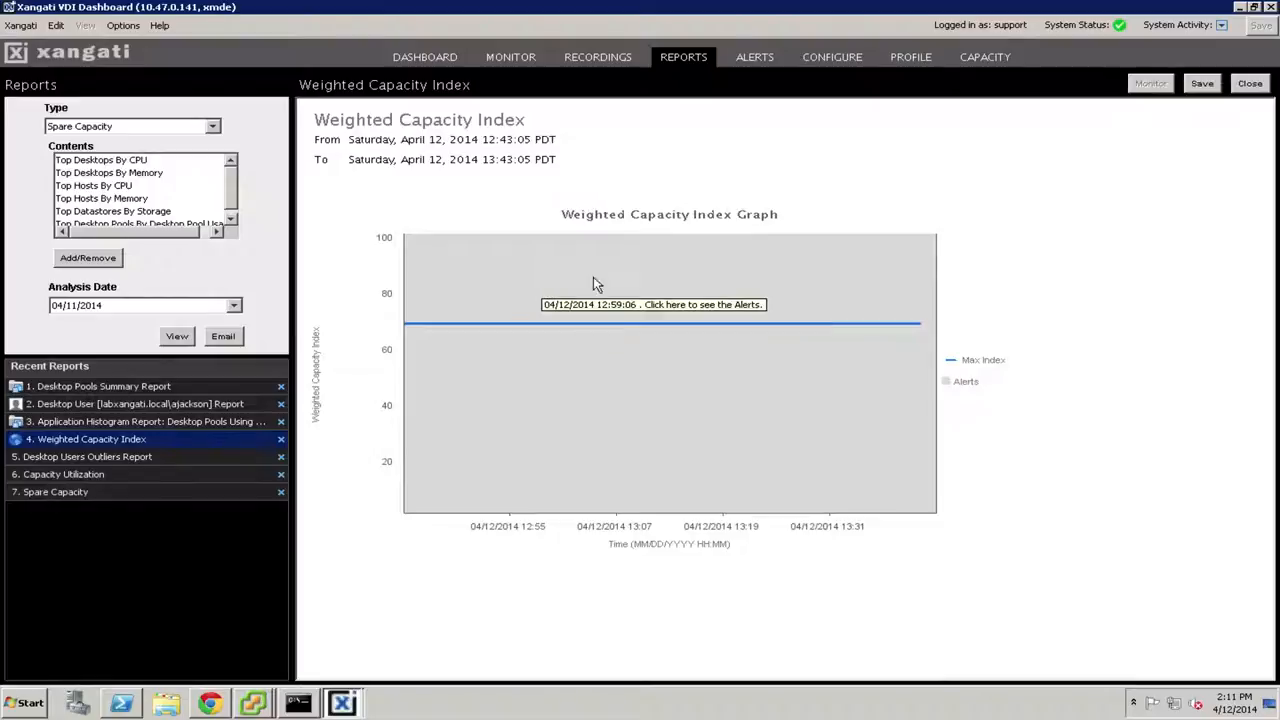
{"action": "mouse_move", "coordinate": [982, 300]}
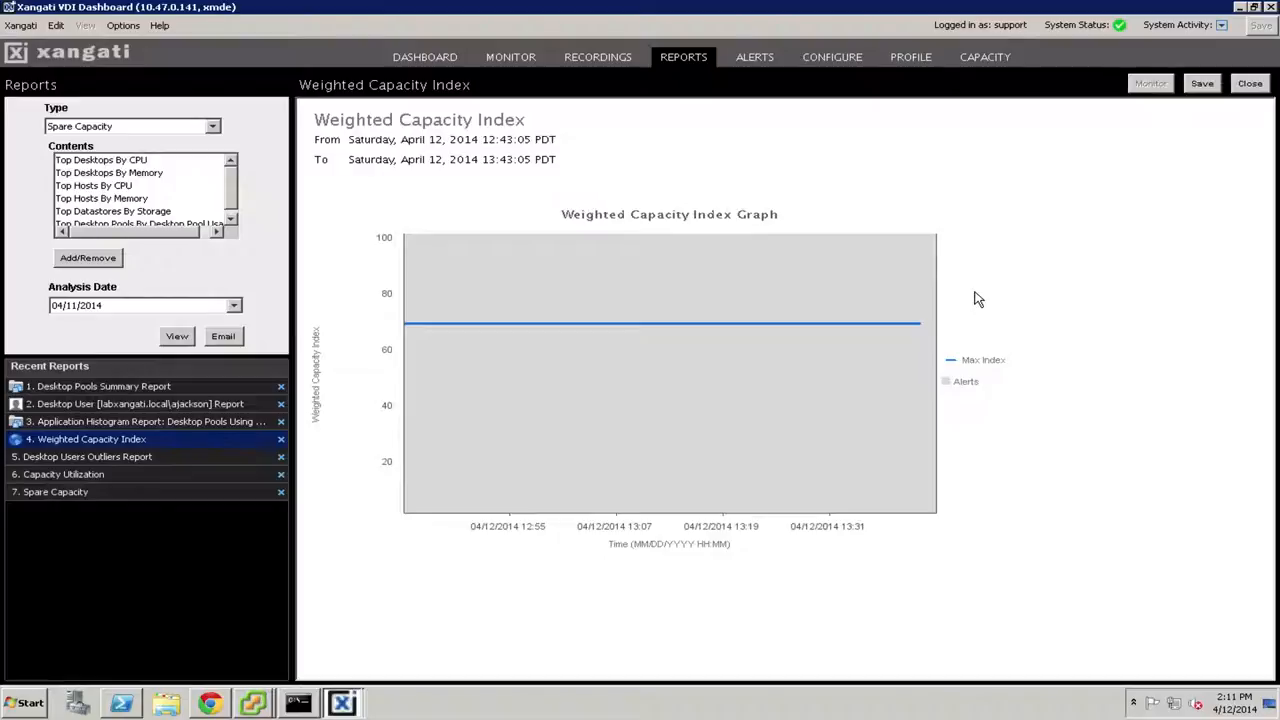
{"action": "mouse_move", "coordinate": [731, 212]}
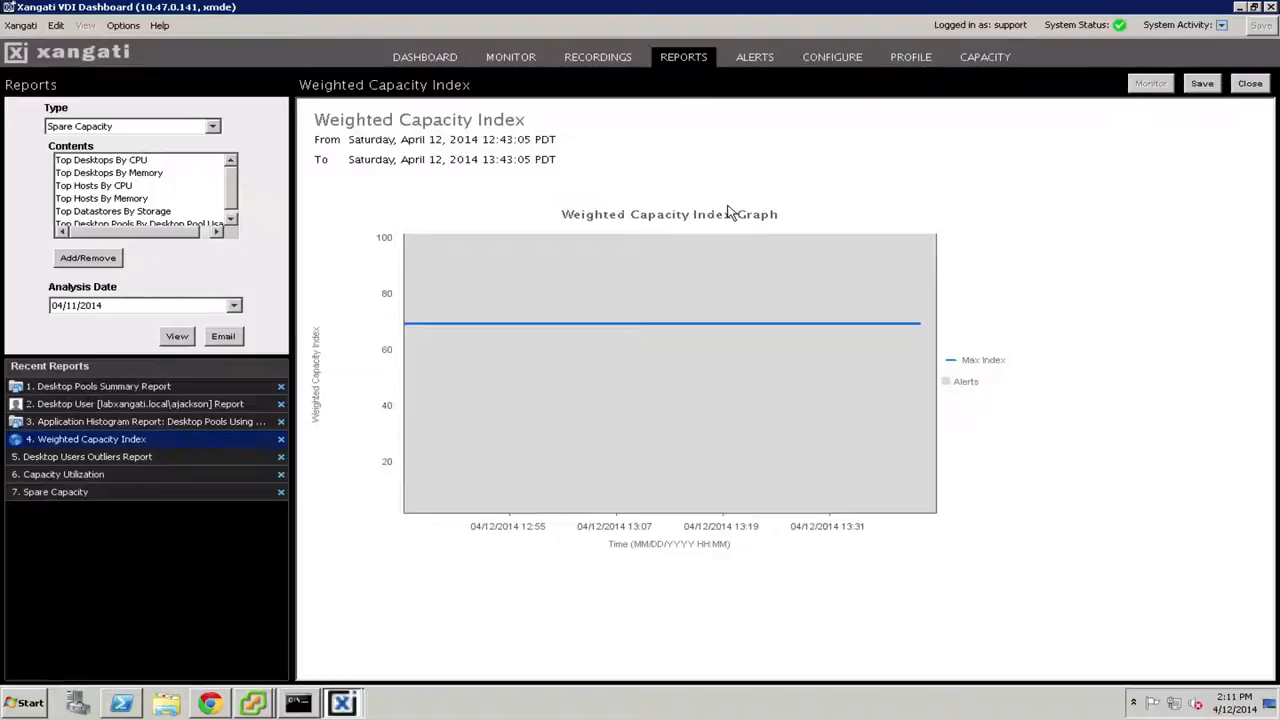
{"action": "mouse_move", "coordinate": [608, 253]}
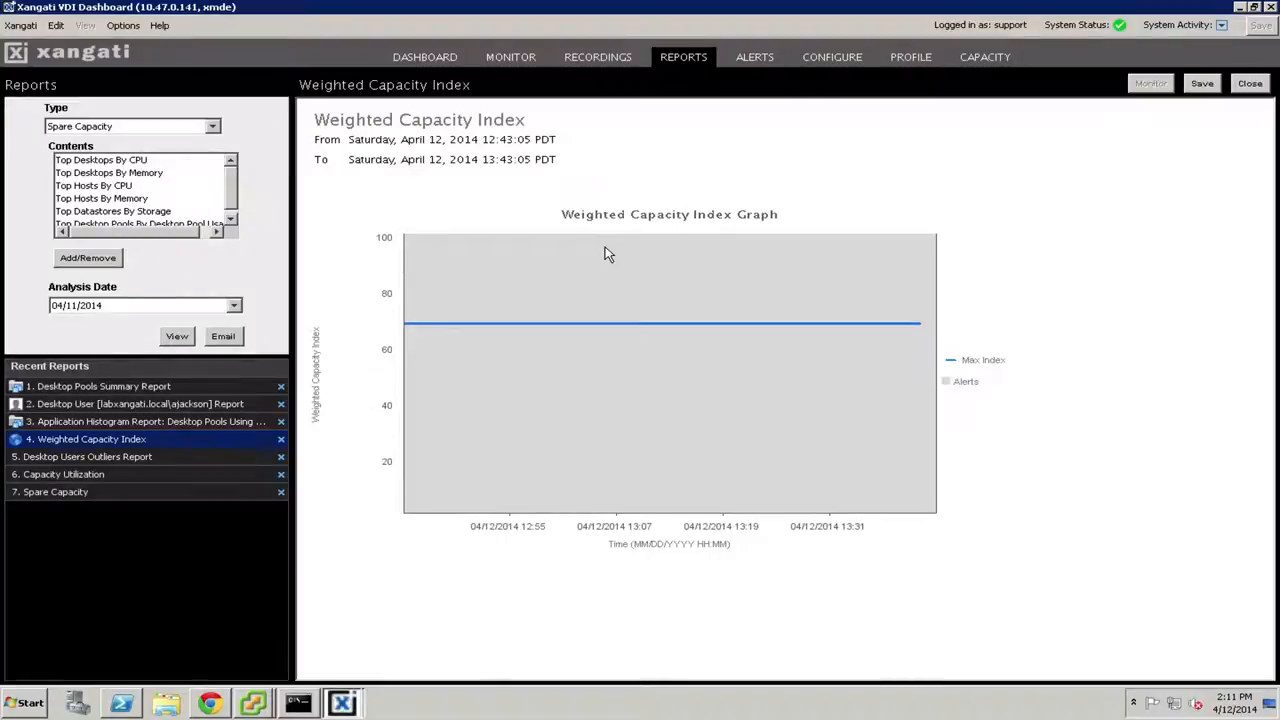
{"action": "mouse_move", "coordinate": [548, 248]}
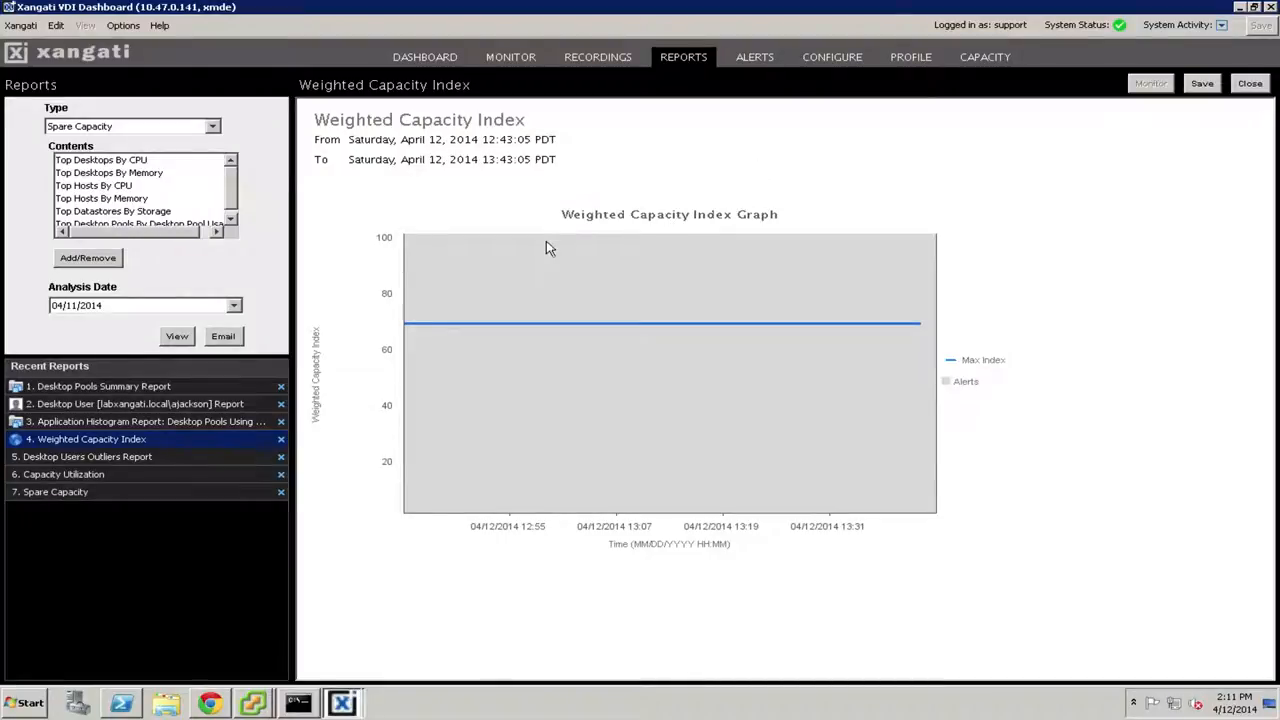
{"action": "mouse_move", "coordinate": [693, 218]}
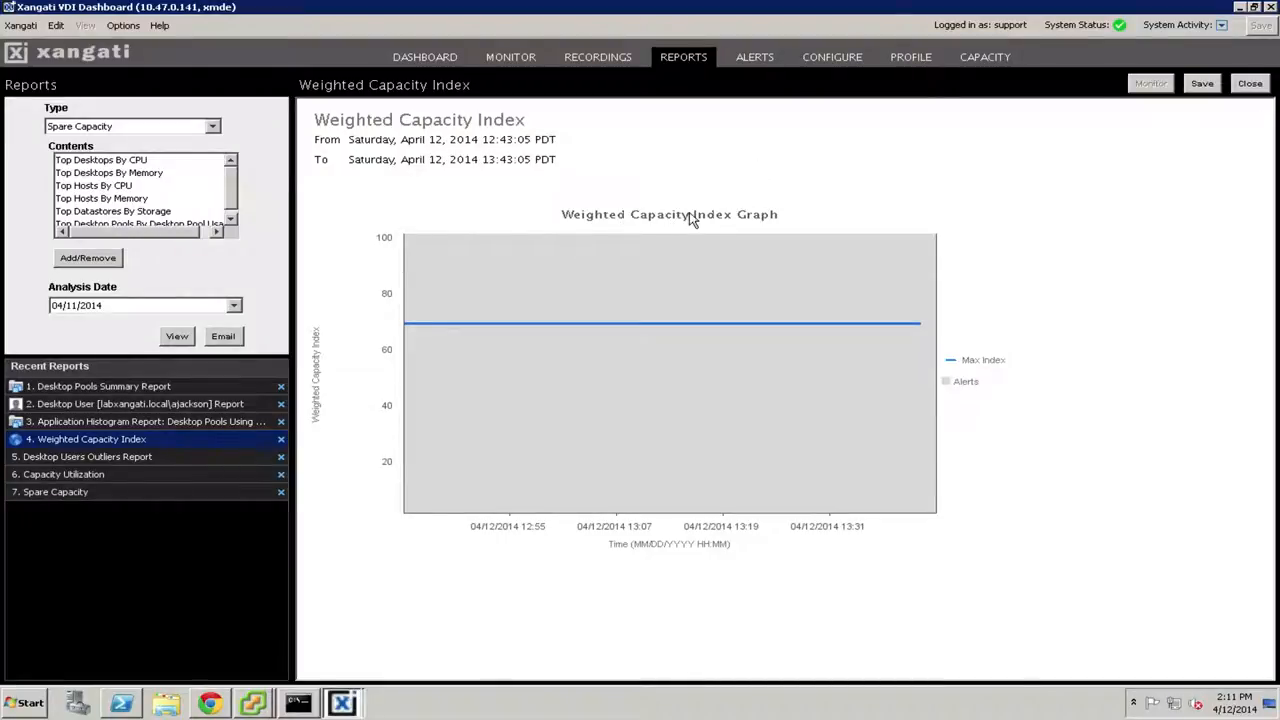
{"action": "mouse_move", "coordinate": [407, 335]}
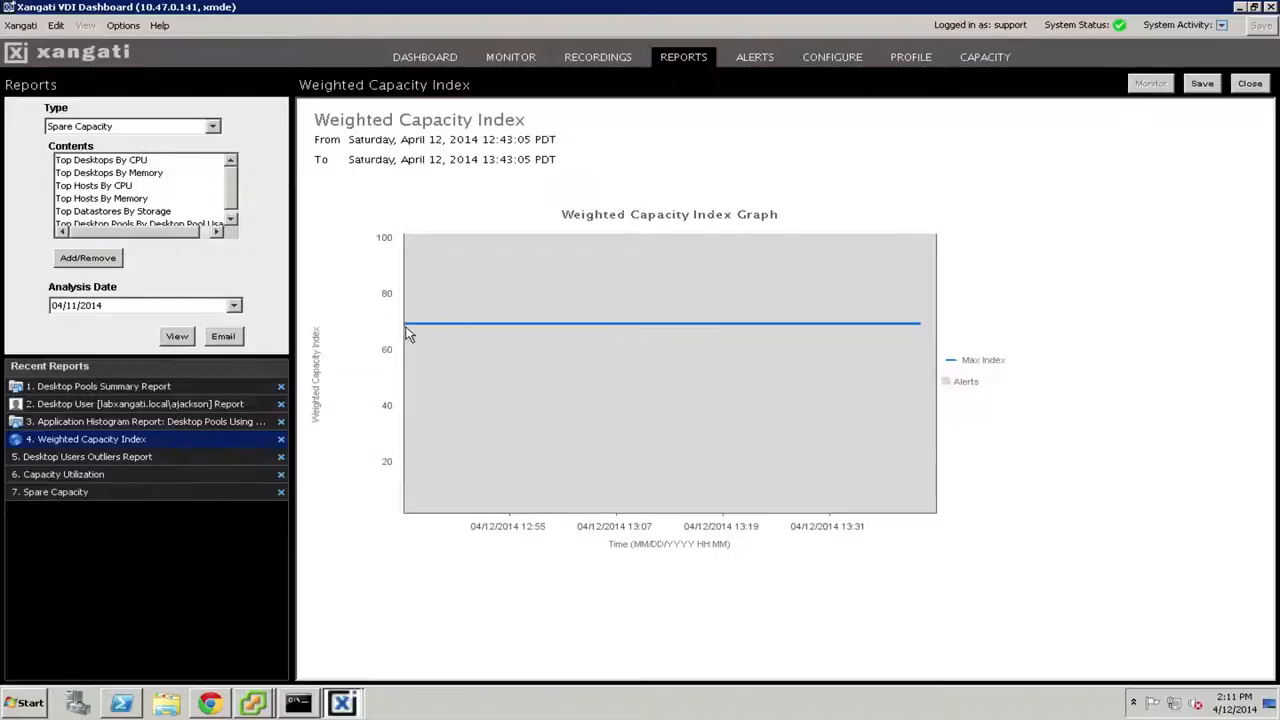
{"action": "mouse_move", "coordinate": [467, 328]}
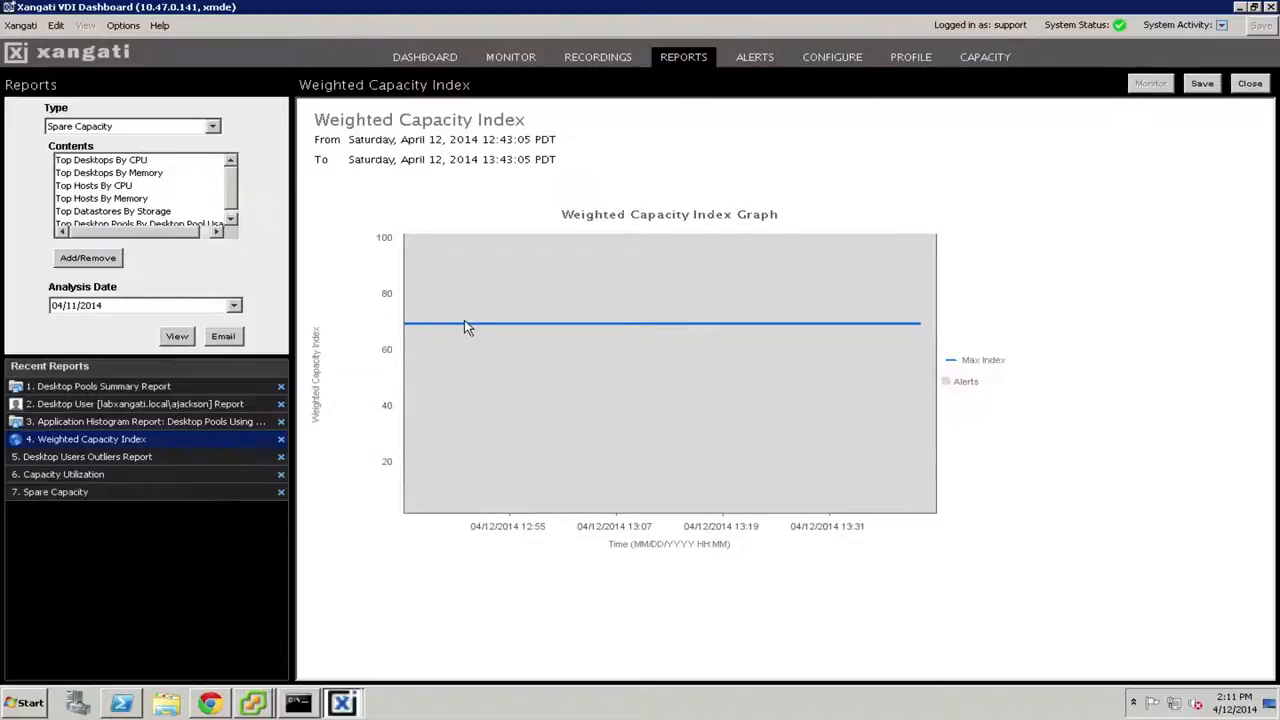
{"action": "mouse_move", "coordinate": [476, 306]}
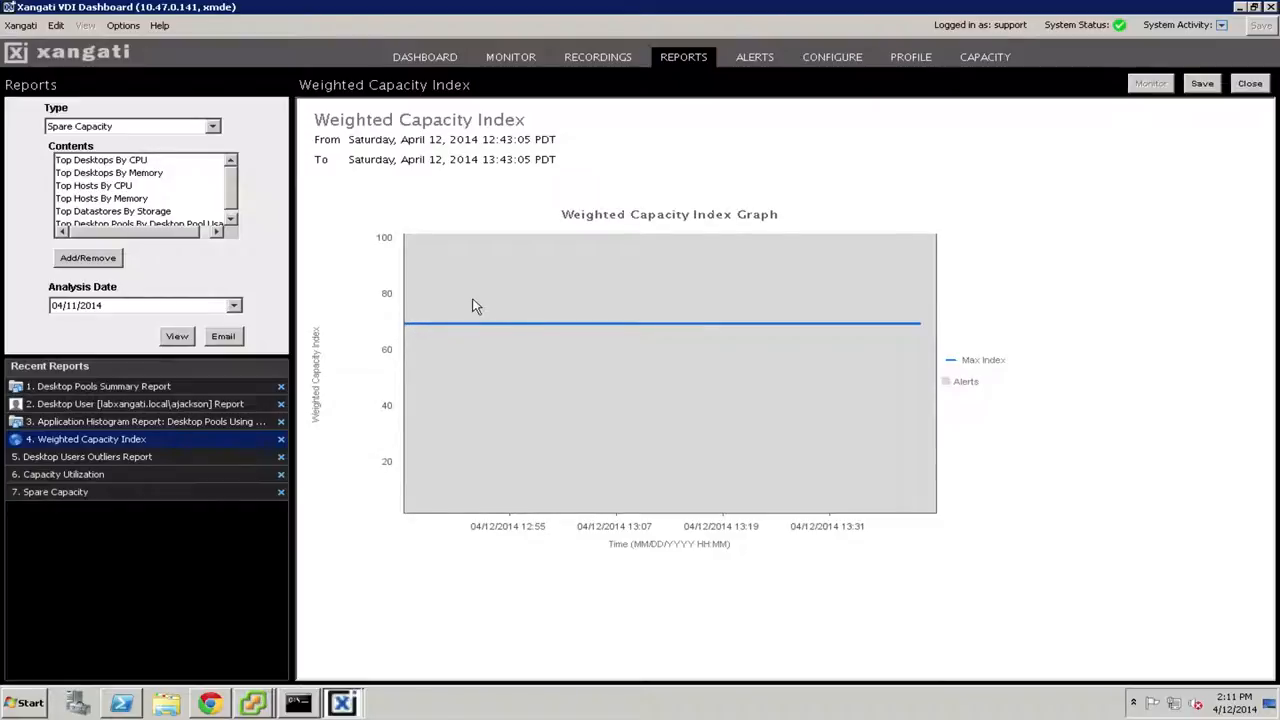
{"action": "mouse_move", "coordinate": [730, 313]}
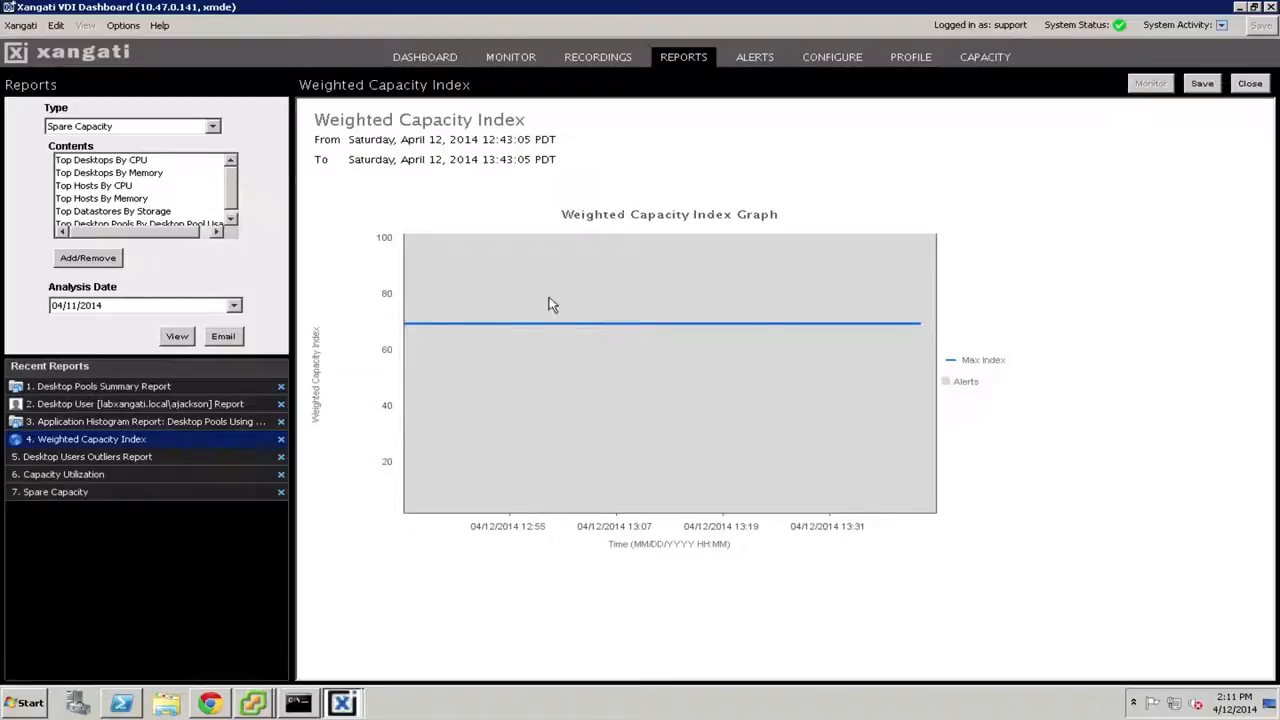
{"action": "mouse_move", "coordinate": [211, 438]}
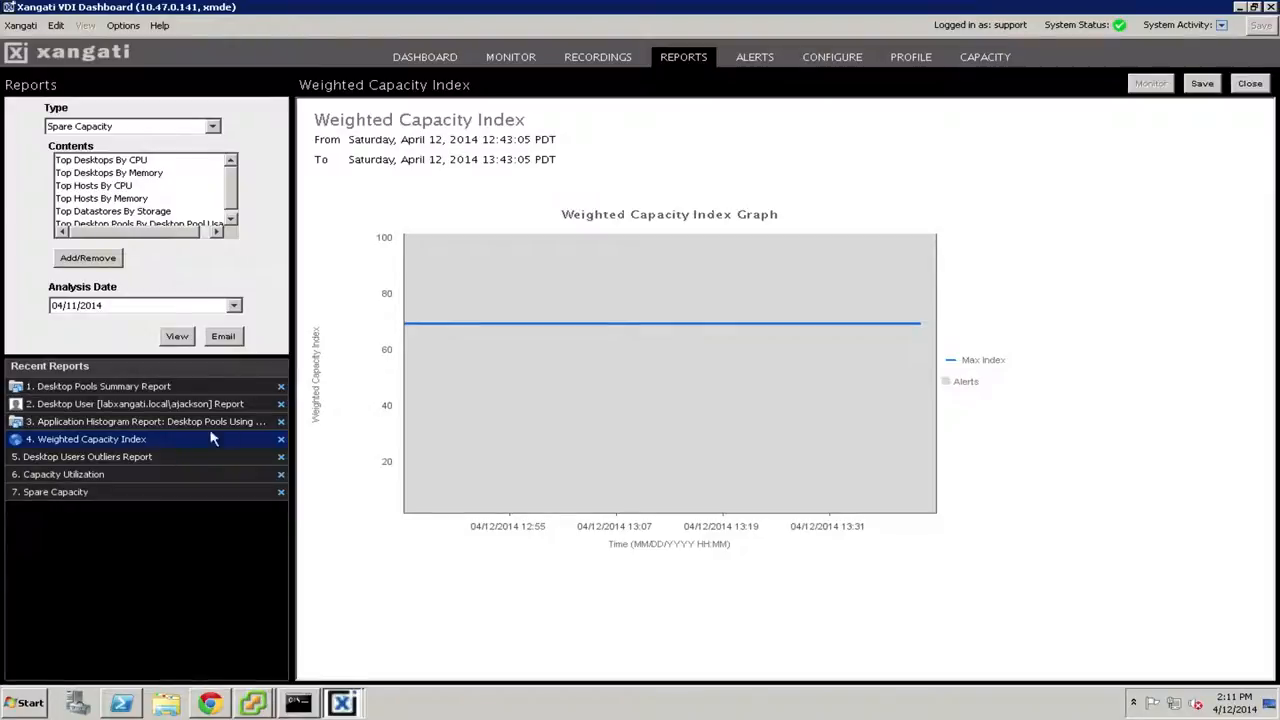
{"action": "mouse_move", "coordinate": [130, 463]}
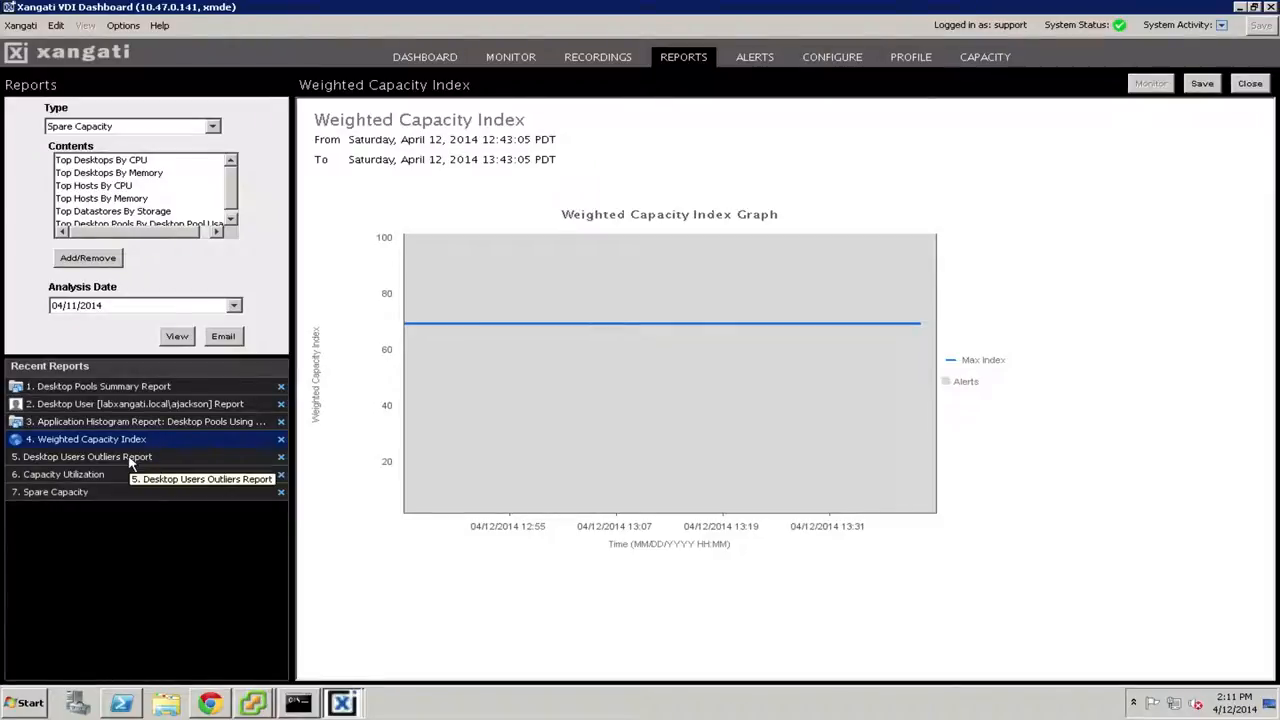
Open '5. Desktop Users Outliers Report' and scroll to the per-user CPU Usage Trend Graph.
{"action": "left_click", "coordinate": [87, 456]}
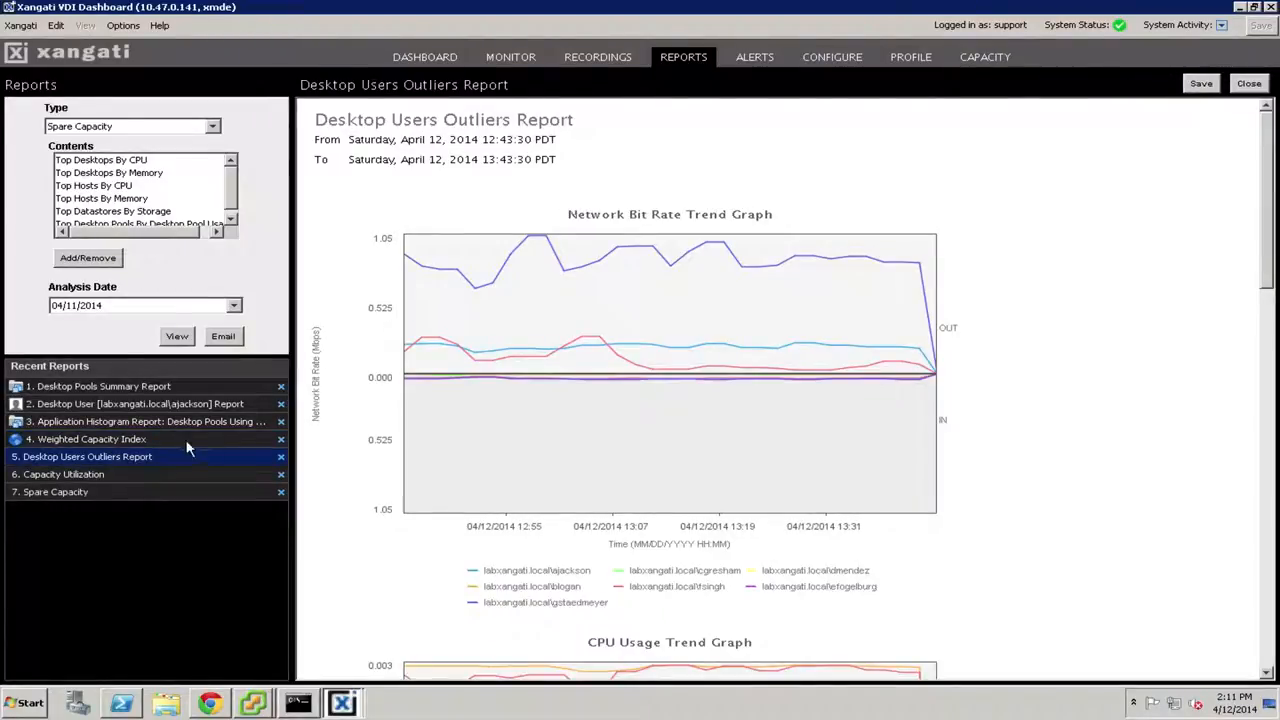
{"action": "mouse_move", "coordinate": [617, 316]}
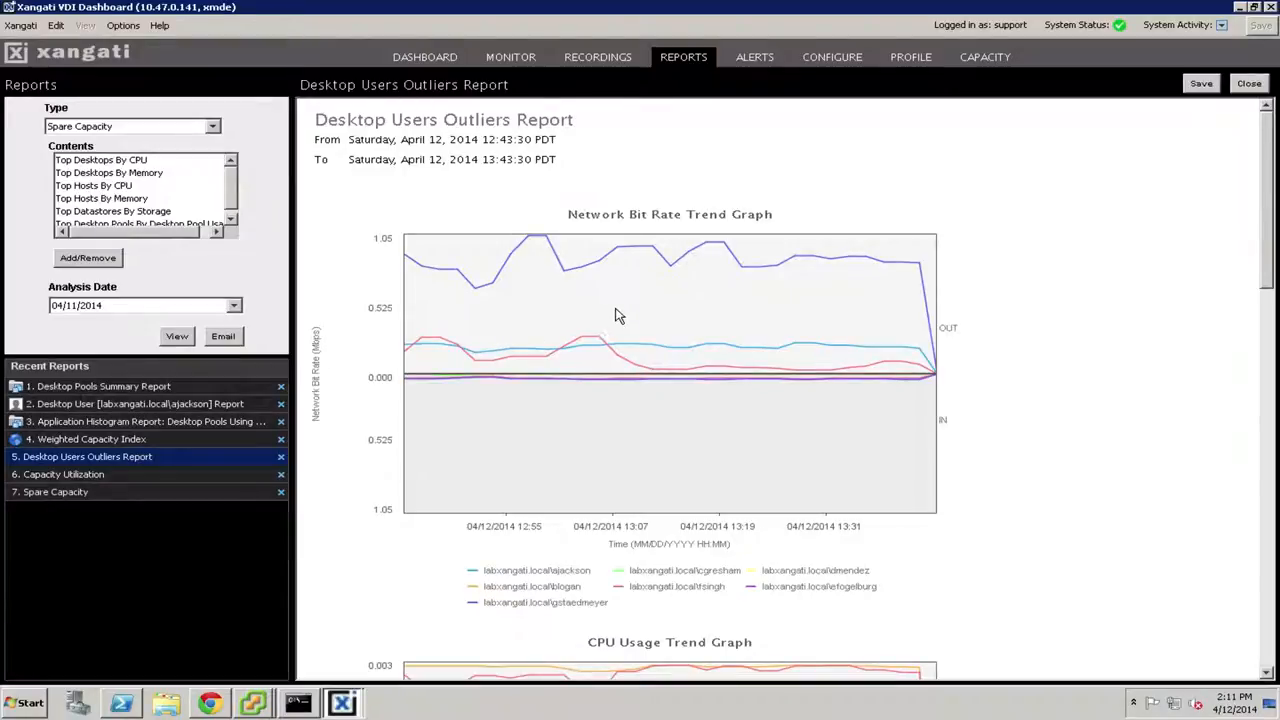
{"action": "mouse_move", "coordinate": [463, 313]}
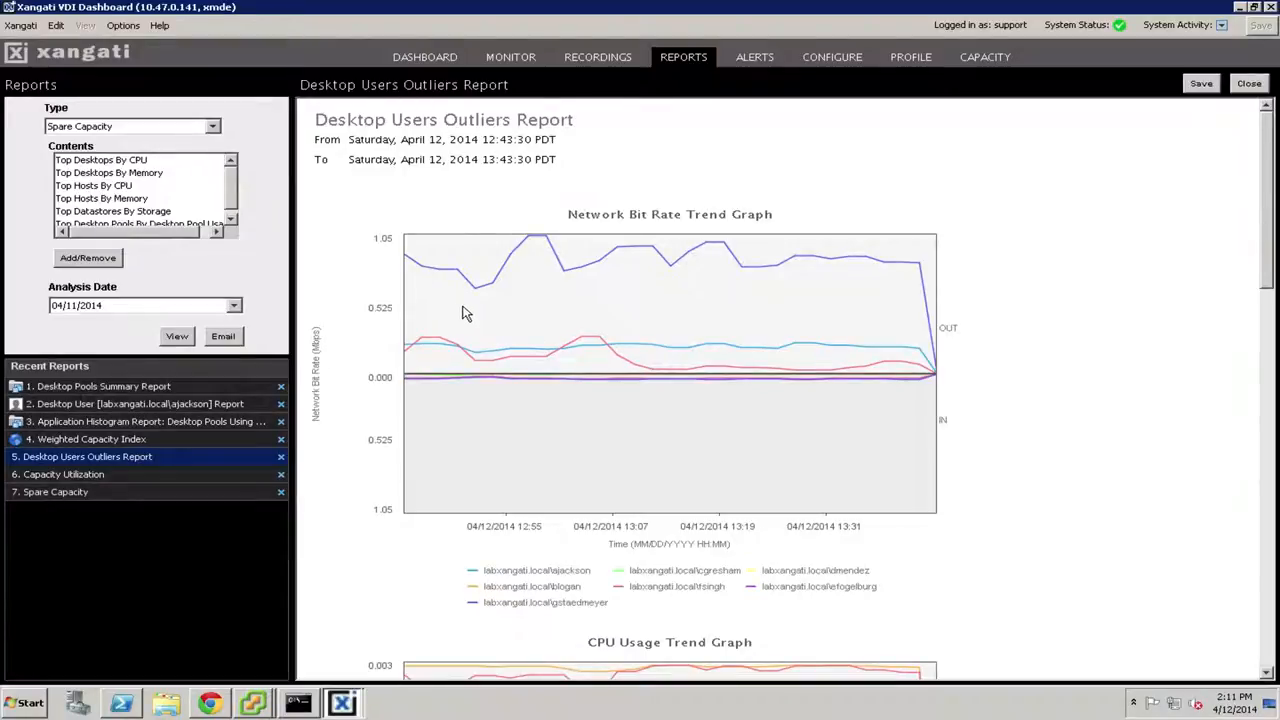
{"action": "mouse_move", "coordinate": [570, 128]}
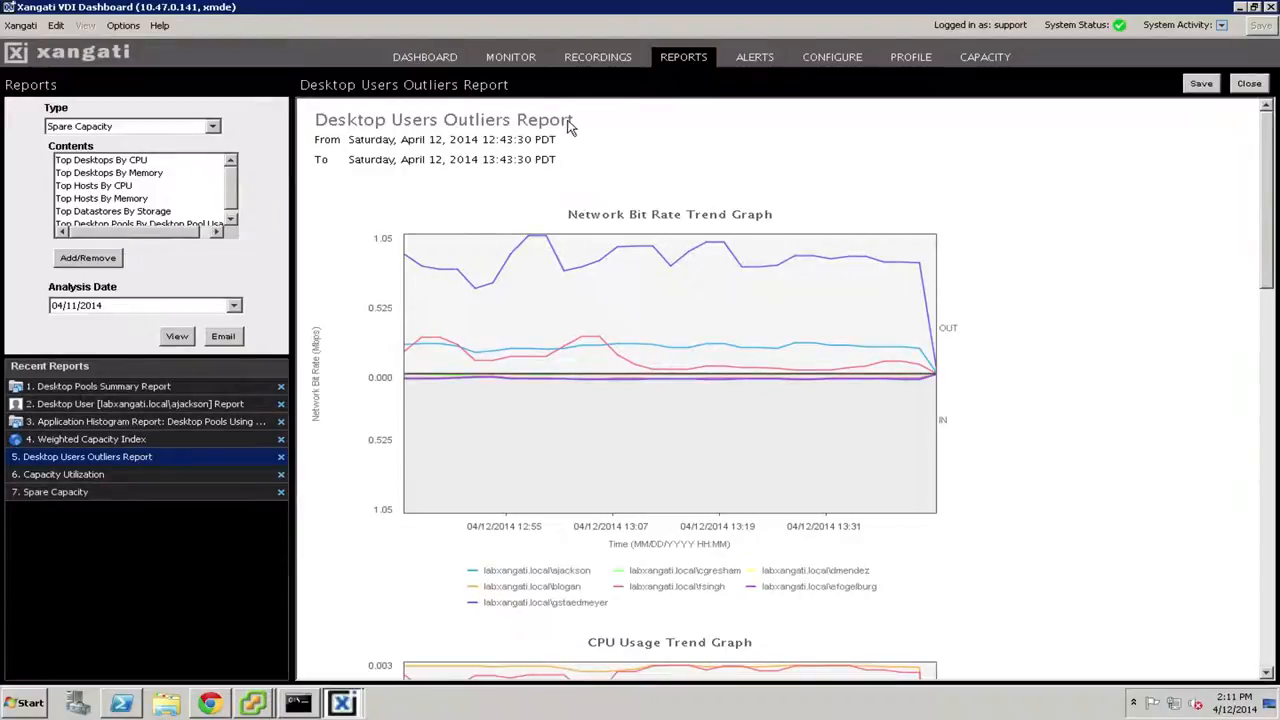
{"action": "mouse_move", "coordinate": [468, 273]}
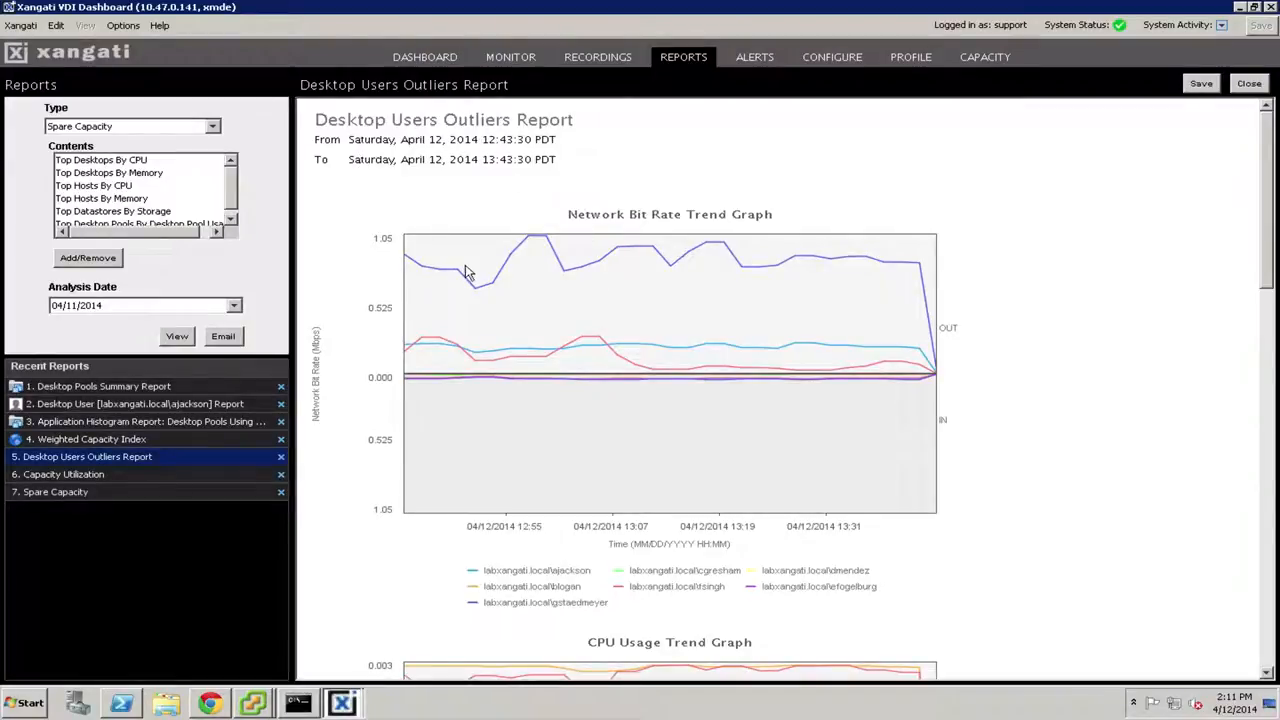
{"action": "mouse_move", "coordinate": [1237, 230]}
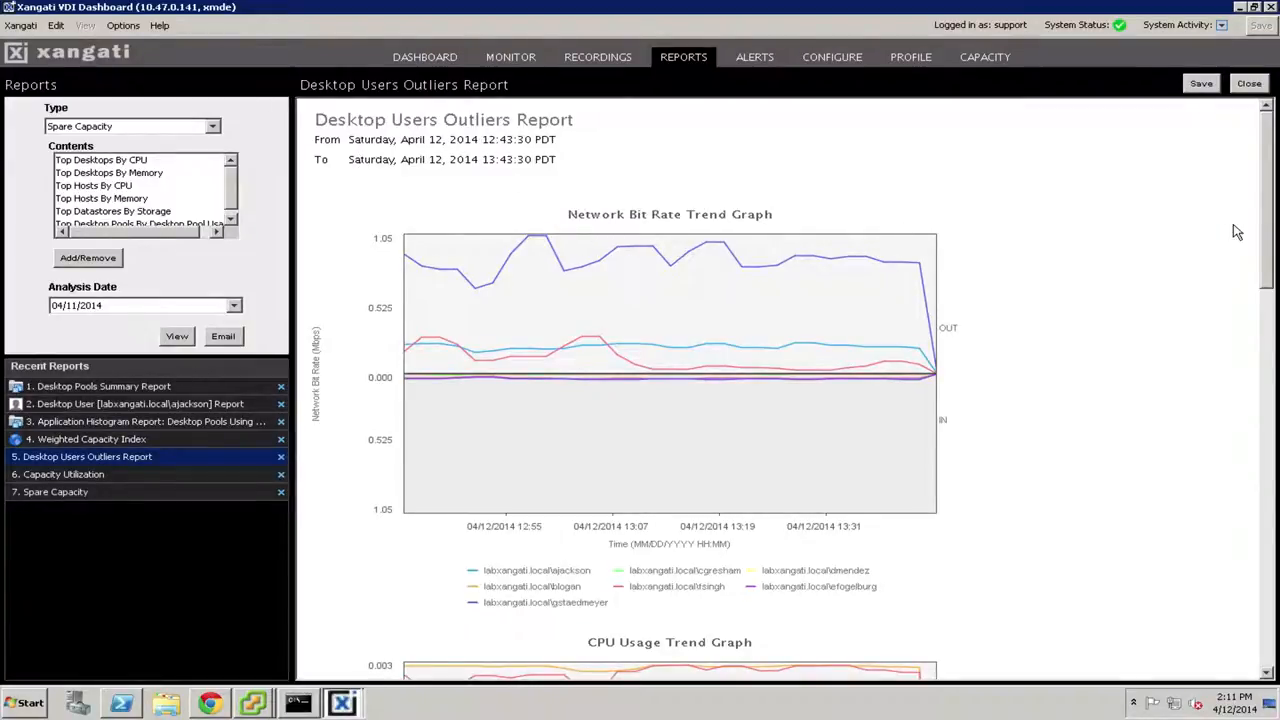
{"action": "scroll", "scroll_direction": "down", "scroll_amount": 3}
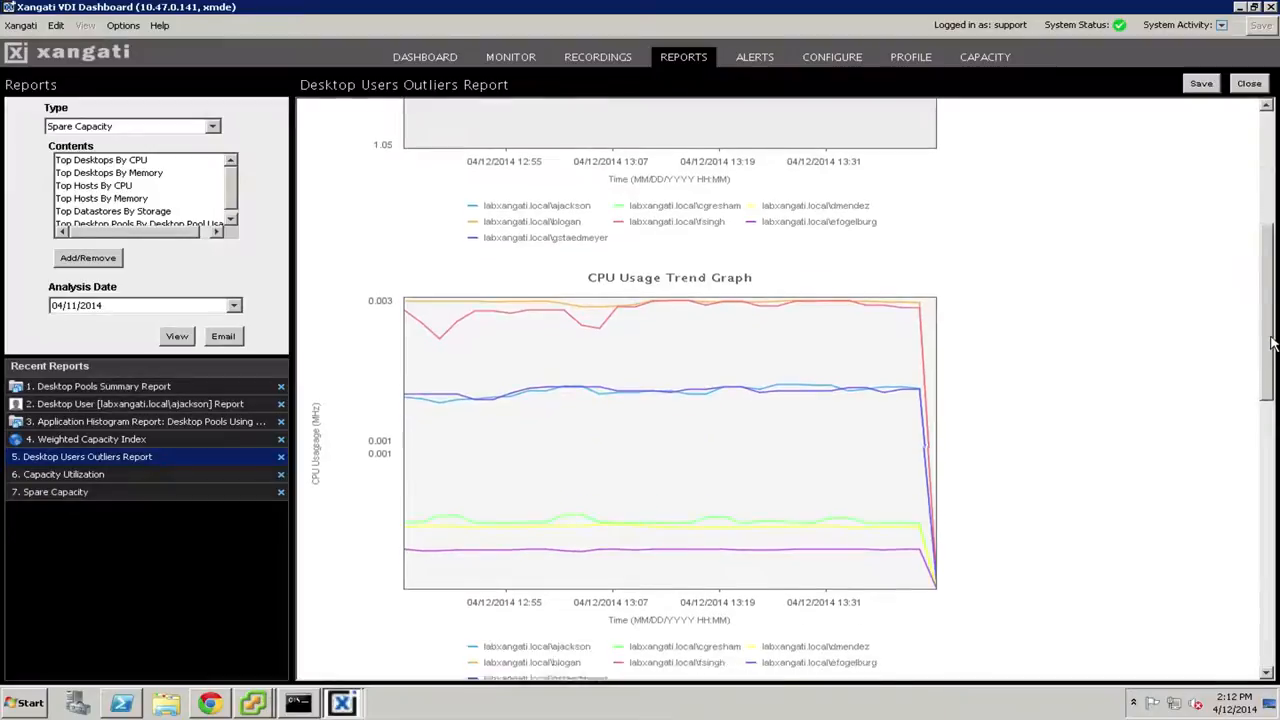
{"action": "scroll", "scroll_direction": "down", "scroll_amount": 3}
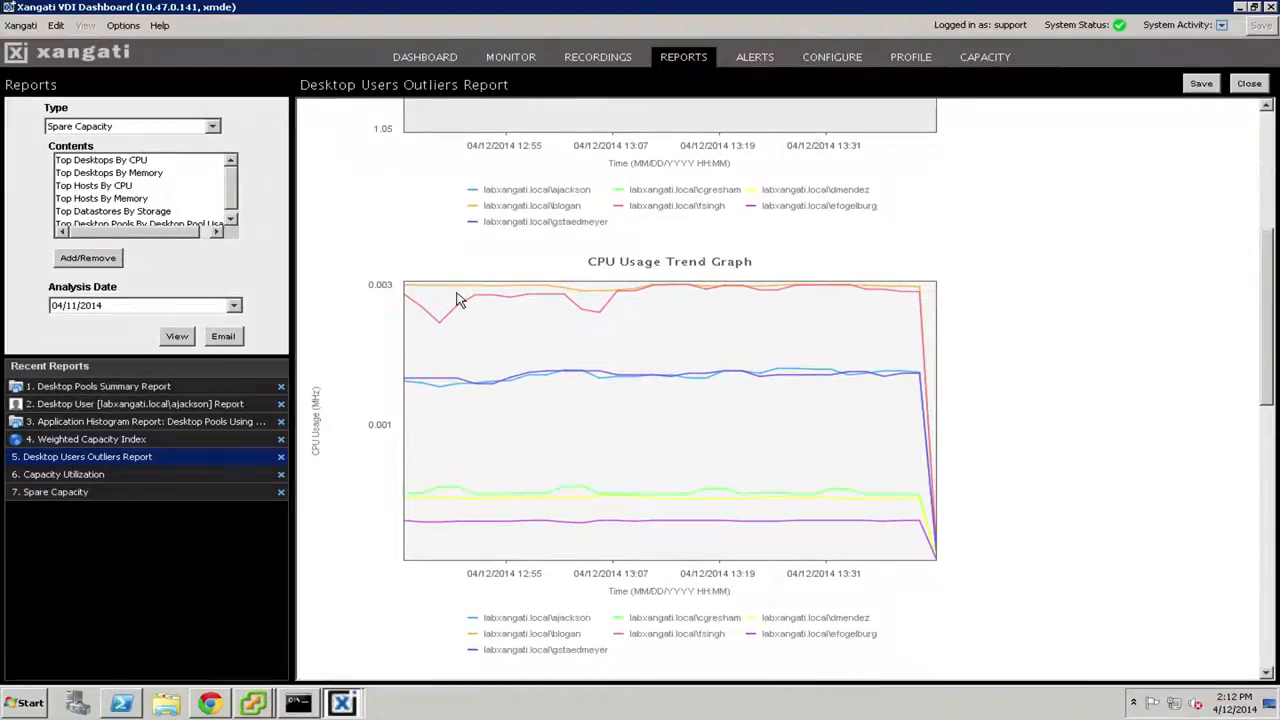
{"action": "mouse_move", "coordinate": [483, 294]}
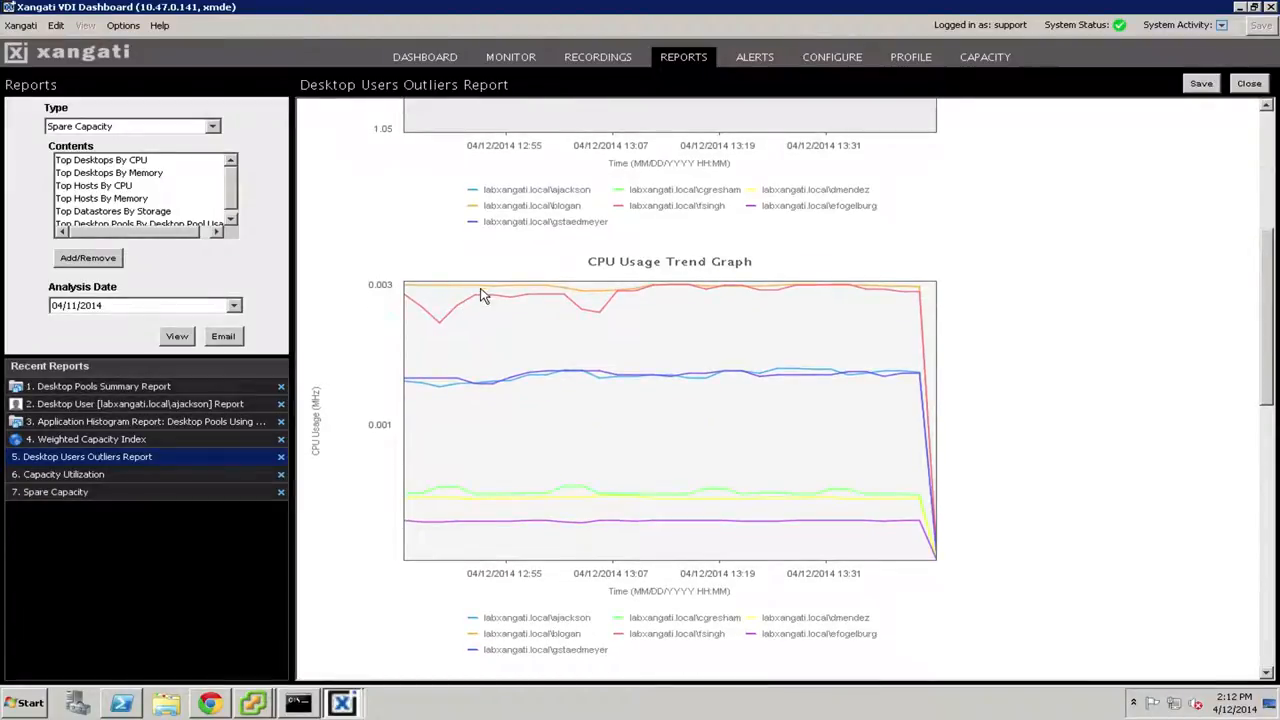
{"action": "mouse_move", "coordinate": [520, 515]}
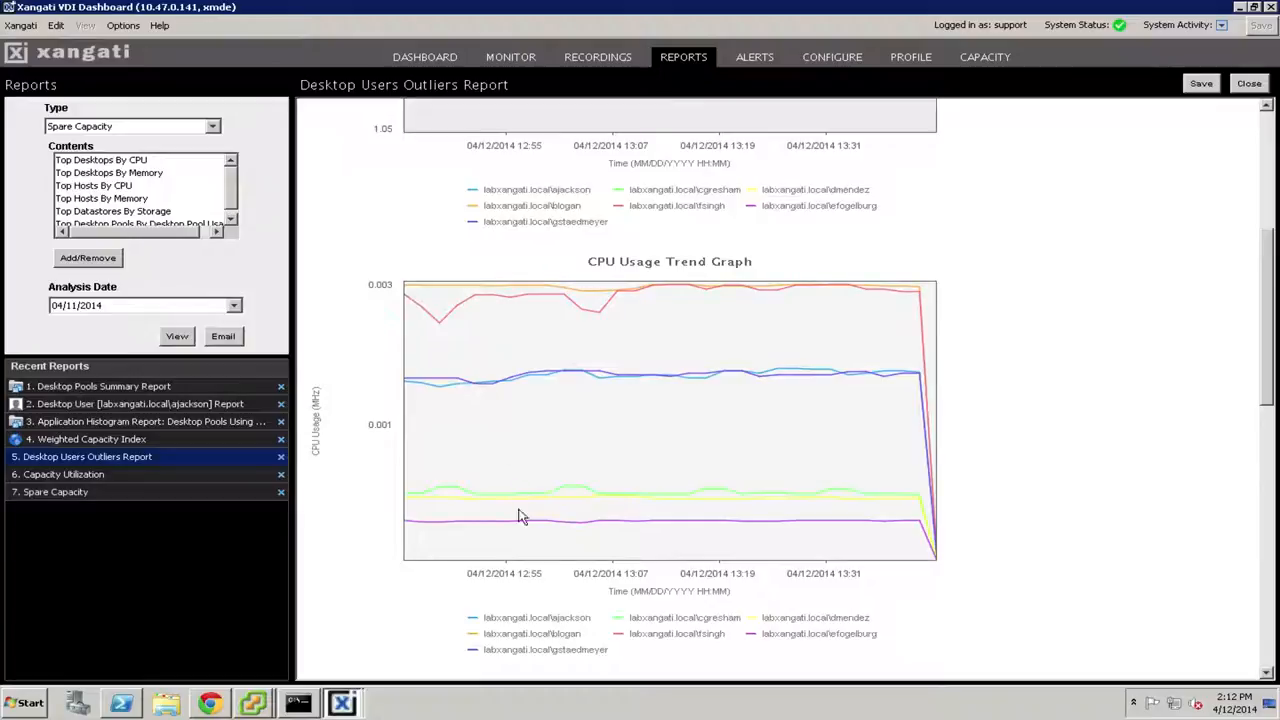
{"action": "mouse_move", "coordinate": [597, 334]}
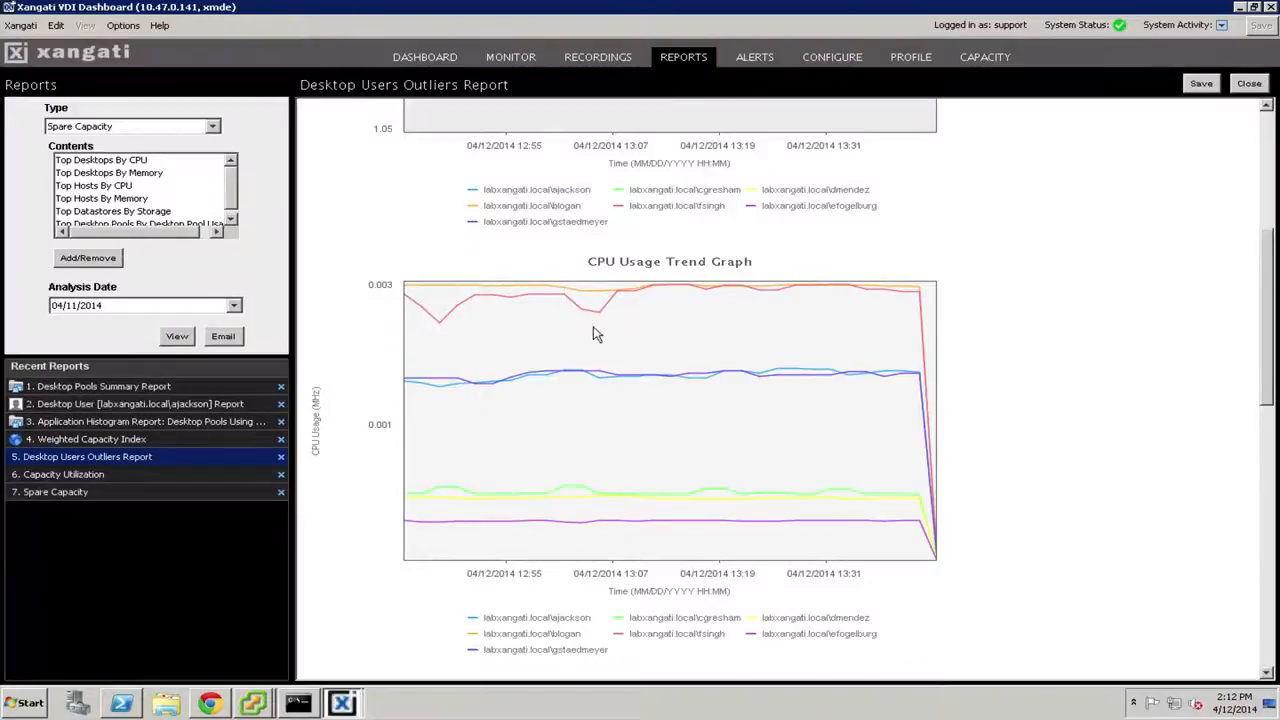
{"action": "mouse_move", "coordinate": [600, 283]}
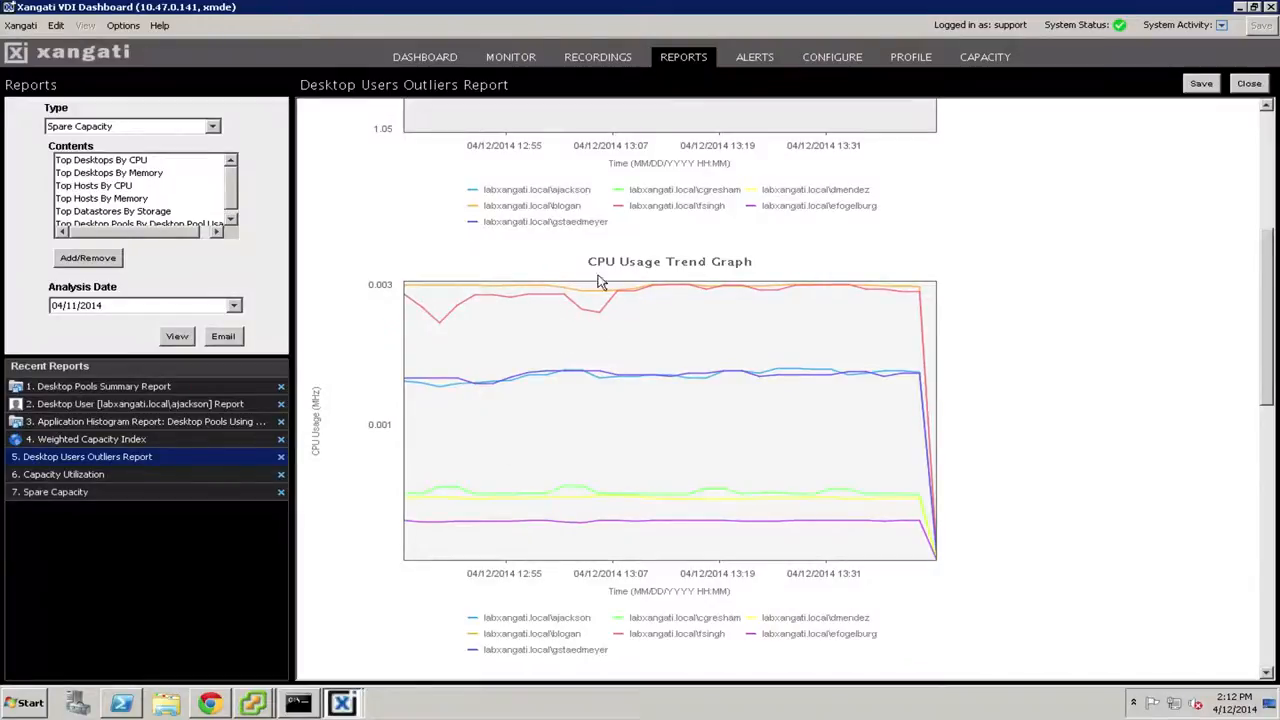
{"action": "mouse_move", "coordinate": [615, 307]}
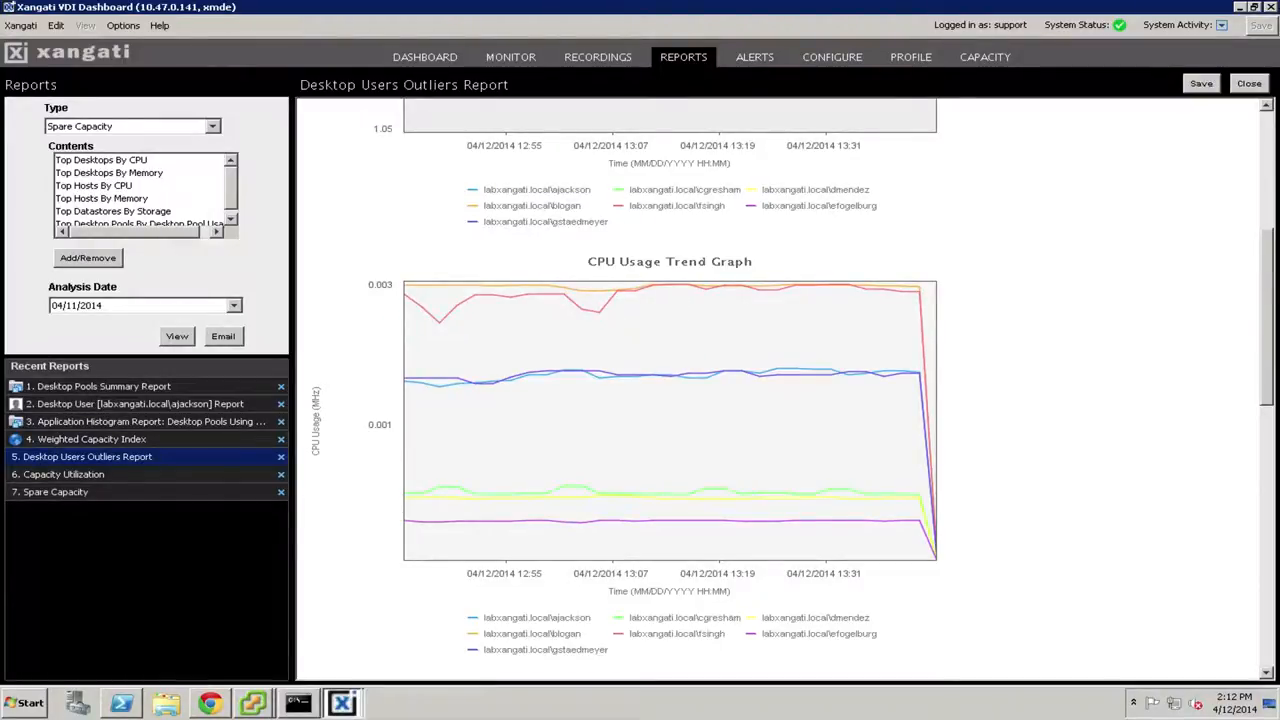
{"action": "mouse_move", "coordinate": [213, 457]}
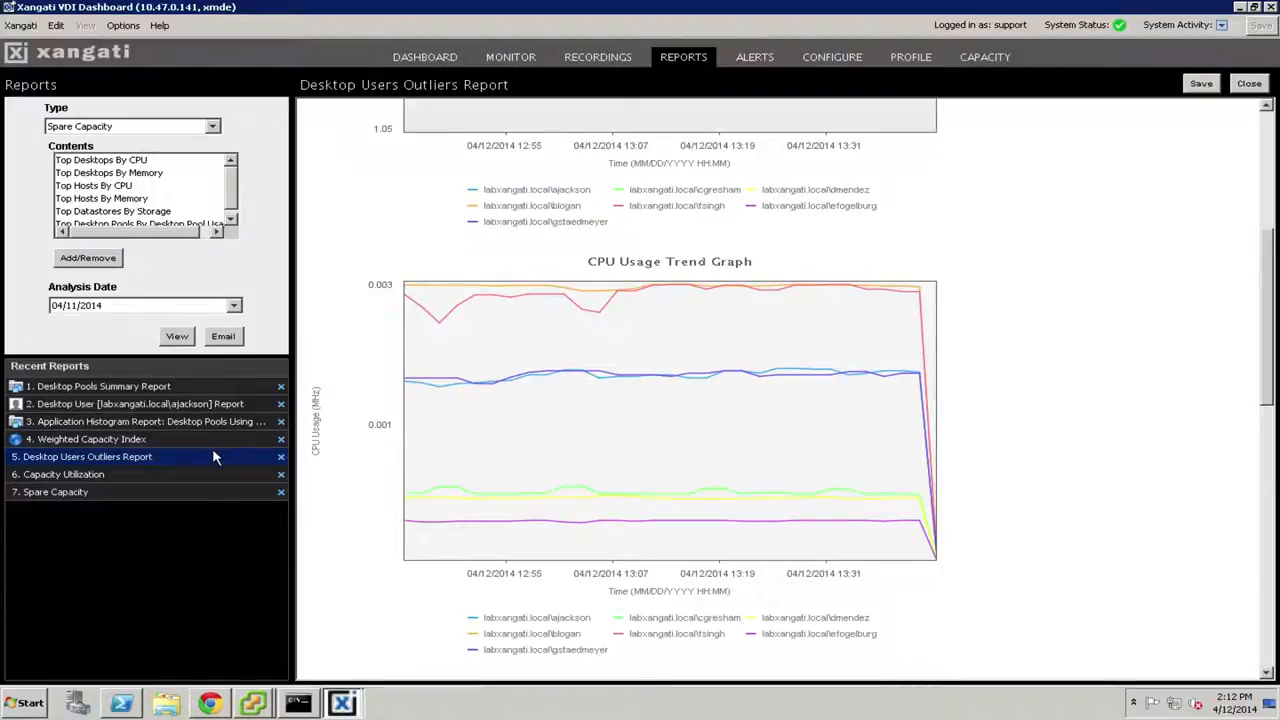
{"action": "mouse_move", "coordinate": [97, 483]}
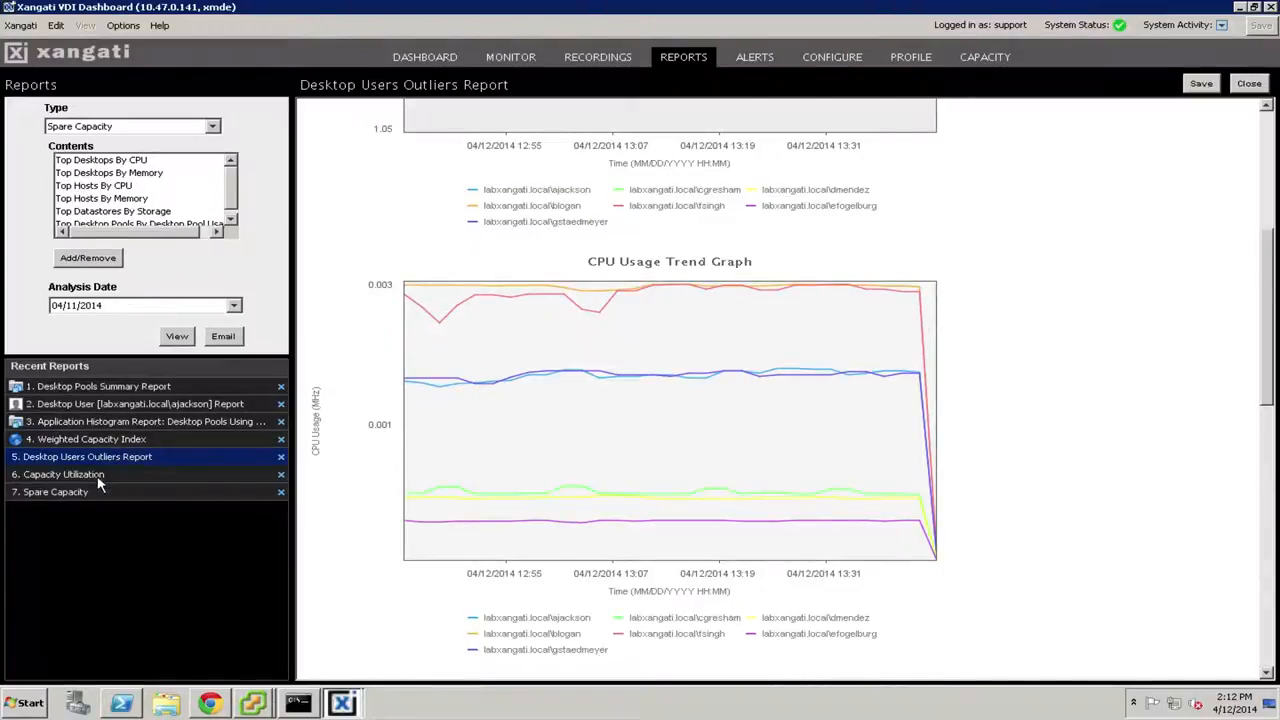
Open the '6. Capacity Utilization' report ranking top desktops by CPU and memory.
{"action": "left_click", "coordinate": [63, 474]}
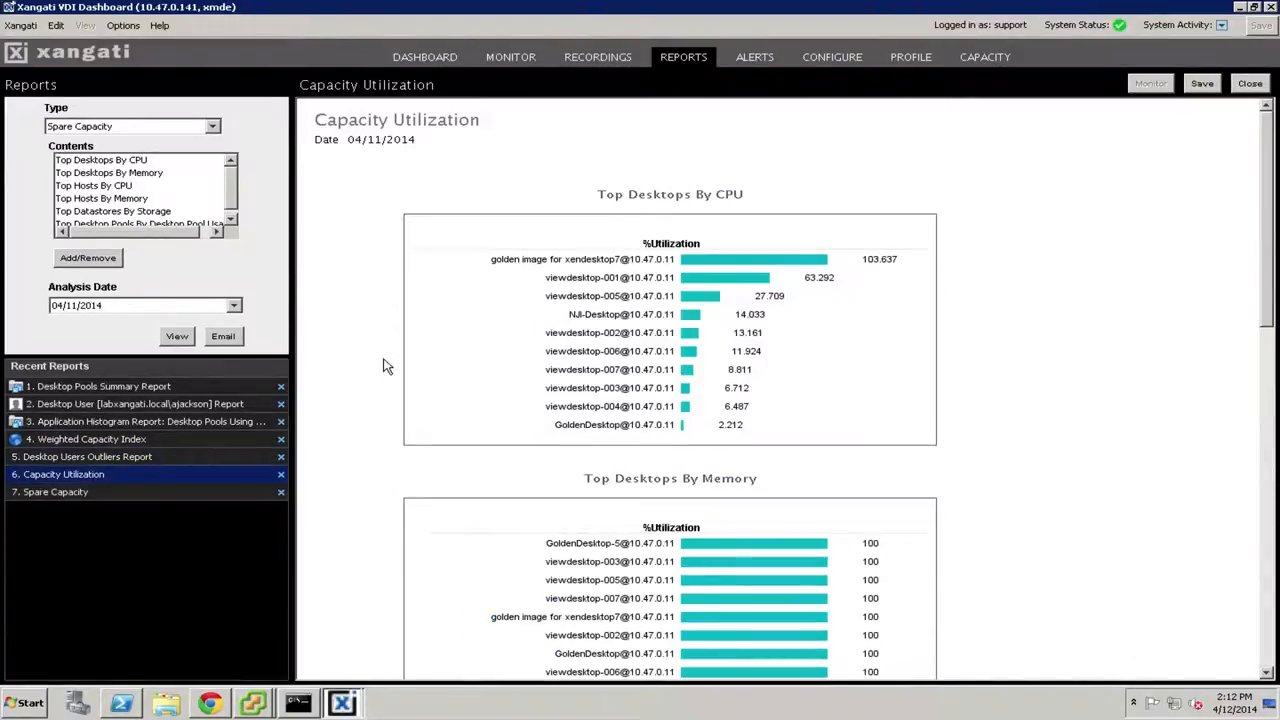
{"action": "mouse_move", "coordinate": [813, 206]}
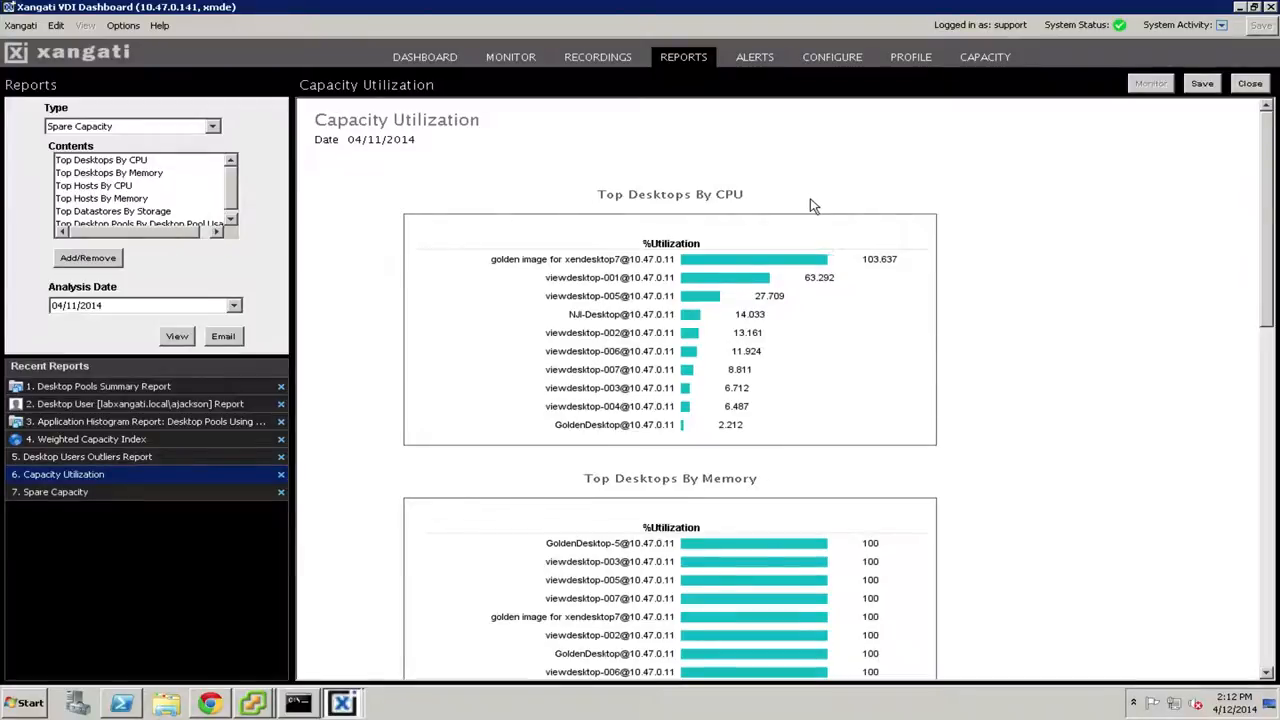
{"action": "mouse_move", "coordinate": [1094, 230]}
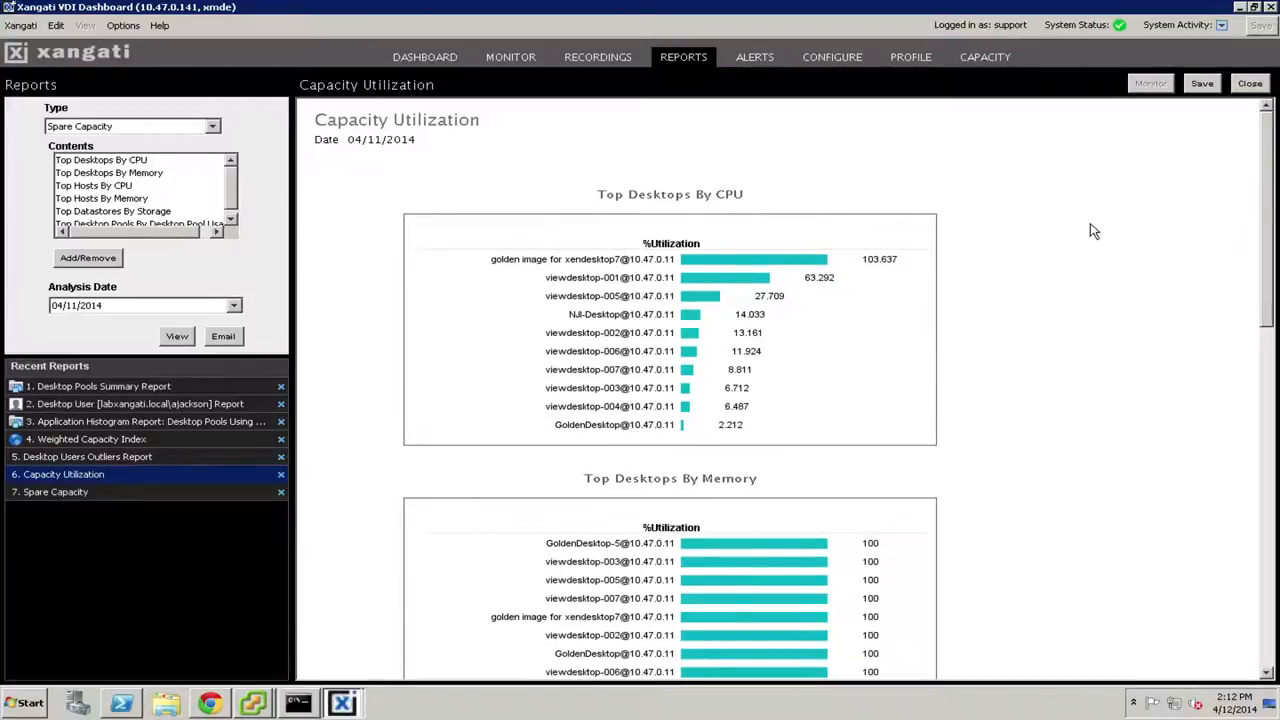
{"action": "mouse_move", "coordinate": [680, 208]}
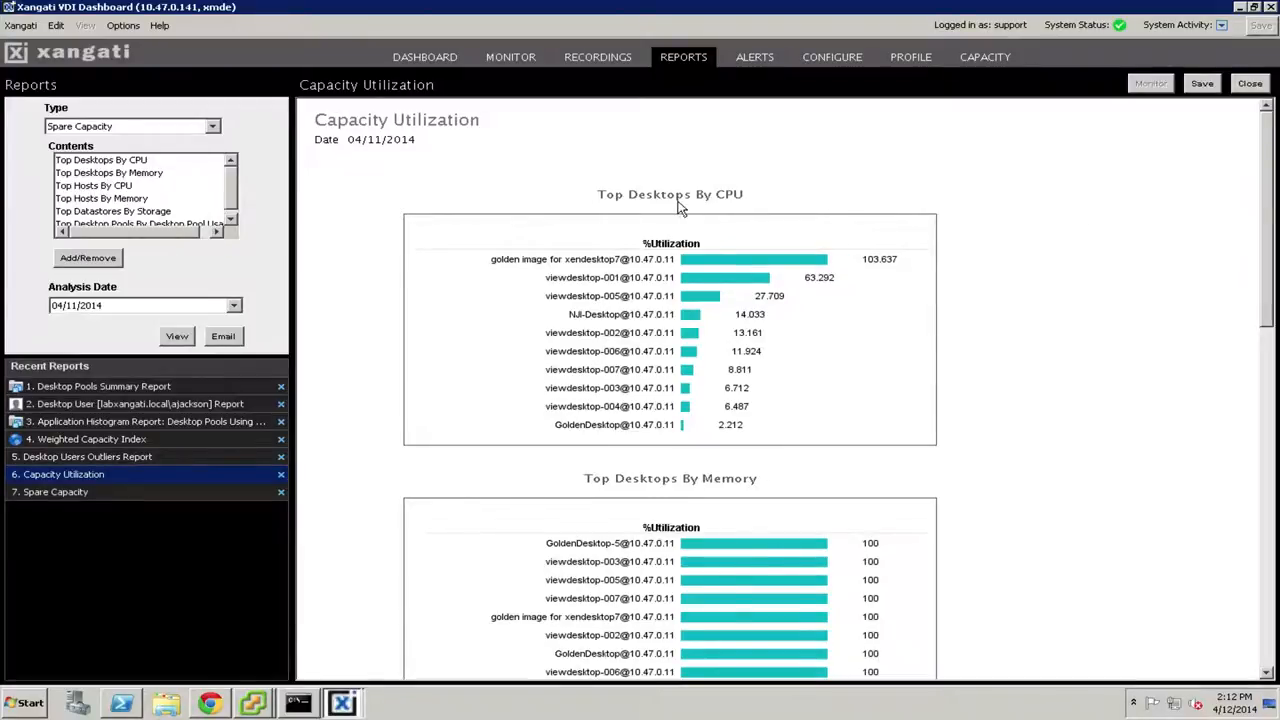
{"action": "mouse_move", "coordinate": [418, 210]}
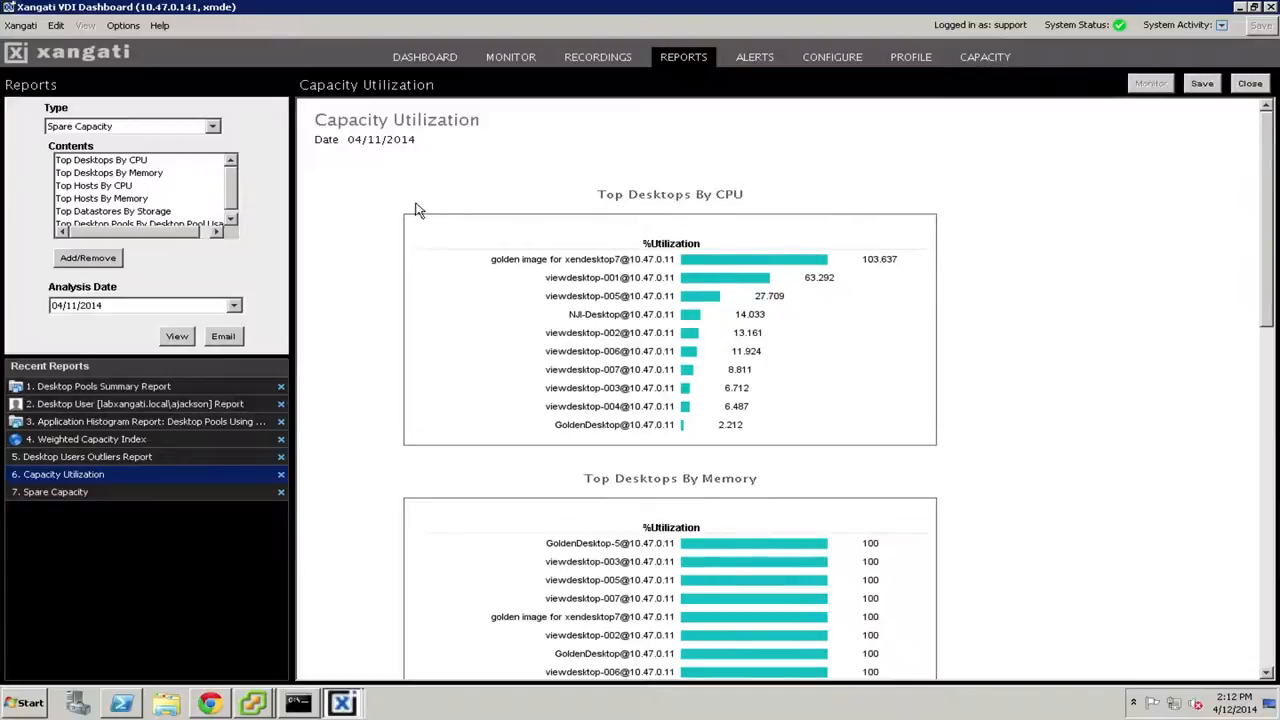
{"action": "mouse_move", "coordinate": [685, 262]}
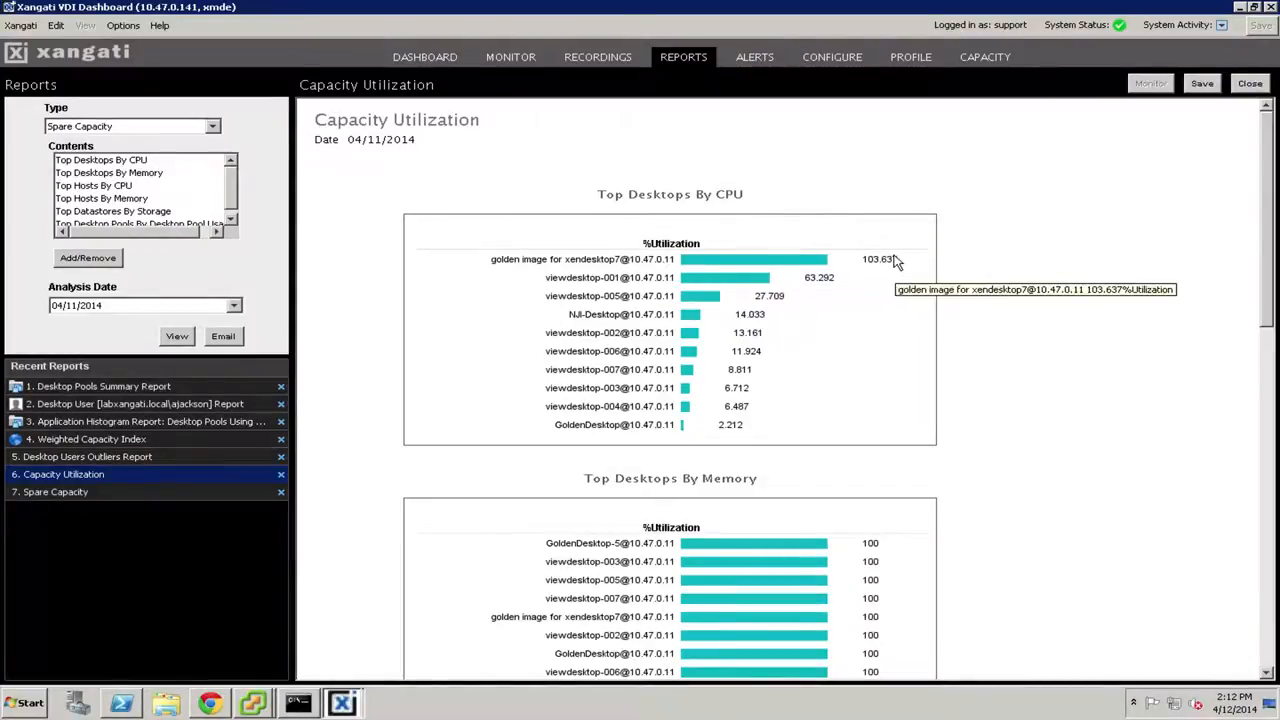
{"action": "mouse_move", "coordinate": [878, 268]}
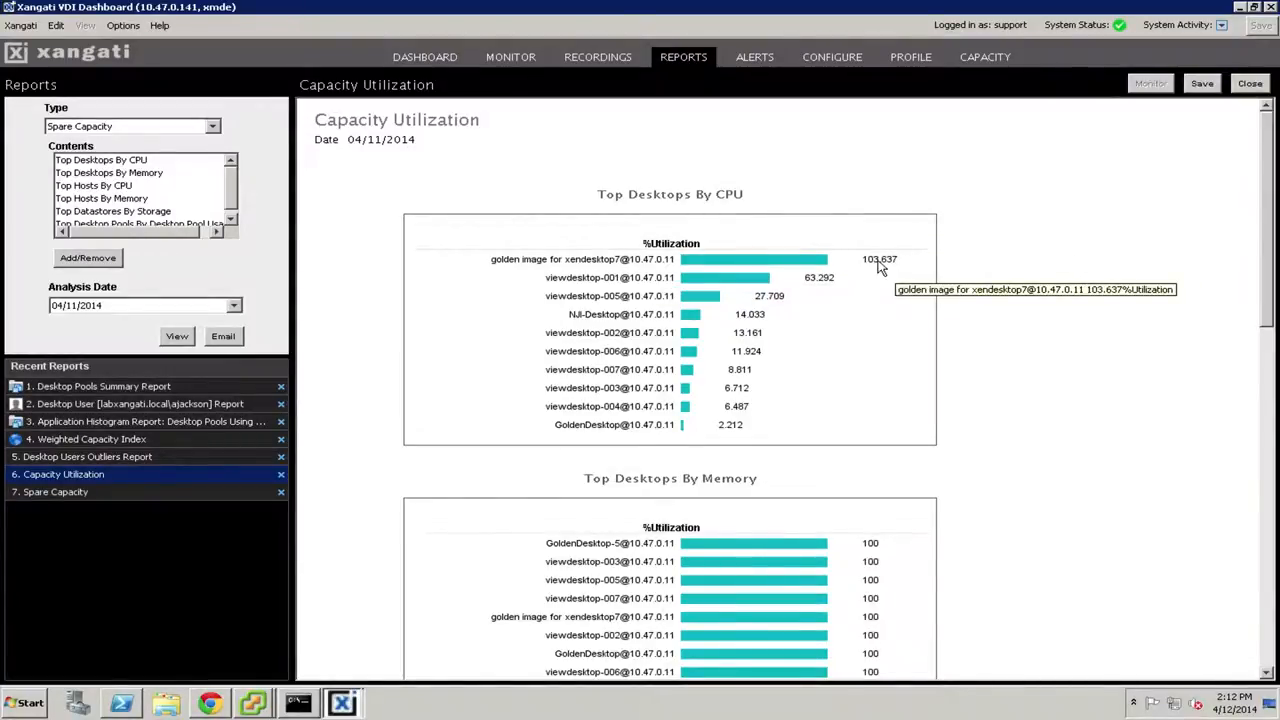
{"action": "mouse_move", "coordinate": [715, 260]}
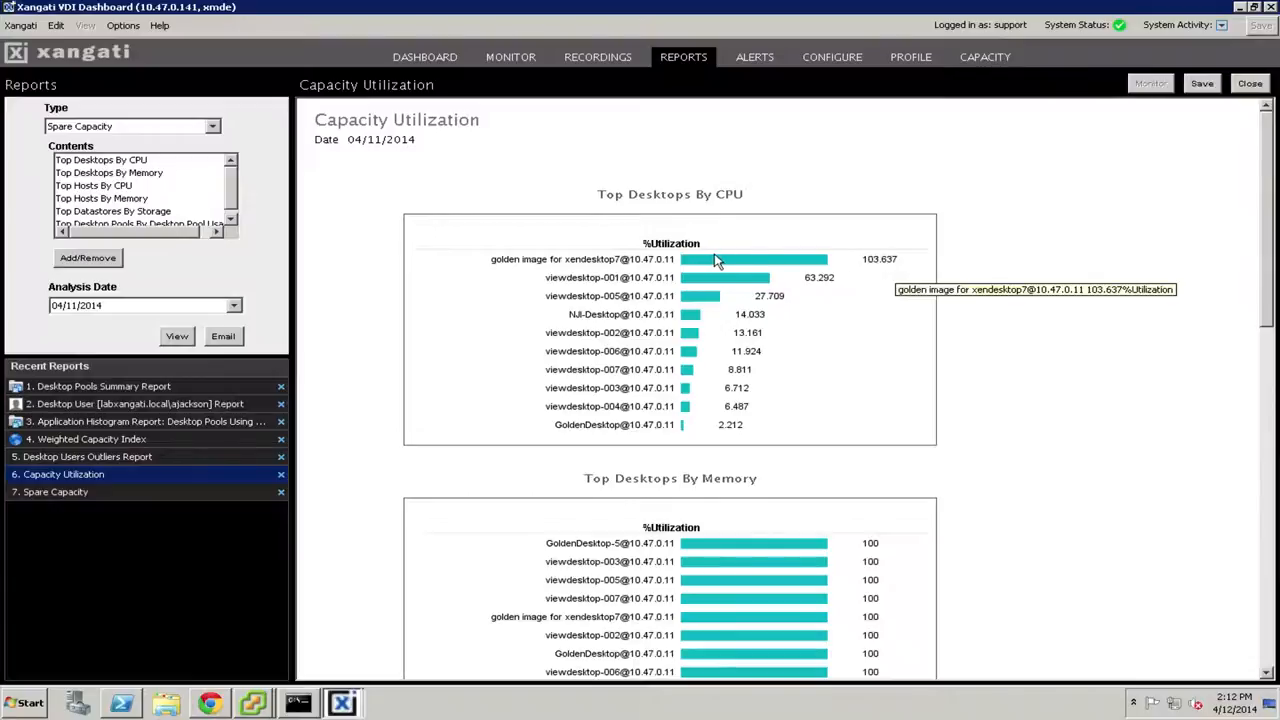
{"action": "mouse_move", "coordinate": [745, 278]}
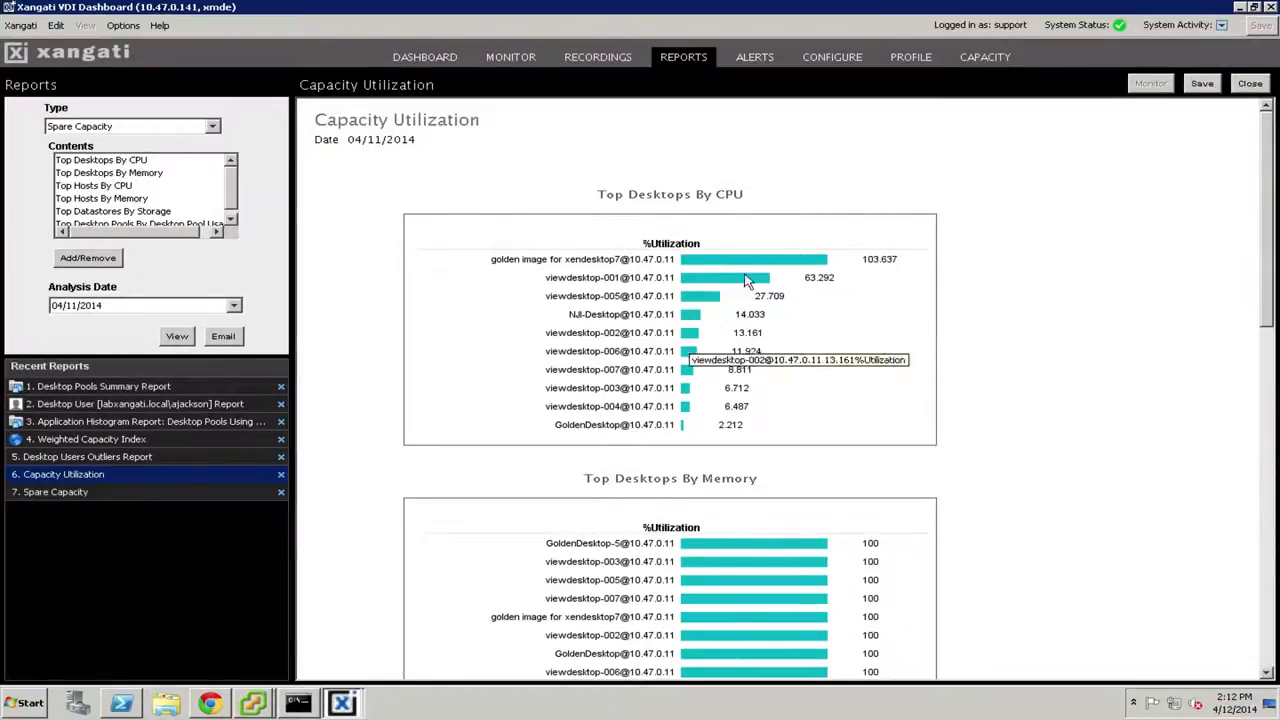
{"action": "mouse_move", "coordinate": [708, 440]}
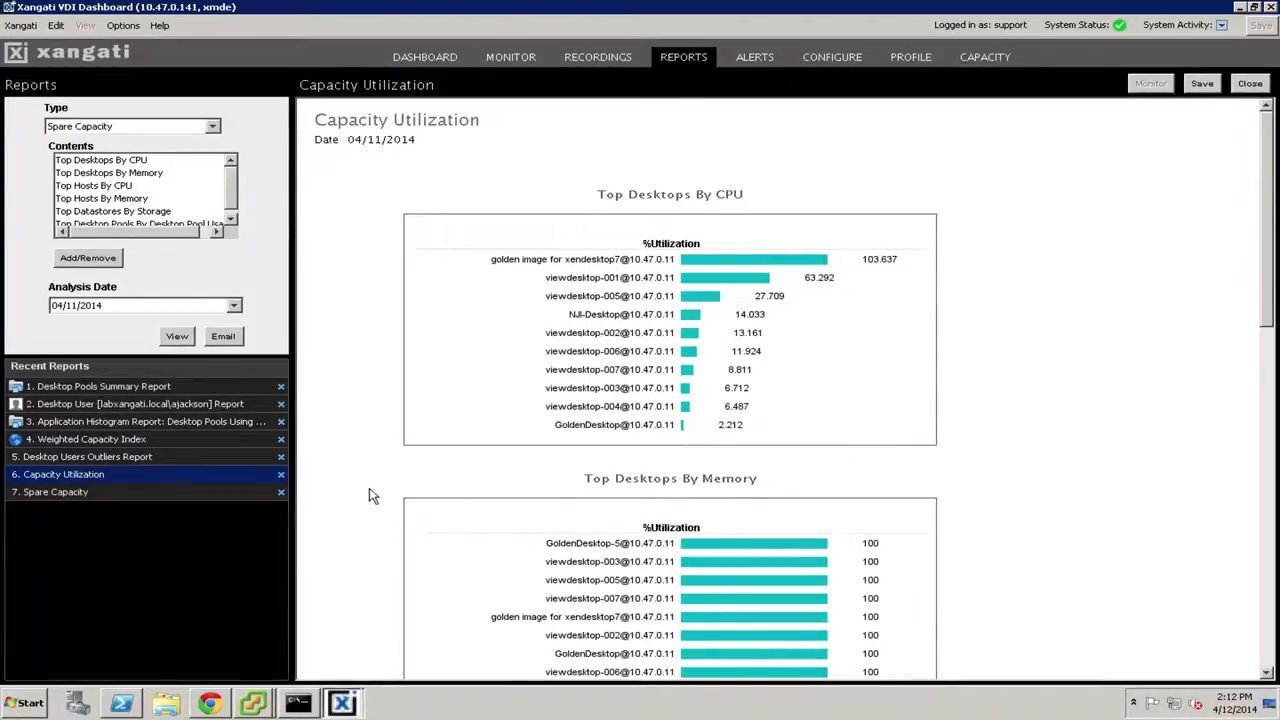
{"action": "mouse_move", "coordinate": [98, 497]}
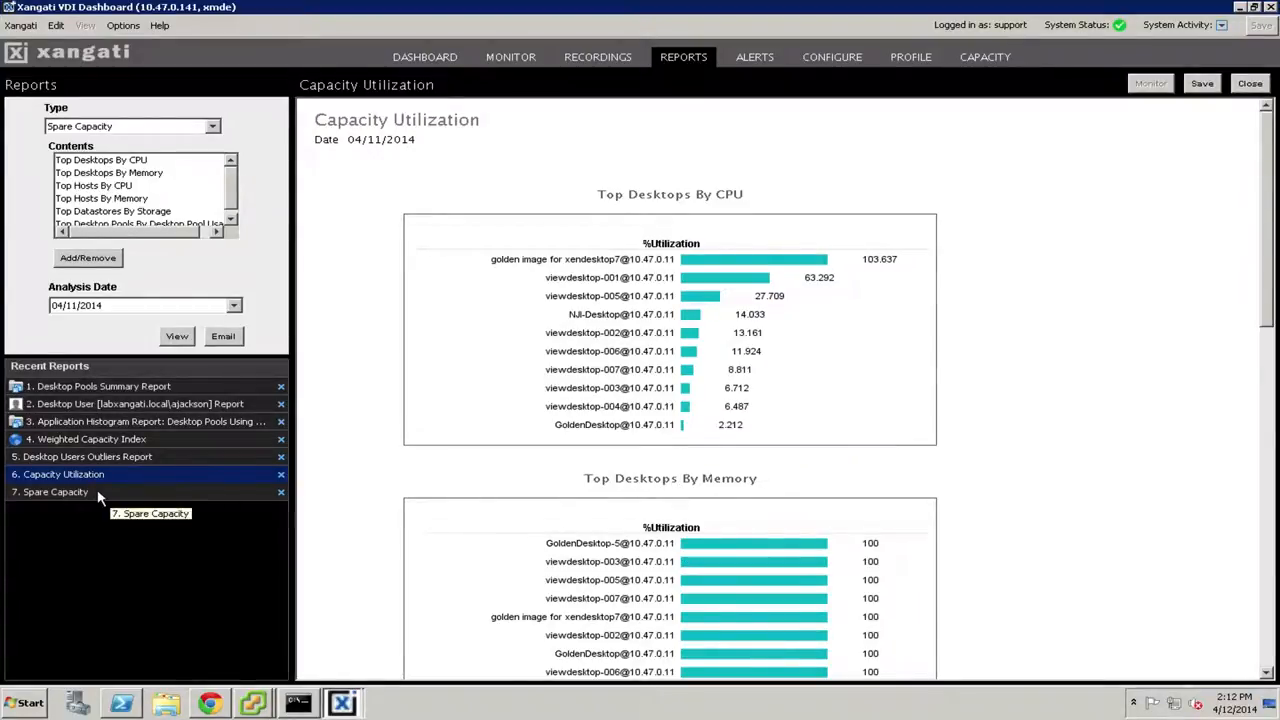
Open the '7. Spare Capacity' report for 04/11/2014 ranking desktops by spare CPU and memory.
{"action": "left_click", "coordinate": [55, 491]}
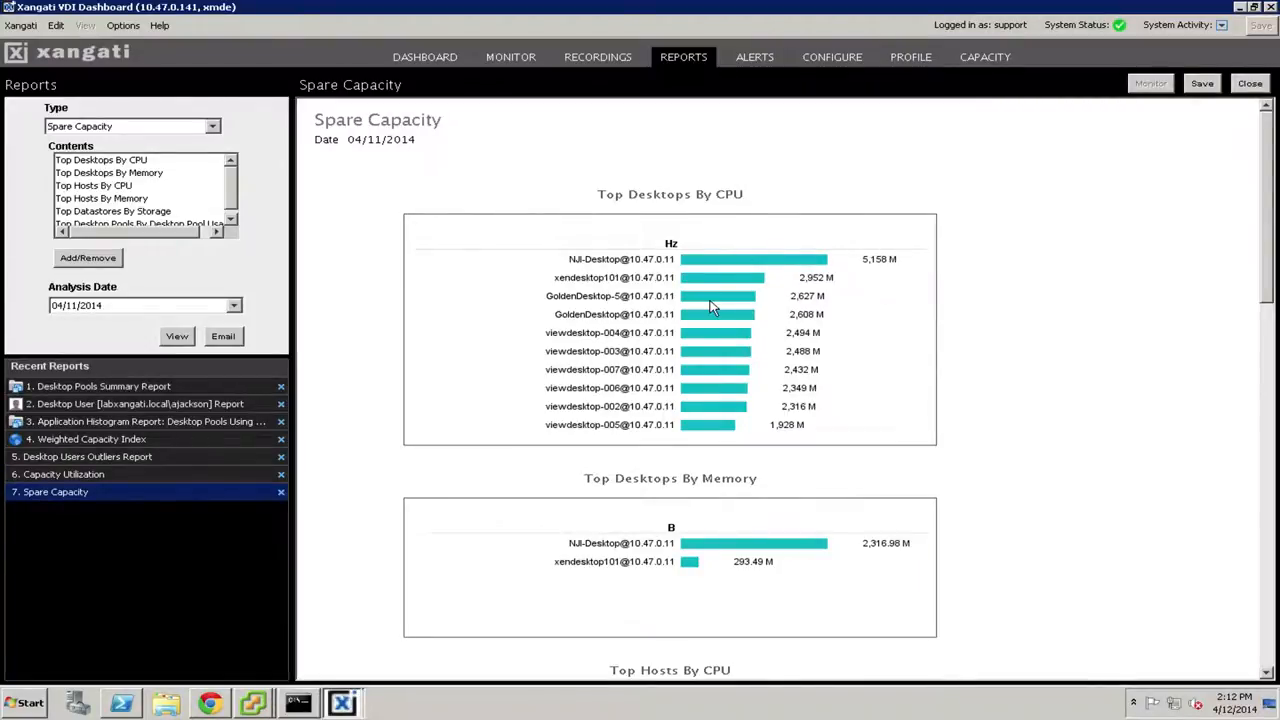
{"action": "mouse_move", "coordinate": [810, 262]}
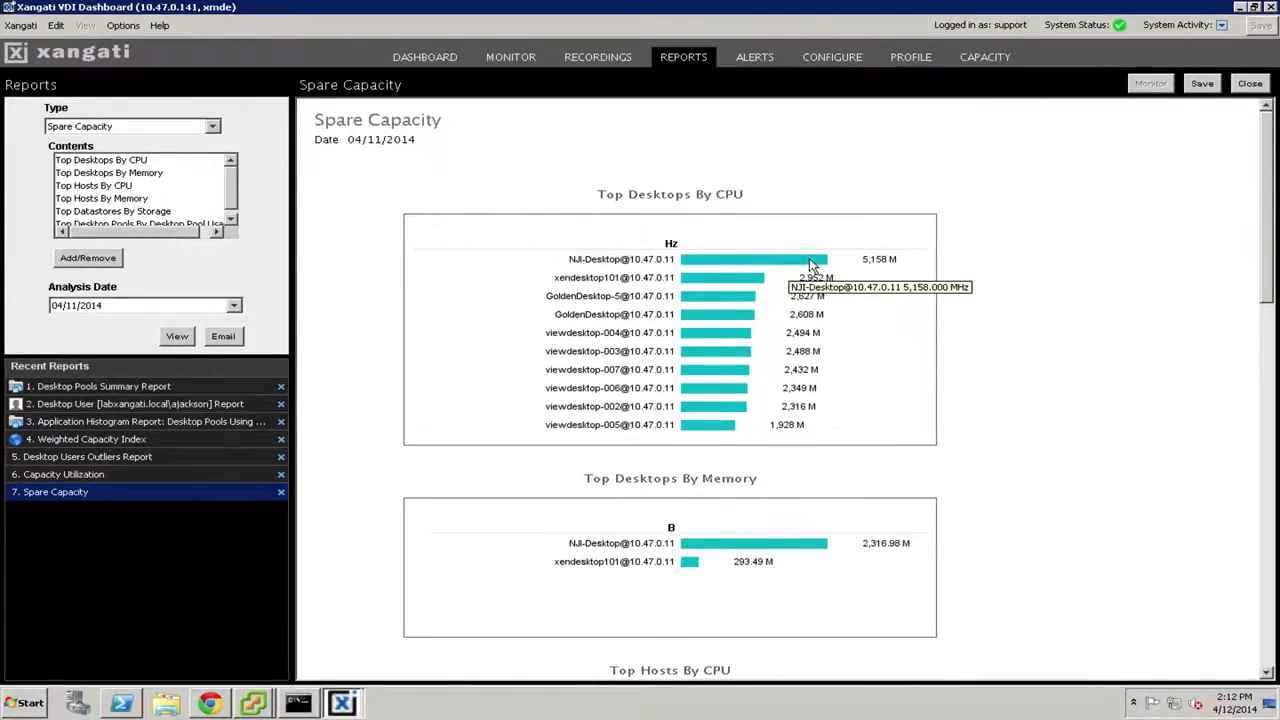
{"action": "mouse_move", "coordinate": [645, 270]}
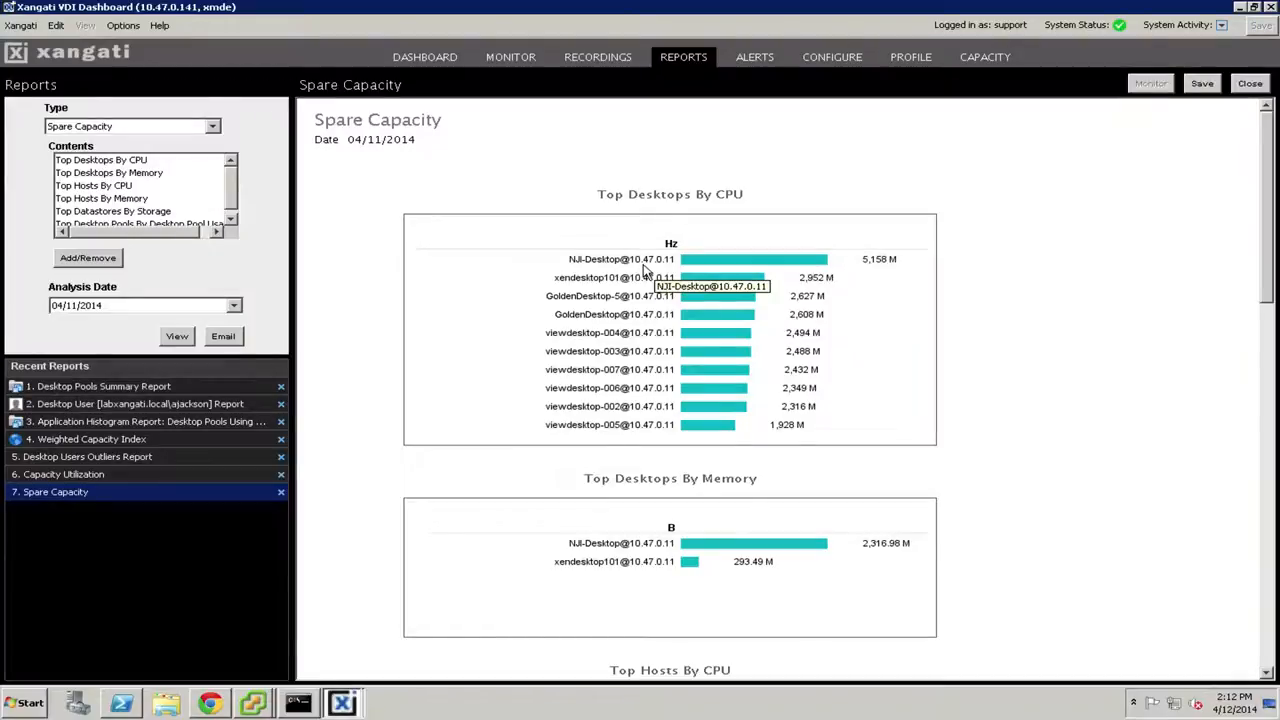
{"action": "mouse_move", "coordinate": [700, 273]}
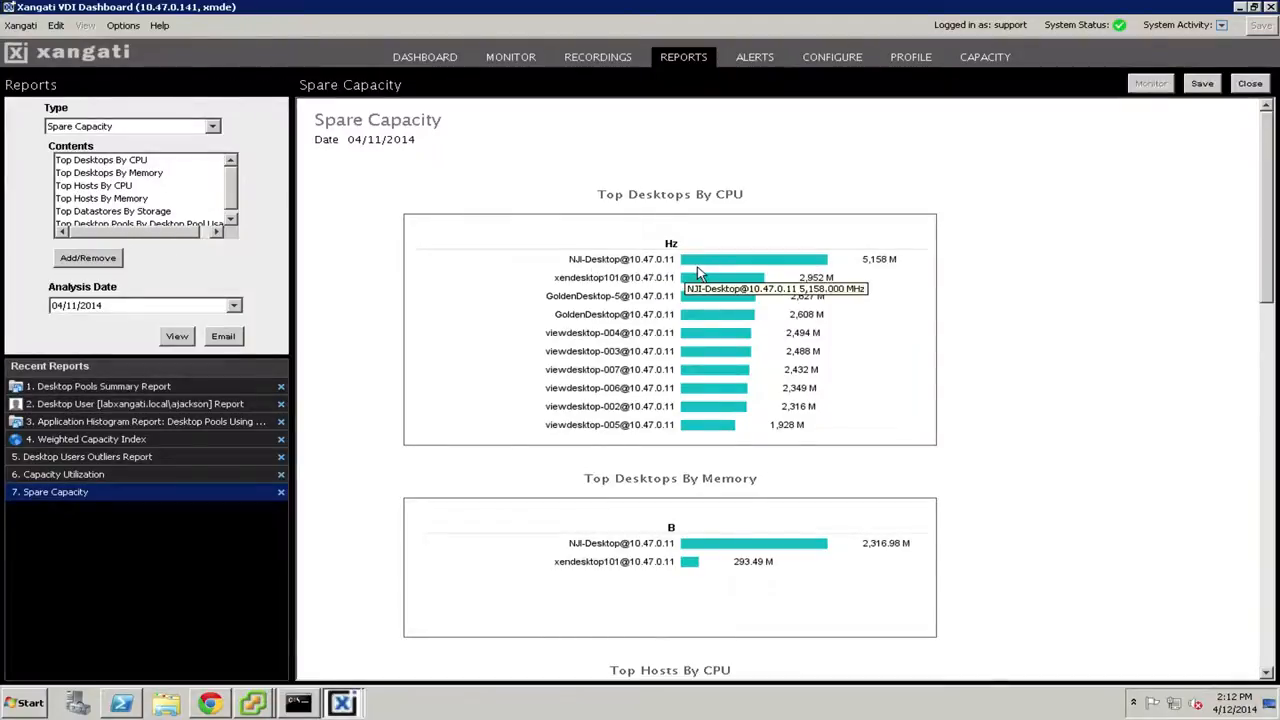
{"action": "mouse_move", "coordinate": [875, 272]}
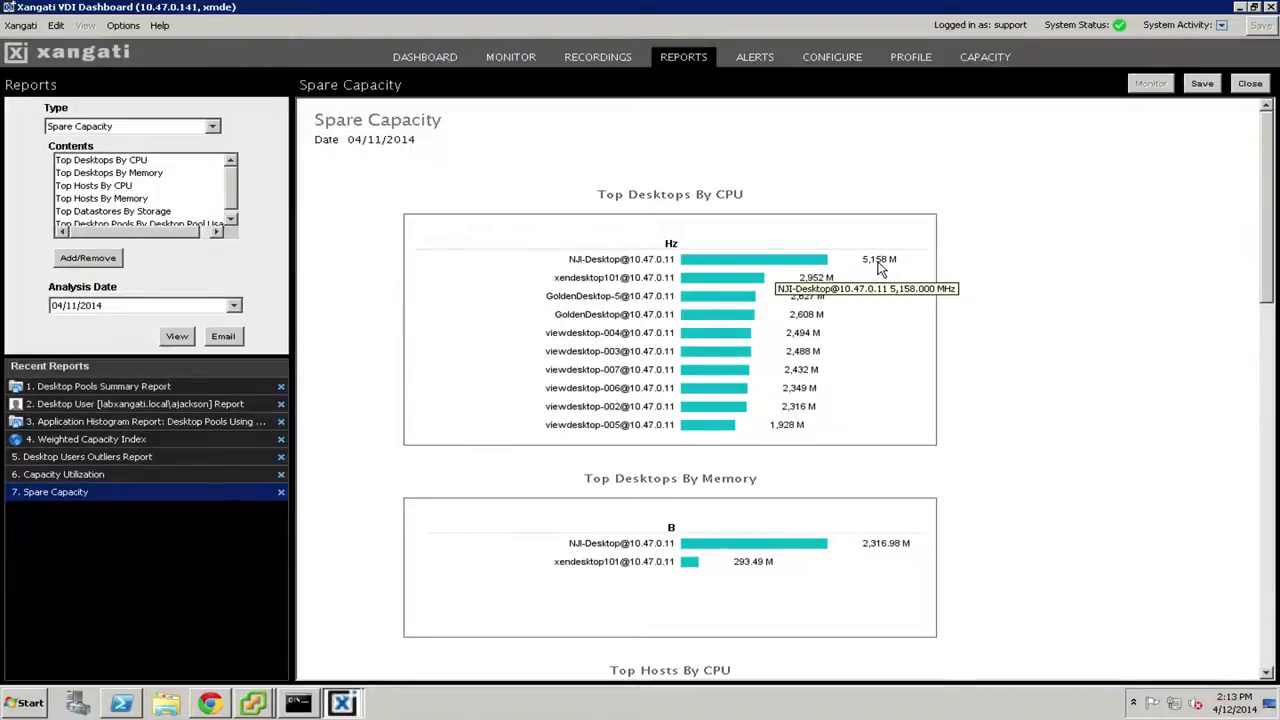
{"action": "mouse_move", "coordinate": [648, 268]}
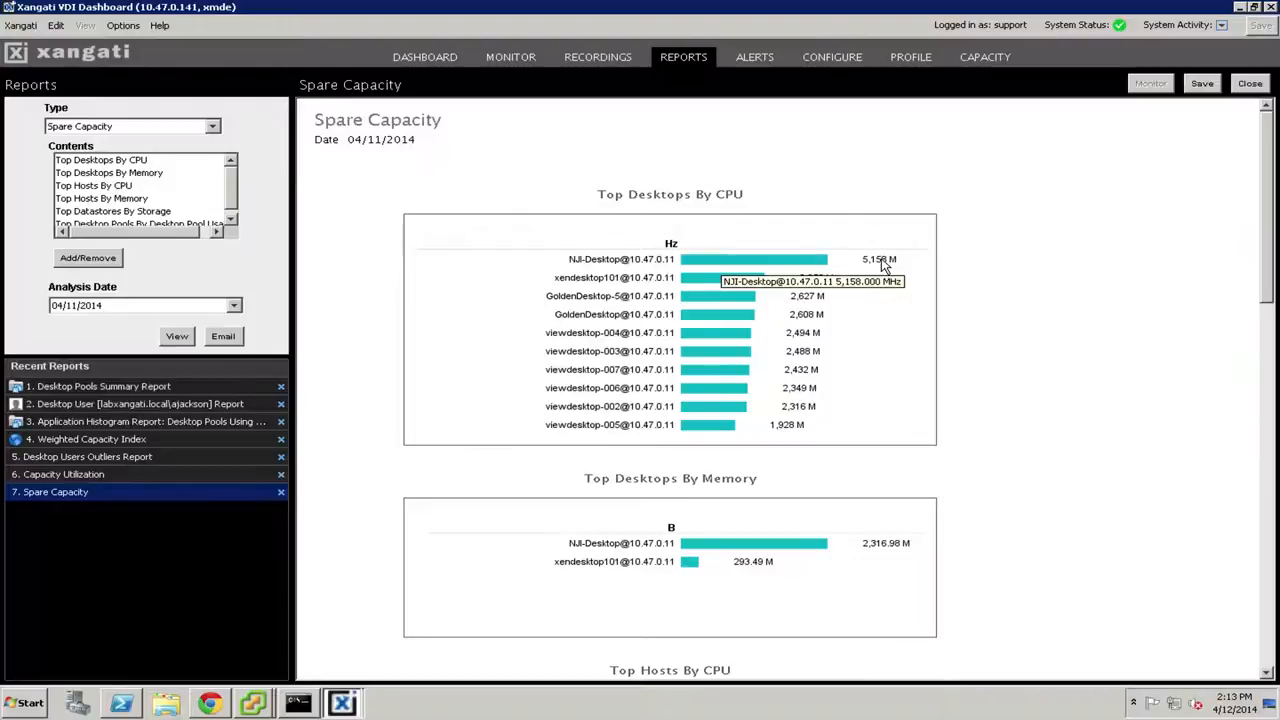
{"action": "mouse_move", "coordinate": [765, 265]}
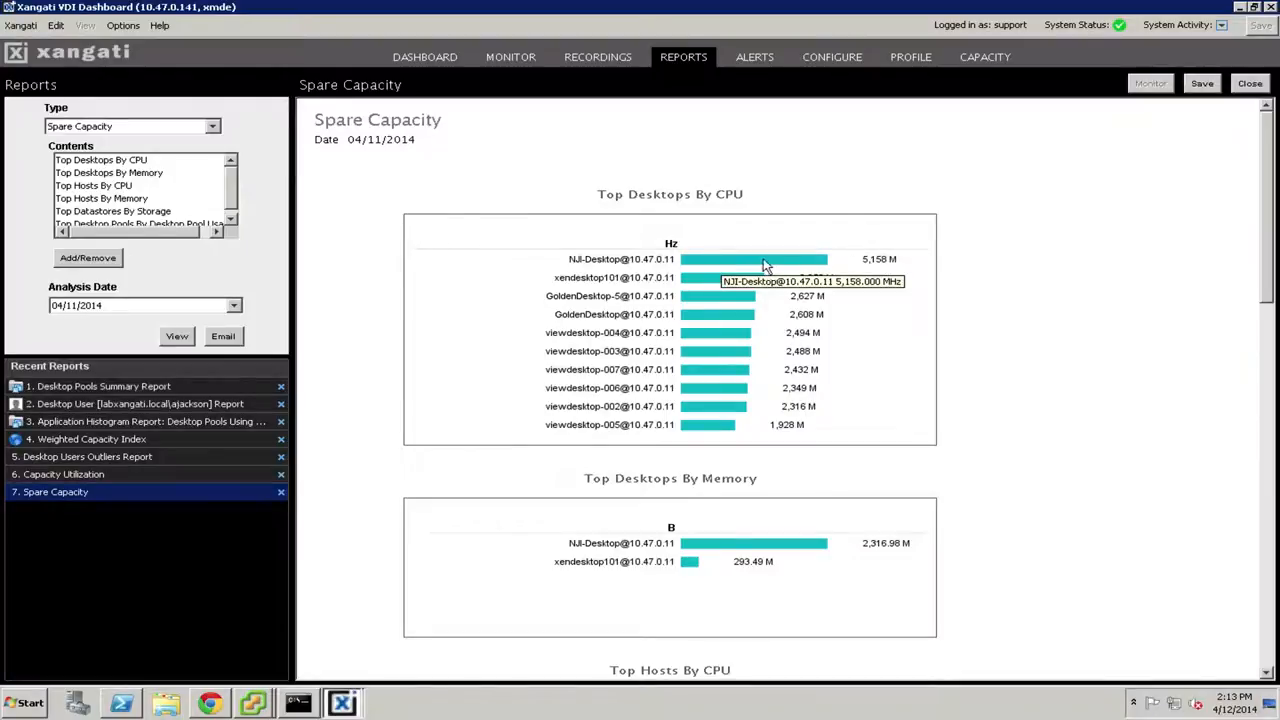
{"action": "mouse_move", "coordinate": [668, 260]}
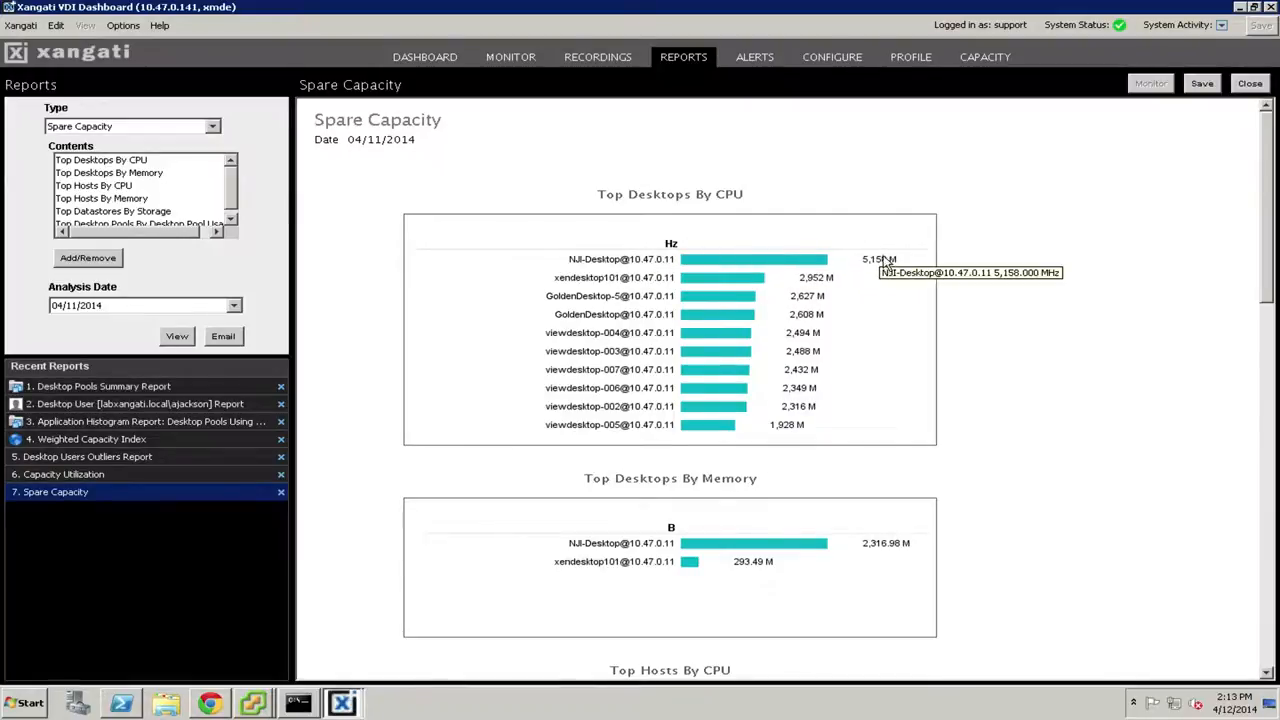
{"action": "mouse_move", "coordinate": [878, 263]}
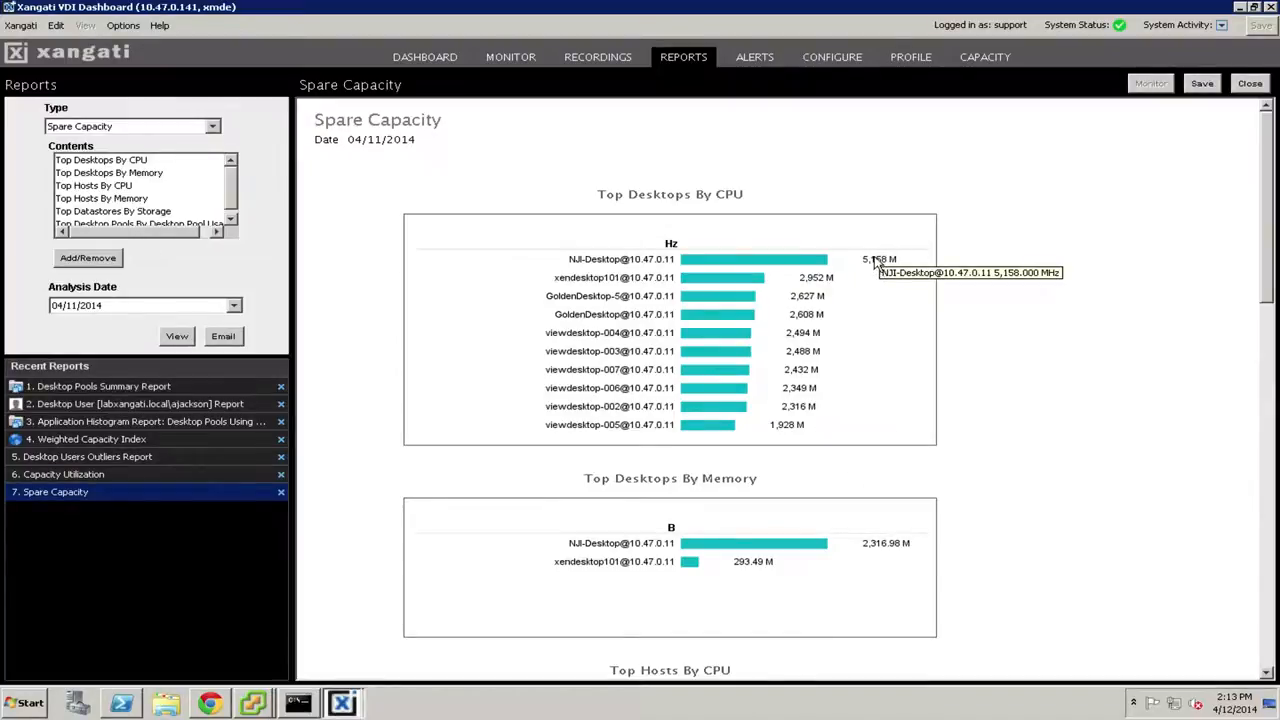
{"action": "mouse_move", "coordinate": [632, 266]}
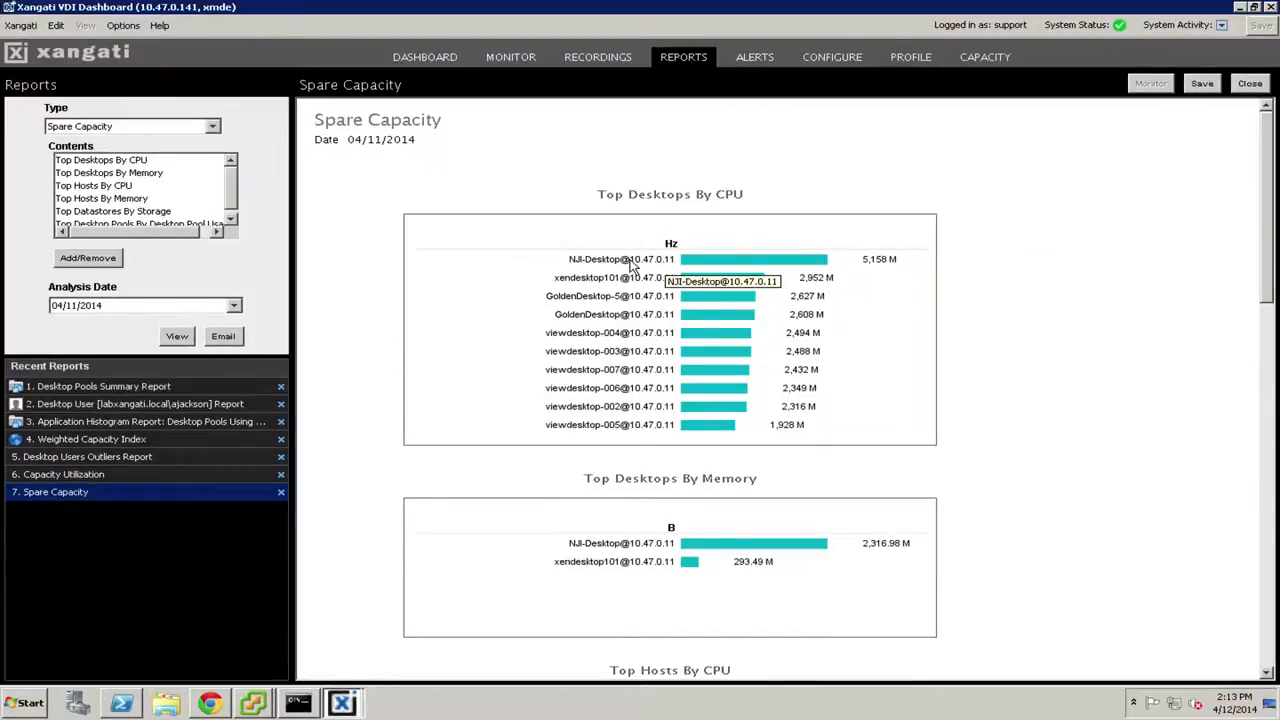
{"action": "mouse_move", "coordinate": [583, 567]}
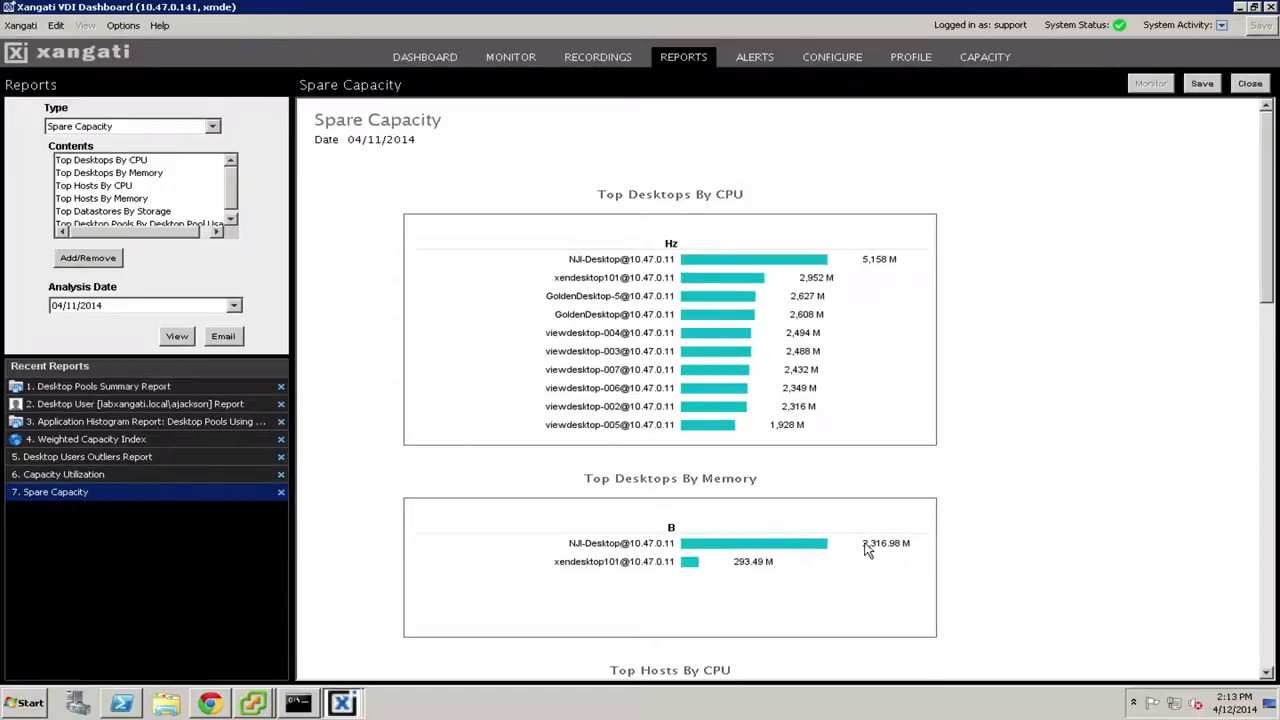
{"action": "mouse_move", "coordinate": [796, 549]}
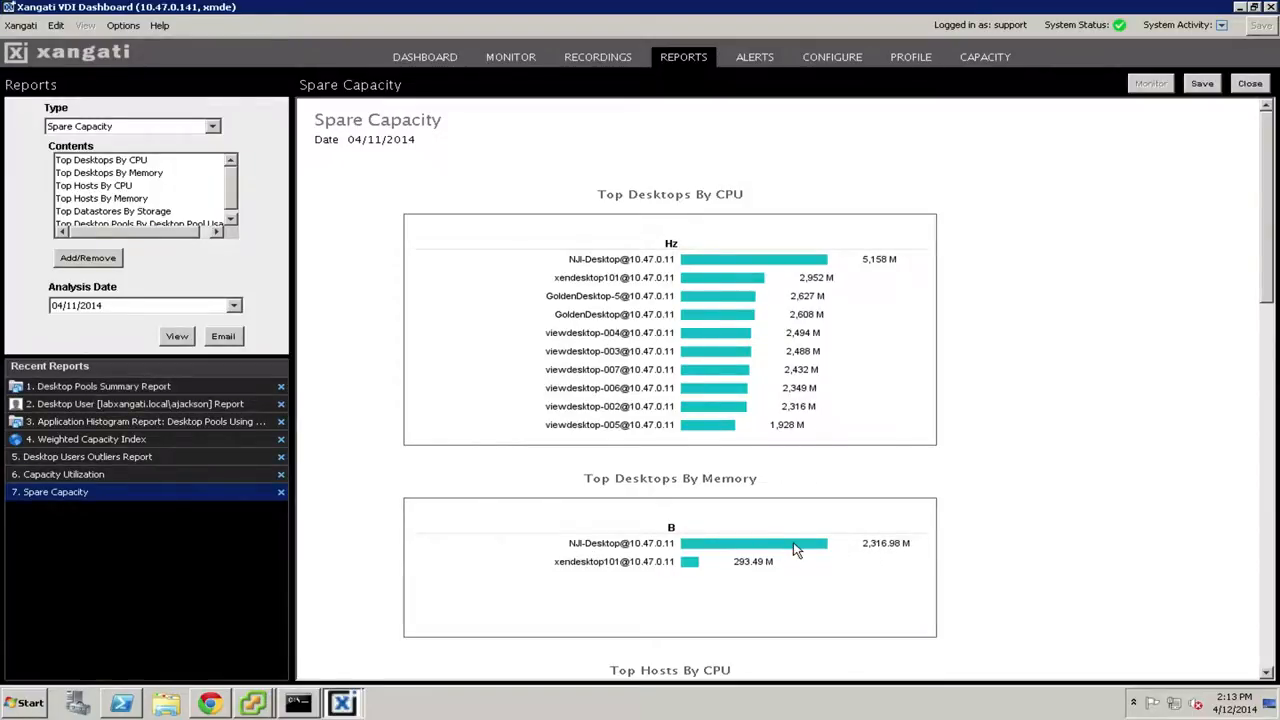
{"action": "mouse_move", "coordinate": [795, 543]}
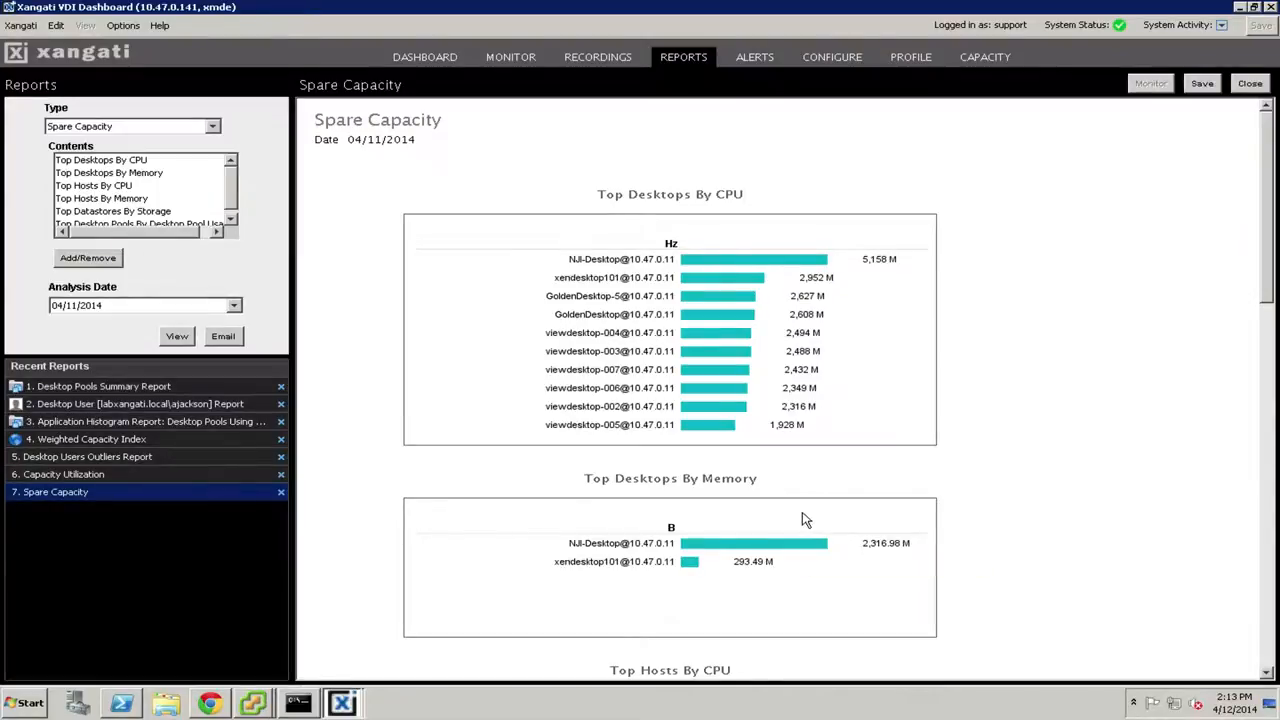
{"action": "mouse_move", "coordinate": [807, 223]}
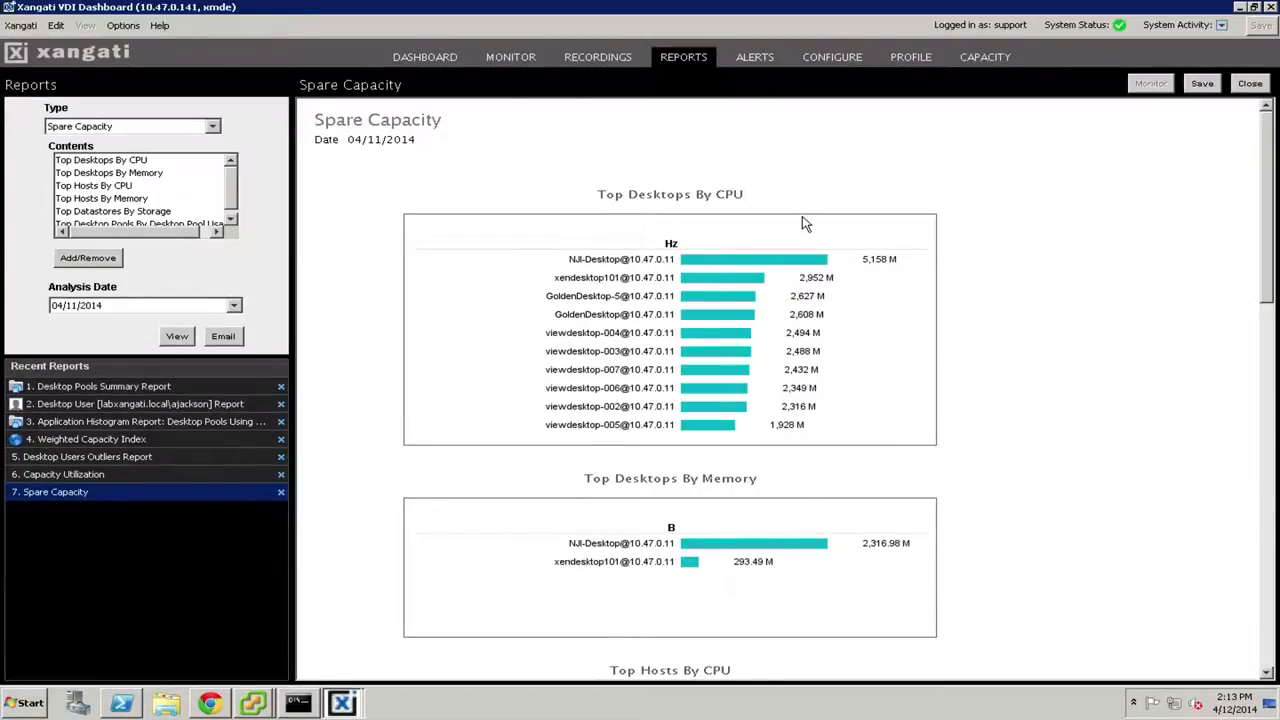
{"action": "mouse_move", "coordinate": [924, 136]}
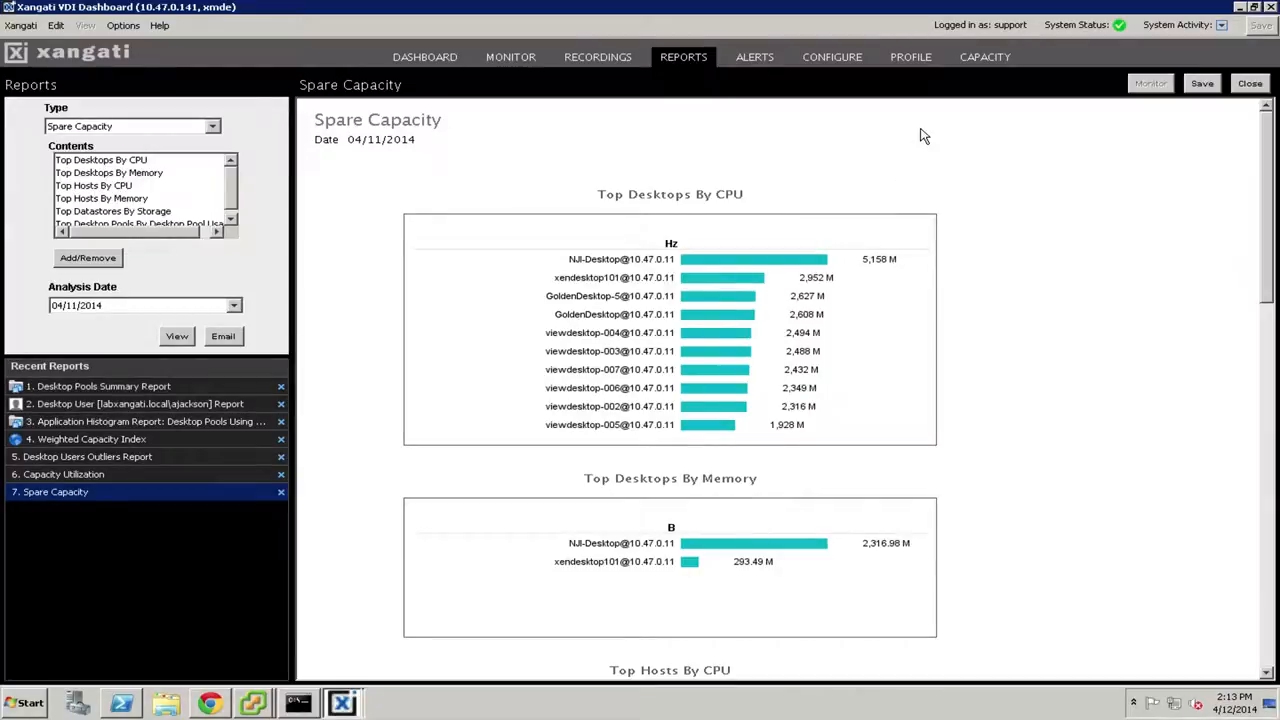
{"action": "mouse_move", "coordinate": [965, 72]}
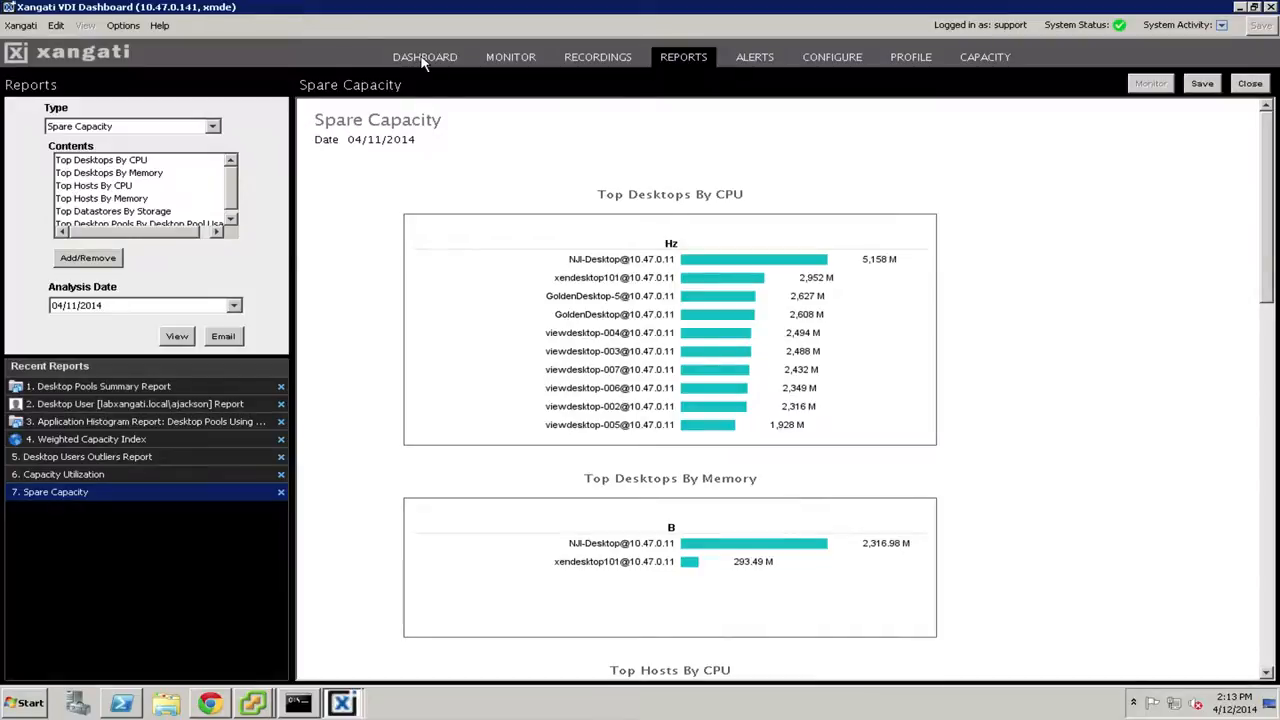
Return to the Full dashboard and scroll right to the Application and IT Servers columns.
{"action": "left_click", "coordinate": [425, 57]}
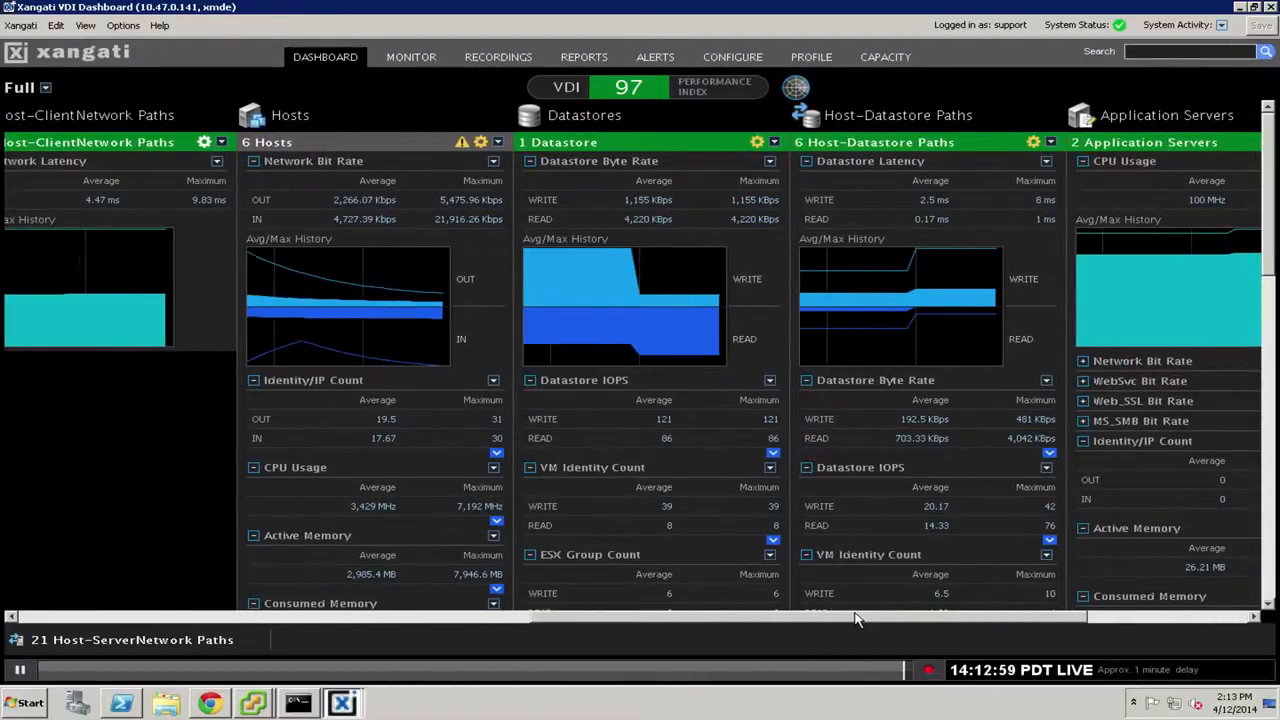
{"action": "scroll", "scroll_direction": "right", "scroll_amount": 3}
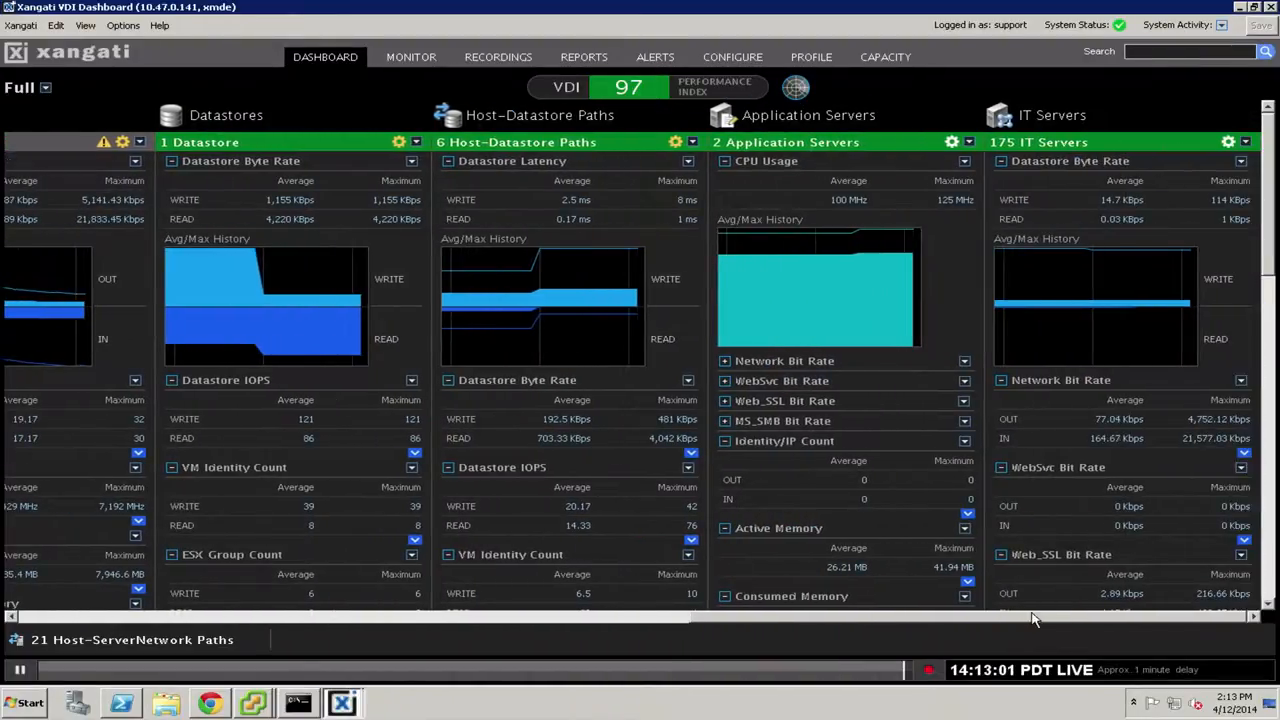